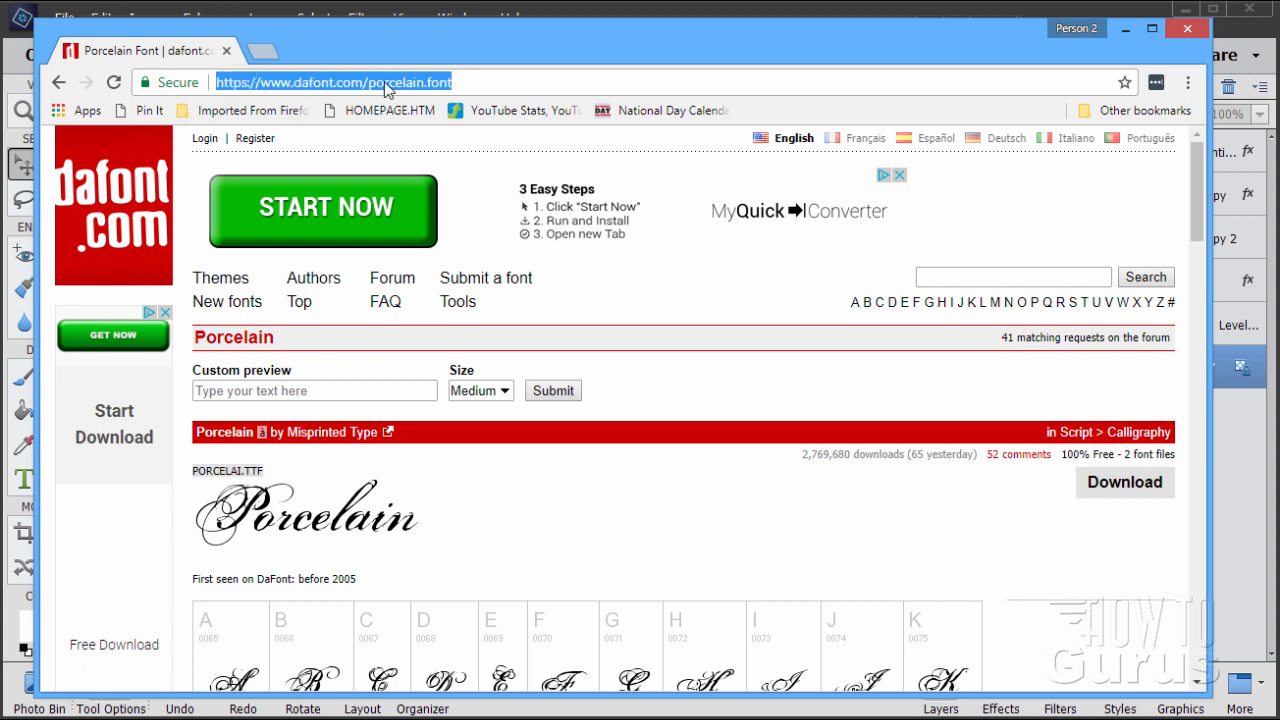
# - Select the font page's web address, then close valentines-day-2018.psd
pyautogui.click(485, 89)
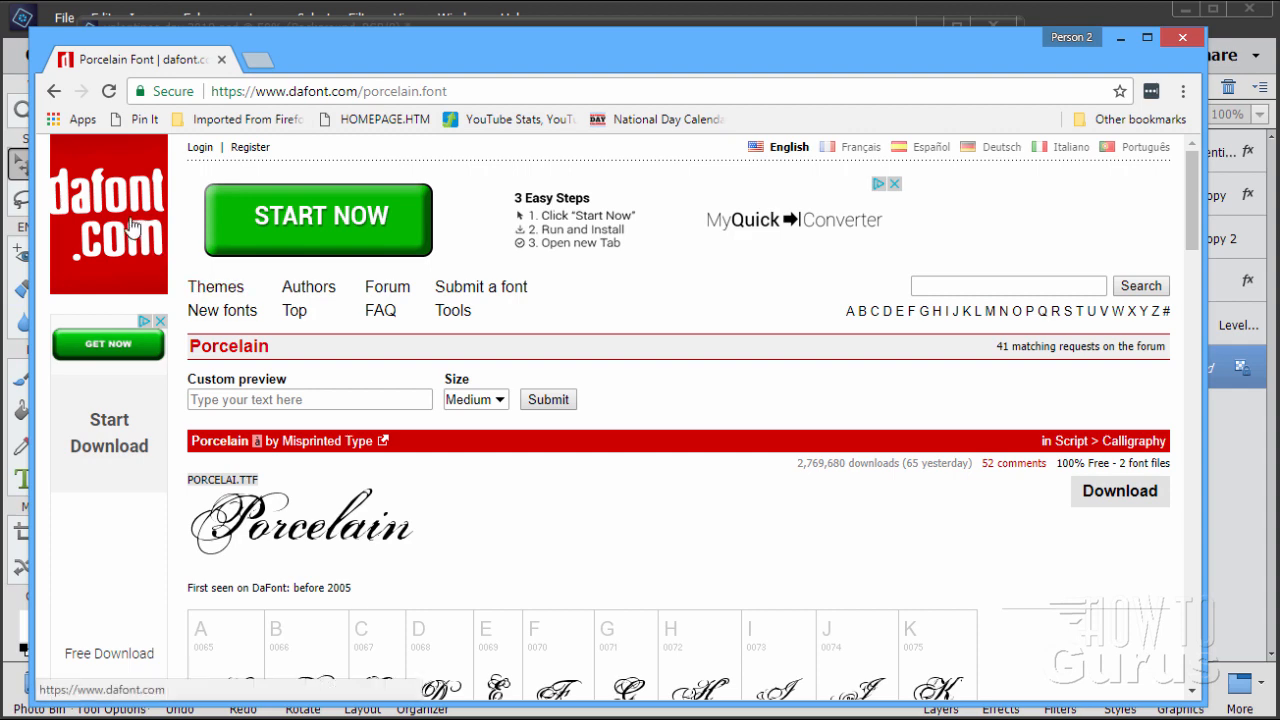
pyautogui.click(108, 214)
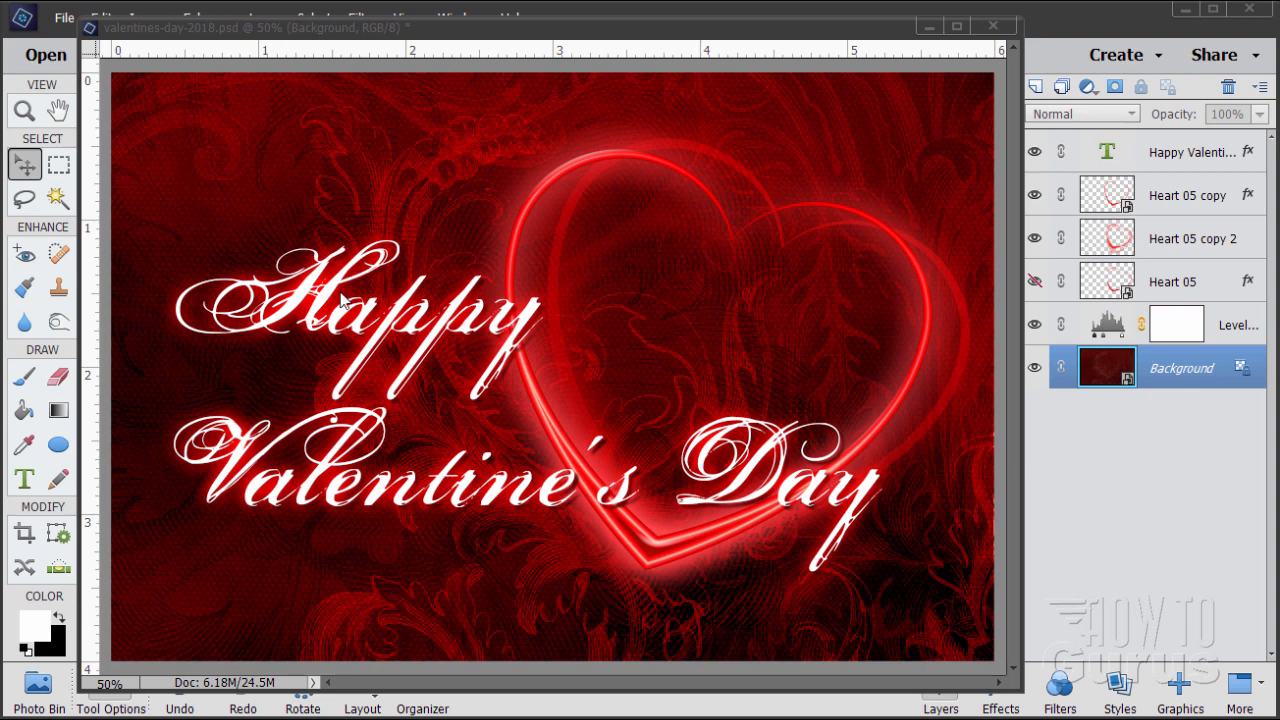
pyautogui.moveTo(685, 222)
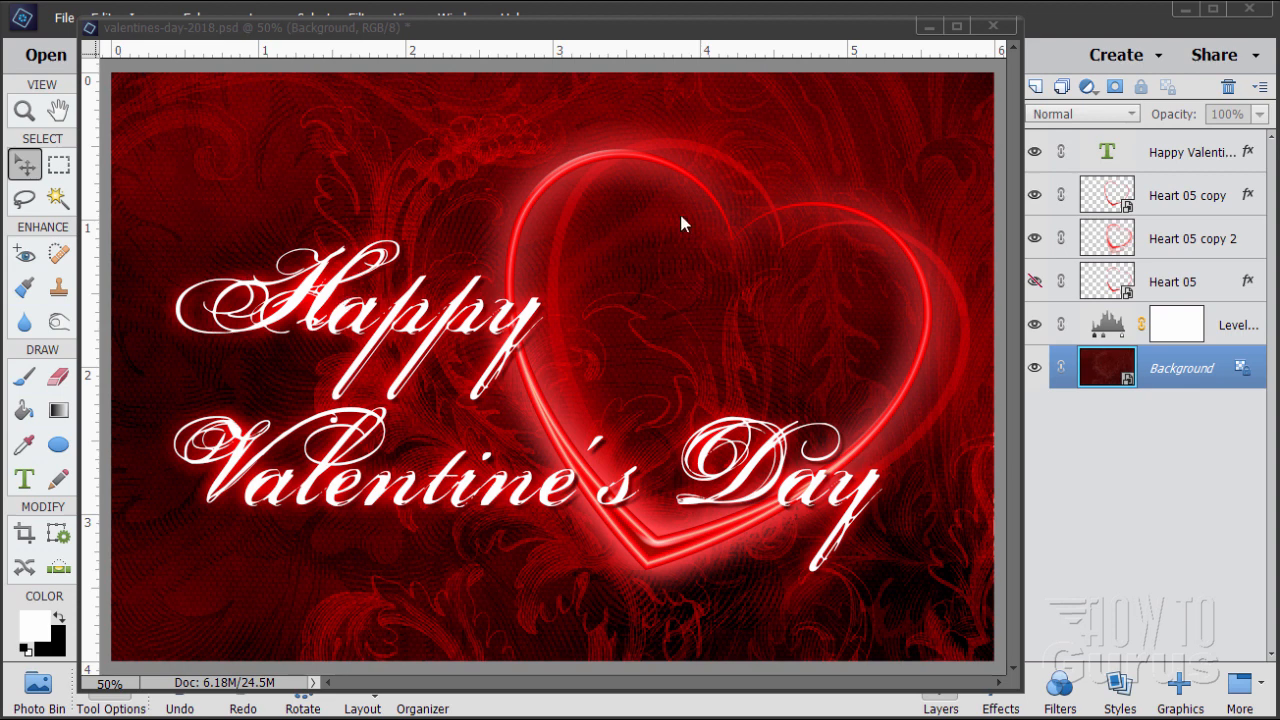
pyautogui.moveTo(418, 227)
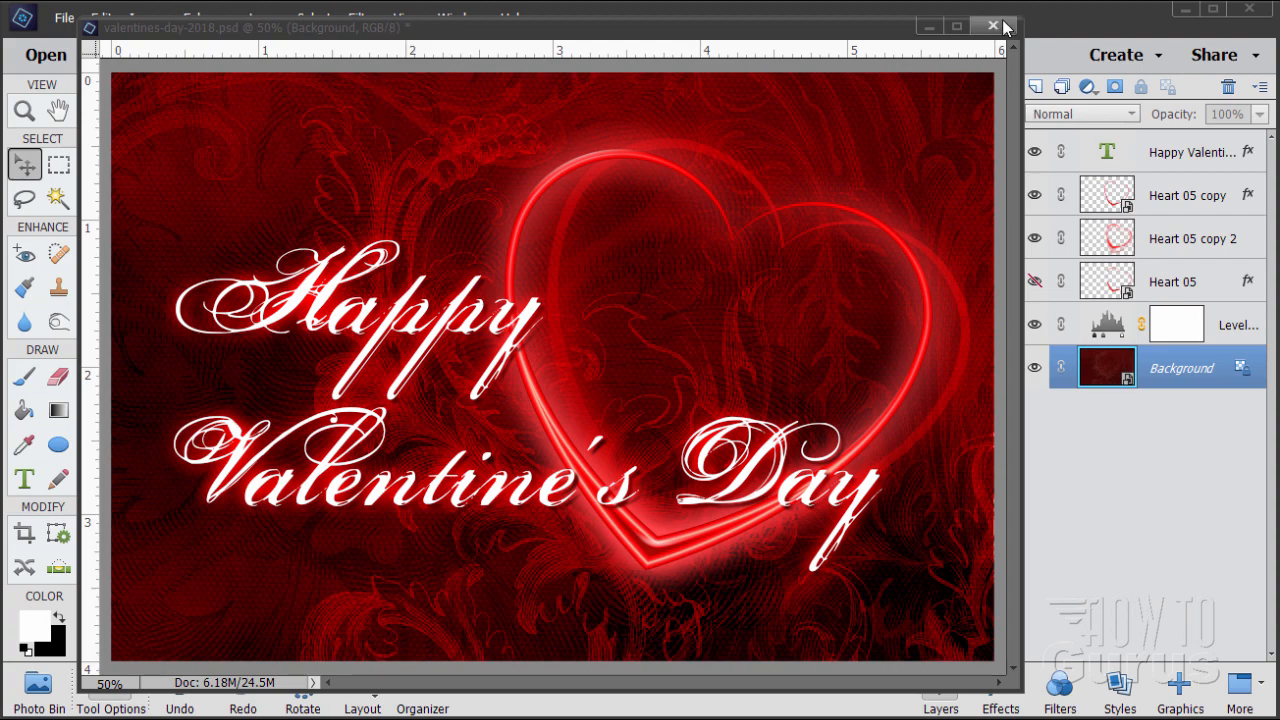
pyautogui.click(992, 26)
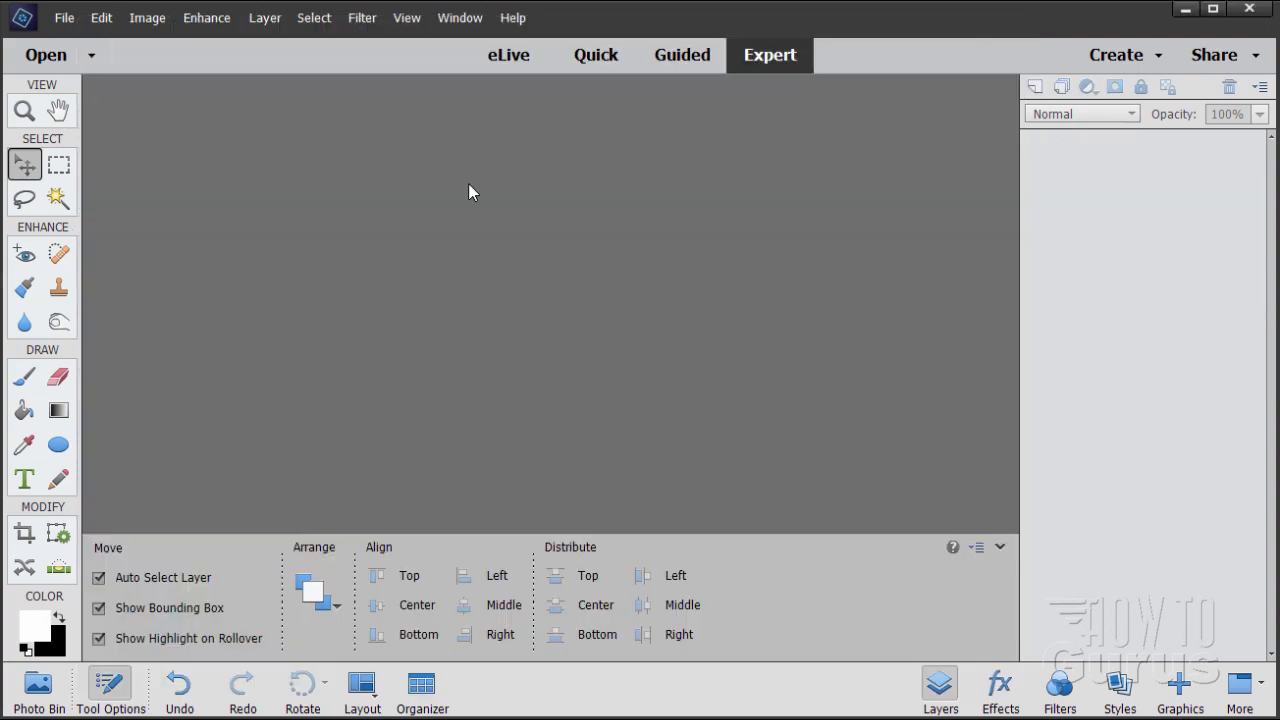
pyautogui.moveTo(315, 247)
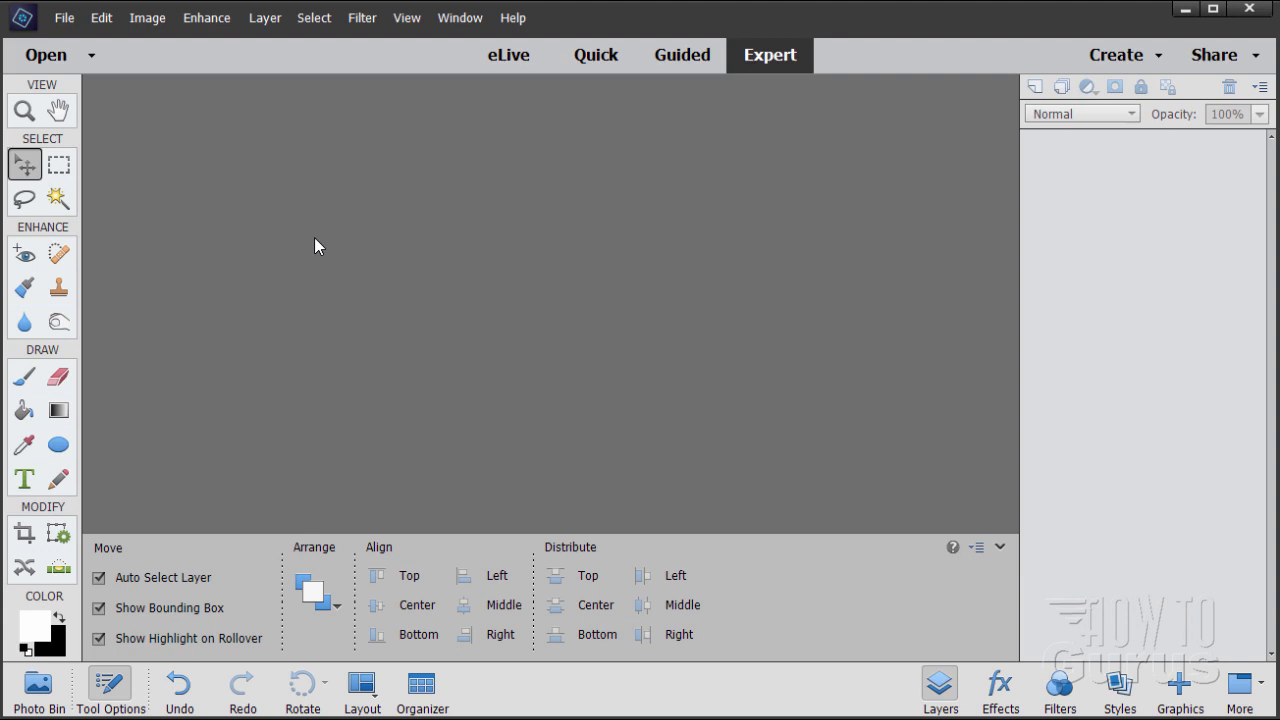
# - Create a blank 6 × 4 inch, 300 ppi document with a white background
pyautogui.click(64, 17)
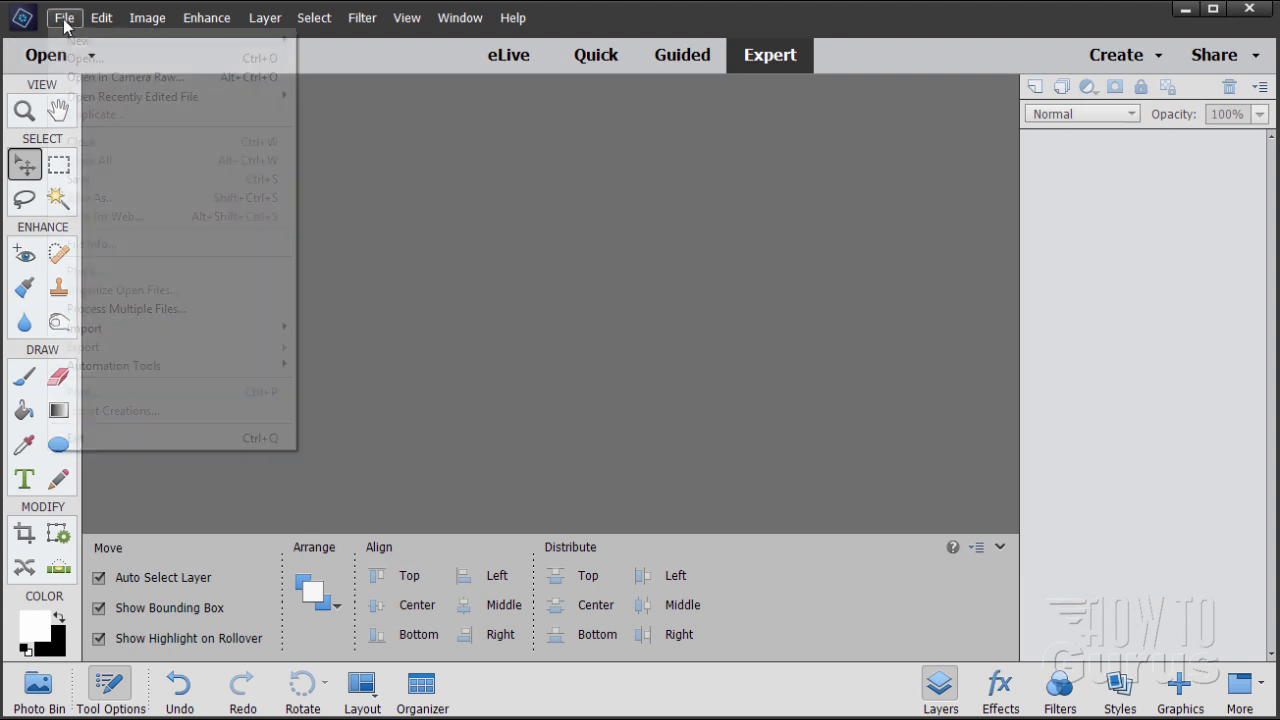
pyautogui.moveTo(78, 40)
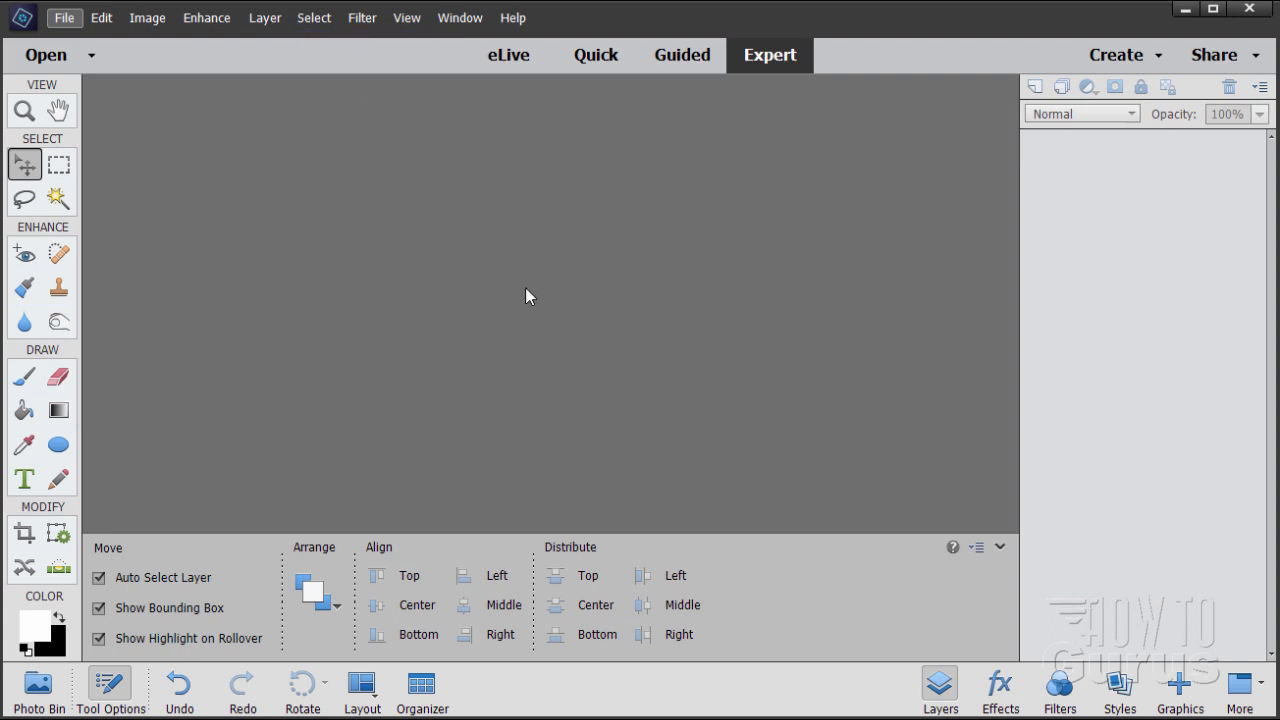
pyautogui.click(64, 17)
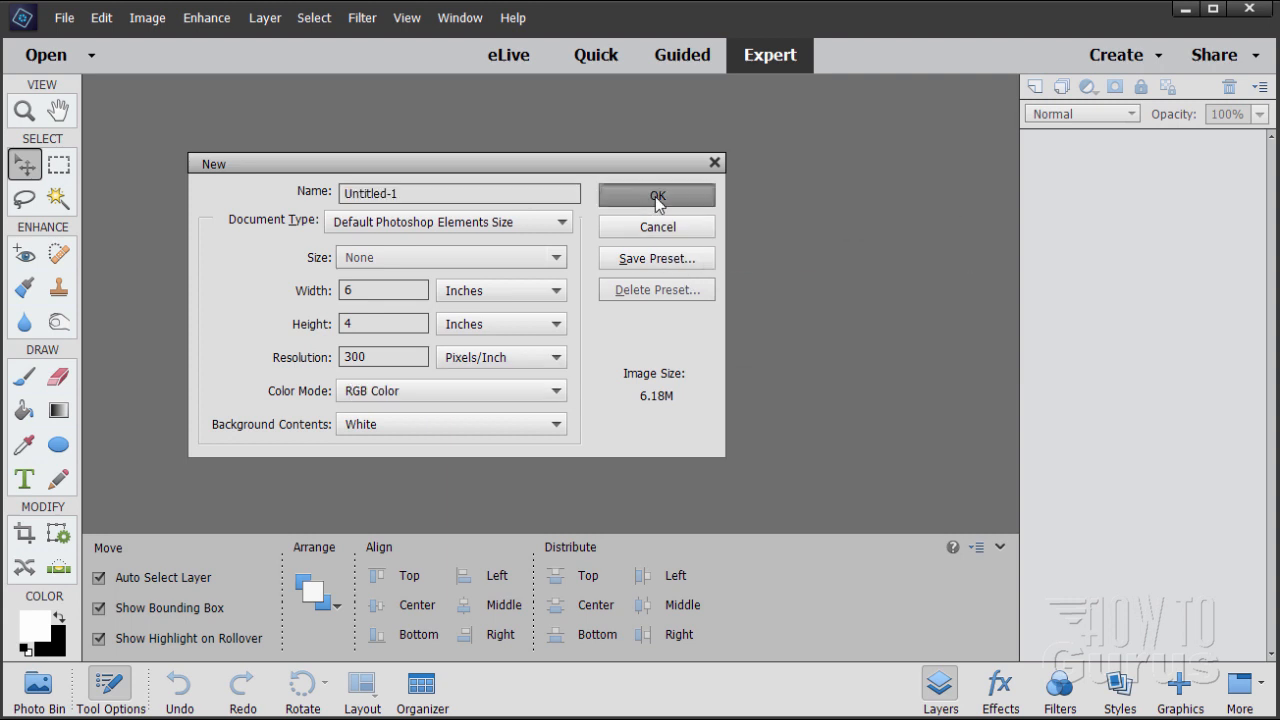
pyautogui.click(656, 195)
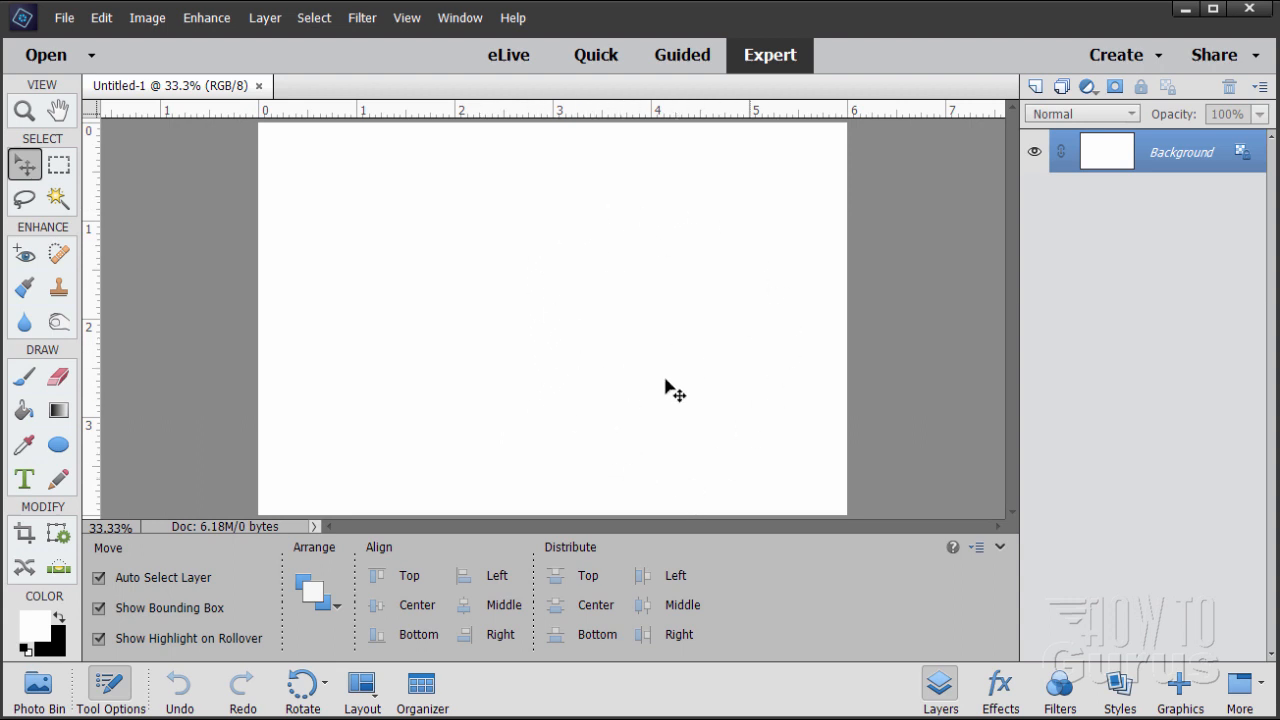
pyautogui.moveTo(478, 408)
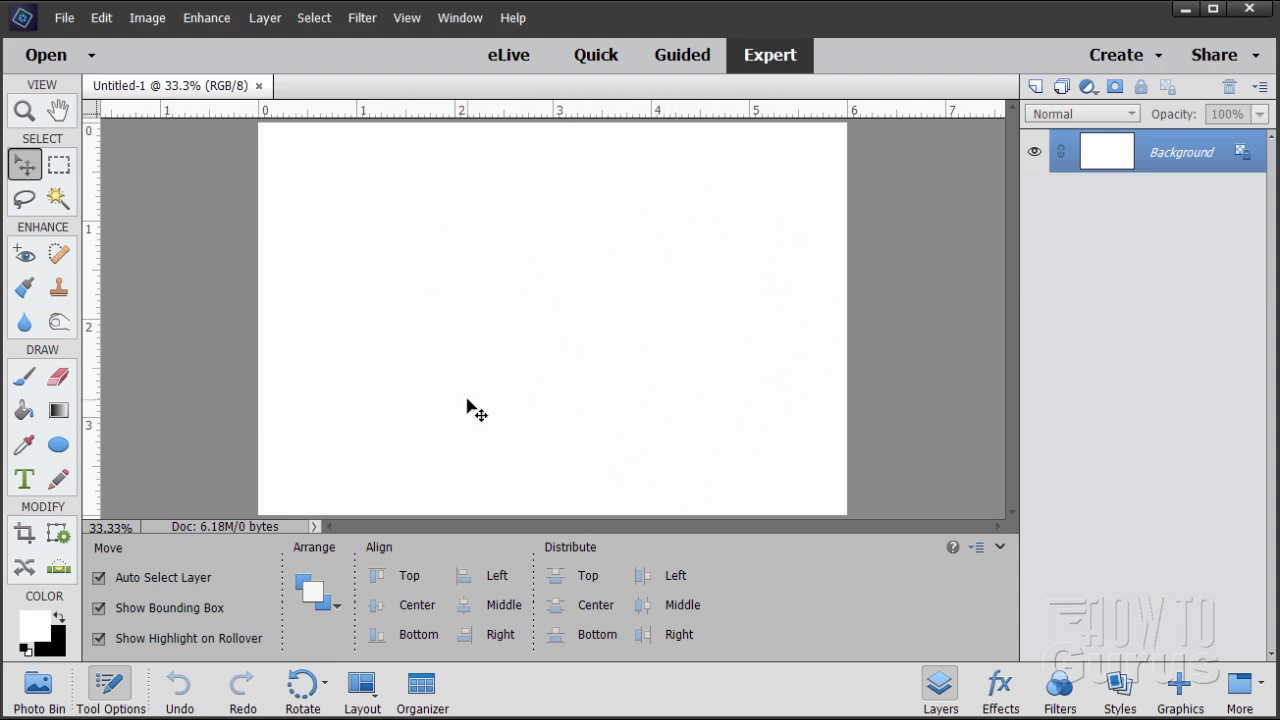
pyautogui.moveTo(428, 367)
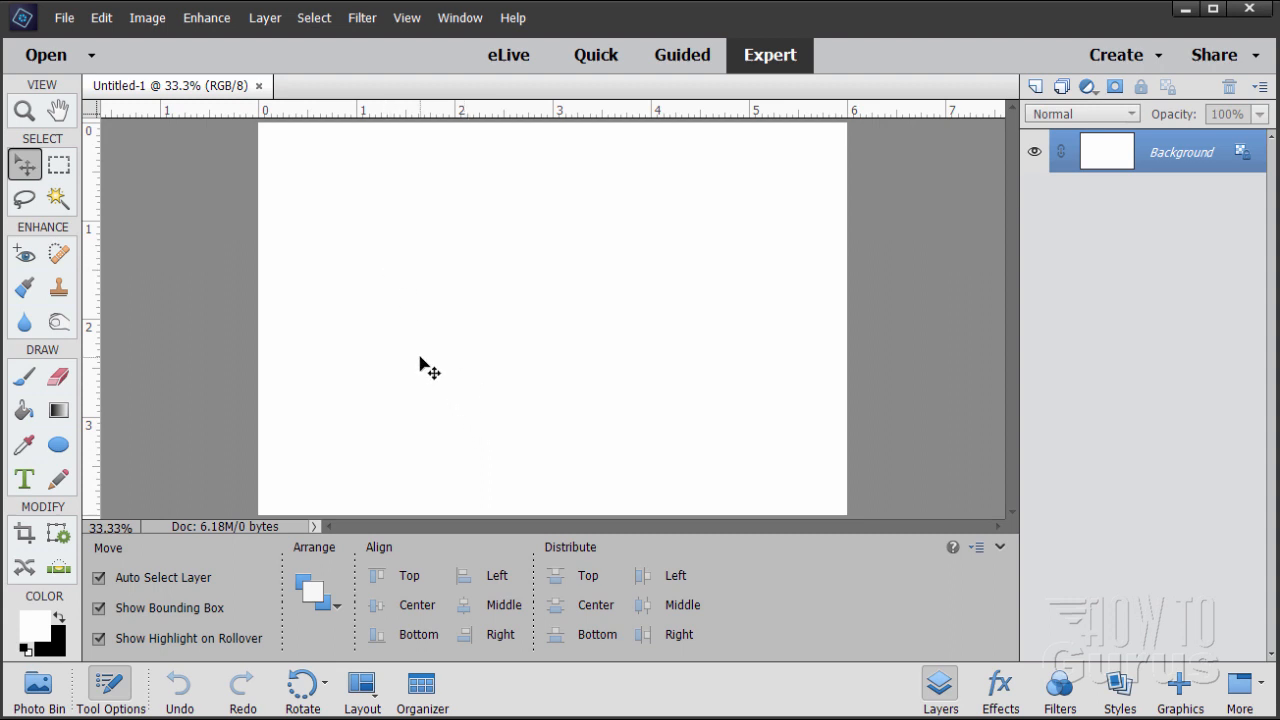
pyautogui.moveTo(683, 345)
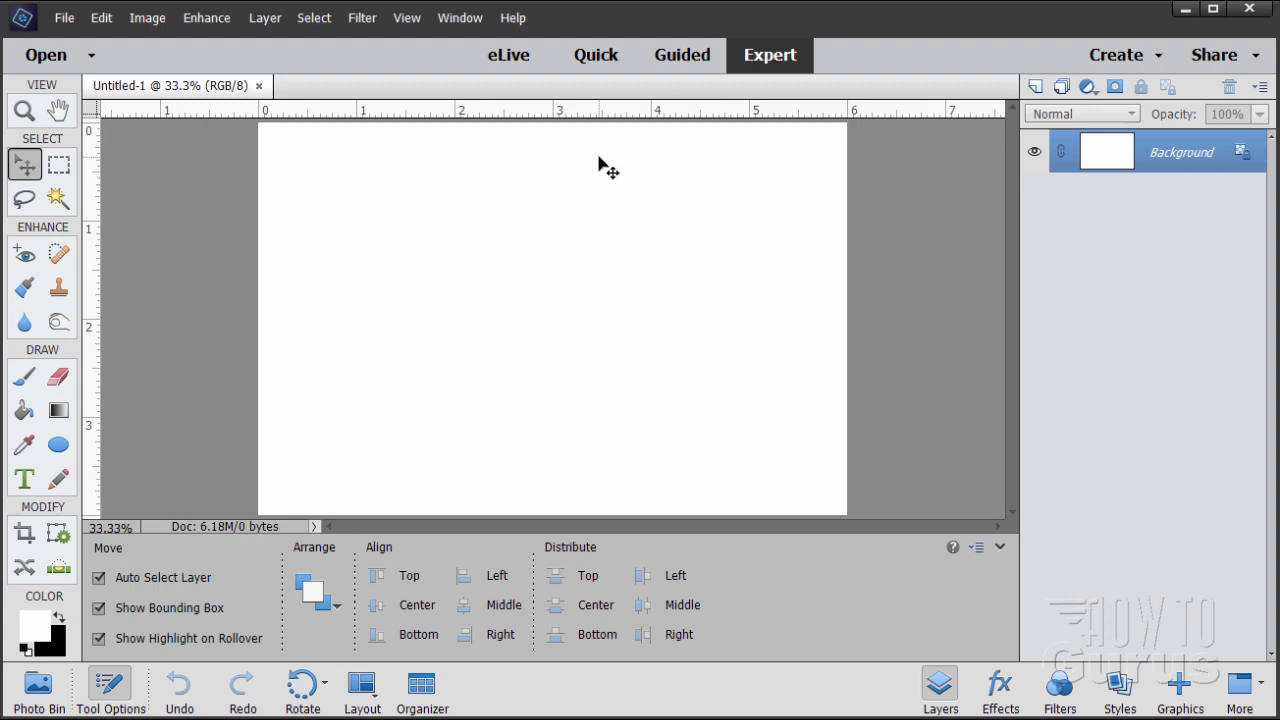
# - Add a horizontal guide at 0.625 inches
pyautogui.click(406, 17)
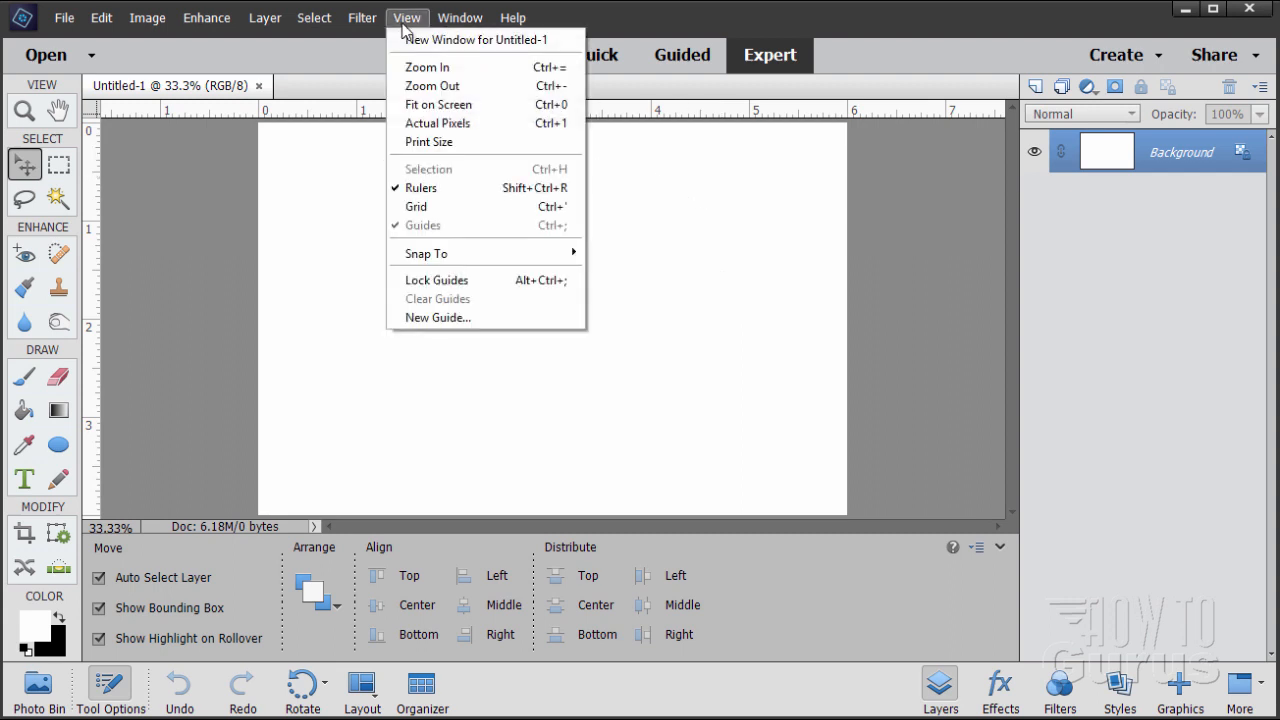
pyautogui.click(437, 317)
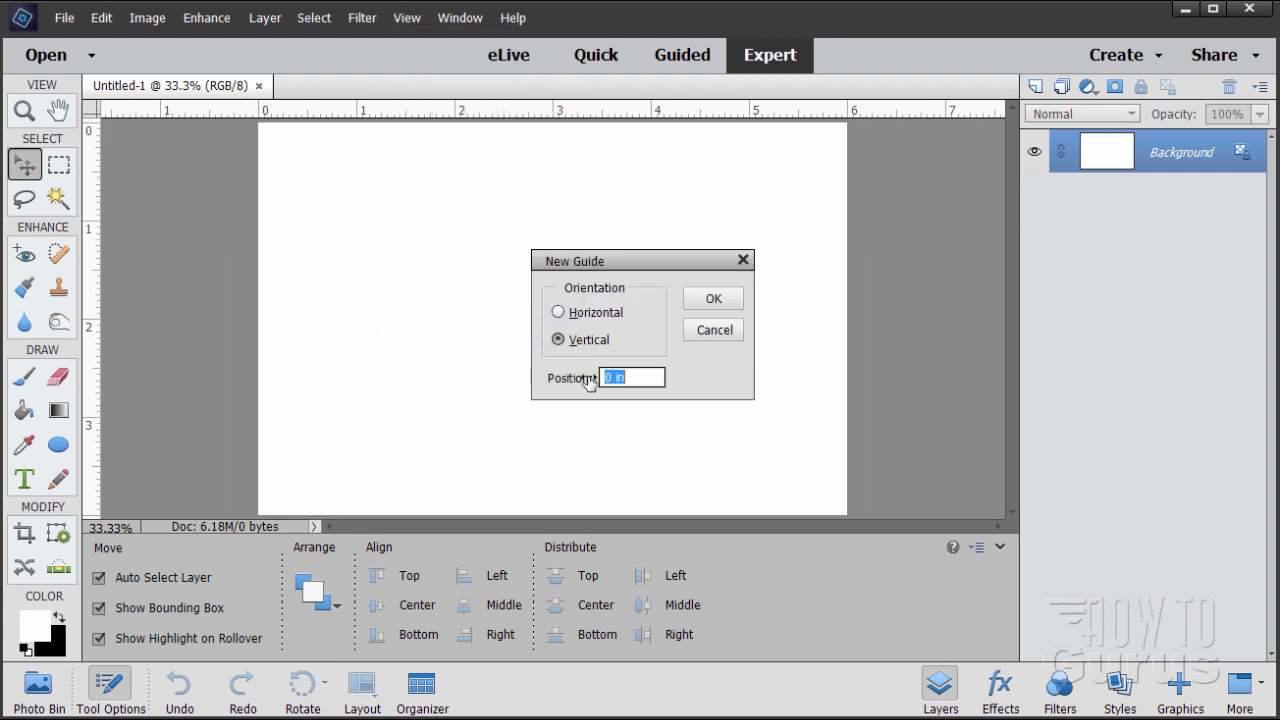
pyautogui.click(558, 312)
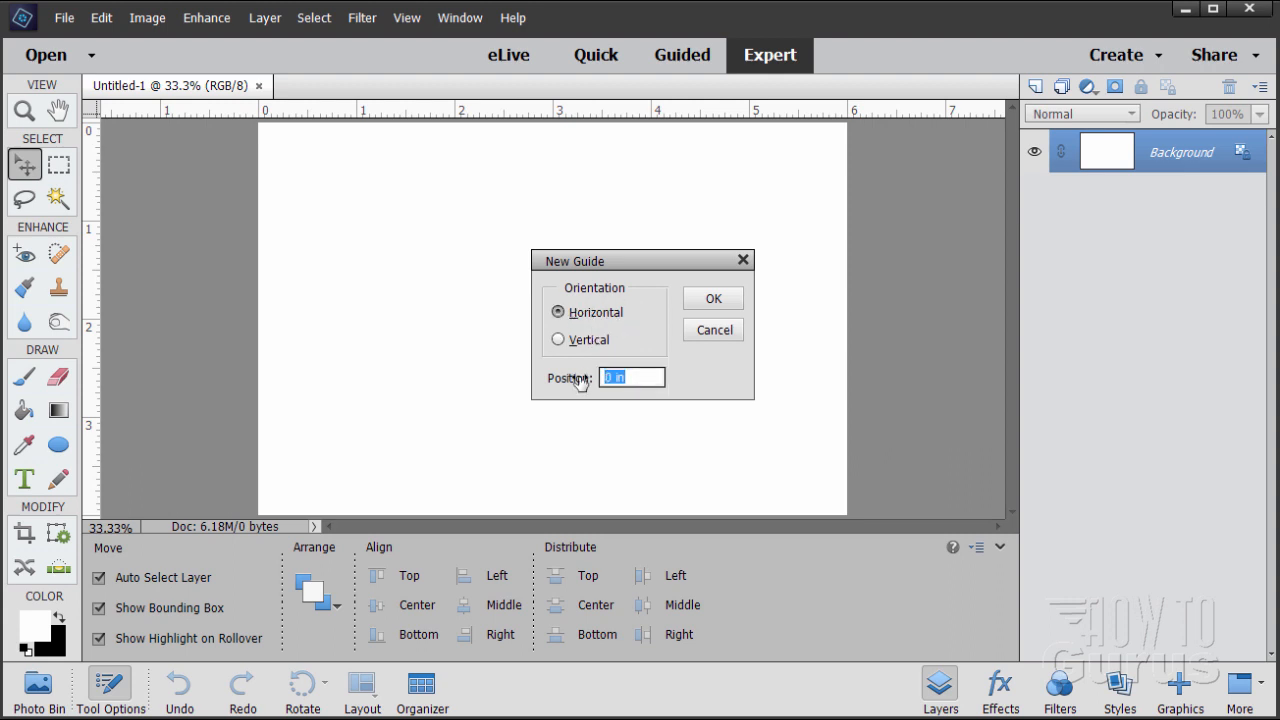
pyautogui.moveTo(647, 396)
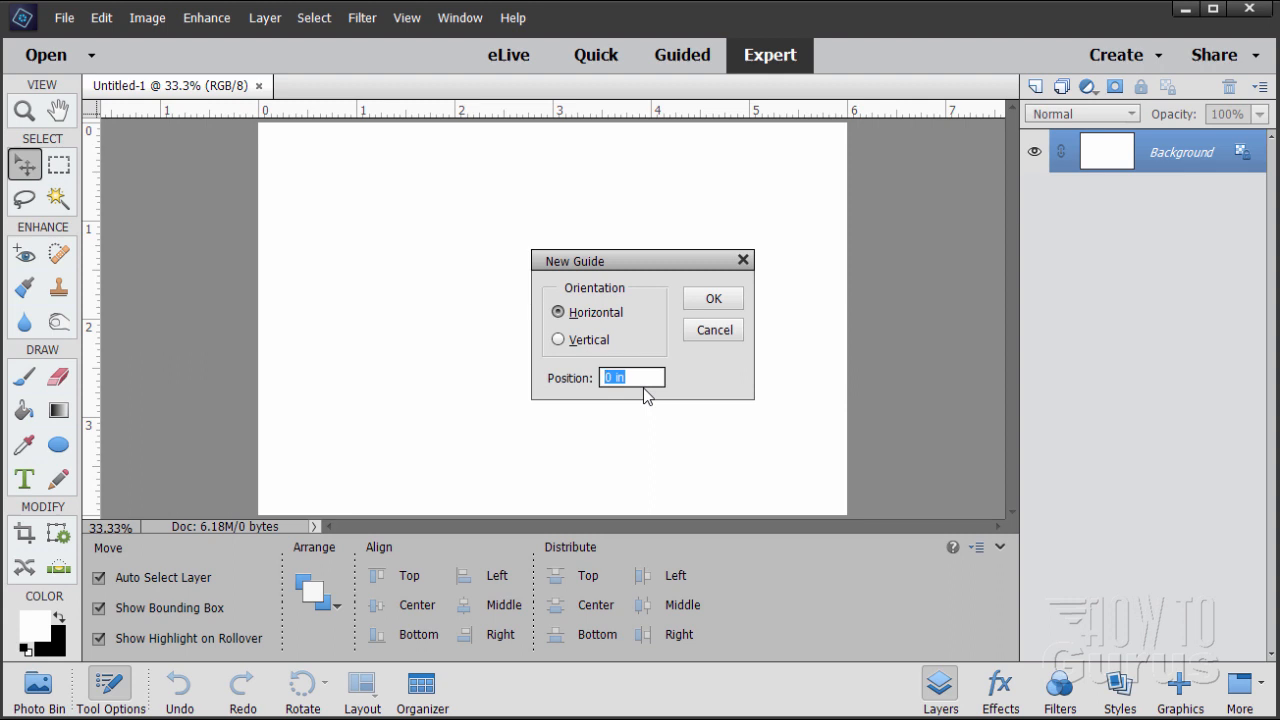
pyautogui.write('.625')
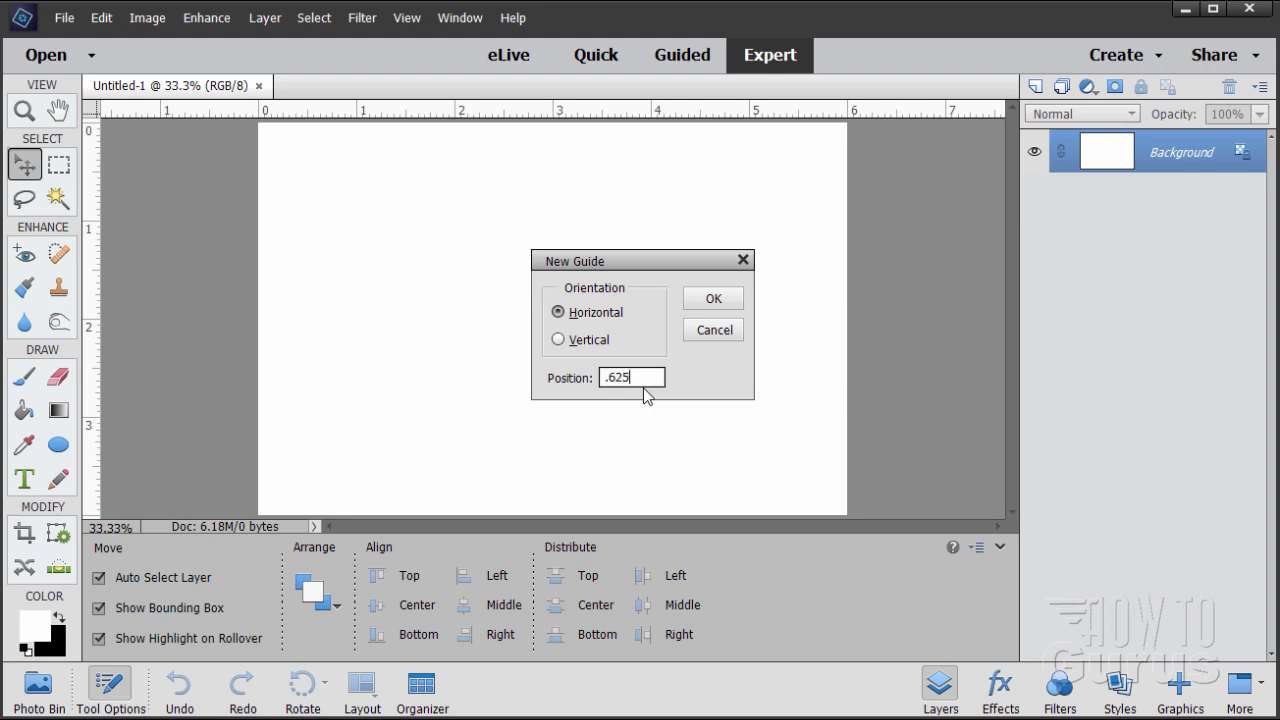
pyautogui.click(712, 298)
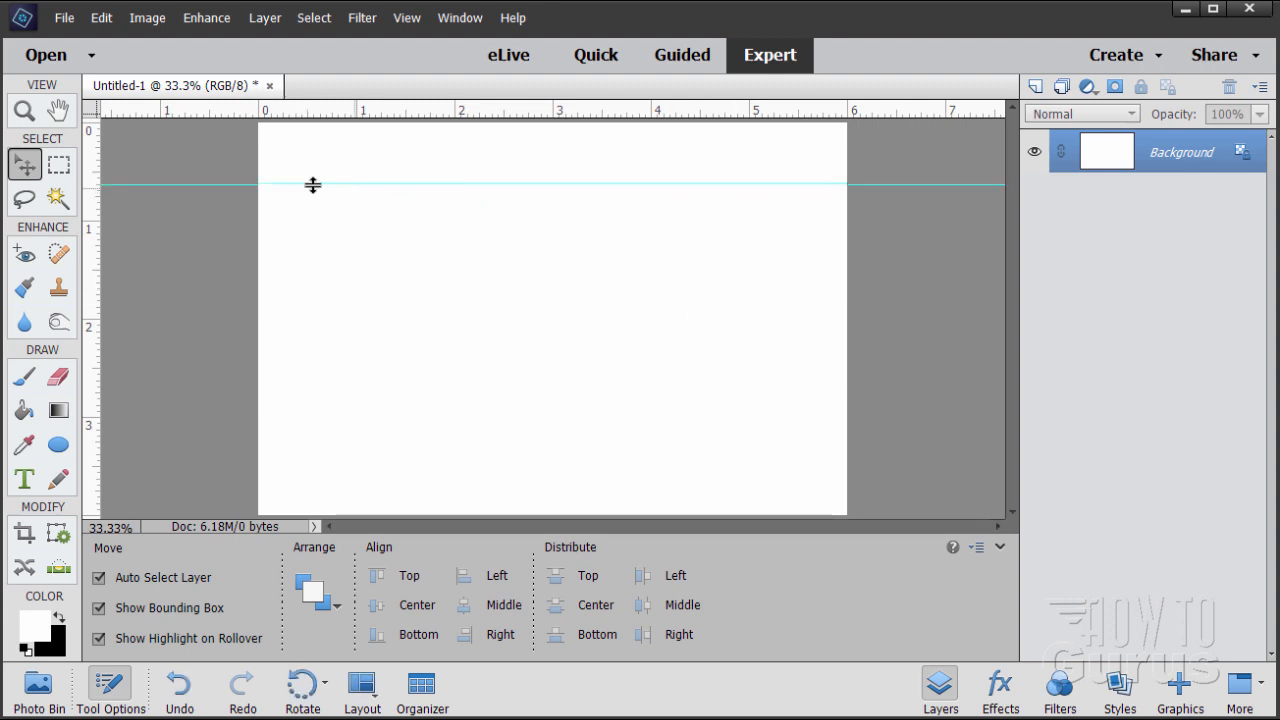
pyautogui.moveTo(147, 167)
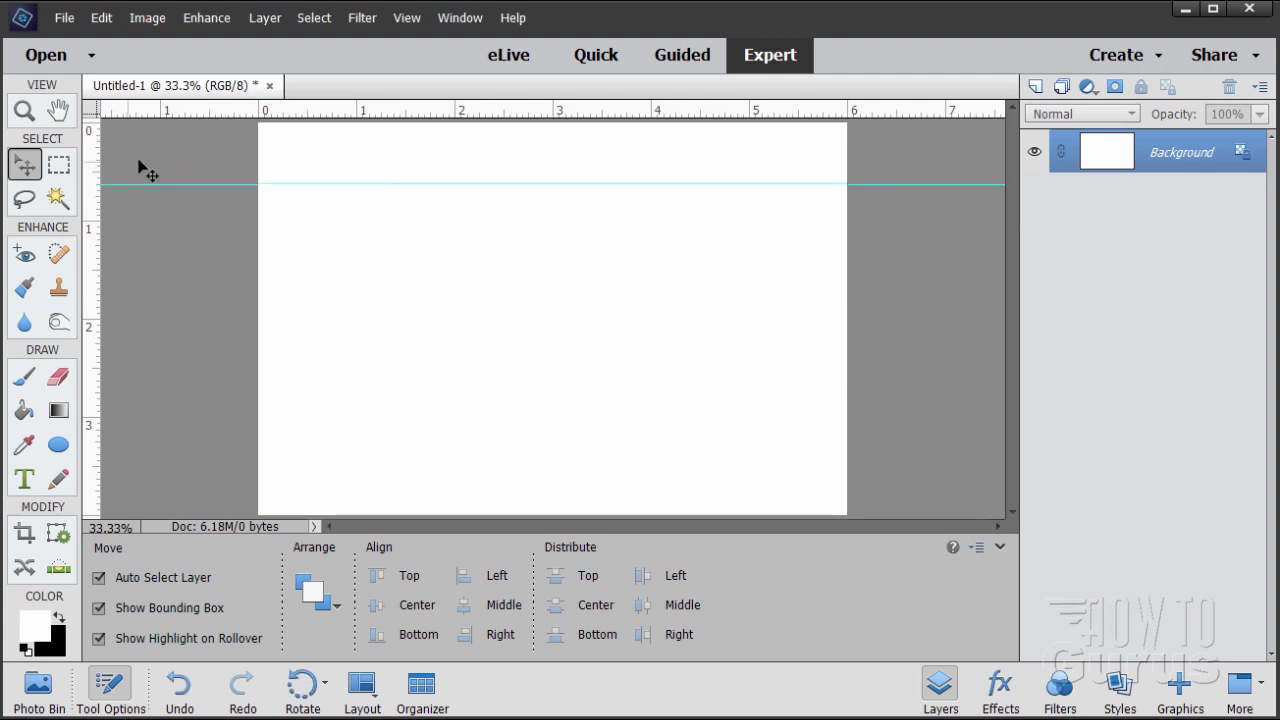
# - Add a second horizontal guide at 3.375 inches
pyautogui.click(406, 17)
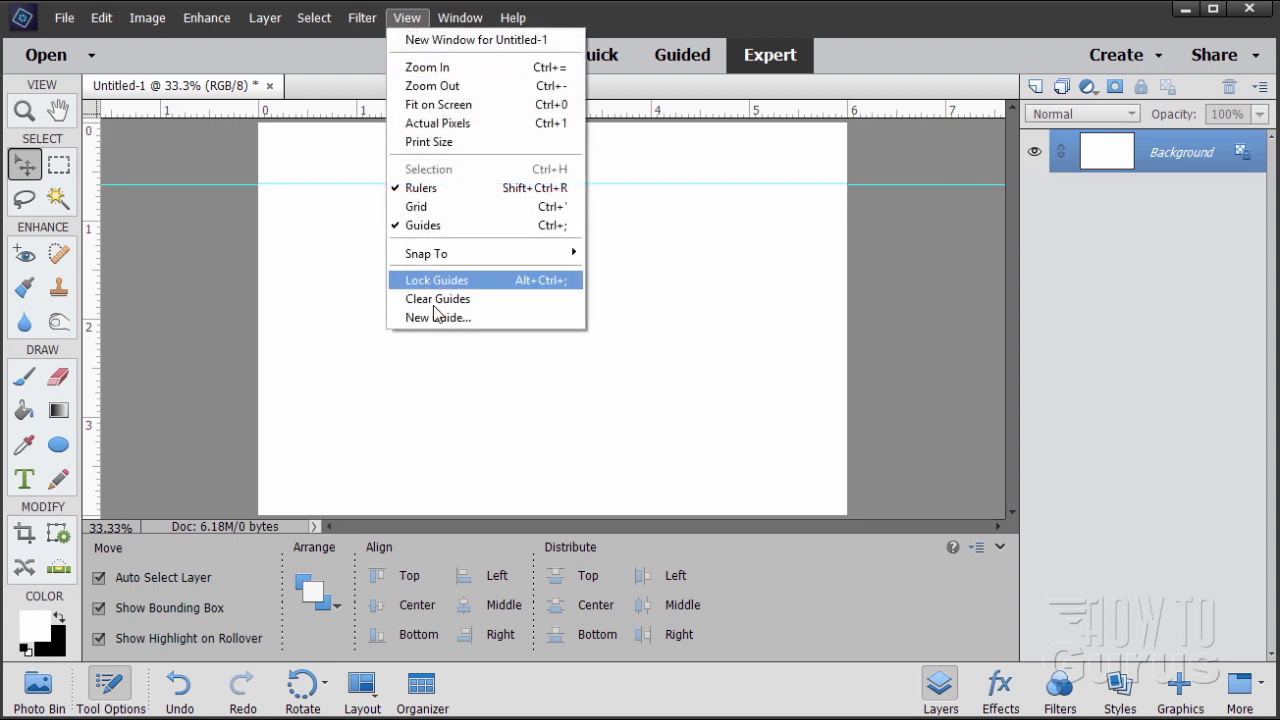
pyautogui.click(437, 317)
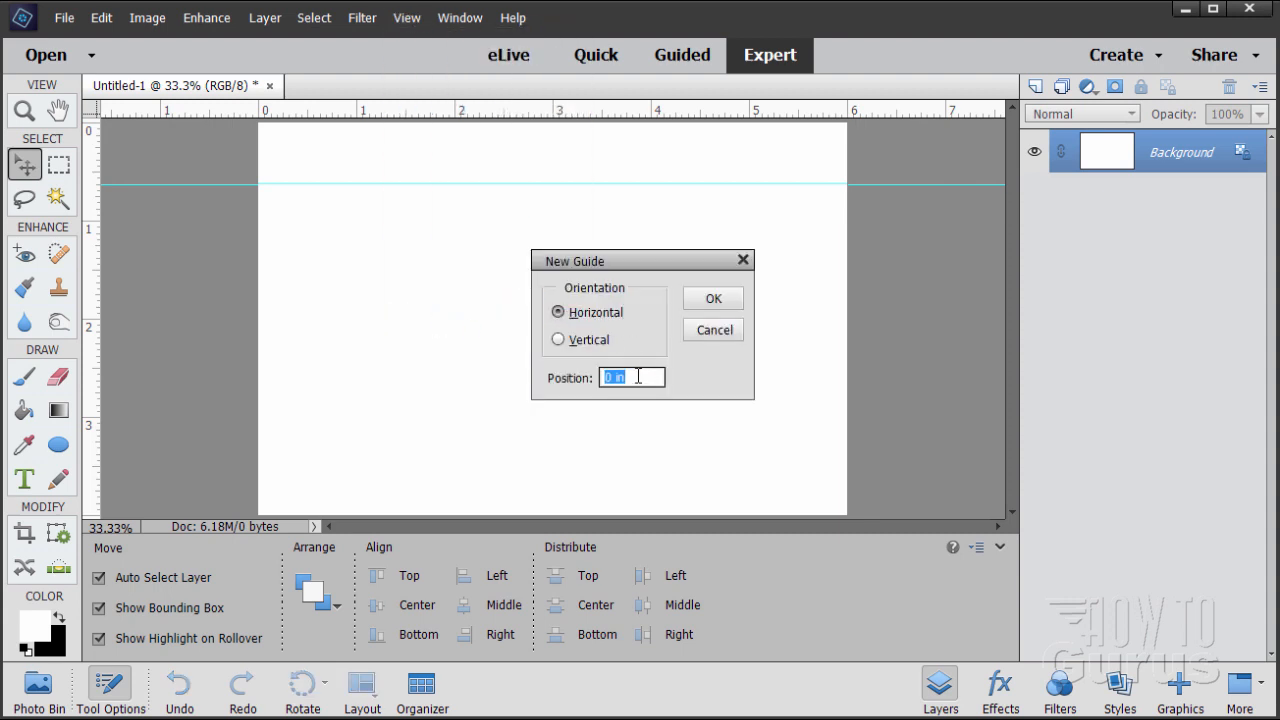
pyautogui.write('3.375')
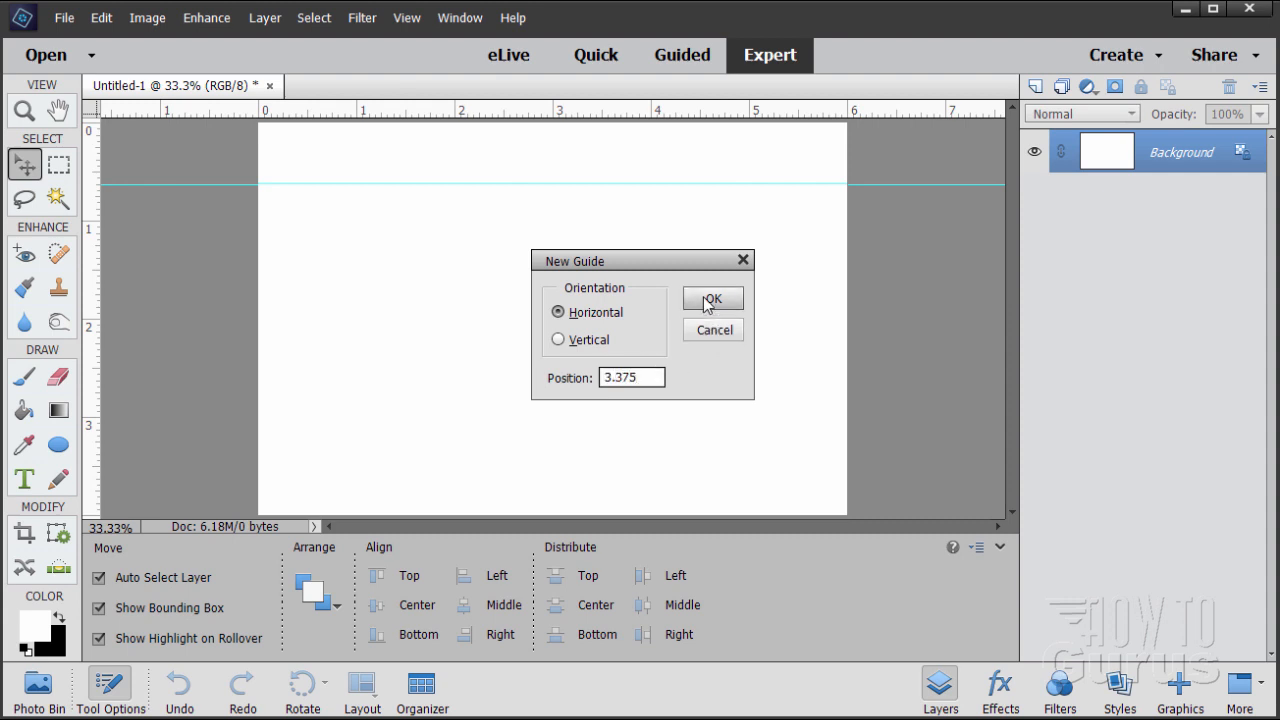
pyautogui.click(711, 298)
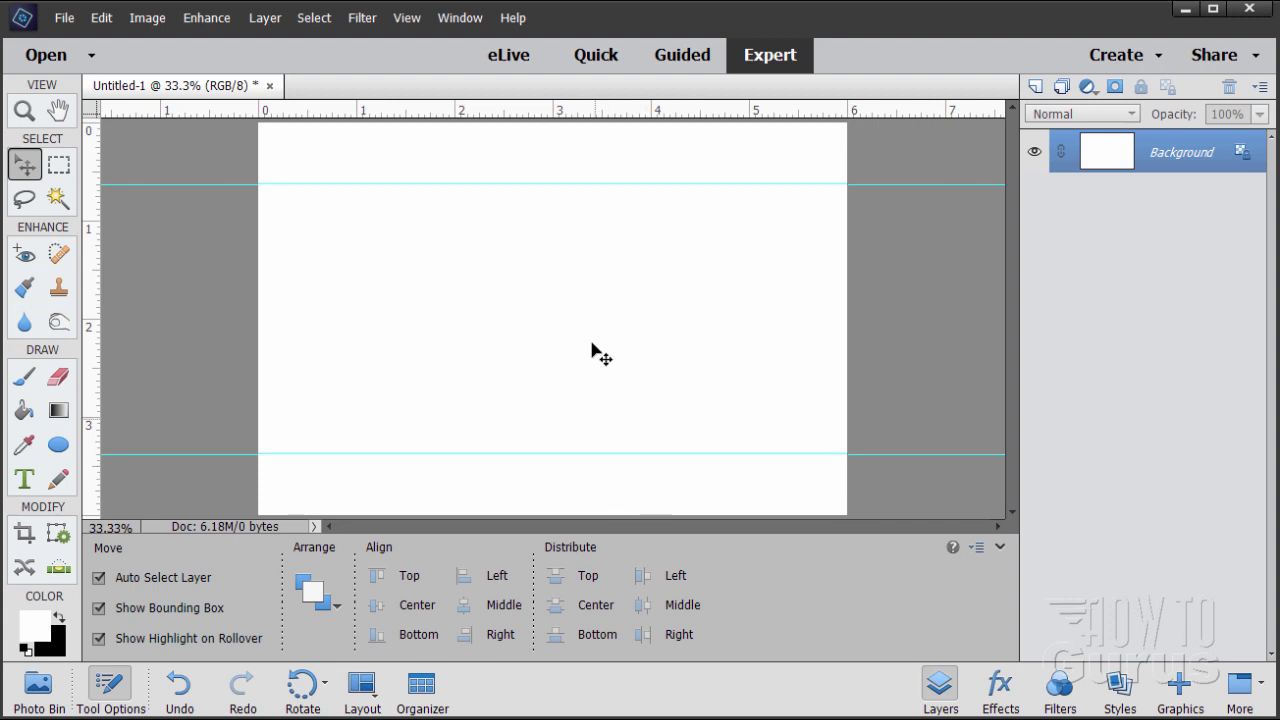
pyautogui.moveTo(565, 378)
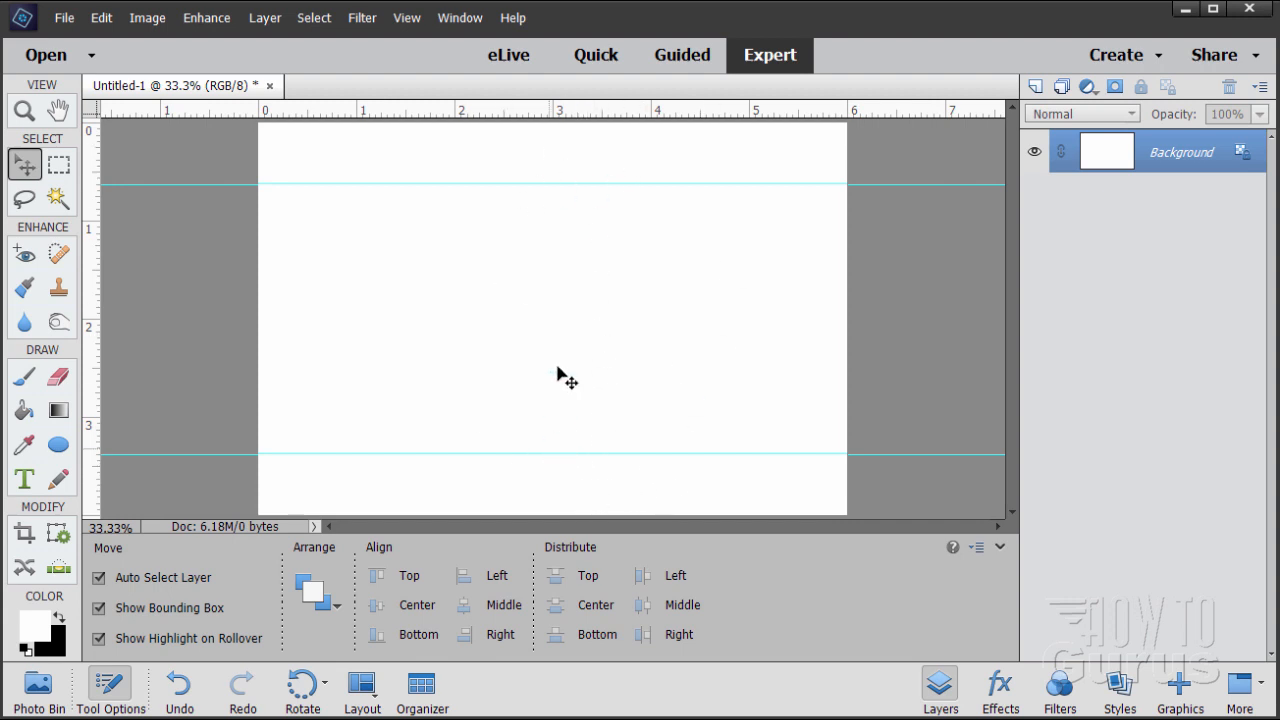
pyautogui.moveTo(497, 161)
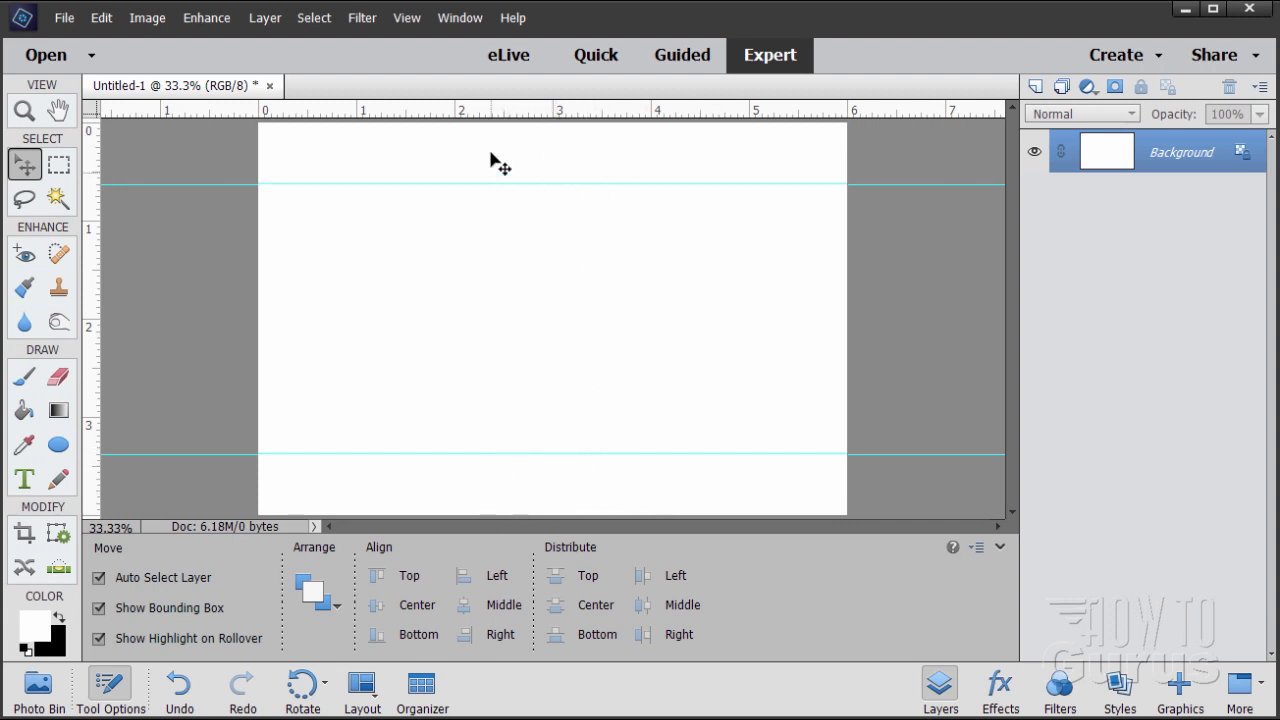
pyautogui.moveTo(718, 257)
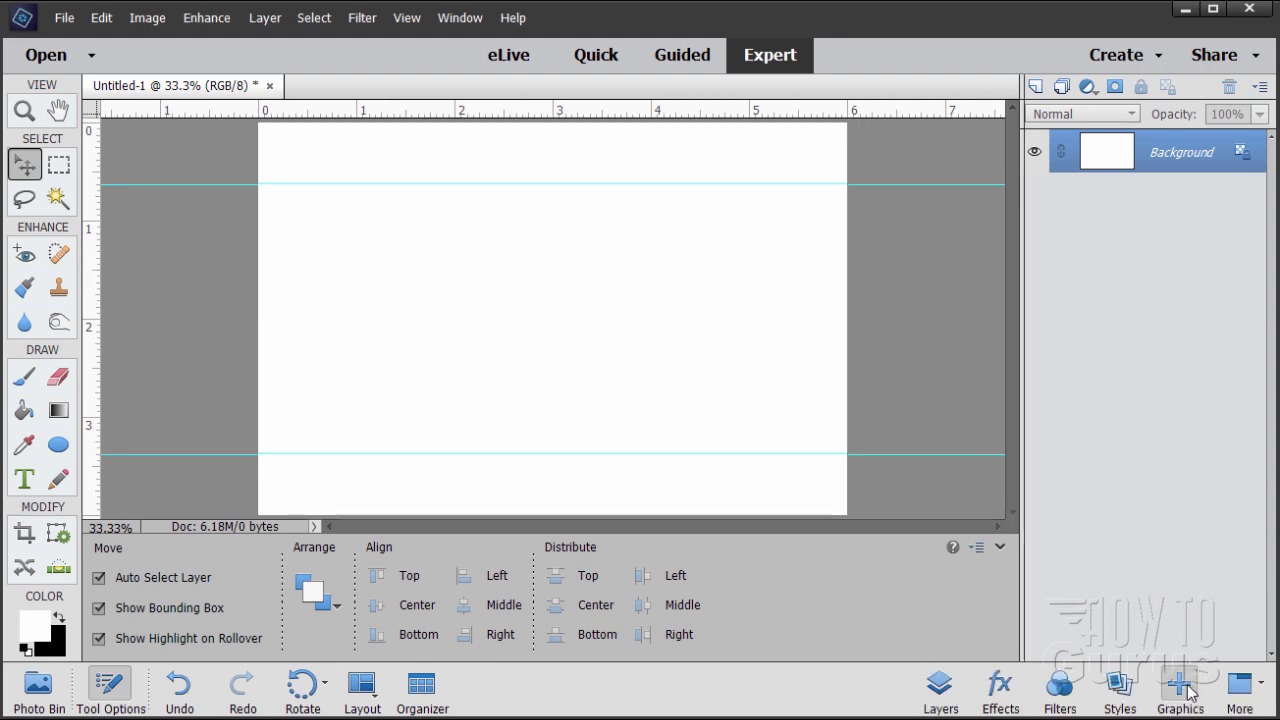
pyautogui.moveTo(1123, 378)
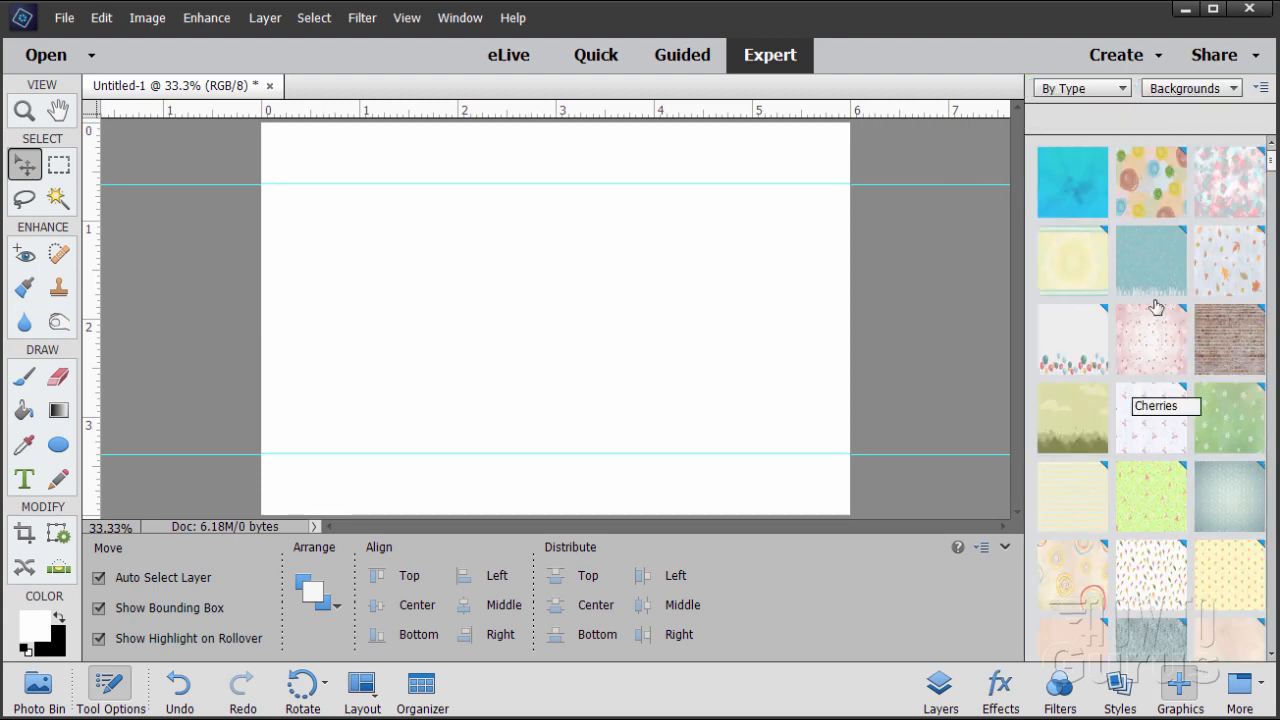
# - Show Graphics in the Graphics panel and pick the red outline Heart 05
pyautogui.click(1190, 88)
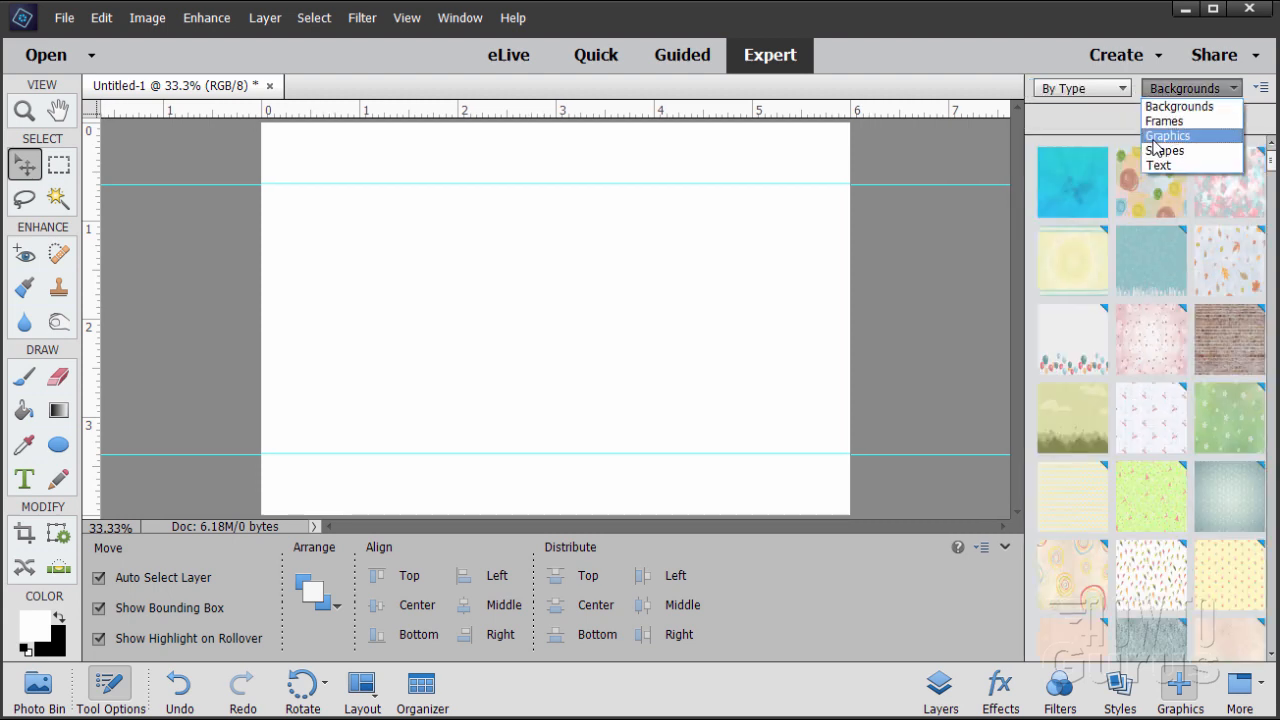
pyautogui.click(1167, 135)
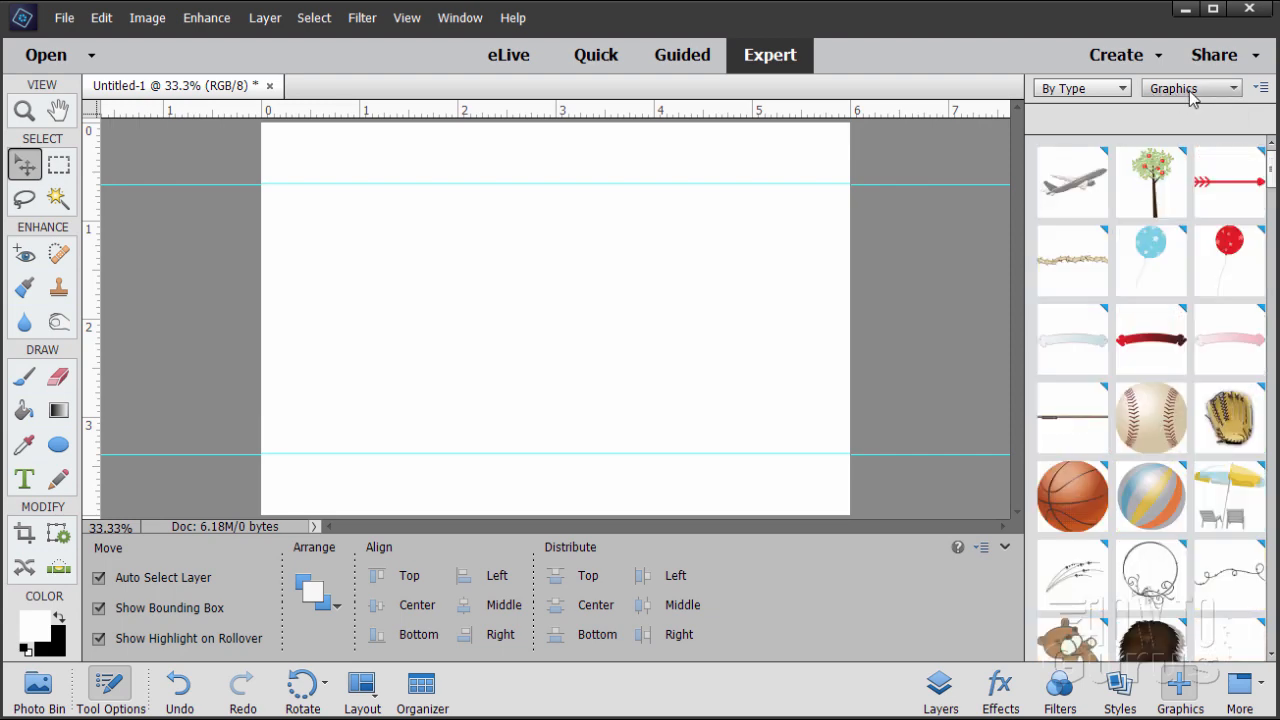
pyautogui.scroll(-3)
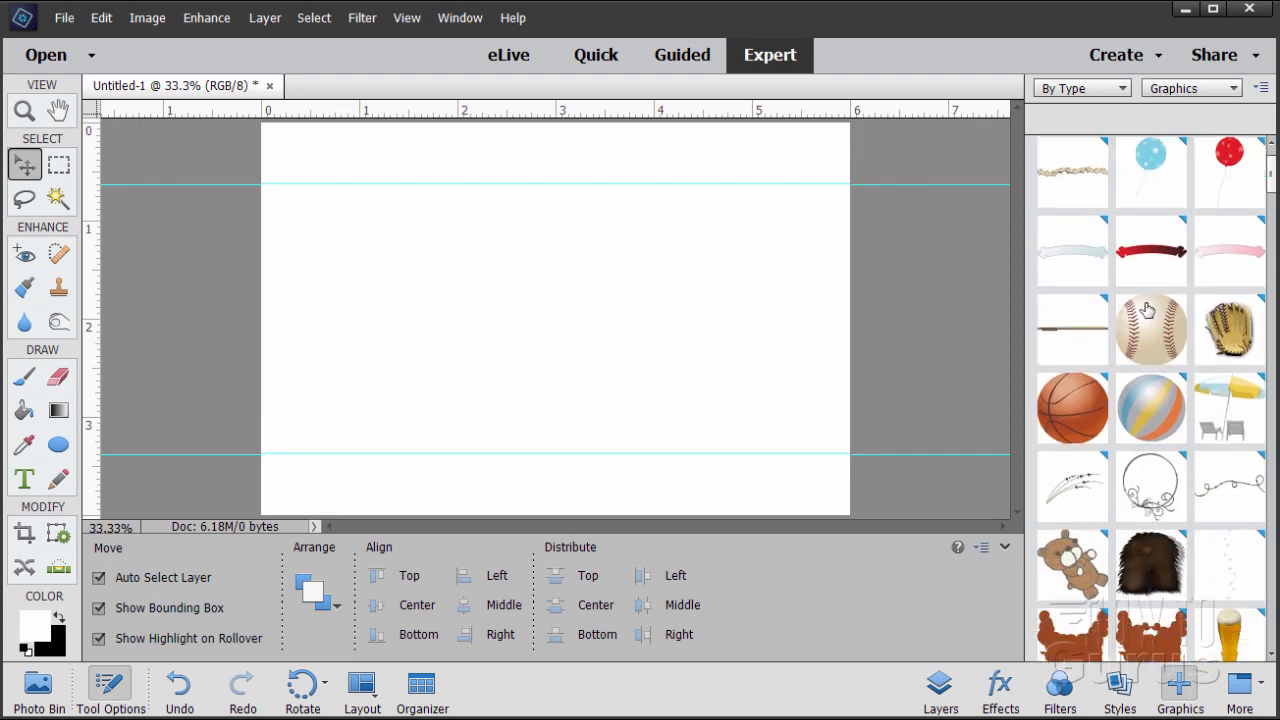
pyautogui.scroll(-3)
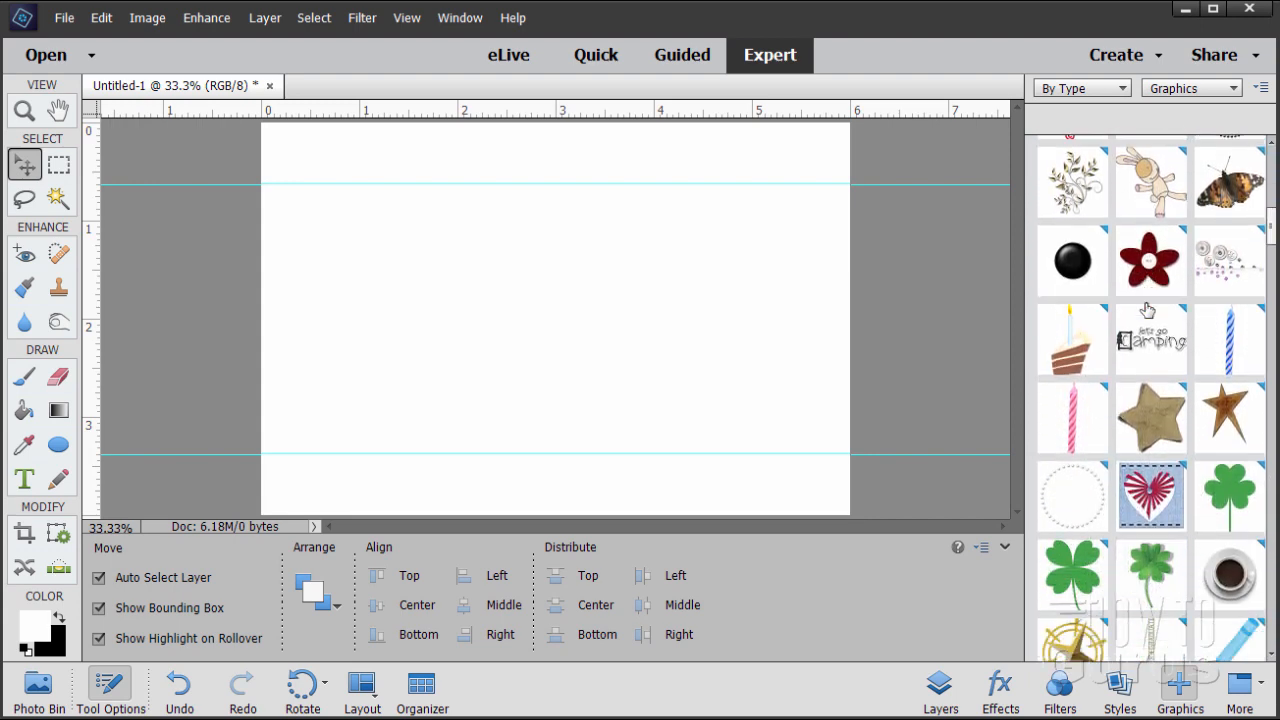
pyautogui.scroll(-3)
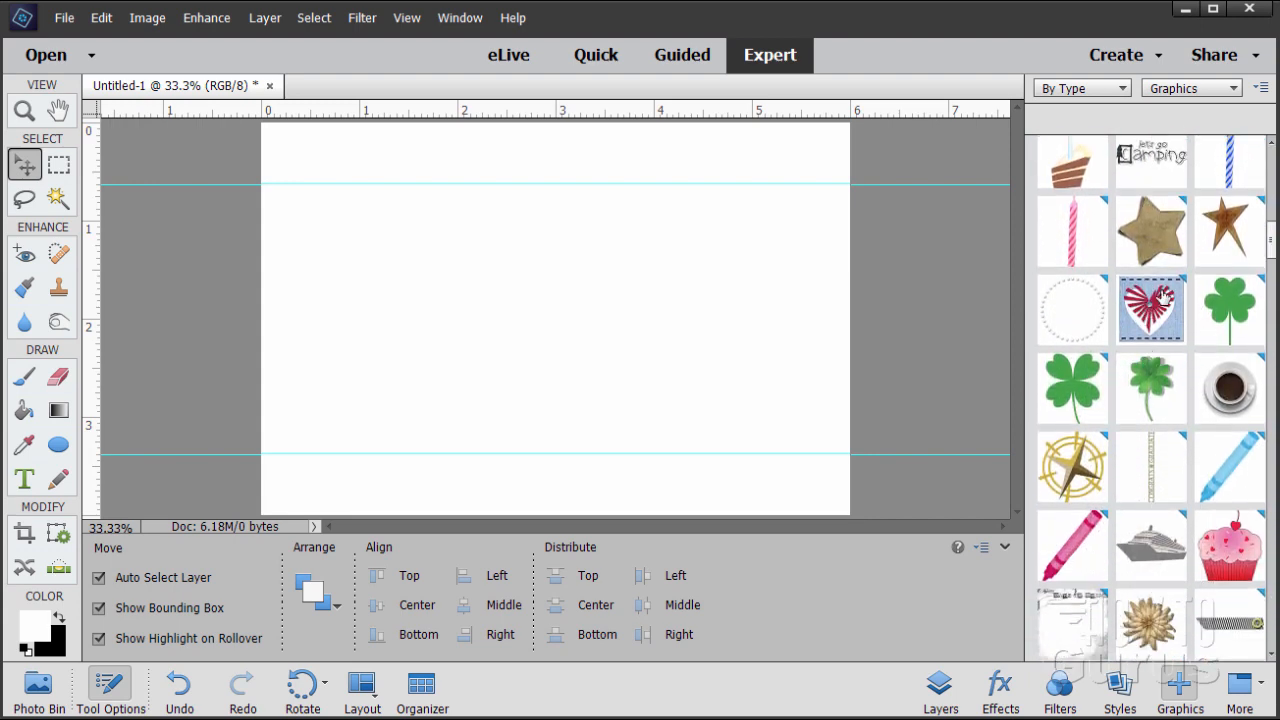
pyautogui.scroll(-3)
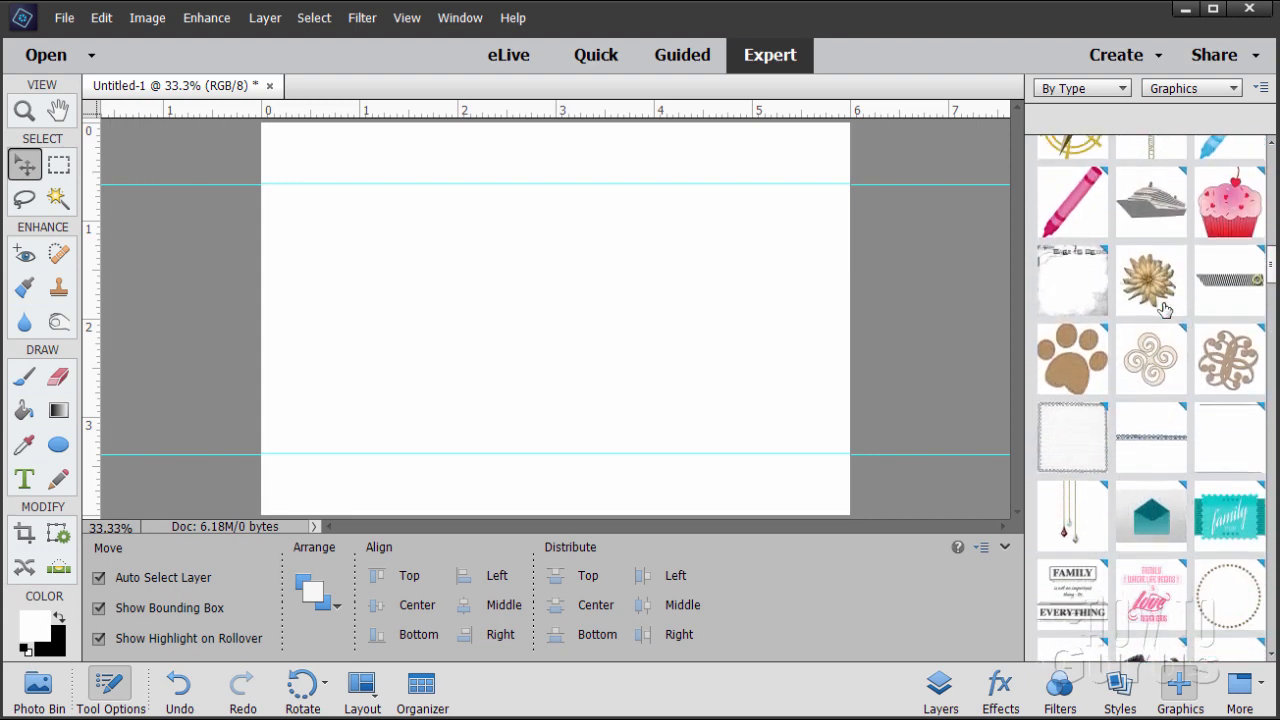
pyautogui.scroll(-3)
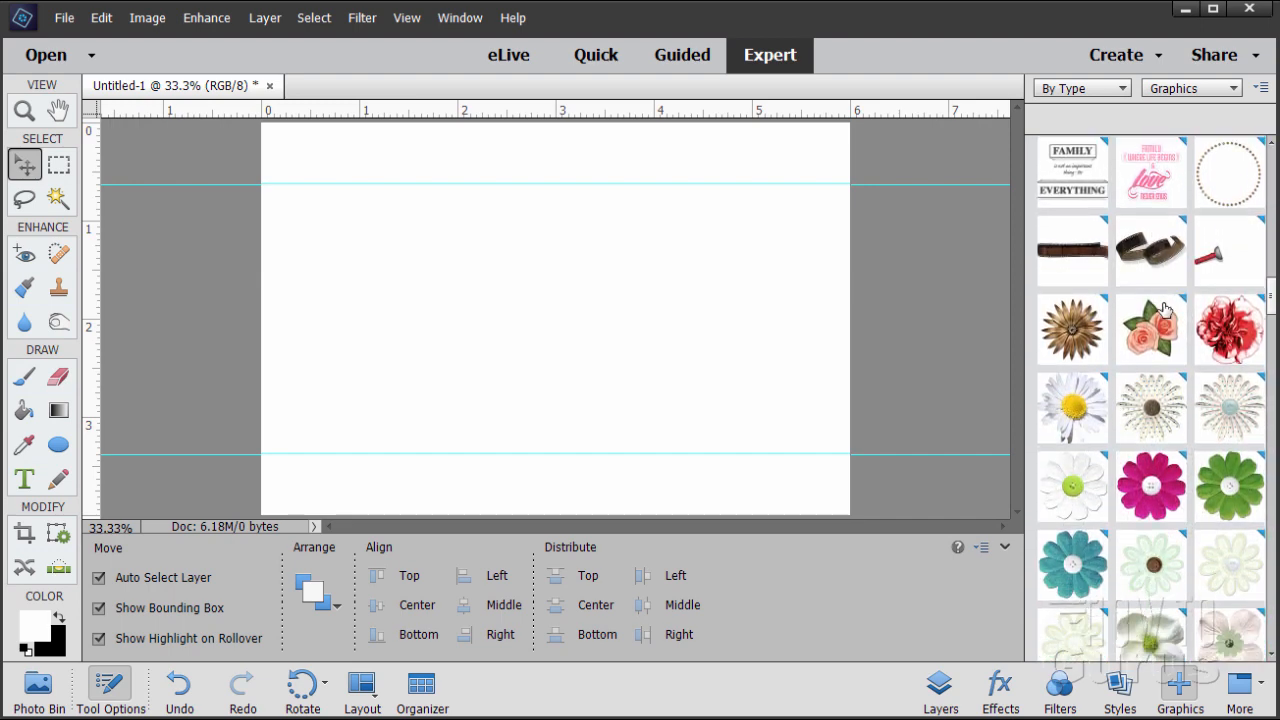
pyautogui.scroll(-3)
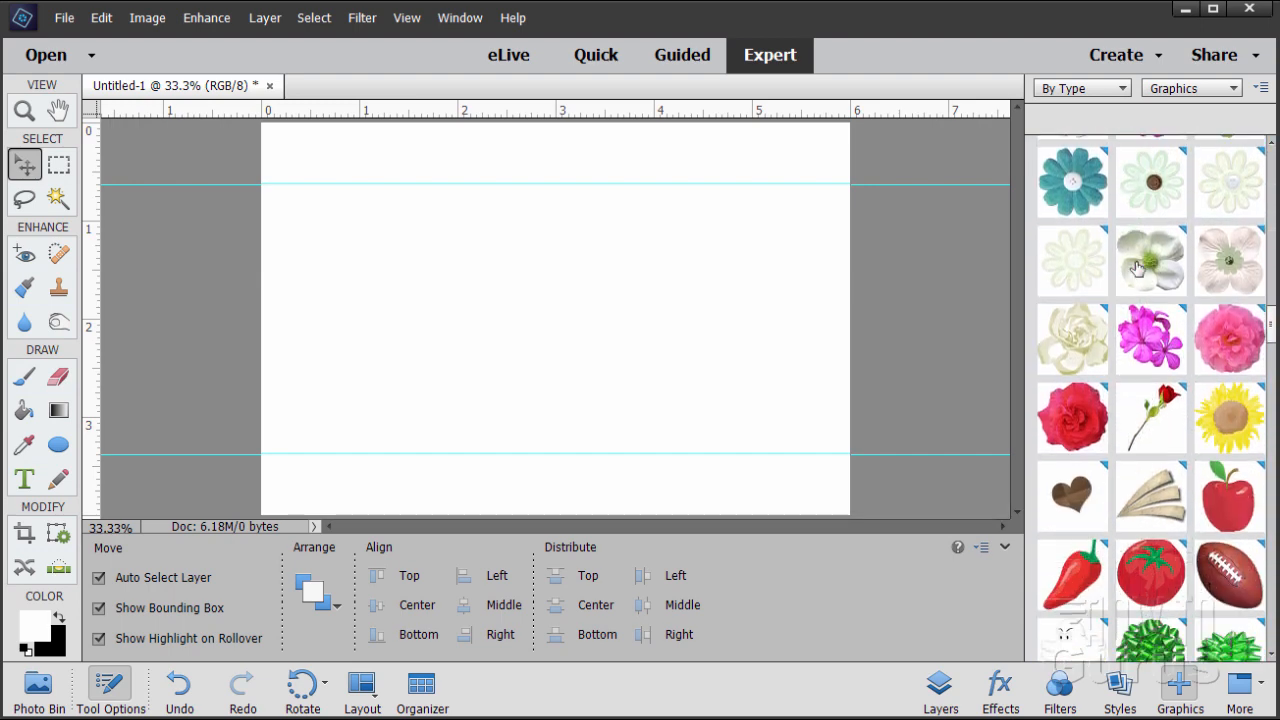
pyautogui.scroll(-3)
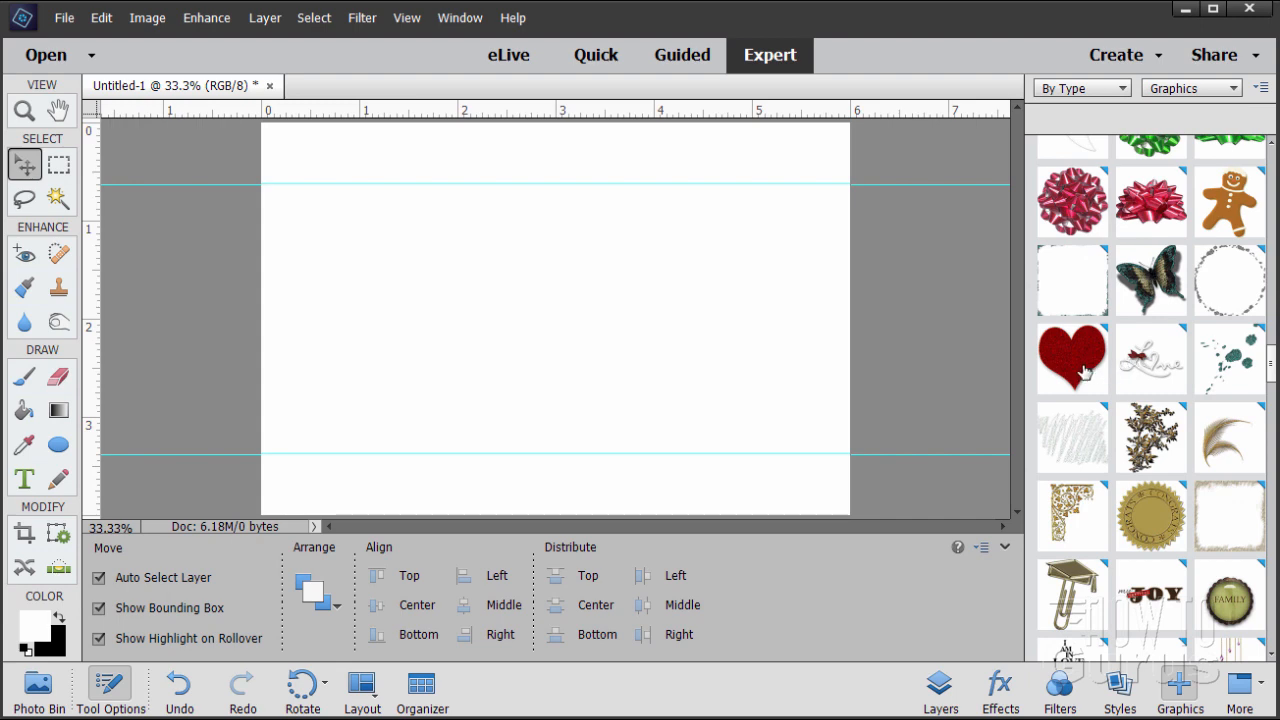
pyautogui.scroll(-3)
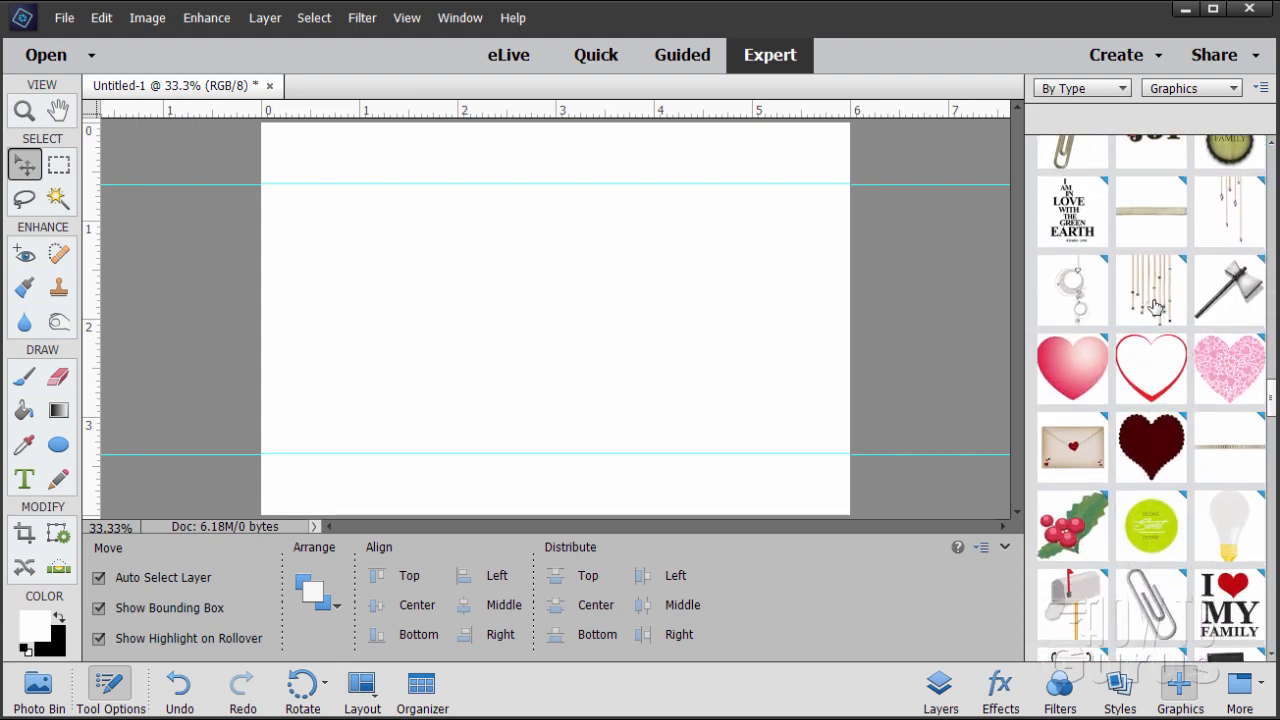
pyautogui.moveTo(1185, 425)
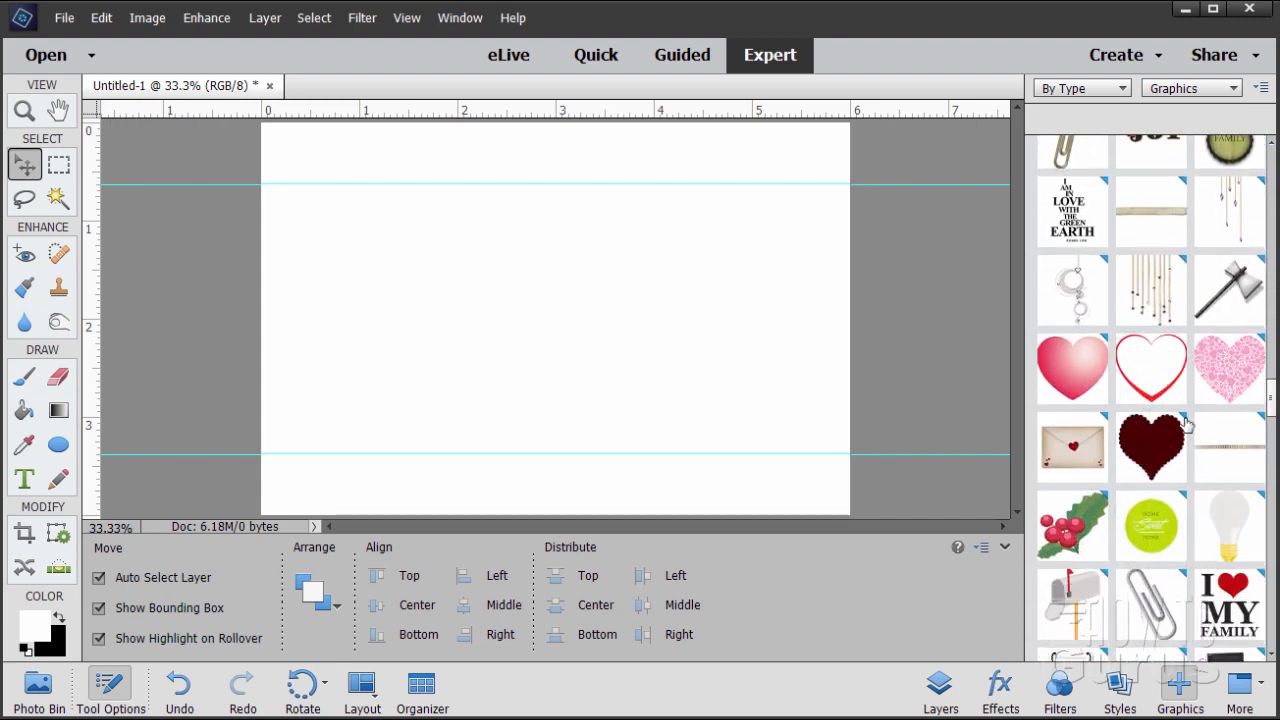
pyautogui.click(1150, 368)
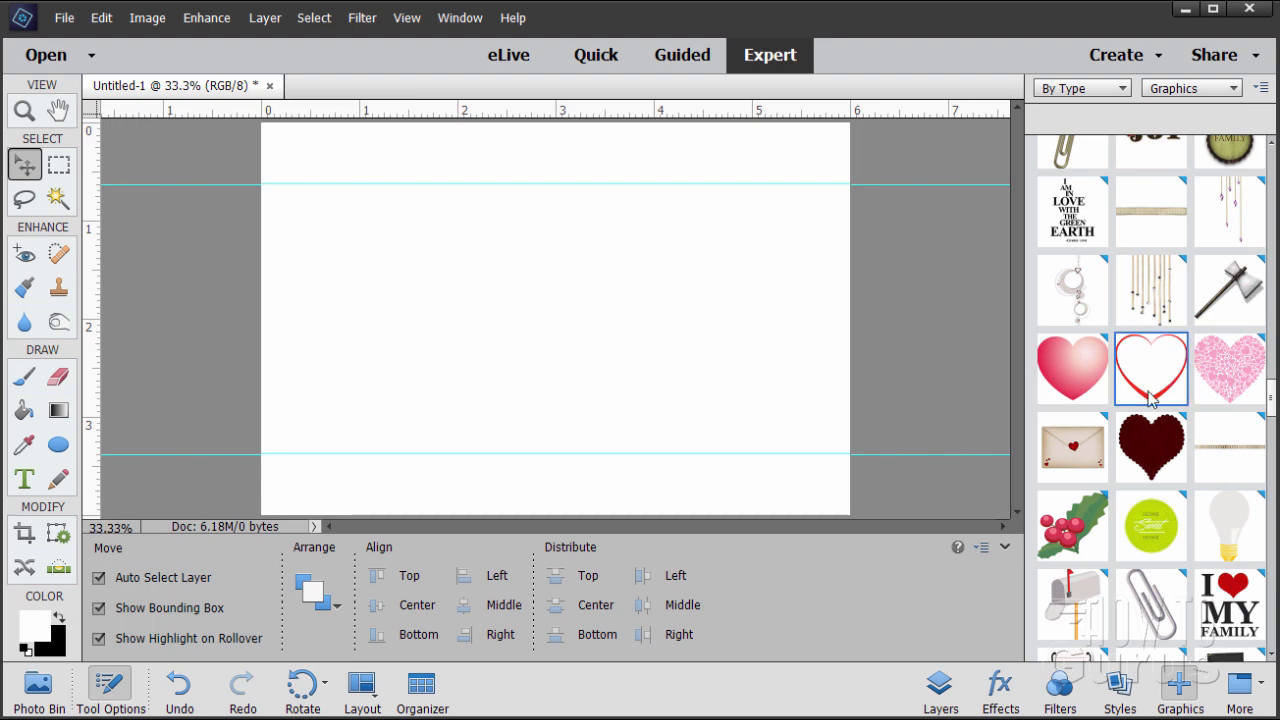
pyautogui.moveTo(1153, 375)
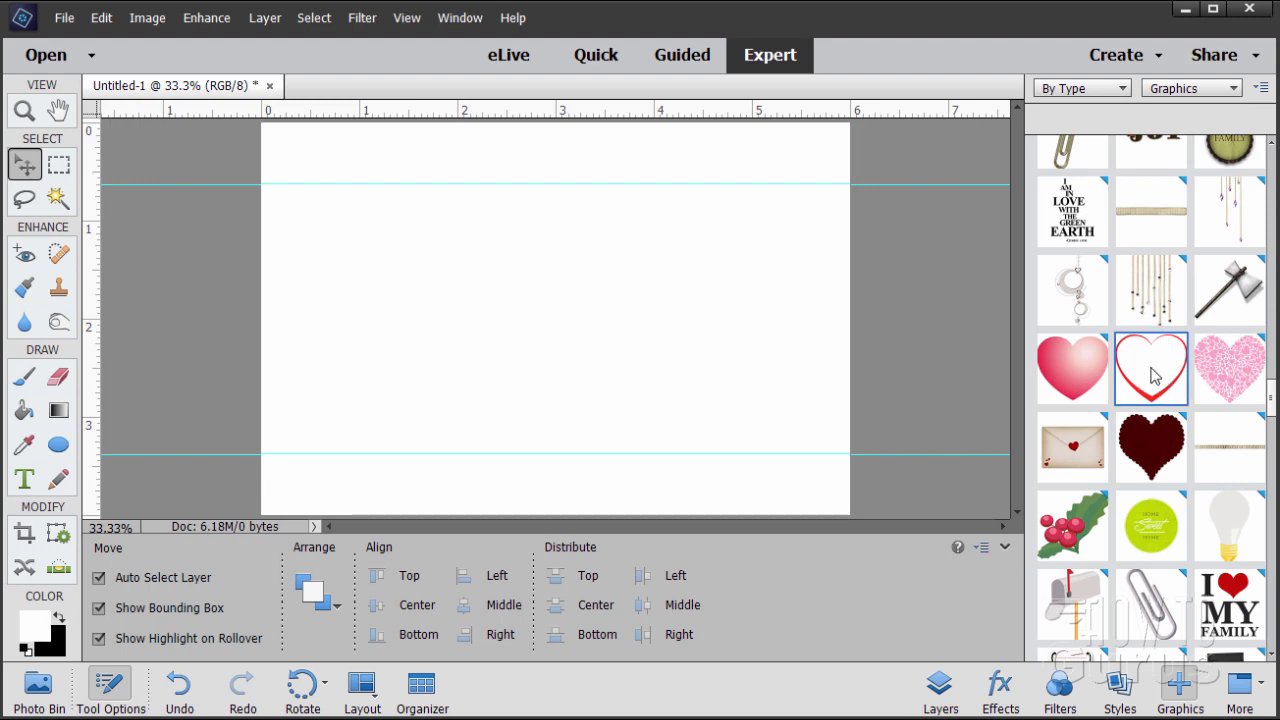
pyautogui.moveTo(1113, 427)
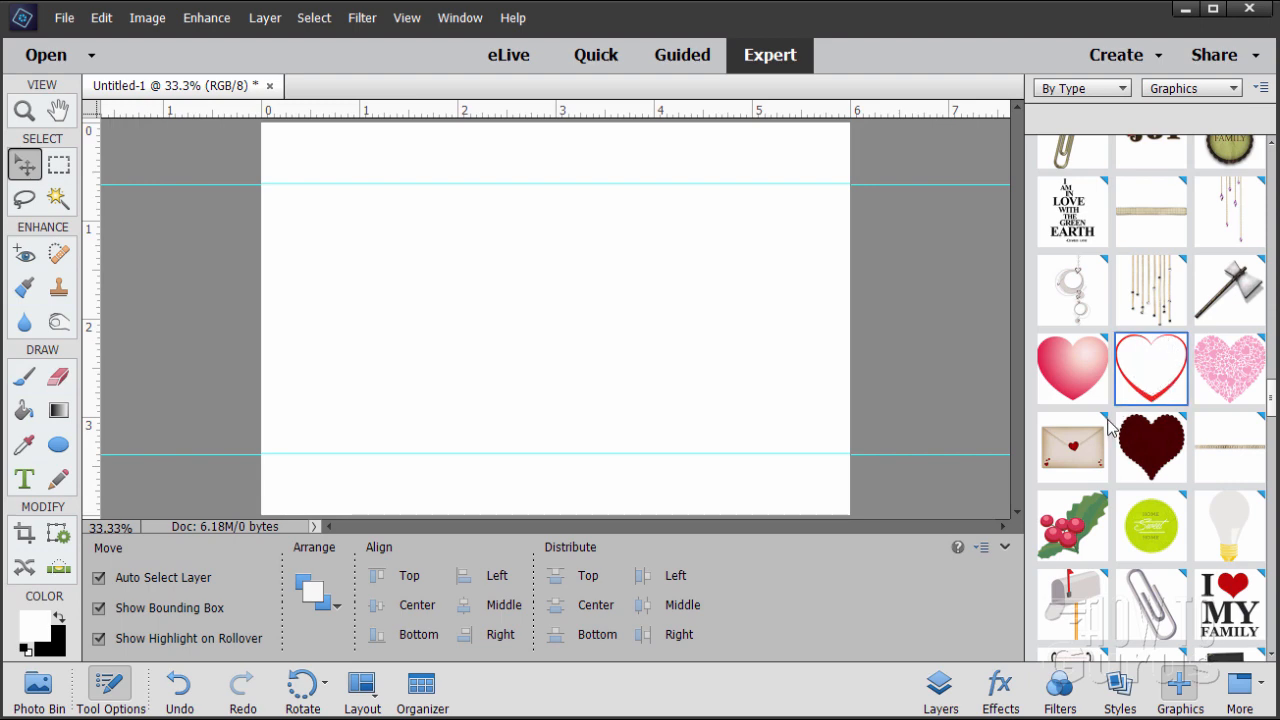
pyautogui.moveTo(1100, 340)
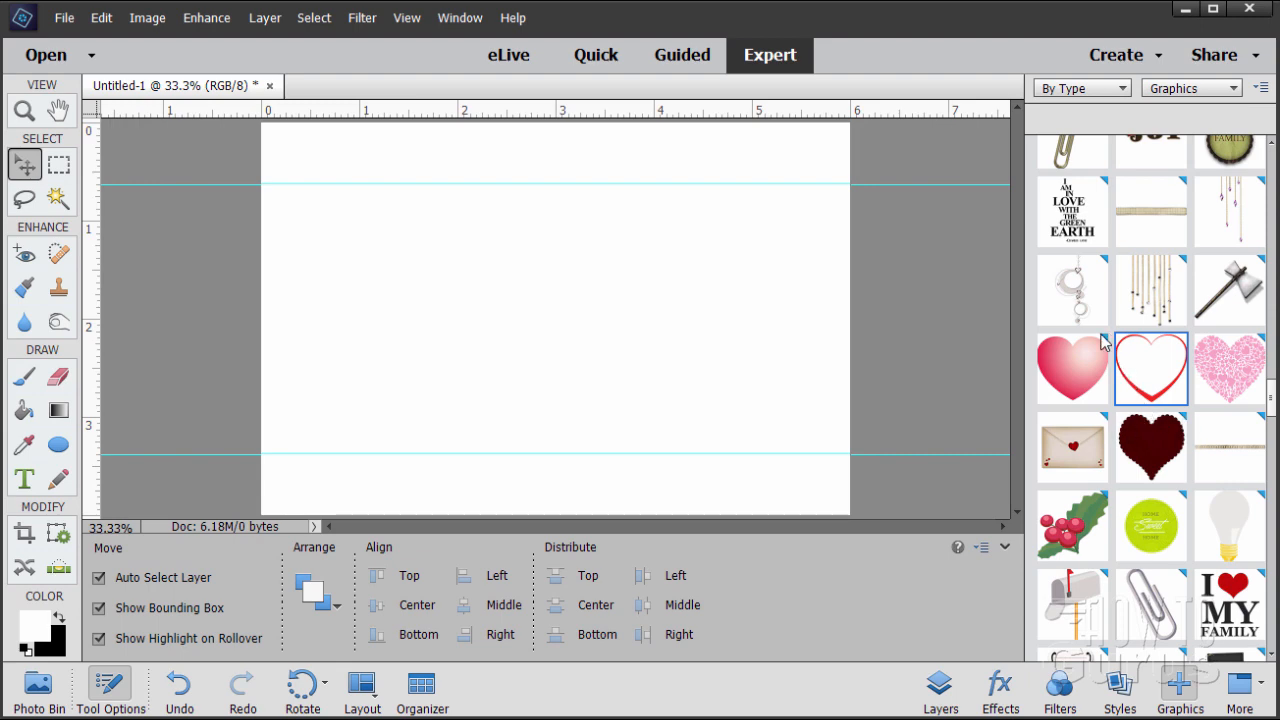
pyautogui.moveTo(1080, 378)
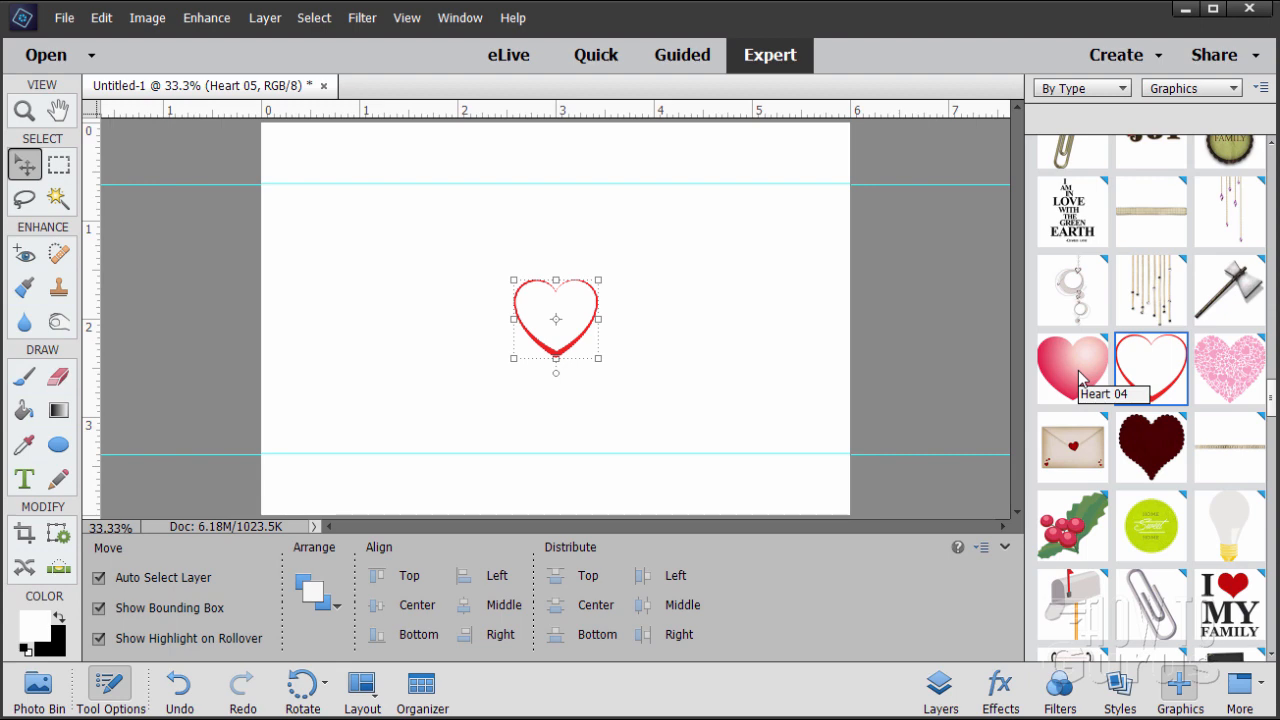
pyautogui.moveTo(1150, 367)
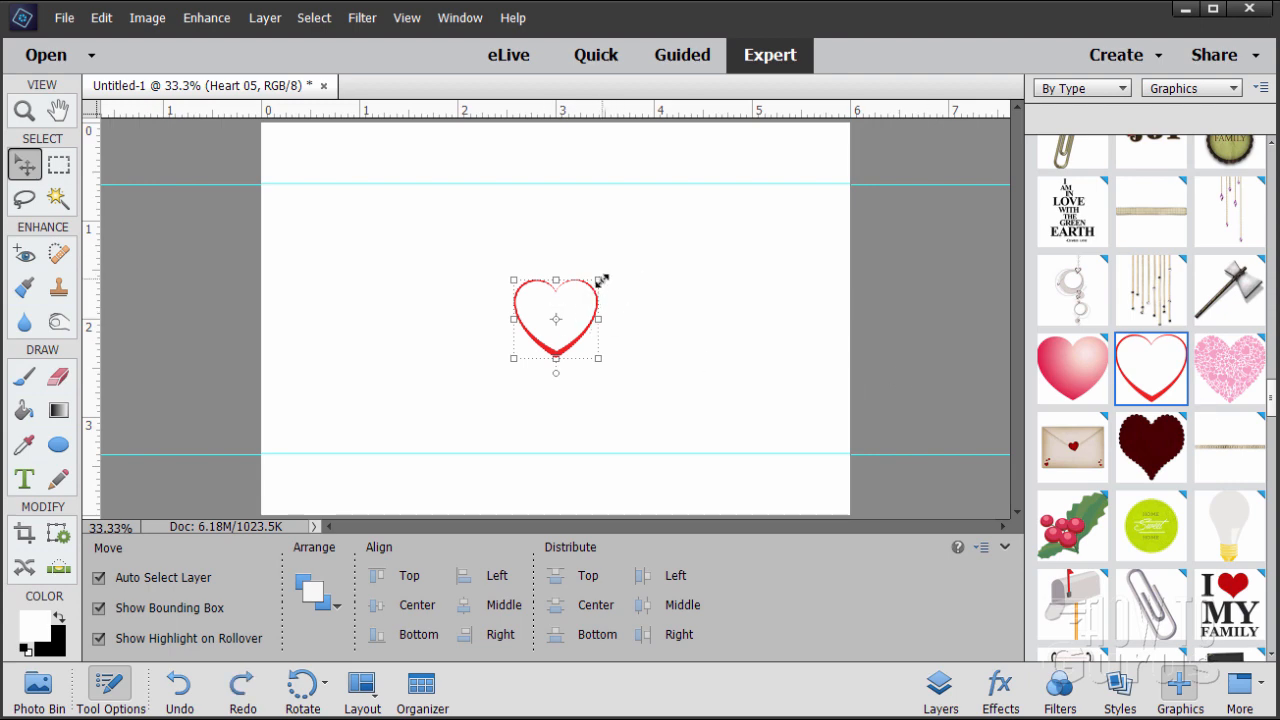
# - Scale the heart to fill between the guides, commit, and move it right
pyautogui.moveTo(600, 280); pyautogui.dragTo(685, 222)
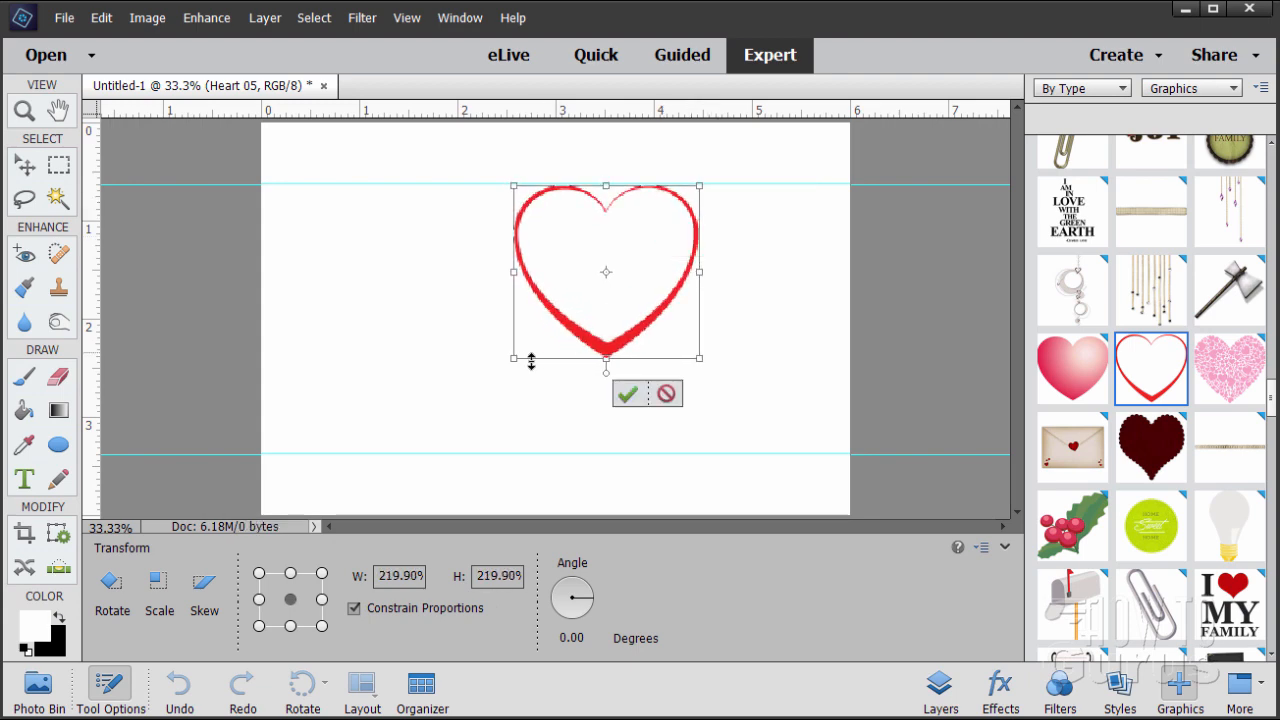
pyautogui.moveTo(513, 357); pyautogui.dragTo(410, 451)
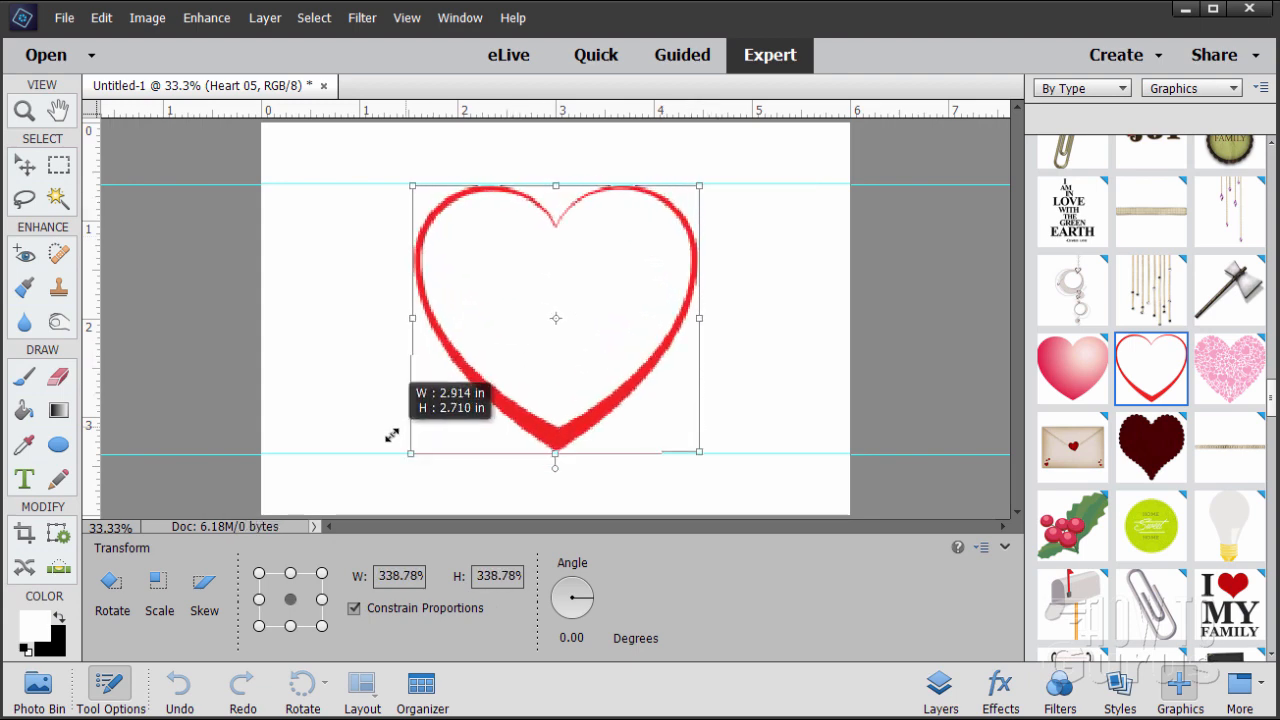
pyautogui.moveTo(411, 452); pyautogui.dragTo(408, 455)
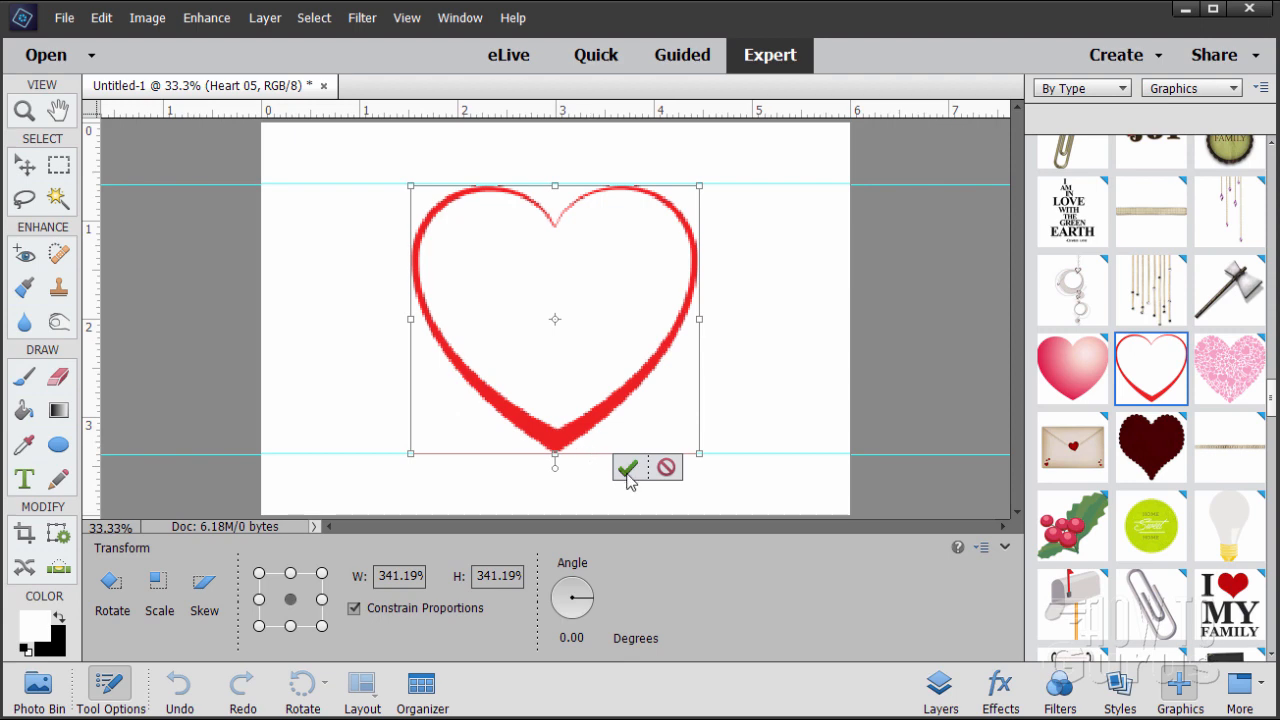
pyautogui.click(627, 468)
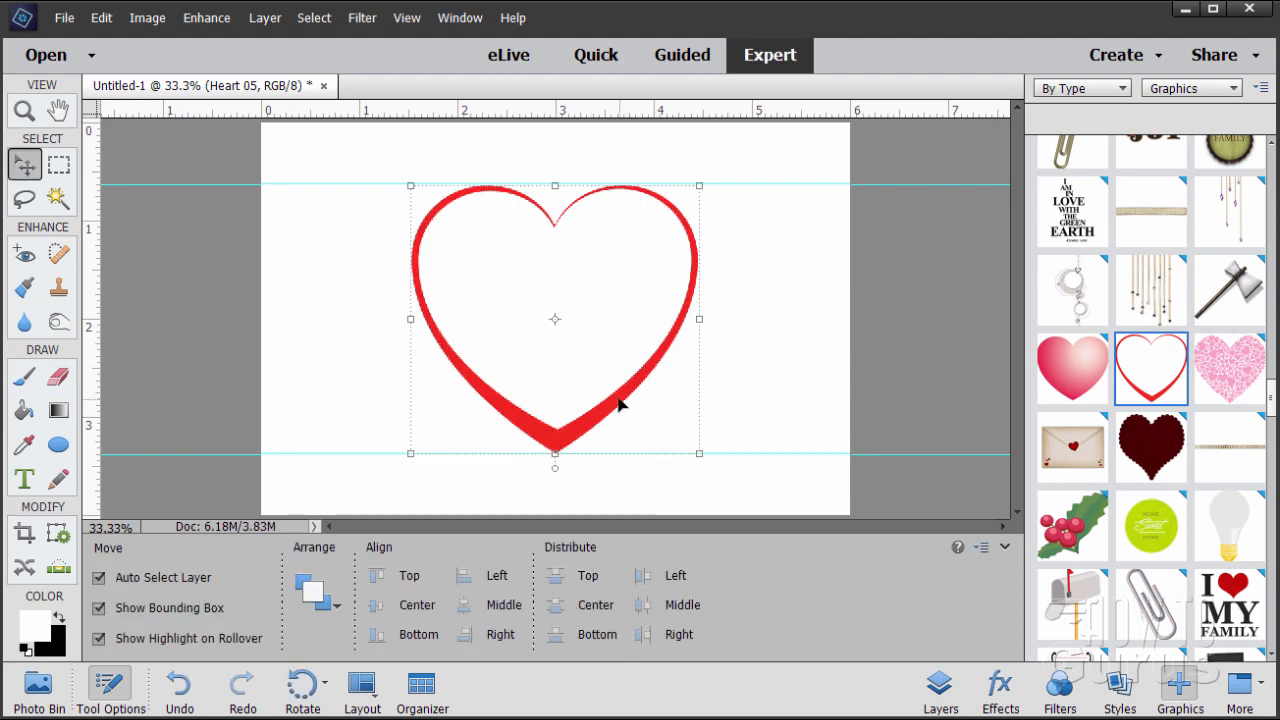
pyautogui.moveTo(620, 405); pyautogui.dragTo(710, 397)
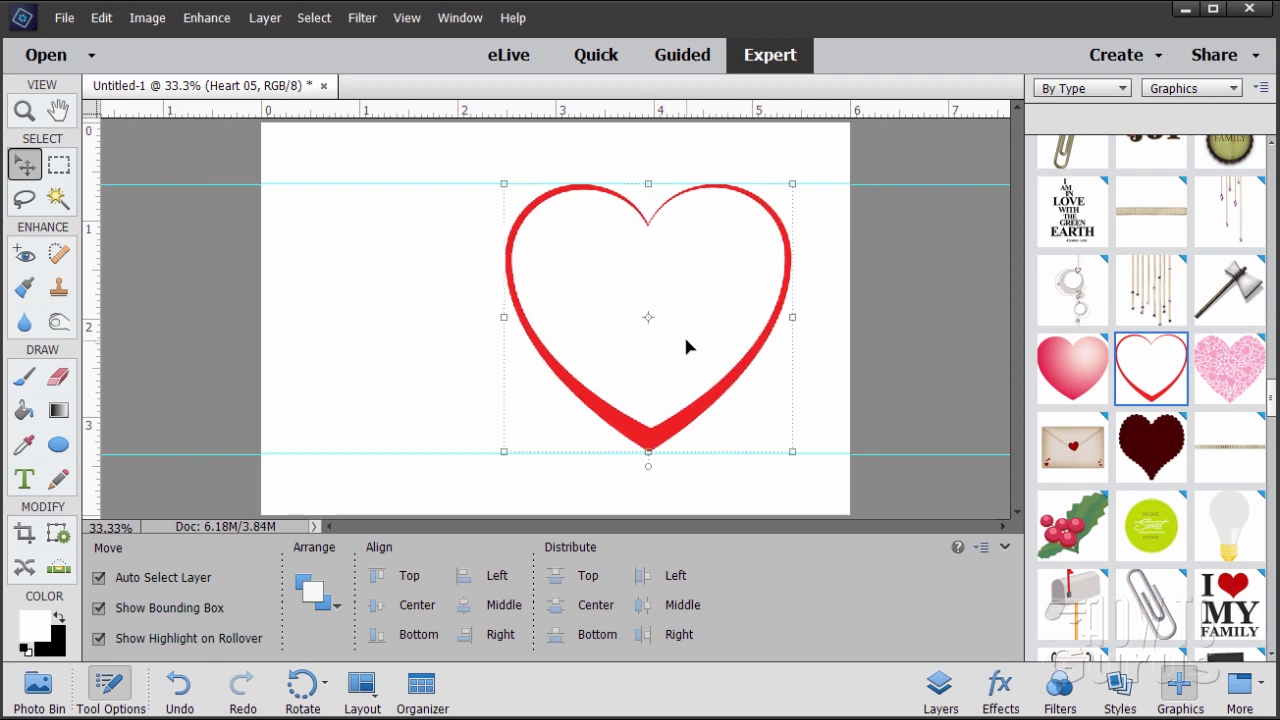
pyautogui.moveTo(815, 365)
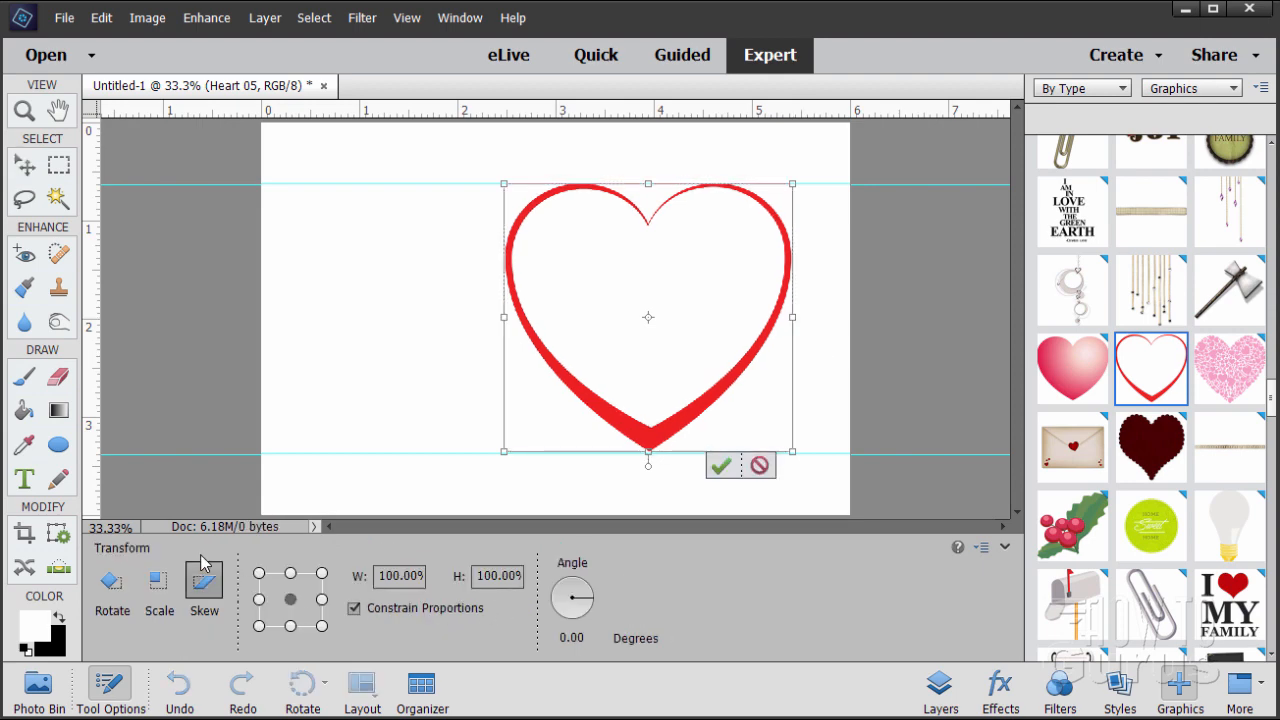
pyautogui.moveTo(598, 630)
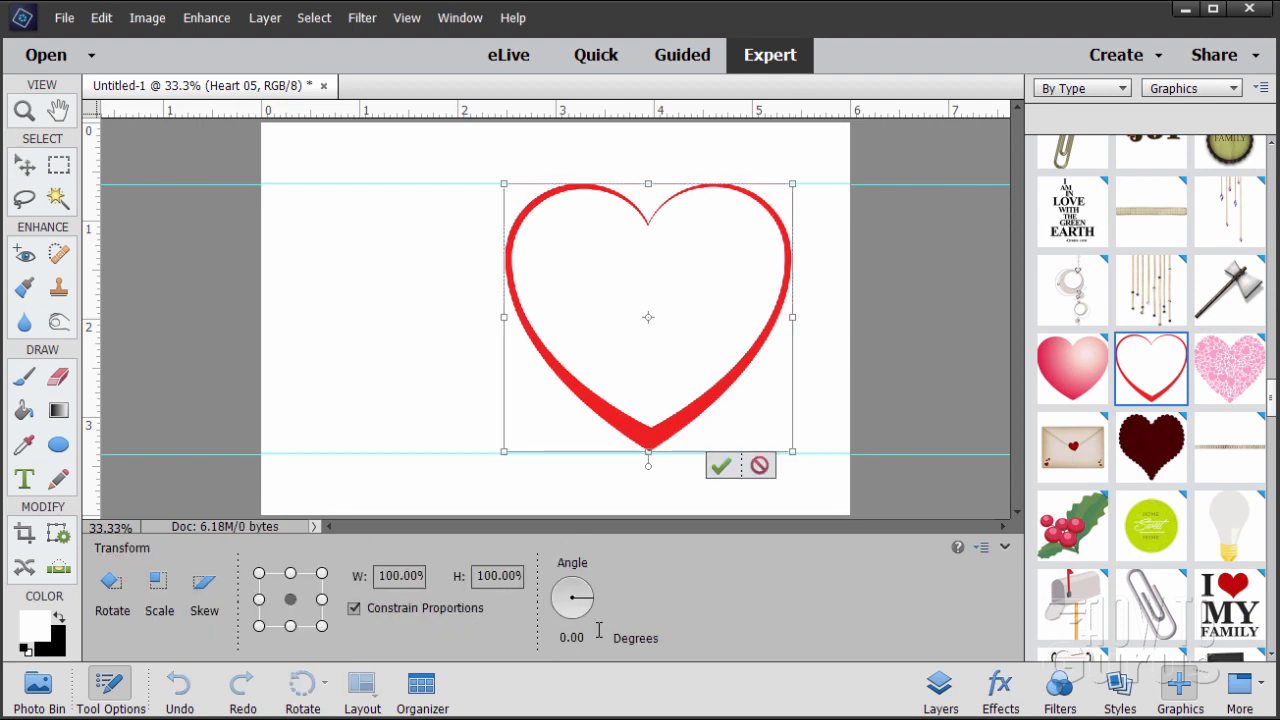
# - Tilt the heart 15 degrees, nudge it slightly, and shrink it a little
pyautogui.click(578, 638)
pyautogui.write('15')
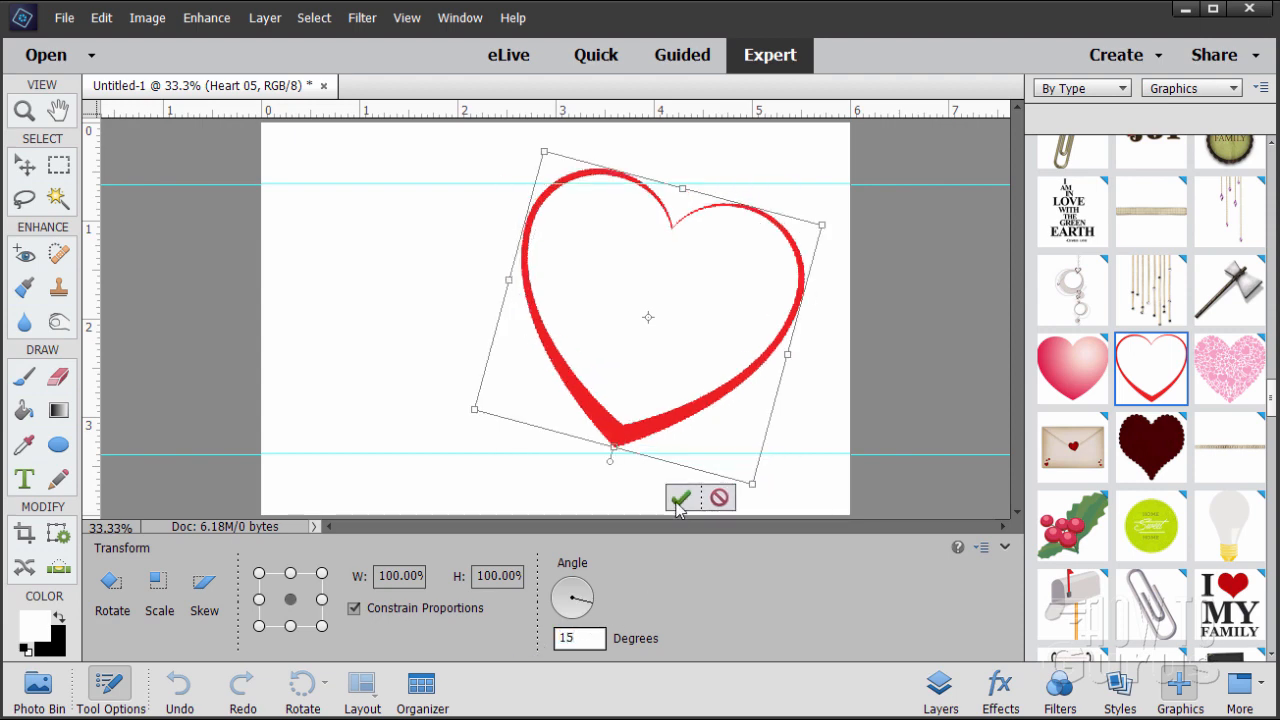
pyautogui.click(680, 499)
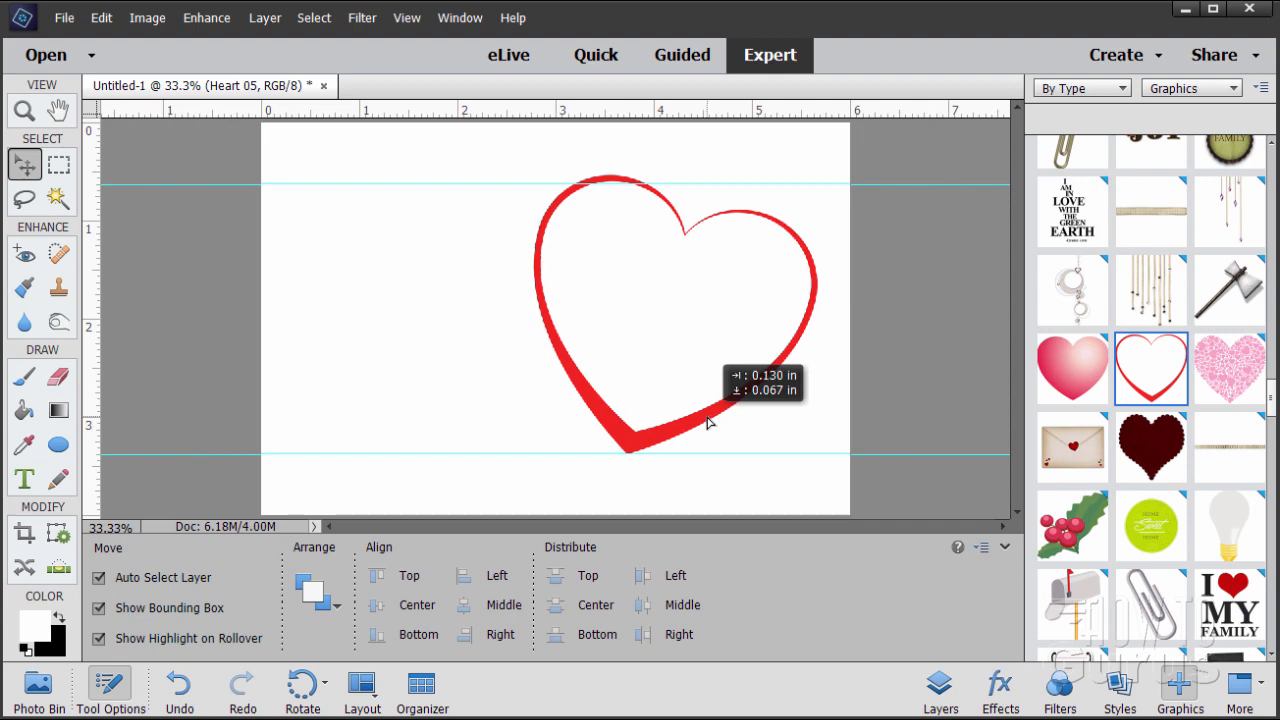
pyautogui.moveTo(720, 420); pyautogui.dragTo(705, 420)
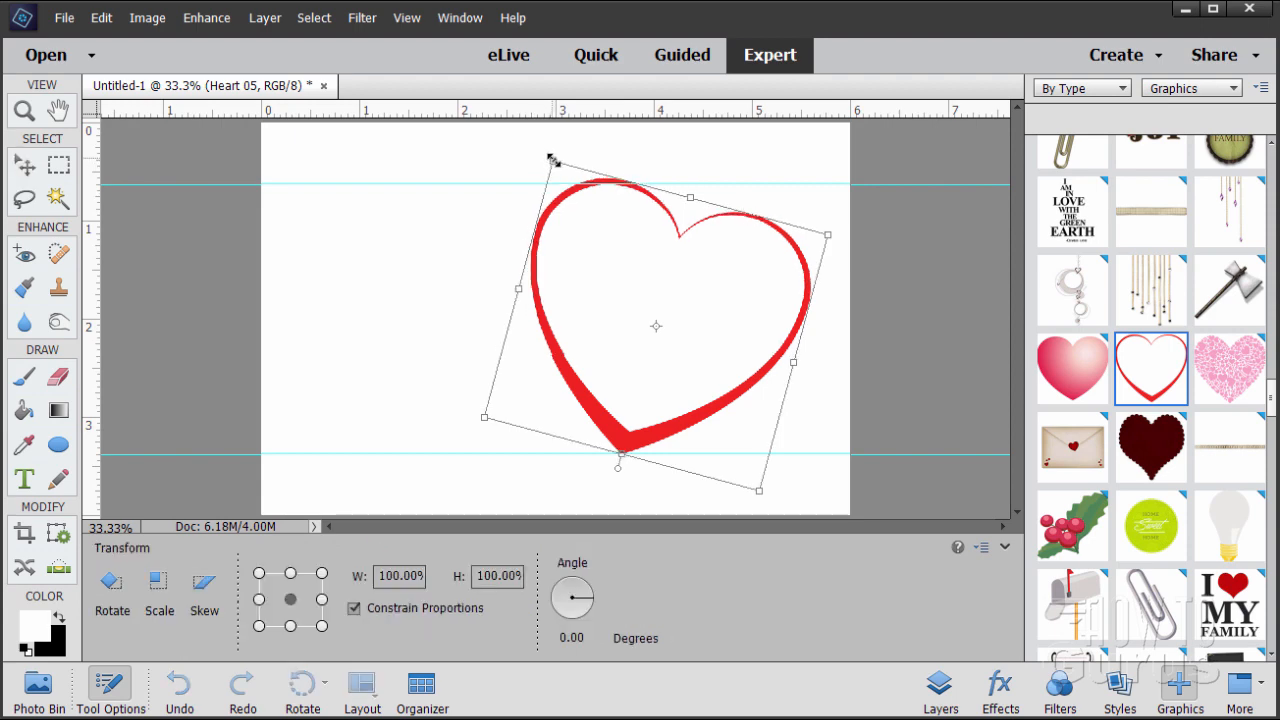
pyautogui.moveTo(551, 160); pyautogui.dragTo(562, 170)
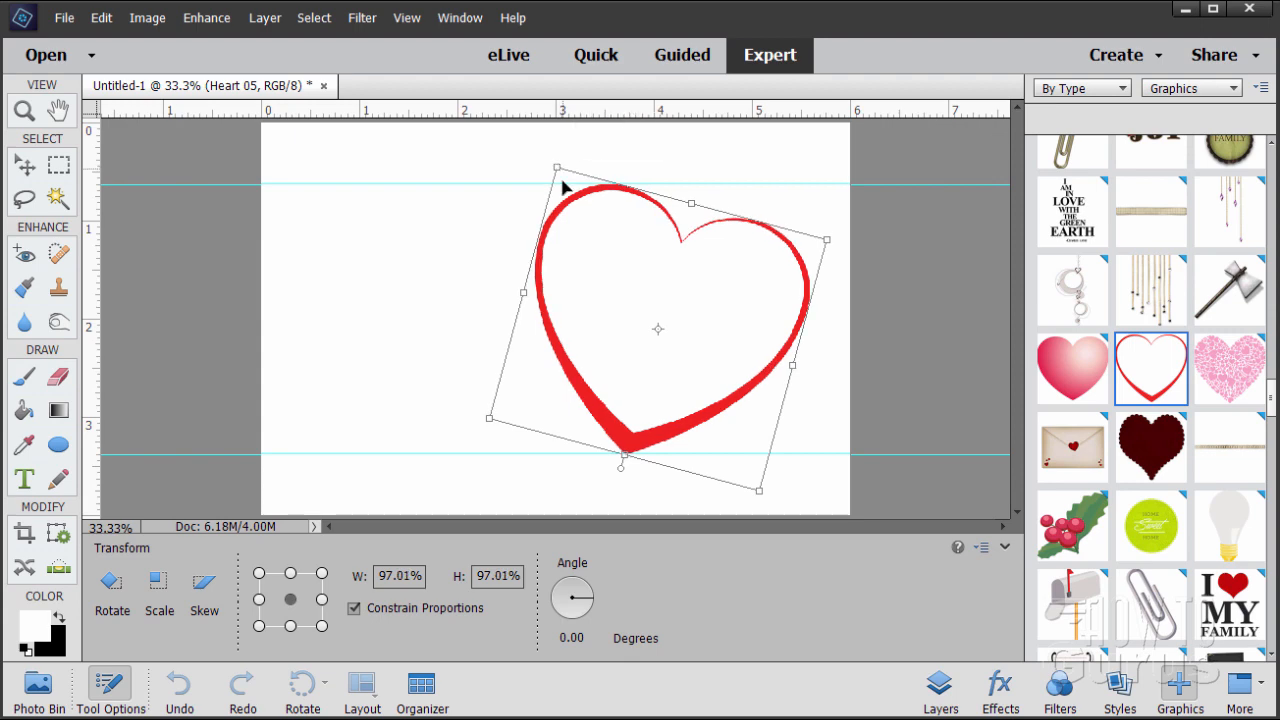
pyautogui.click(24, 164)
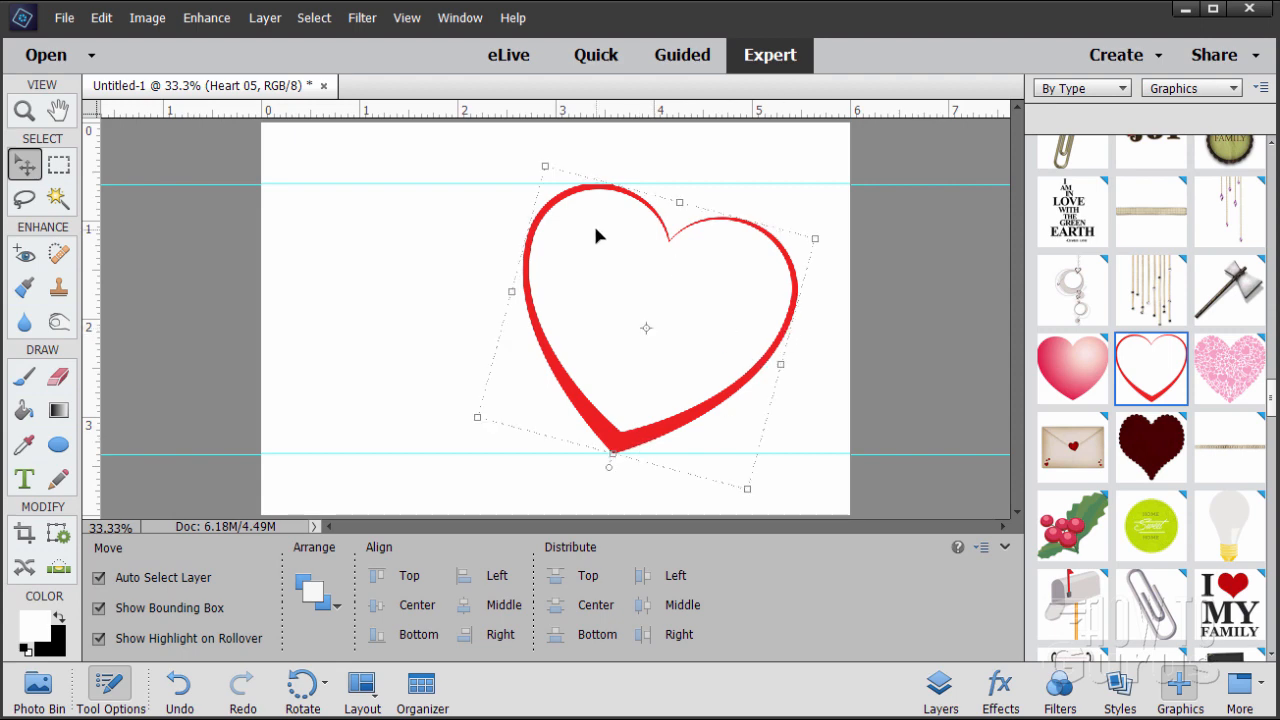
pyautogui.moveTo(588, 258)
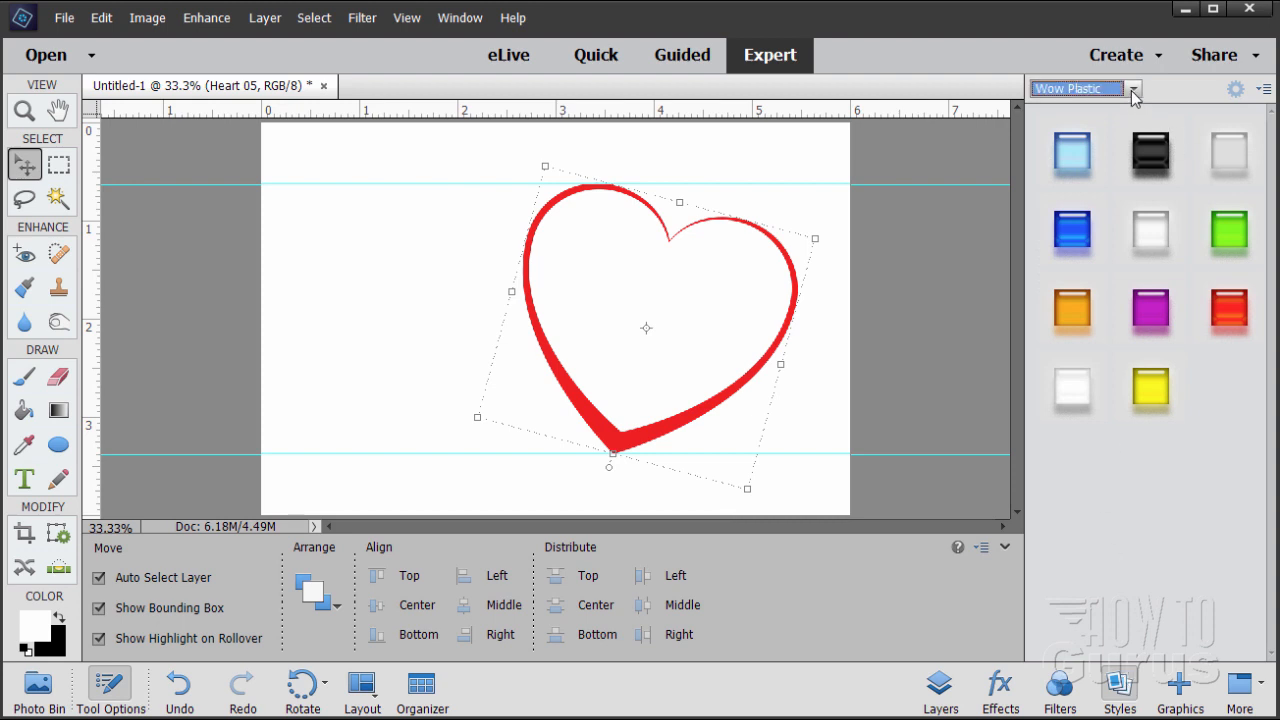
# - Apply the Wow Neon red style to the heart
pyautogui.click(1134, 89)
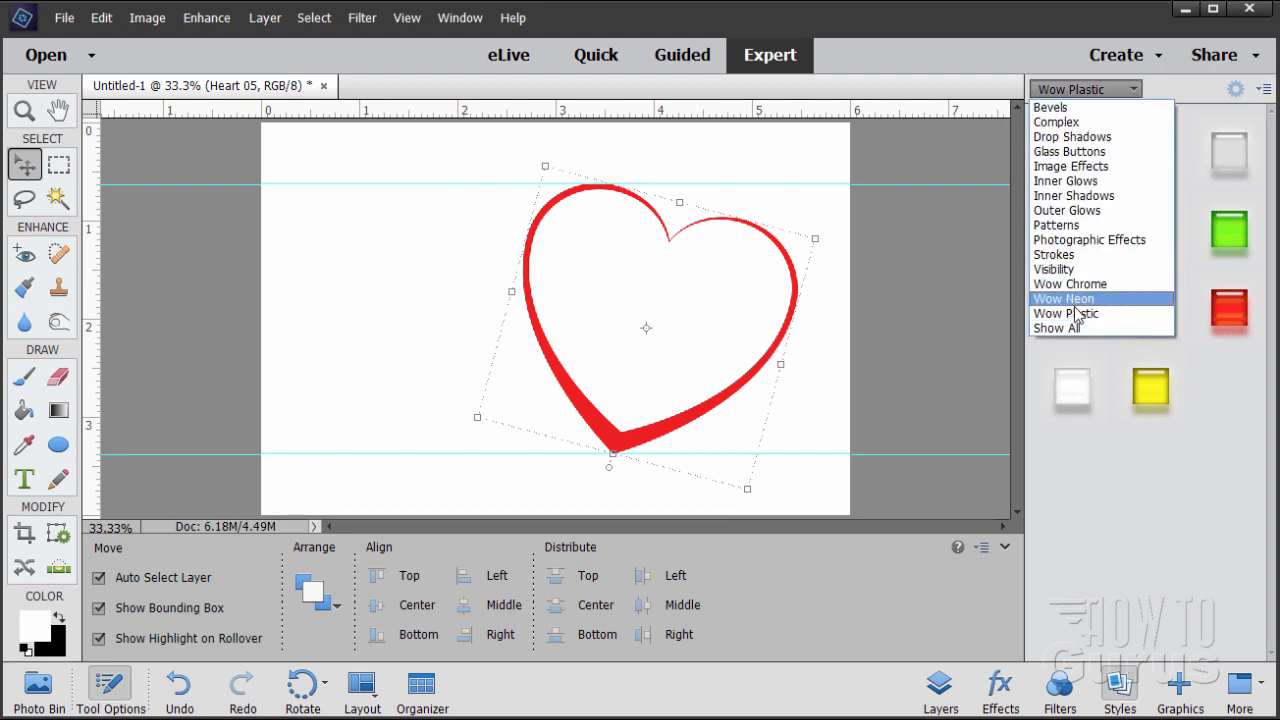
pyautogui.moveTo(1065, 313)
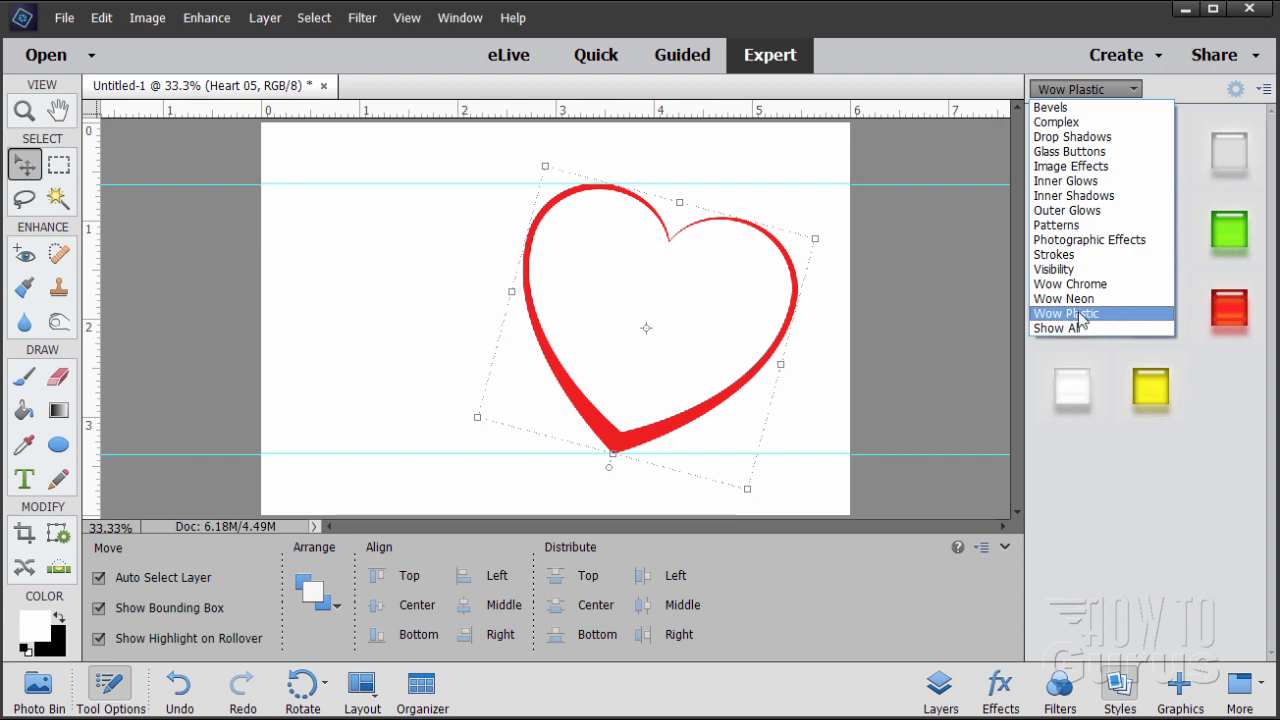
pyautogui.click(1064, 298)
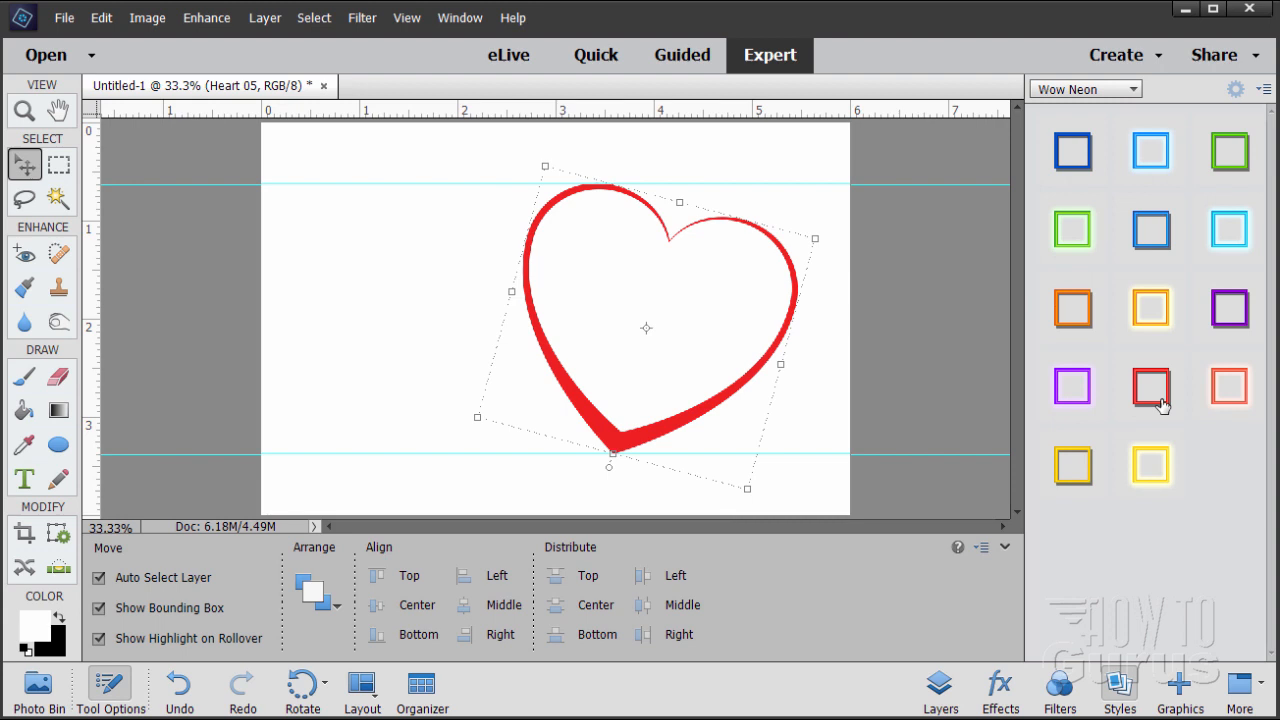
pyautogui.moveTo(1151, 388)
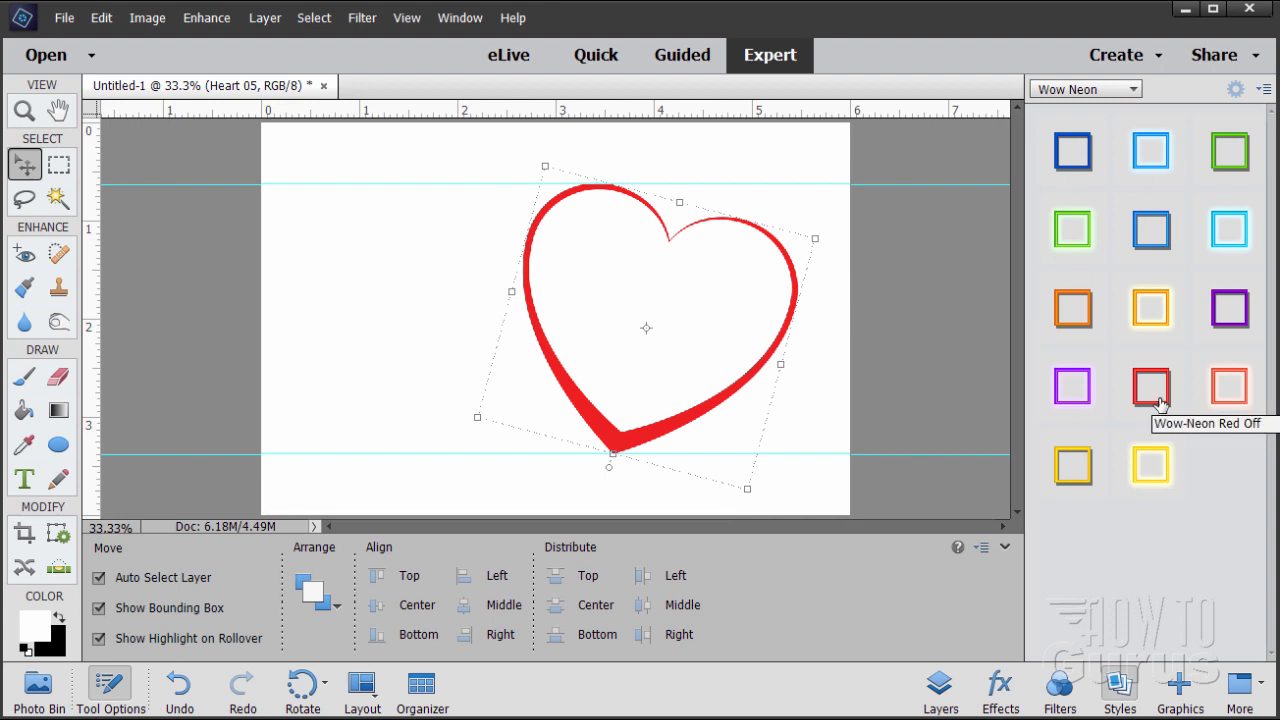
pyautogui.click(1150, 386)
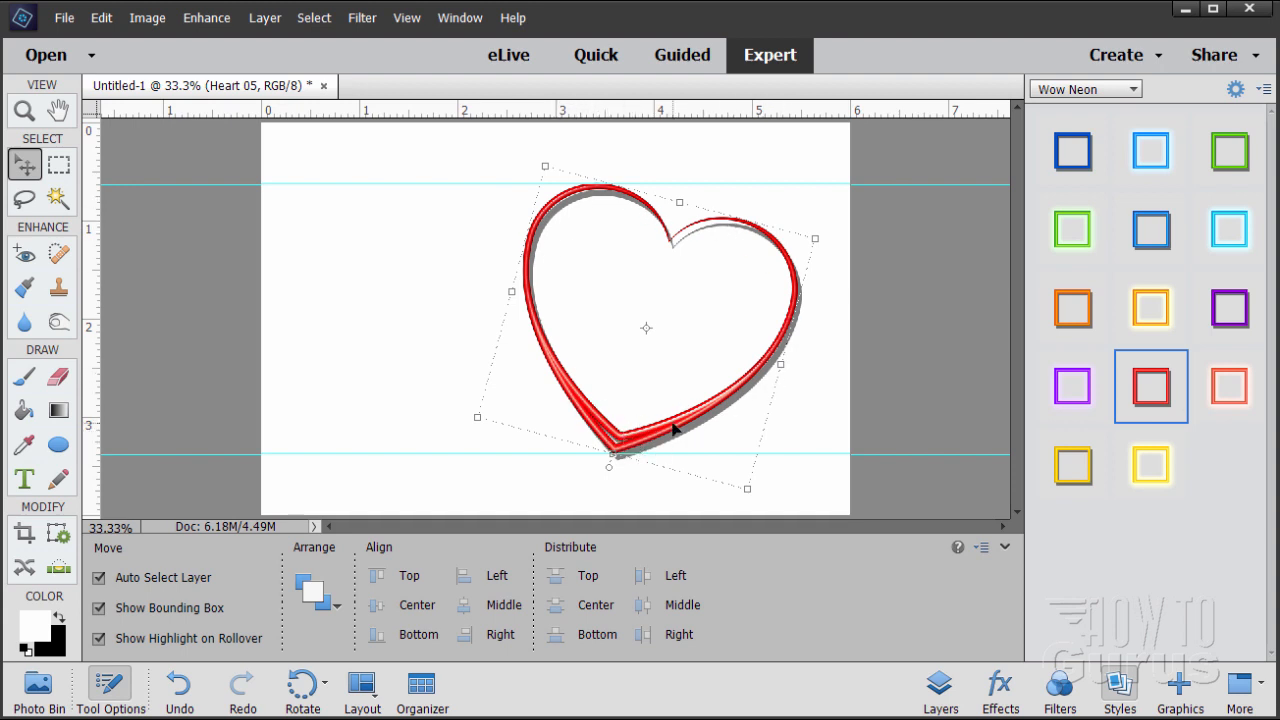
# - Replace it with the red Wow Plastic style
pyautogui.click(1085, 89)
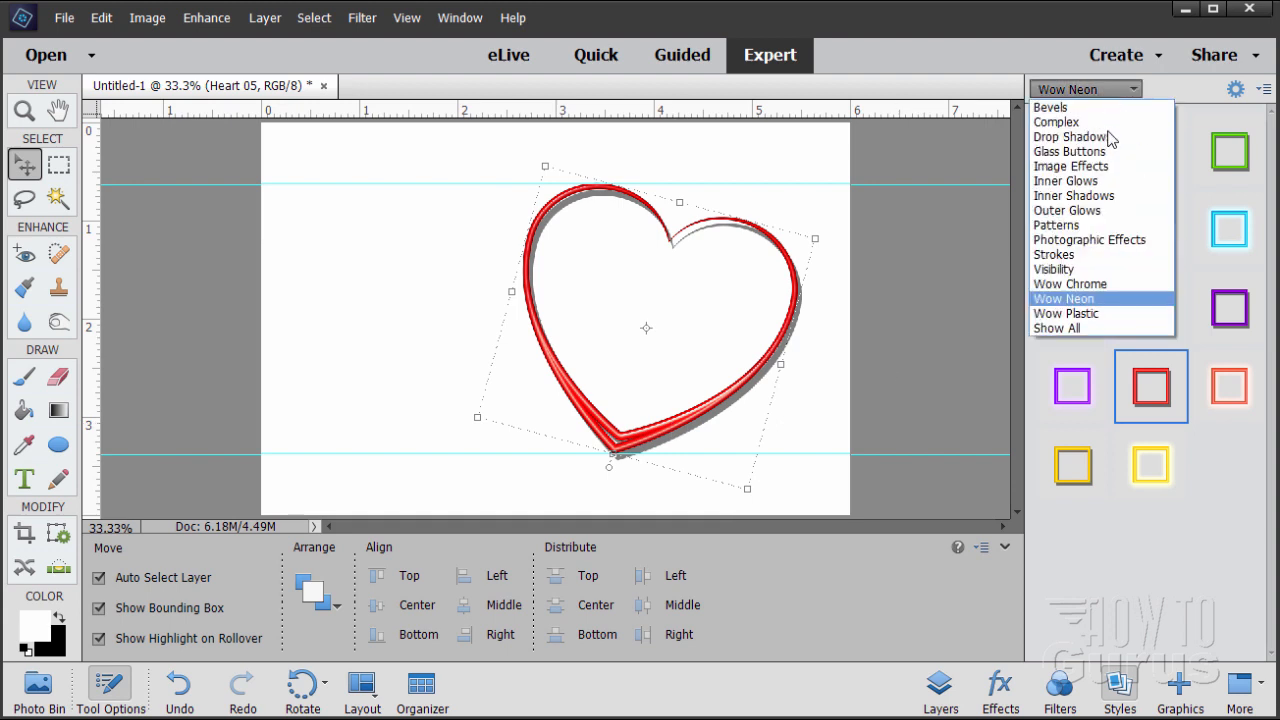
pyautogui.click(1065, 313)
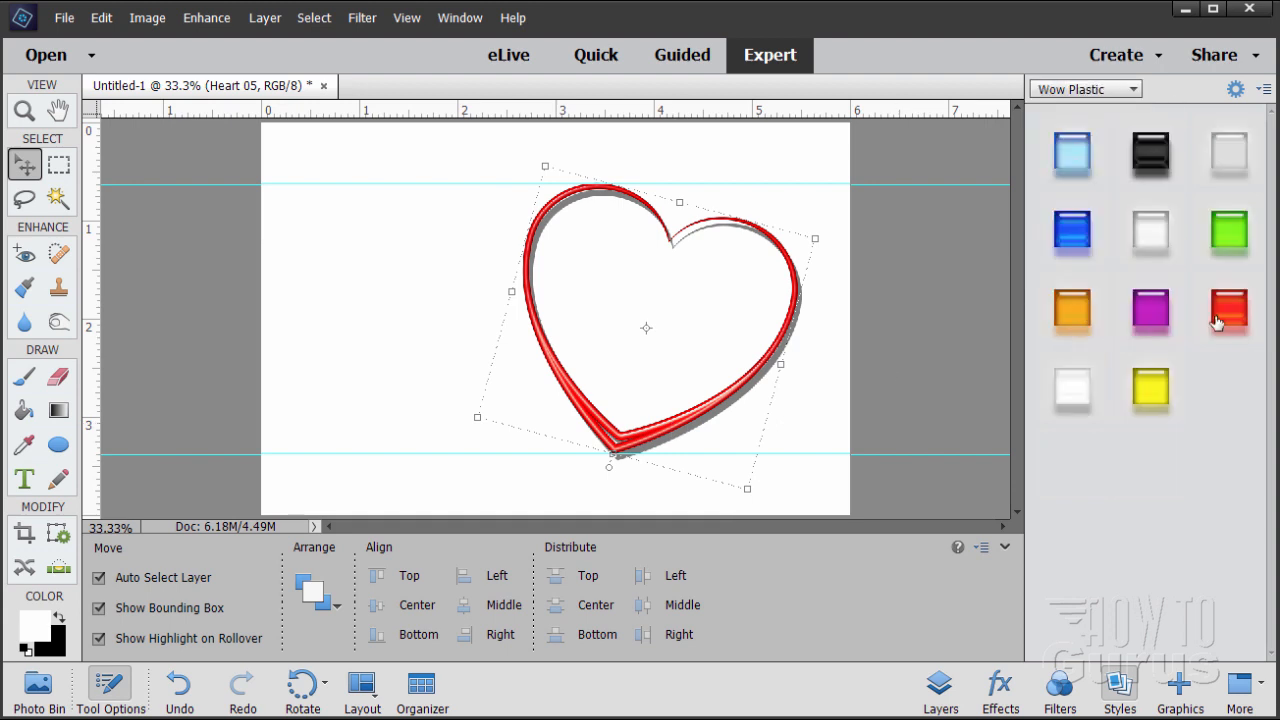
pyautogui.click(1228, 308)
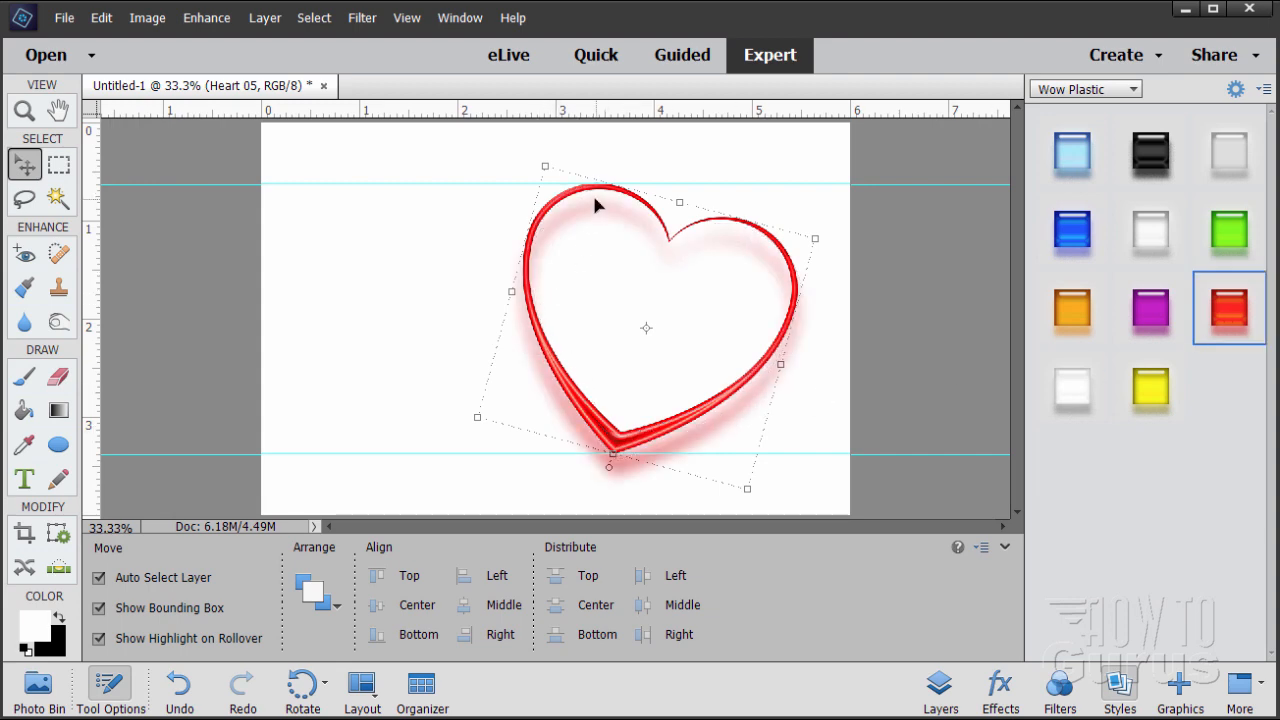
pyautogui.moveTo(716, 230)
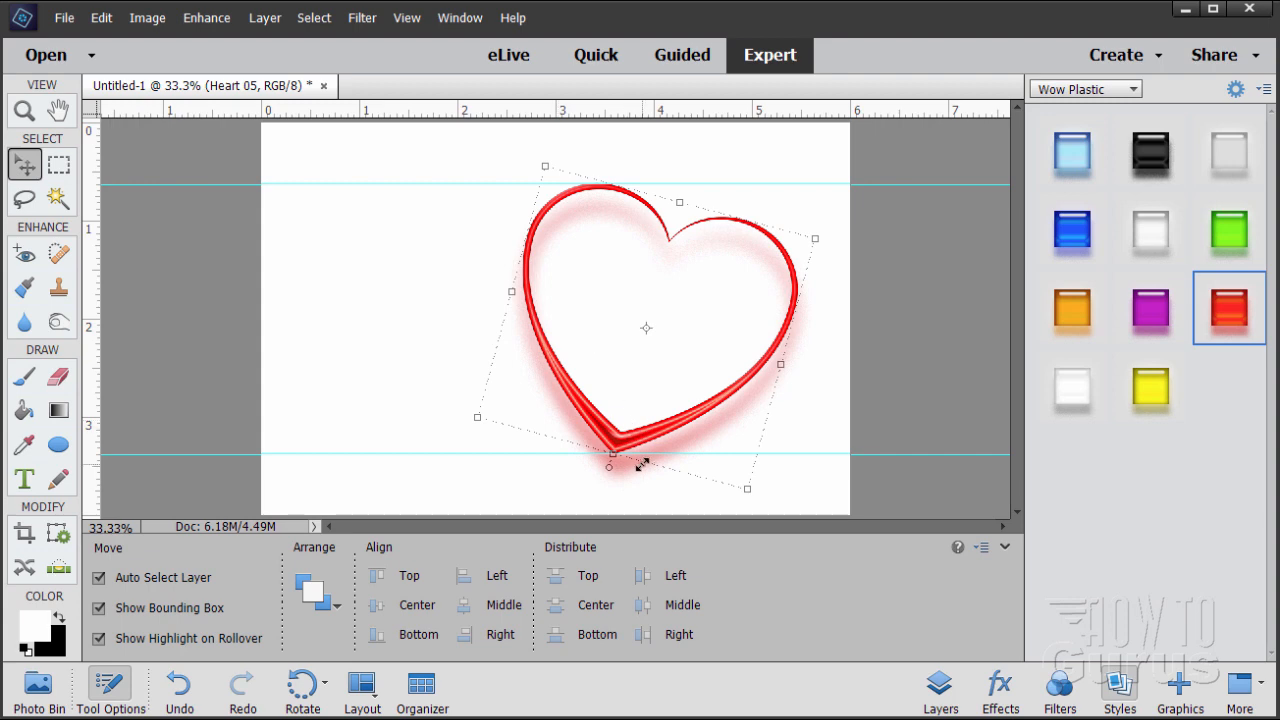
pyautogui.moveTo(610, 222)
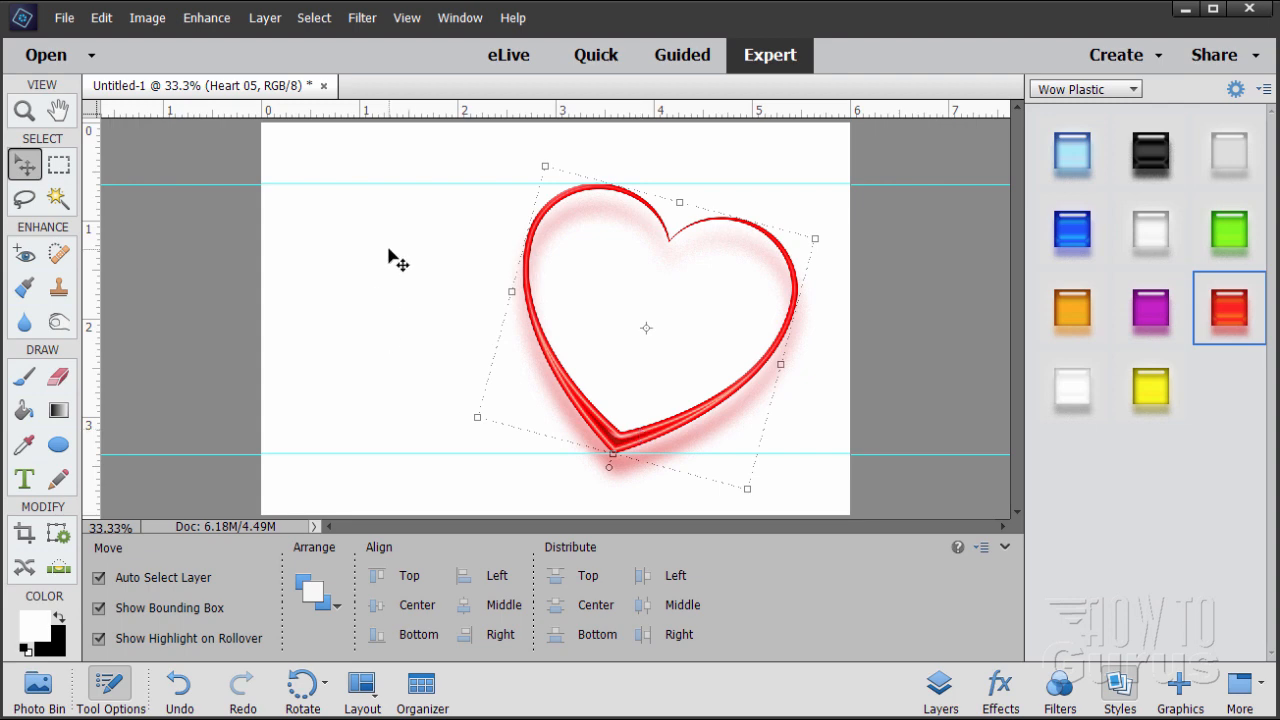
# - Apply the dark red Entwined background from the Graphics panel's Backgrounds
pyautogui.click(1179, 690)
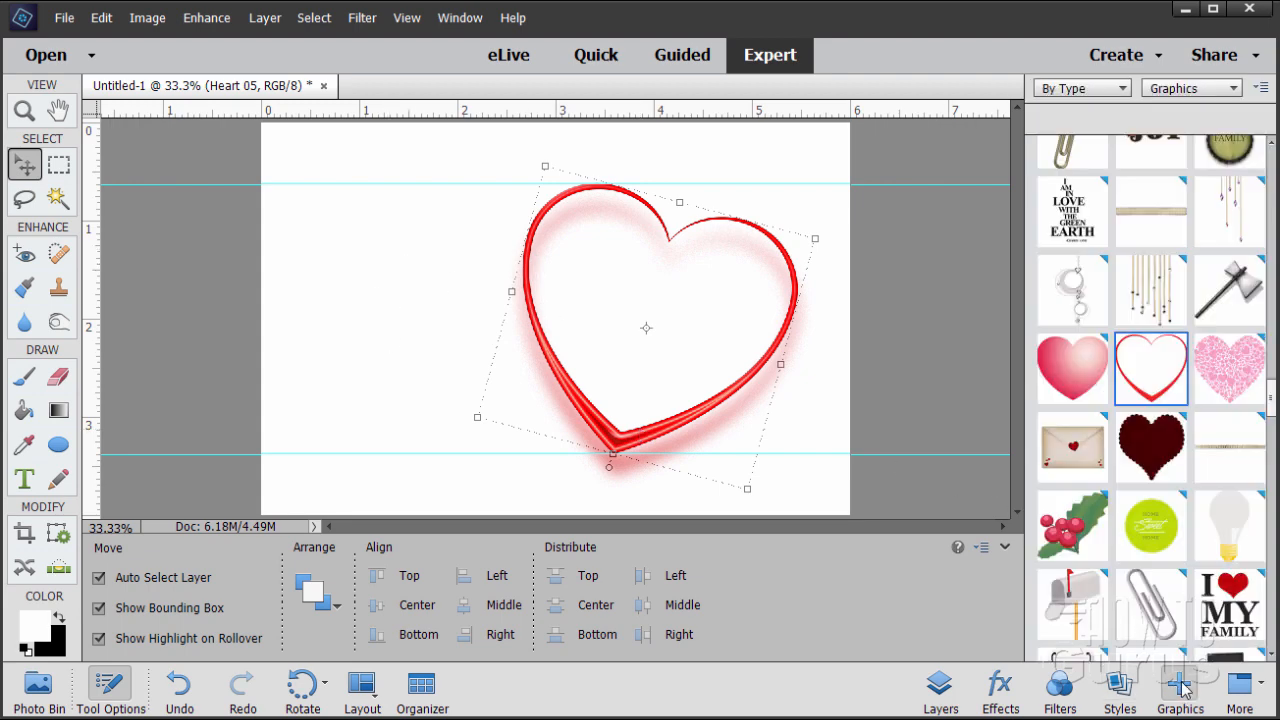
pyautogui.click(1190, 88)
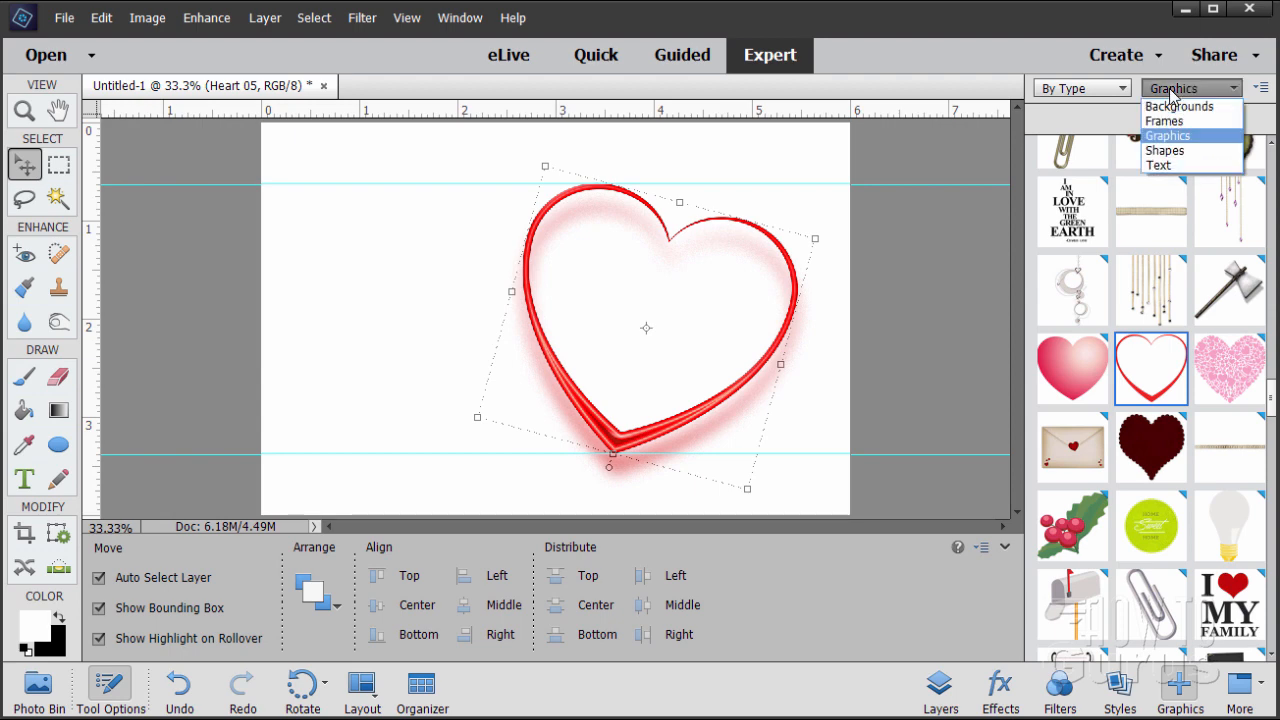
pyautogui.click(1180, 106)
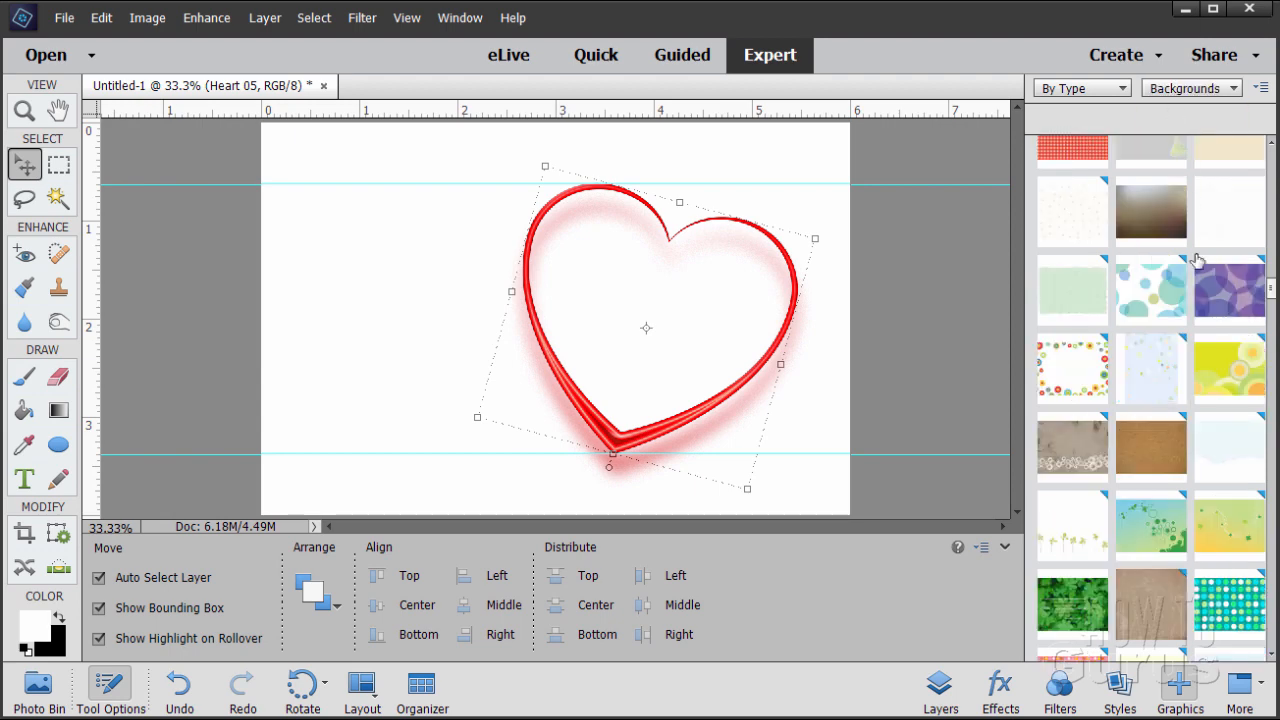
pyautogui.scroll(-3)
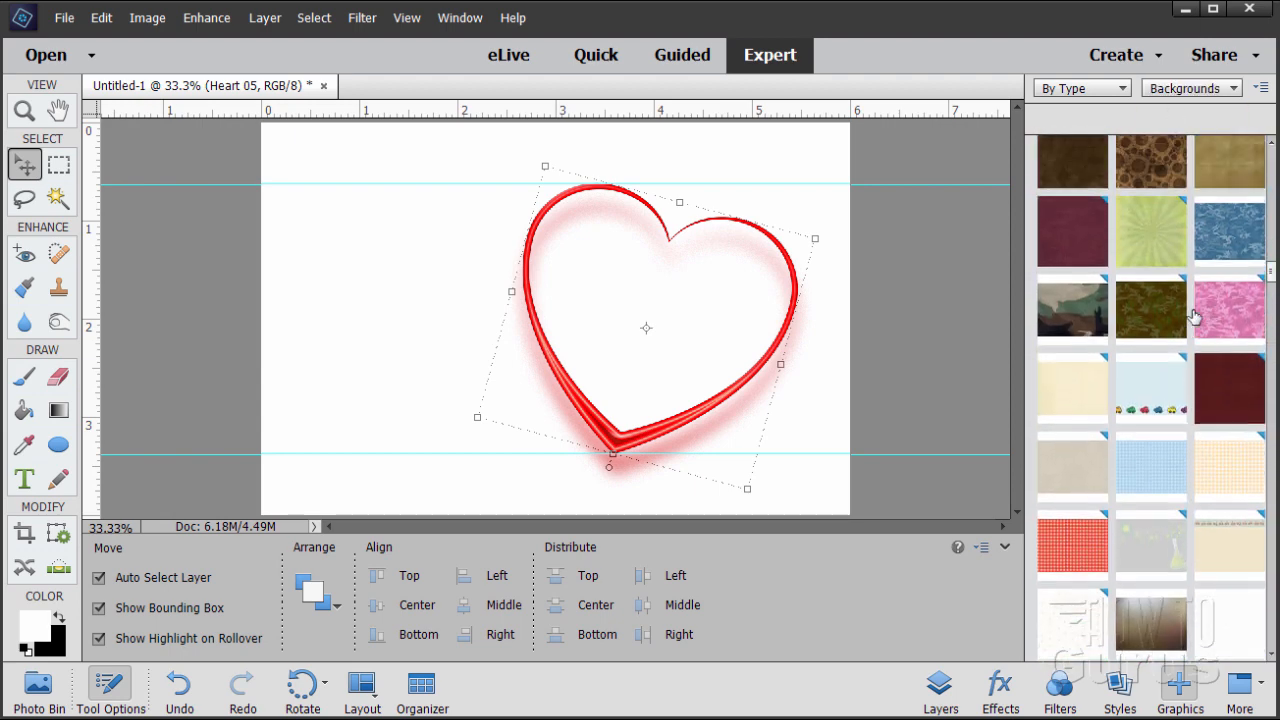
pyautogui.scroll(-3)
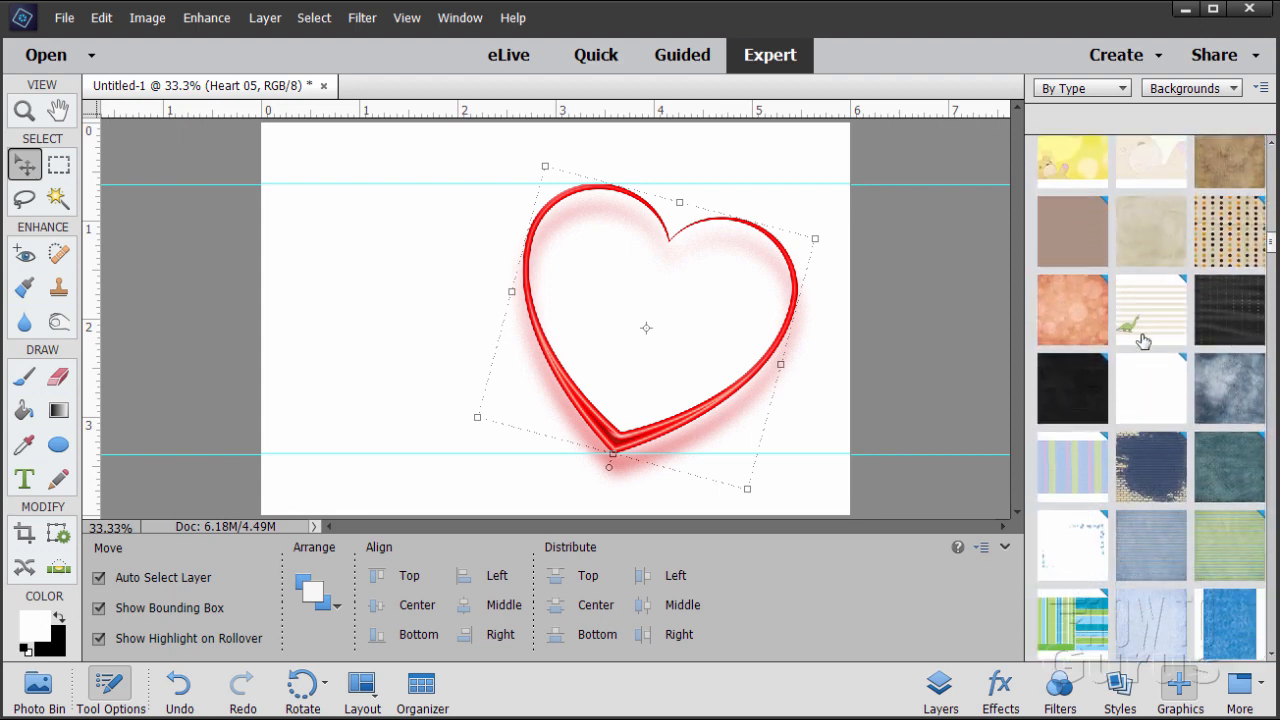
pyautogui.scroll(-3)
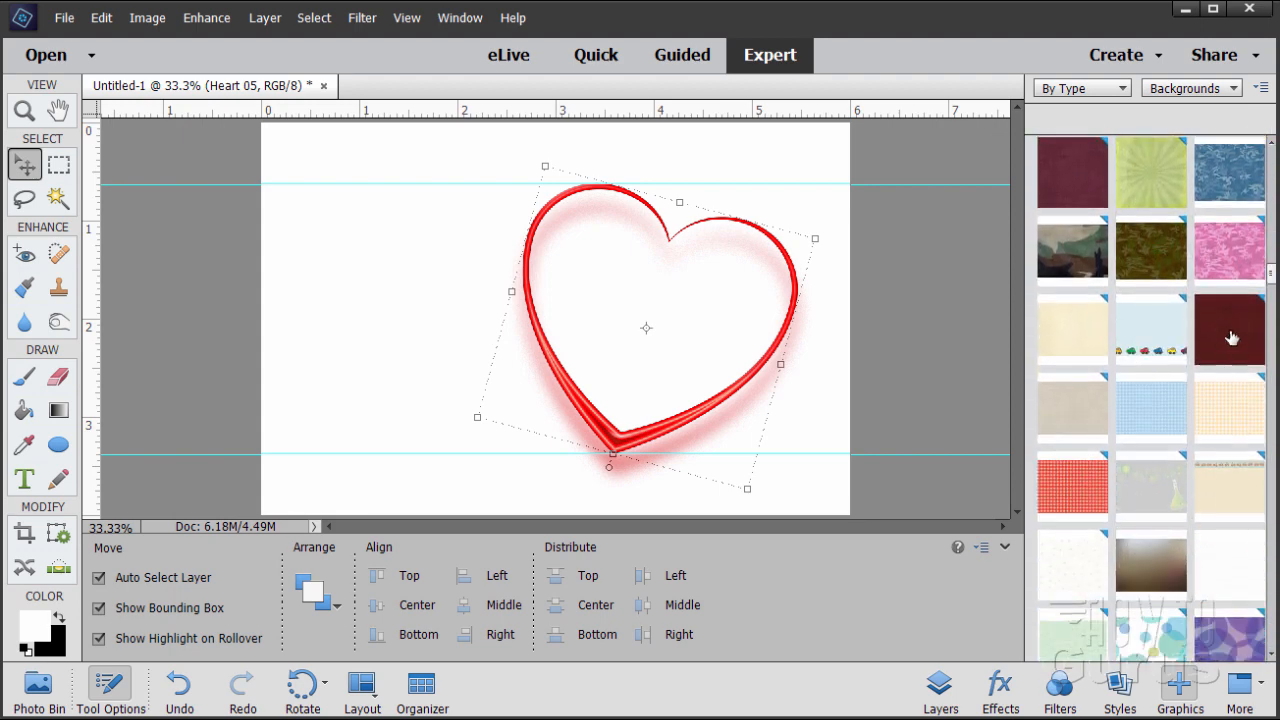
pyautogui.moveTo(1229, 330)
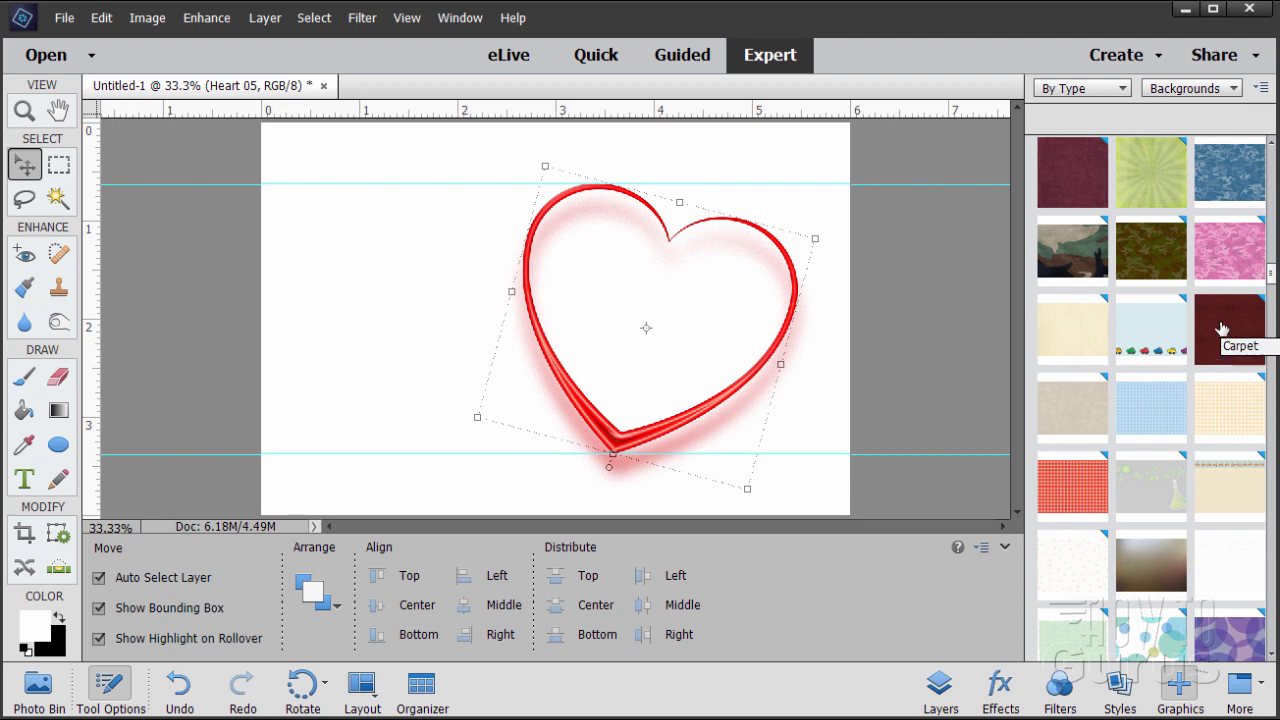
pyautogui.scroll(-3)
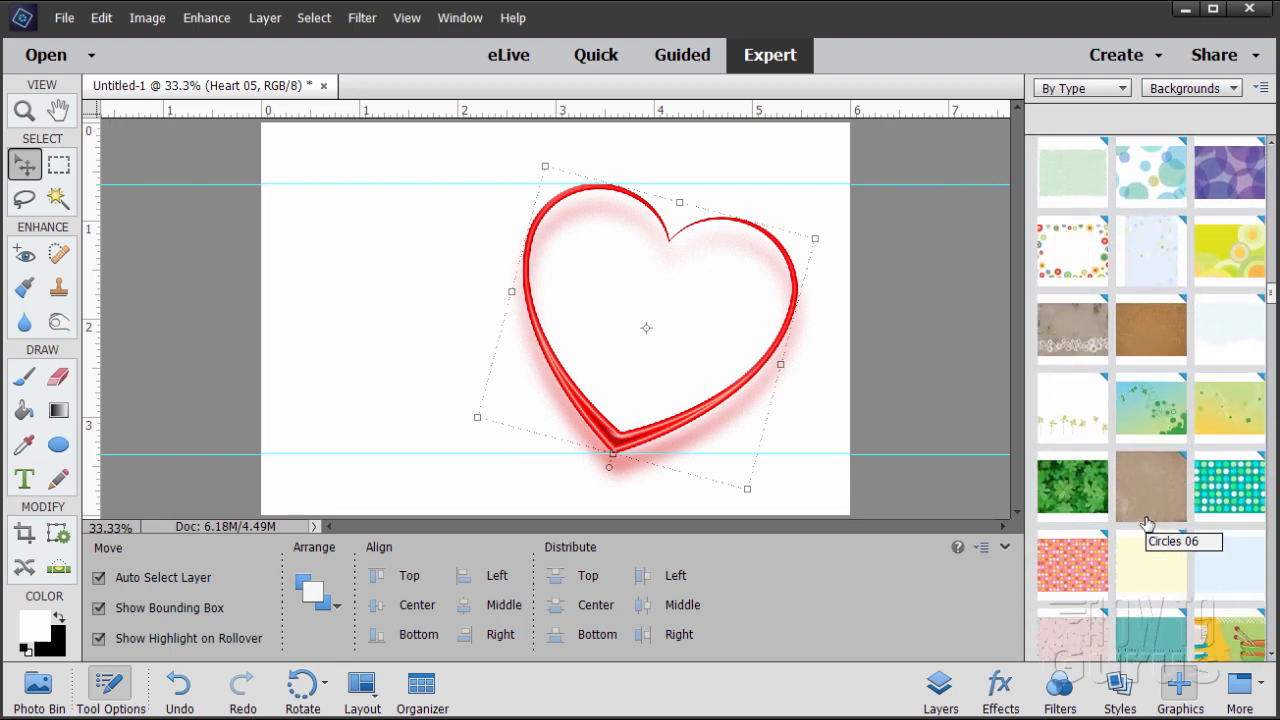
pyautogui.scroll(-3)
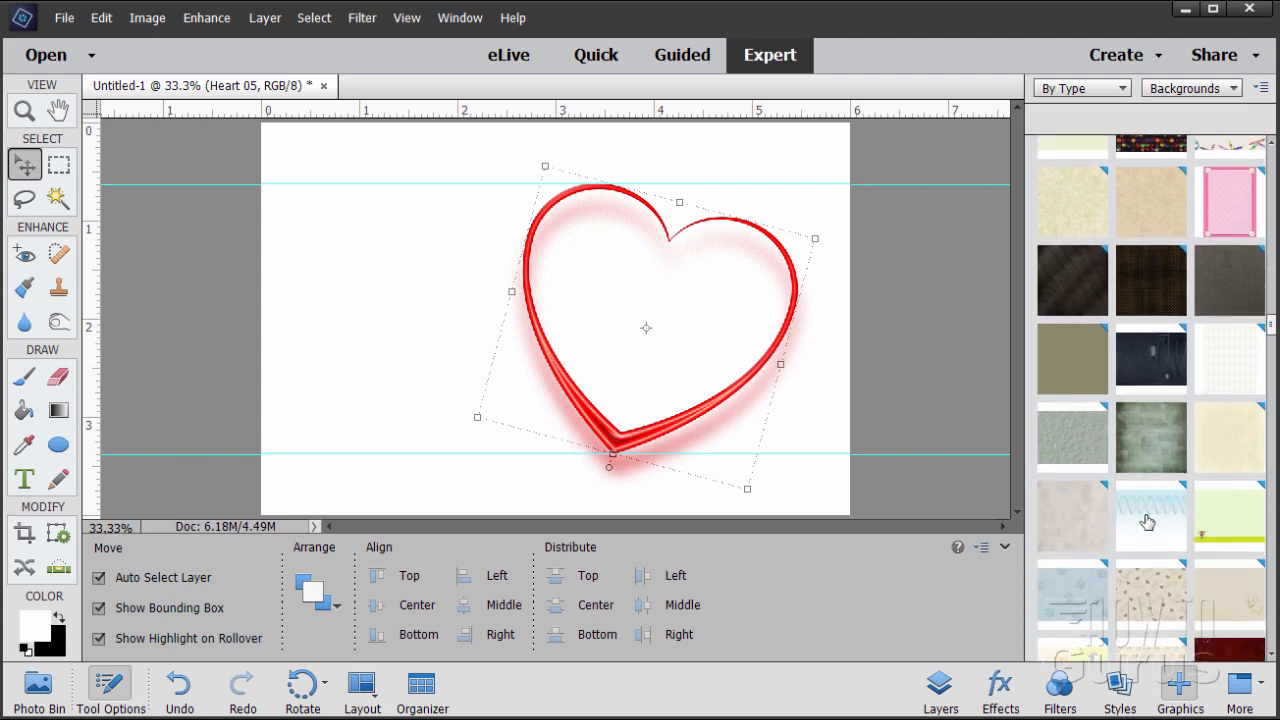
pyautogui.scroll(-3)
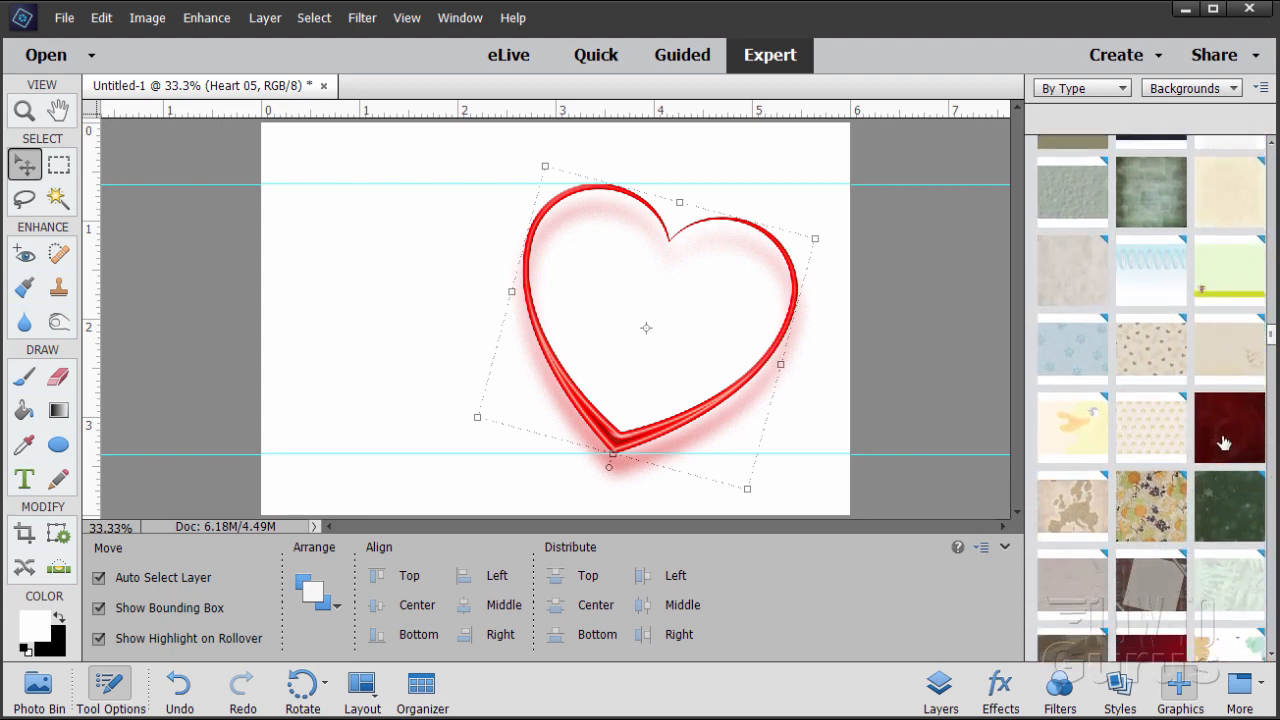
pyautogui.moveTo(1230, 430)
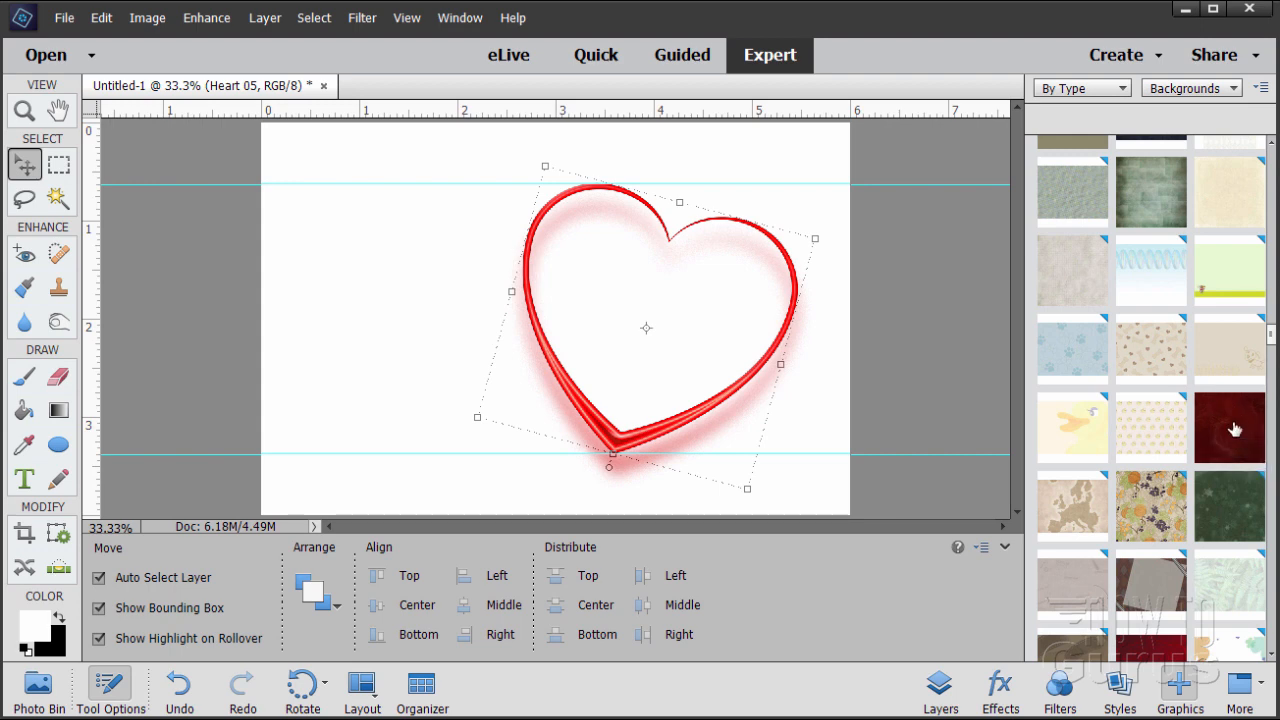
pyautogui.moveTo(1233, 431)
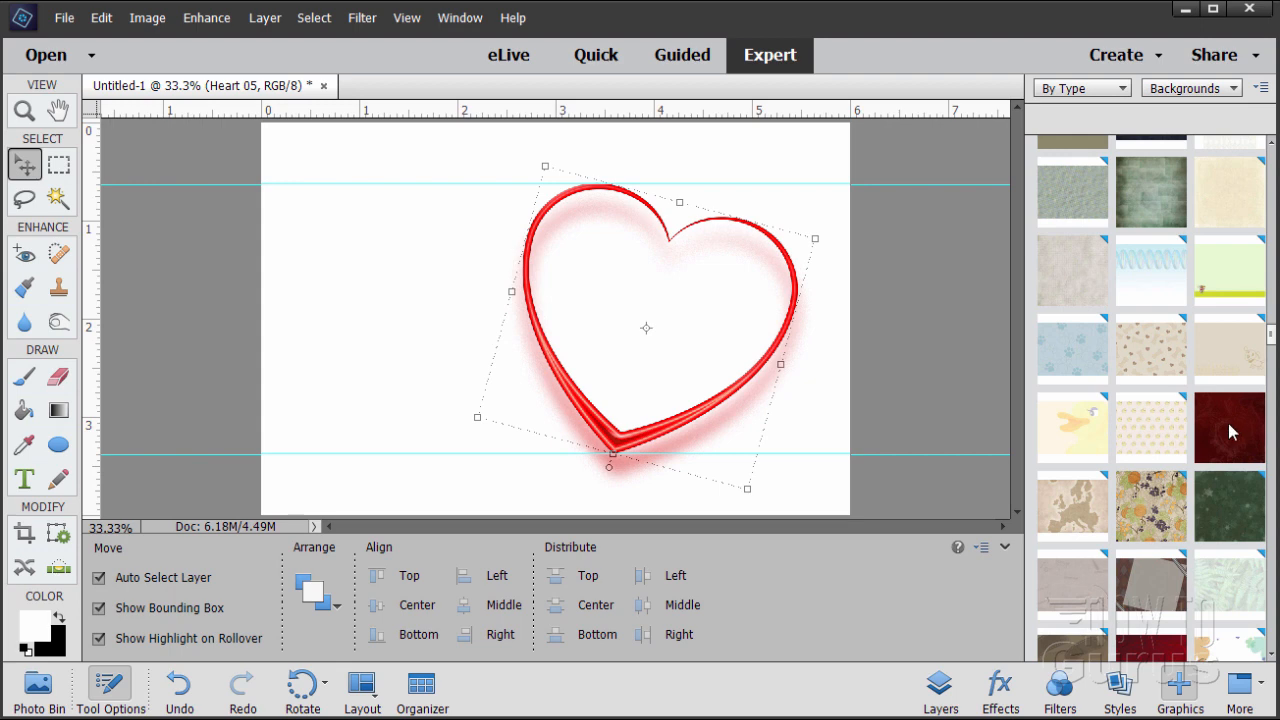
pyautogui.doubleClick(1229, 428)
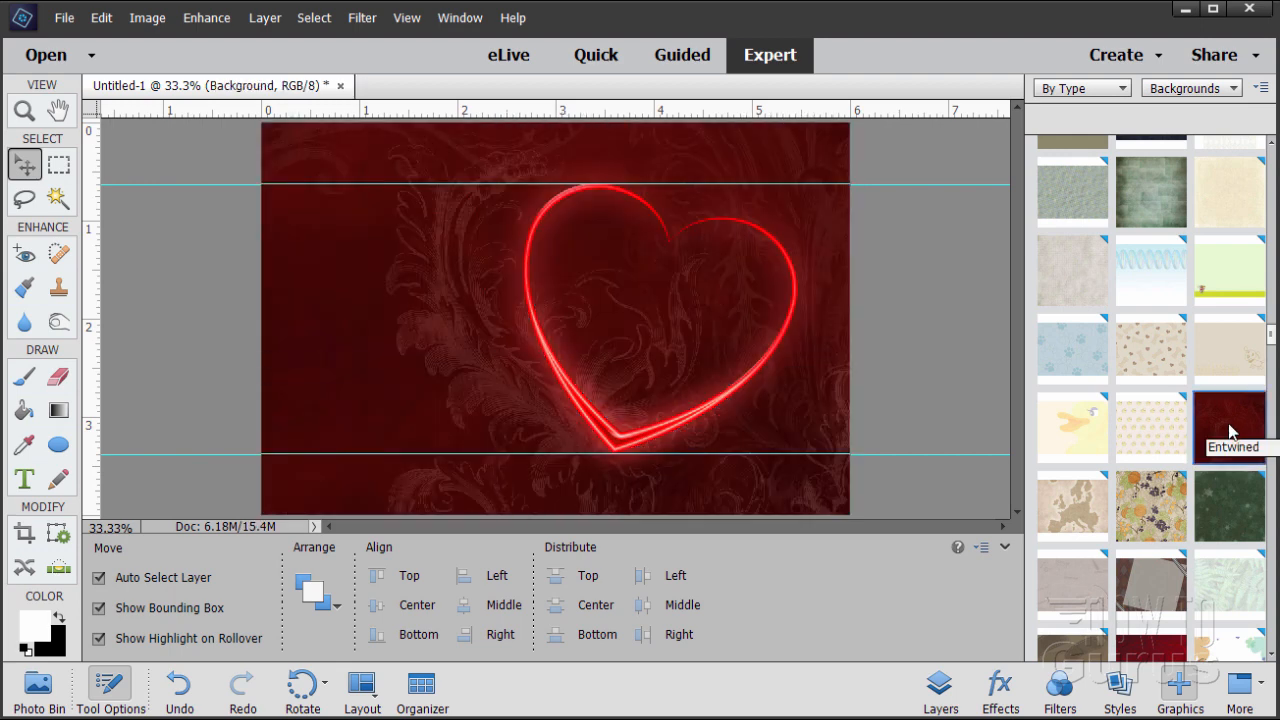
pyautogui.moveTo(1072, 407)
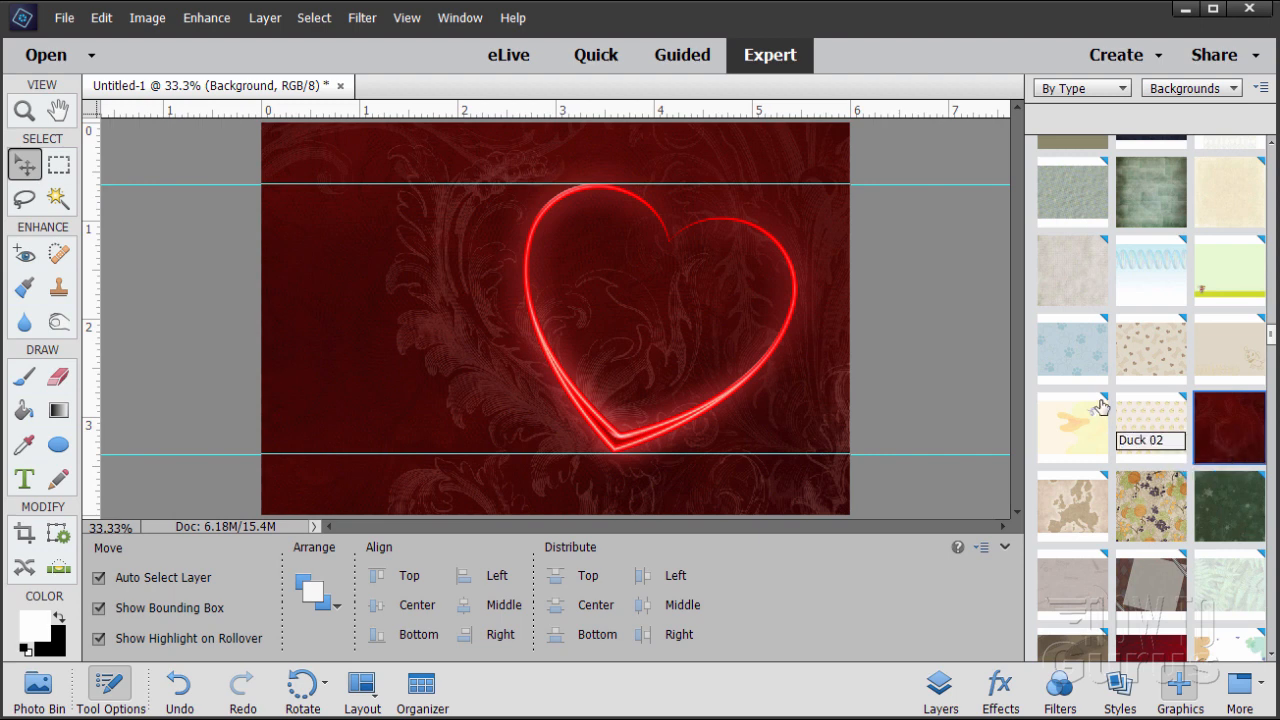
pyautogui.moveTo(1105, 332)
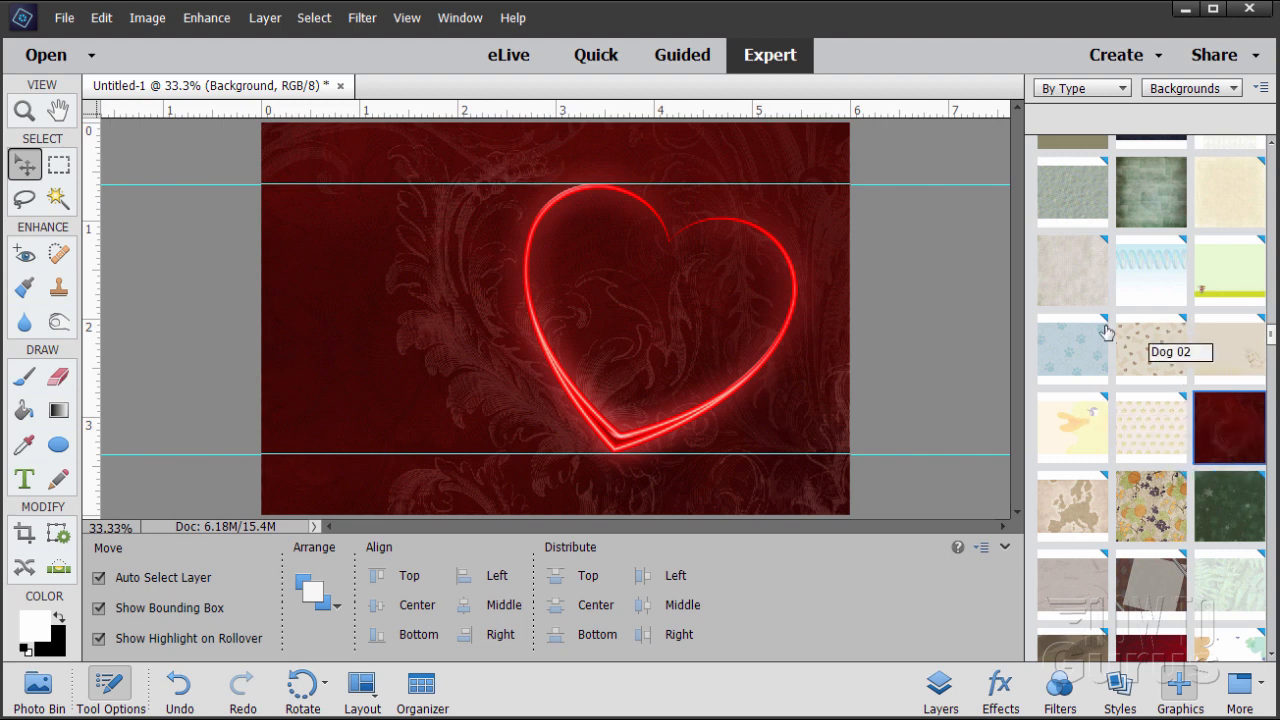
pyautogui.moveTo(1093, 331)
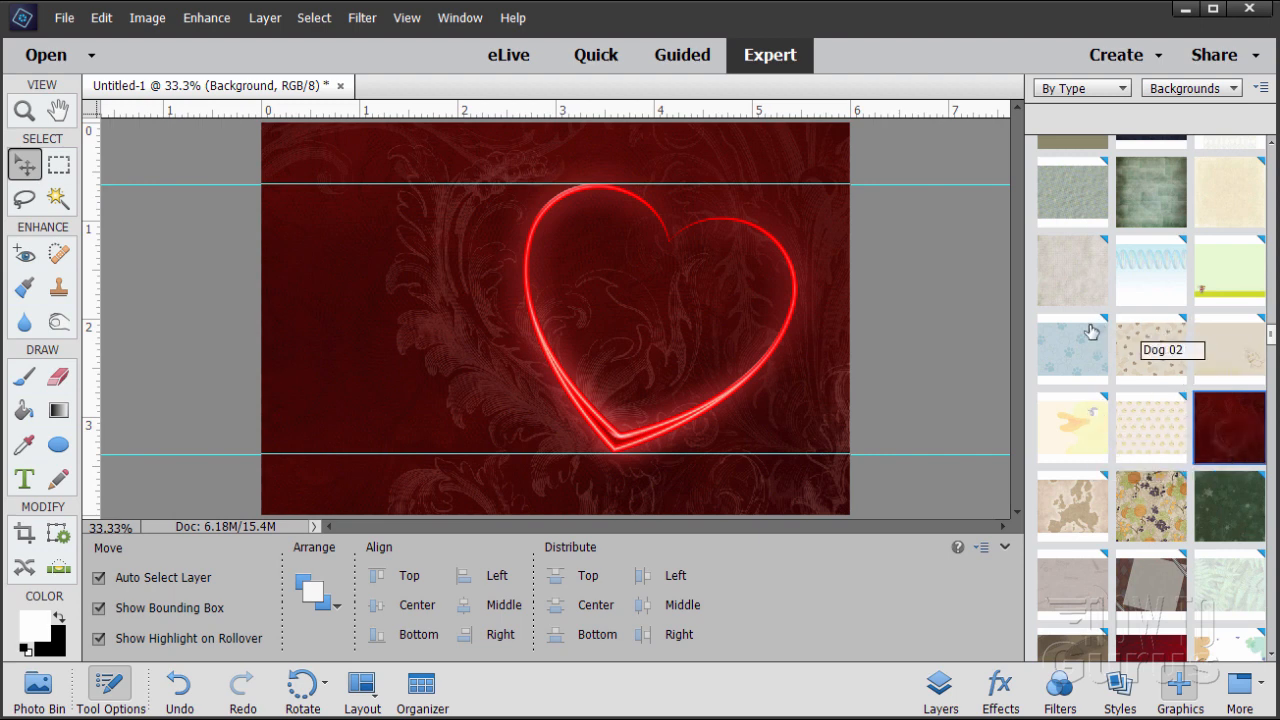
pyautogui.moveTo(1070, 363)
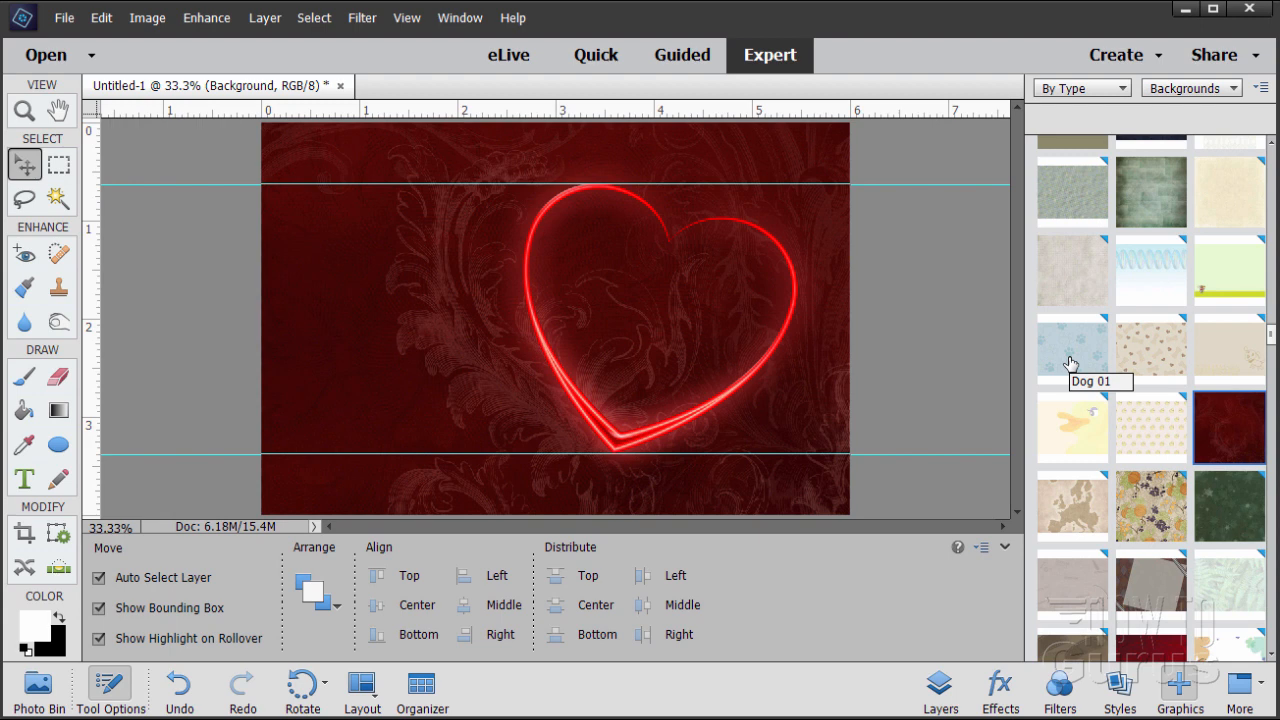
pyautogui.moveTo(1230, 410)
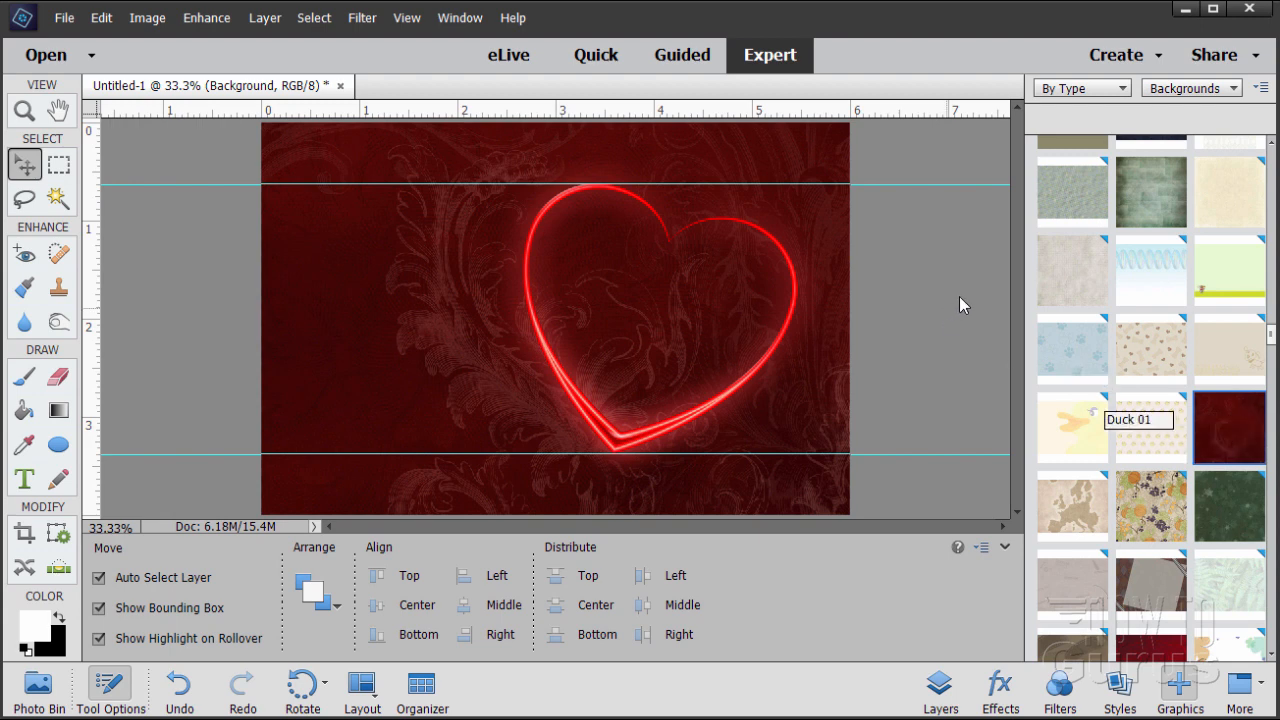
pyautogui.moveTo(1230, 425)
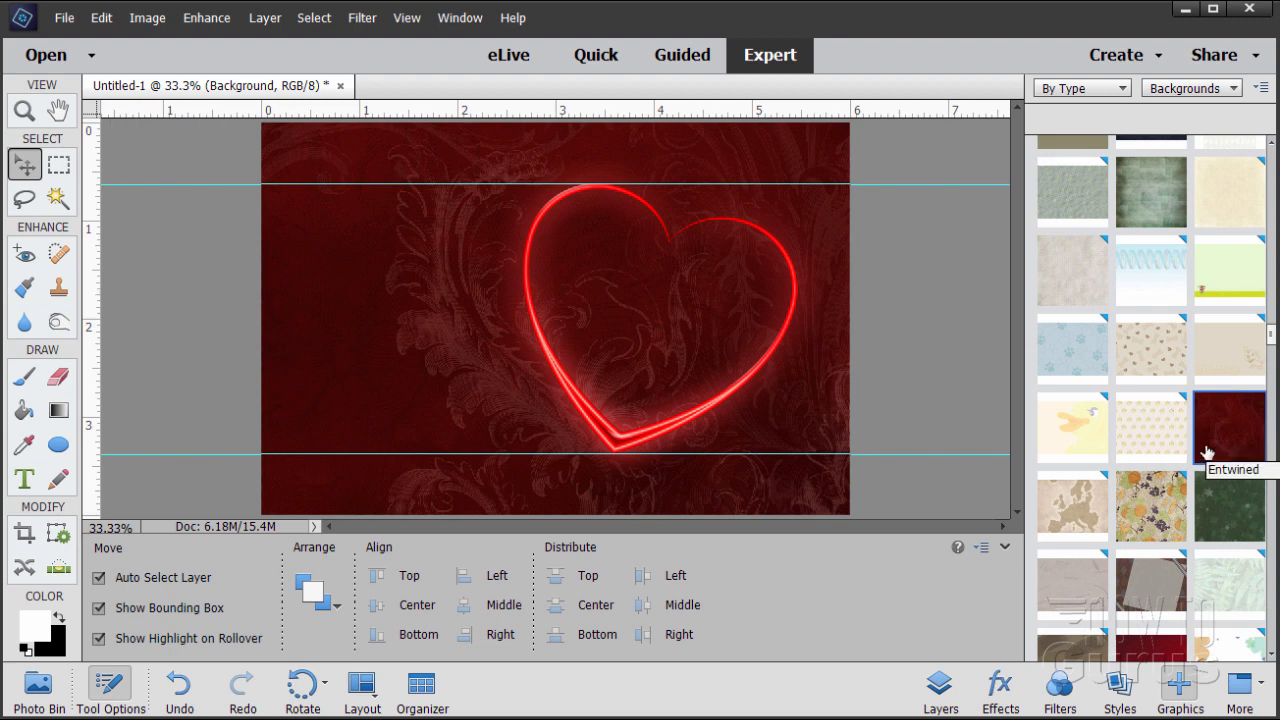
pyautogui.moveTo(475, 335)
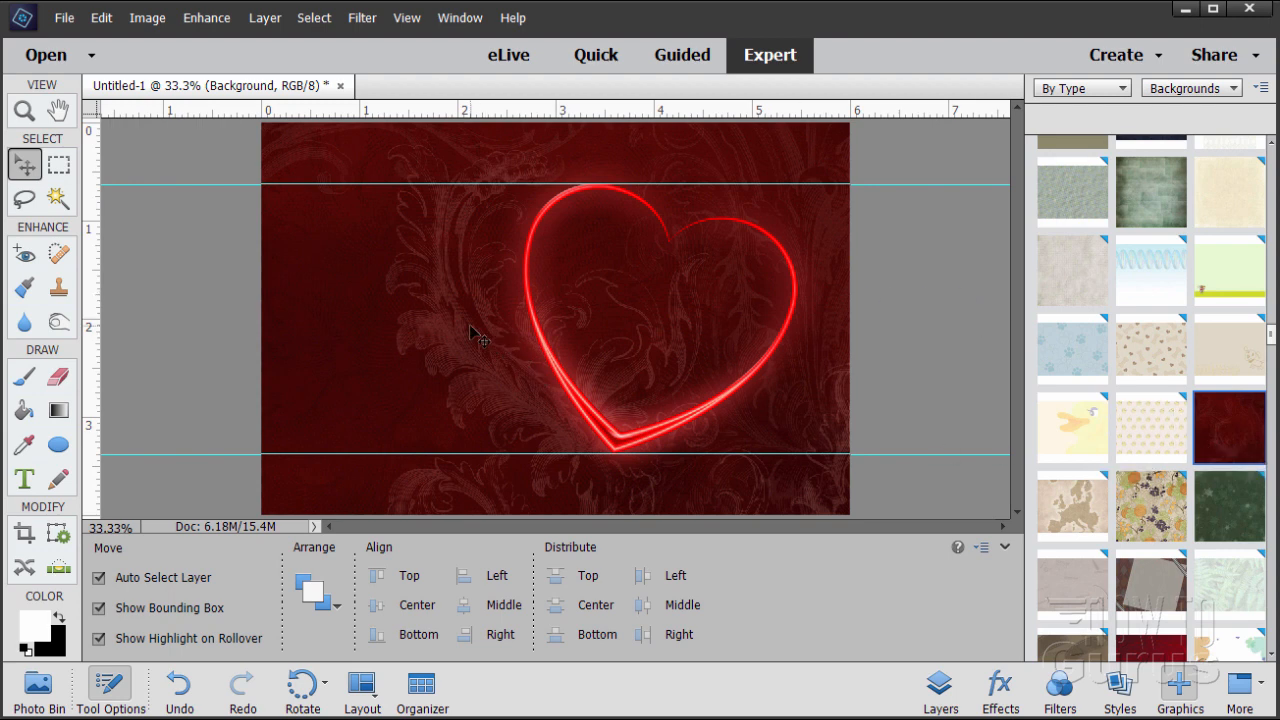
pyautogui.moveTo(1150, 432)
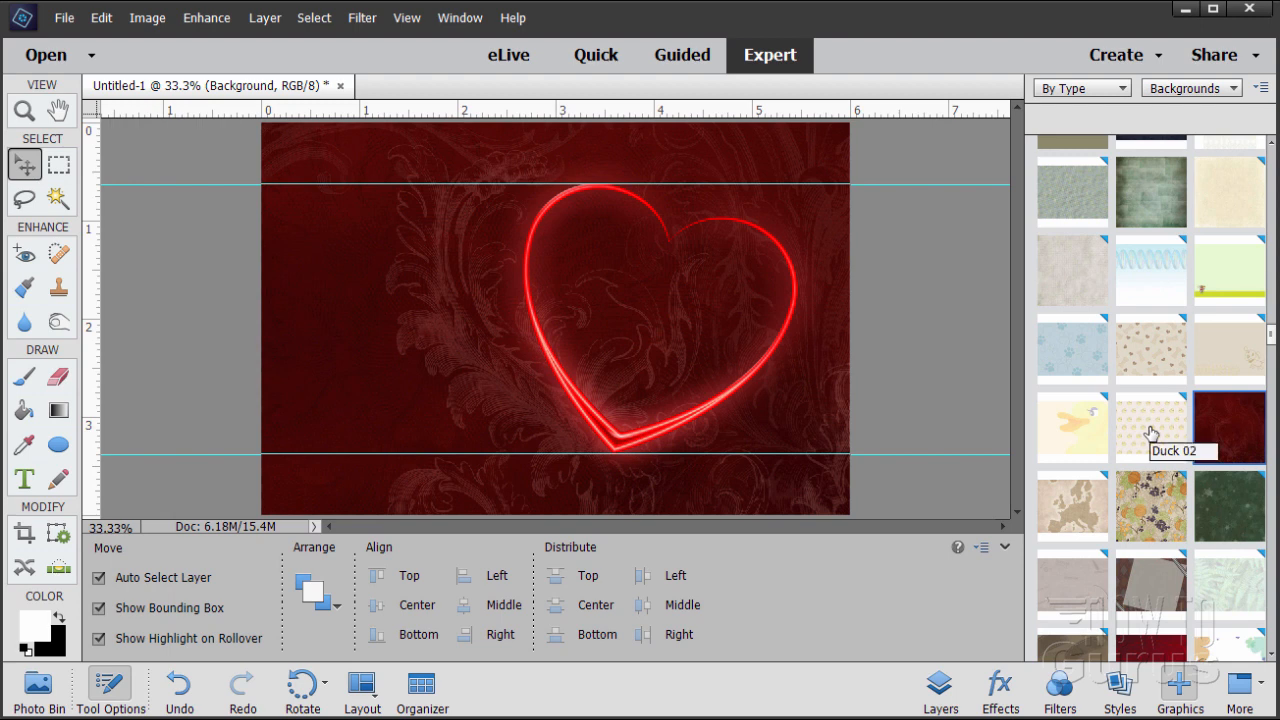
pyautogui.moveTo(1250, 435)
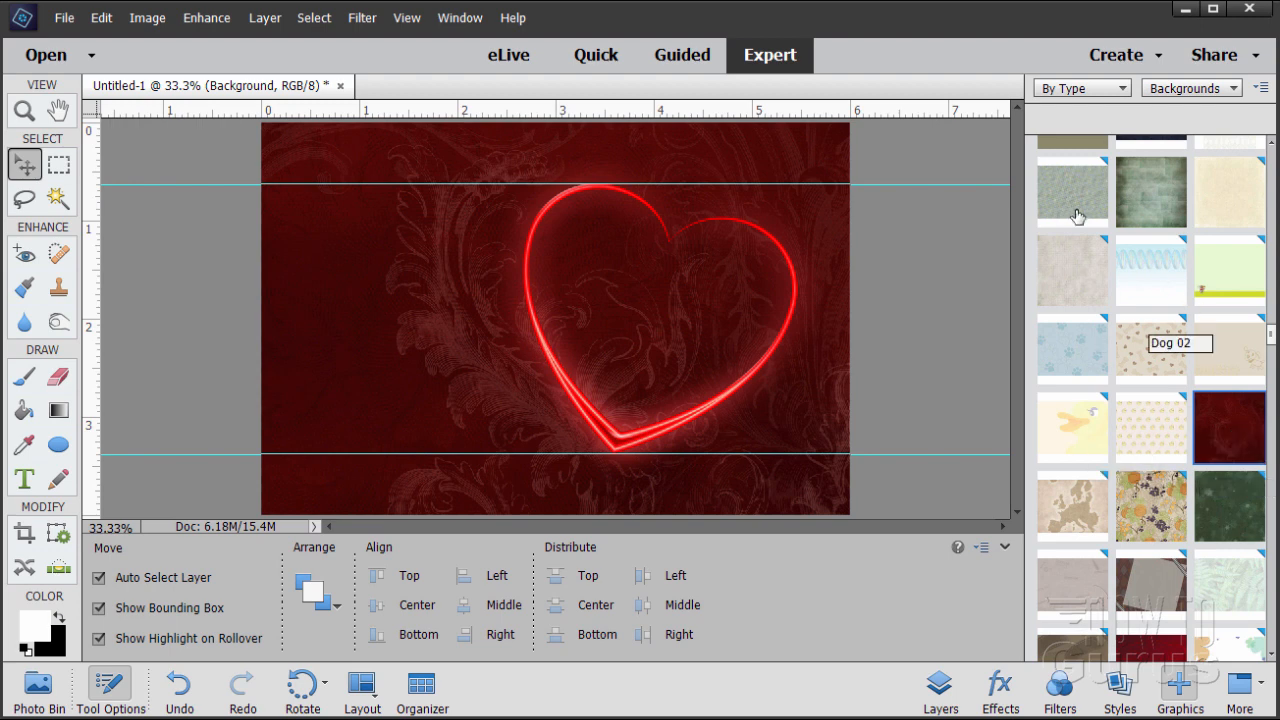
pyautogui.moveTo(1085, 275)
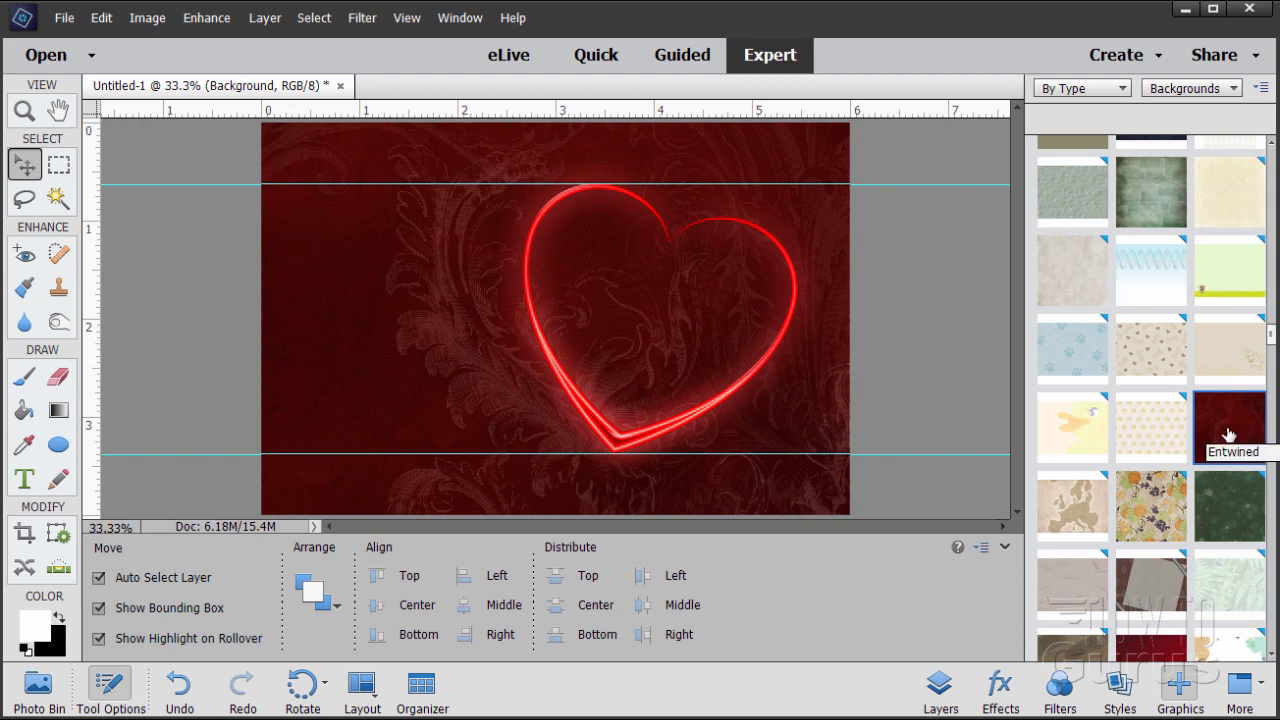
pyautogui.moveTo(912, 664)
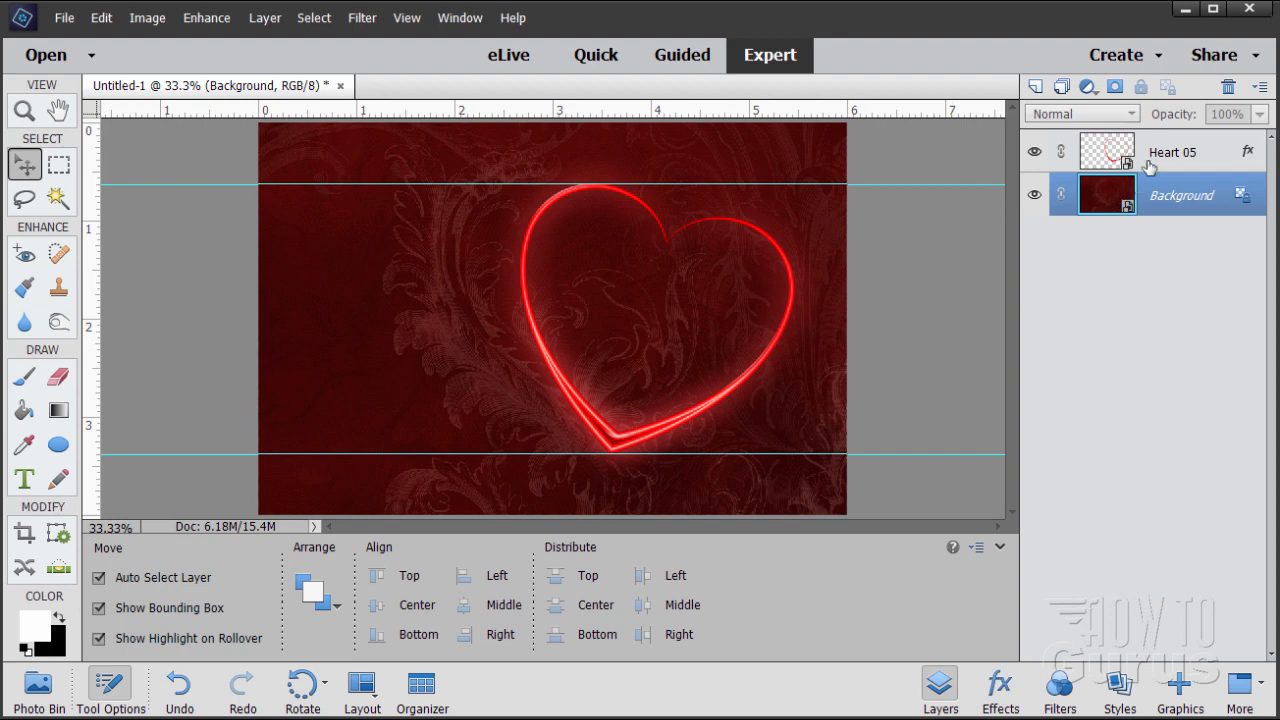
# - Select the Heart 05 layer
pyautogui.click(1170, 151)
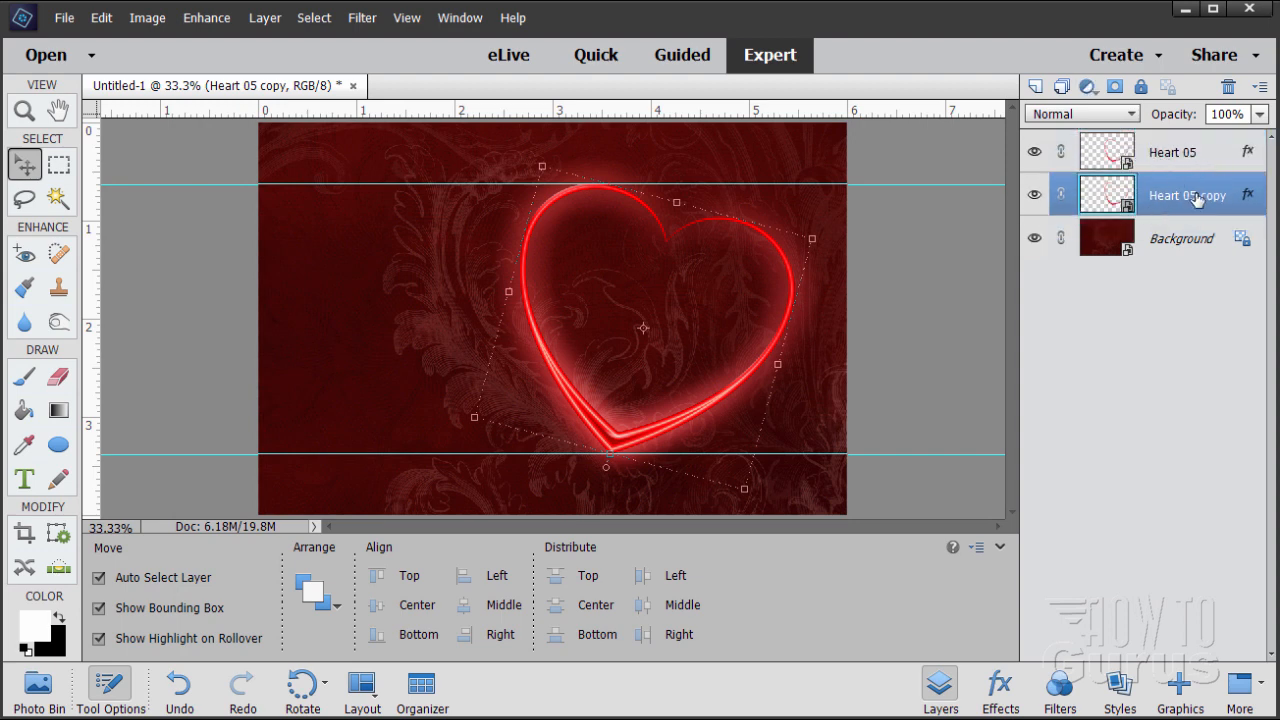
pyautogui.moveTo(1178, 204)
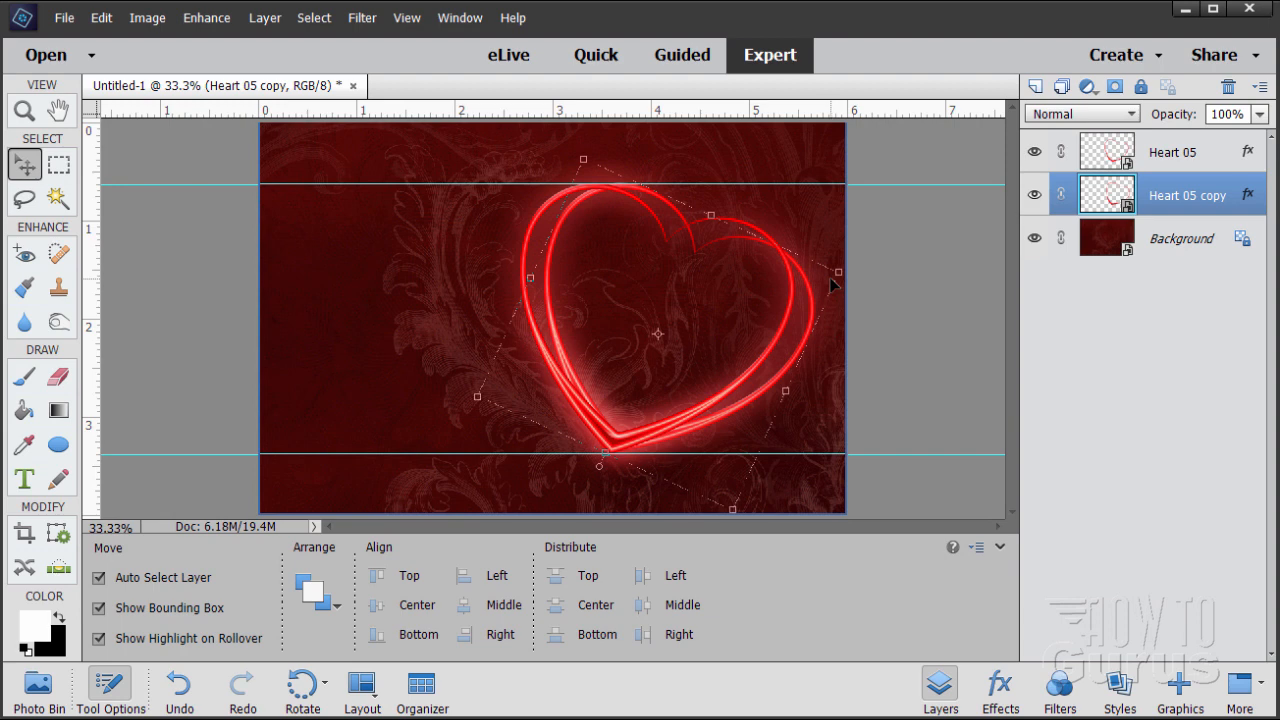
pyautogui.moveTo(1050, 358)
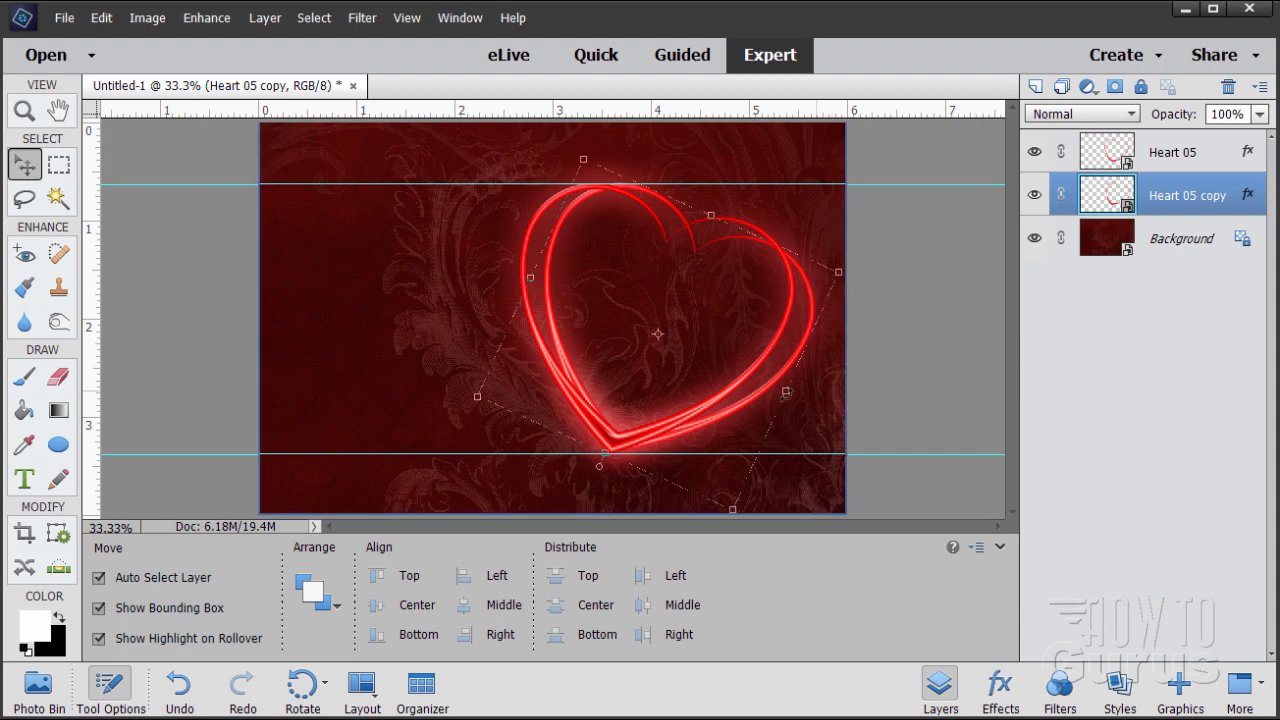
pyautogui.moveTo(575, 372)
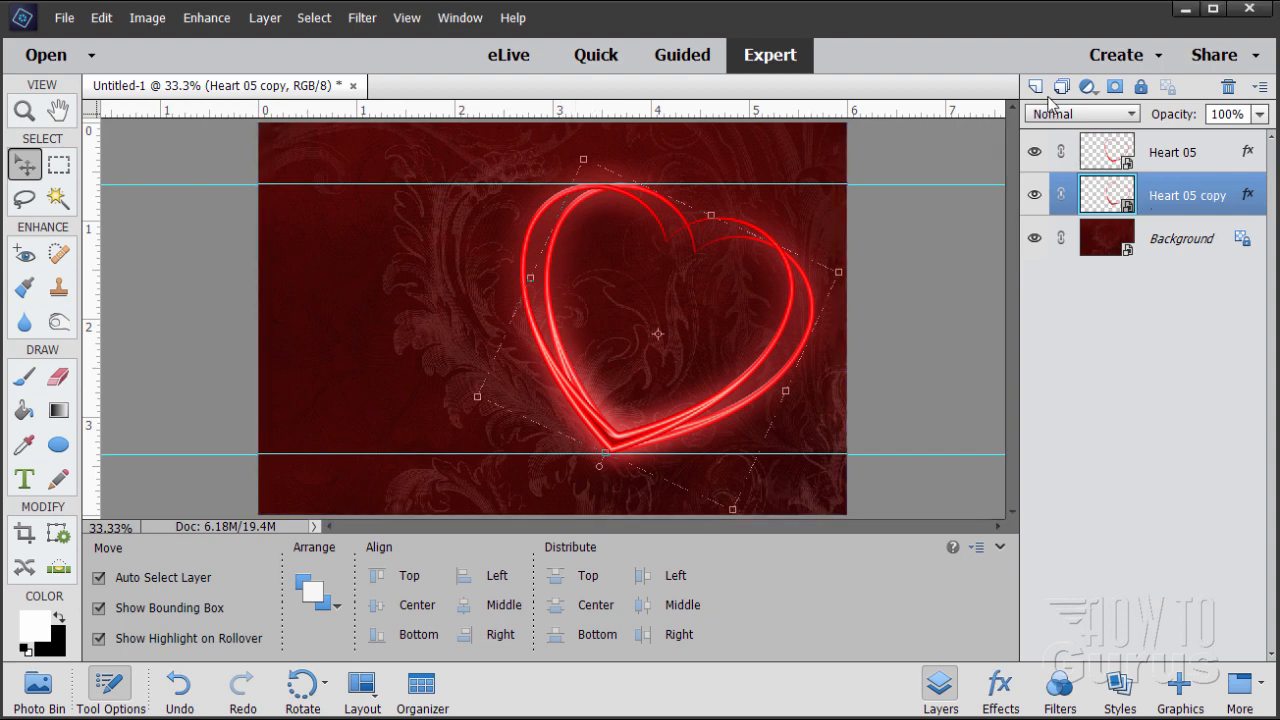
# - Duplicate the tilted heart, hide Heart 05 copy, and simplify Heart 05 copy 2
pyautogui.click(1036, 86)
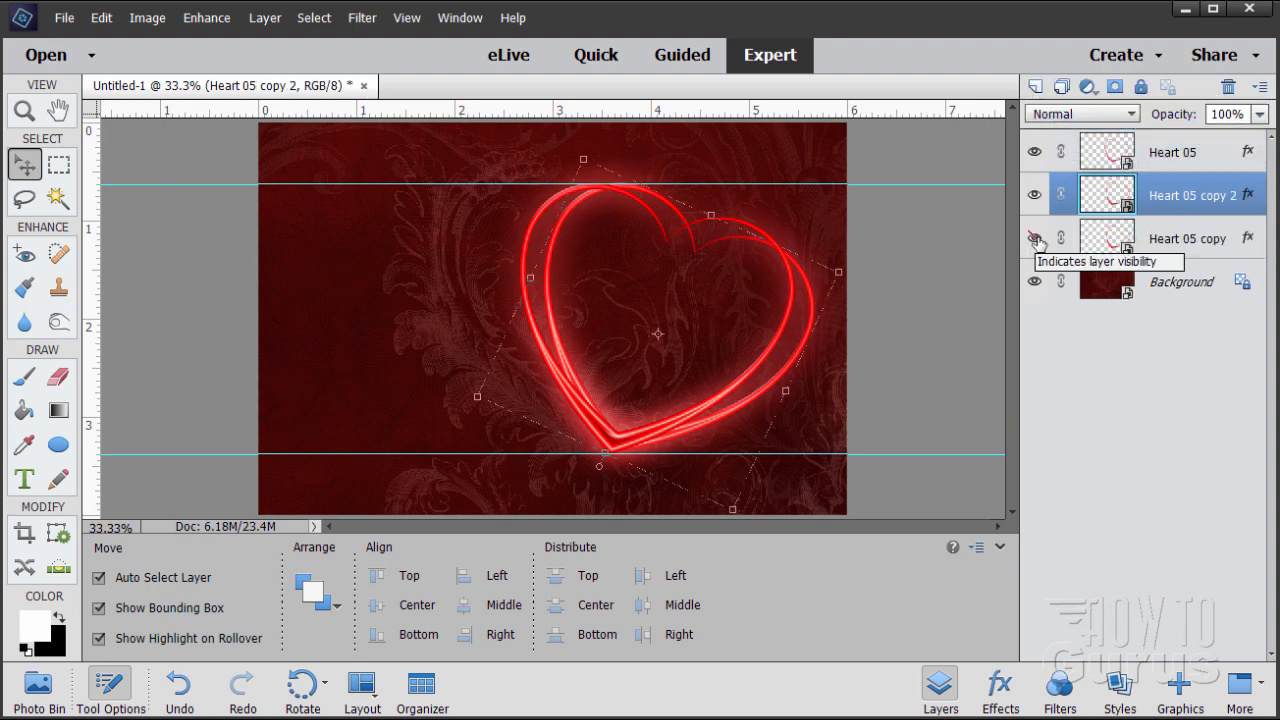
pyautogui.click(1035, 238)
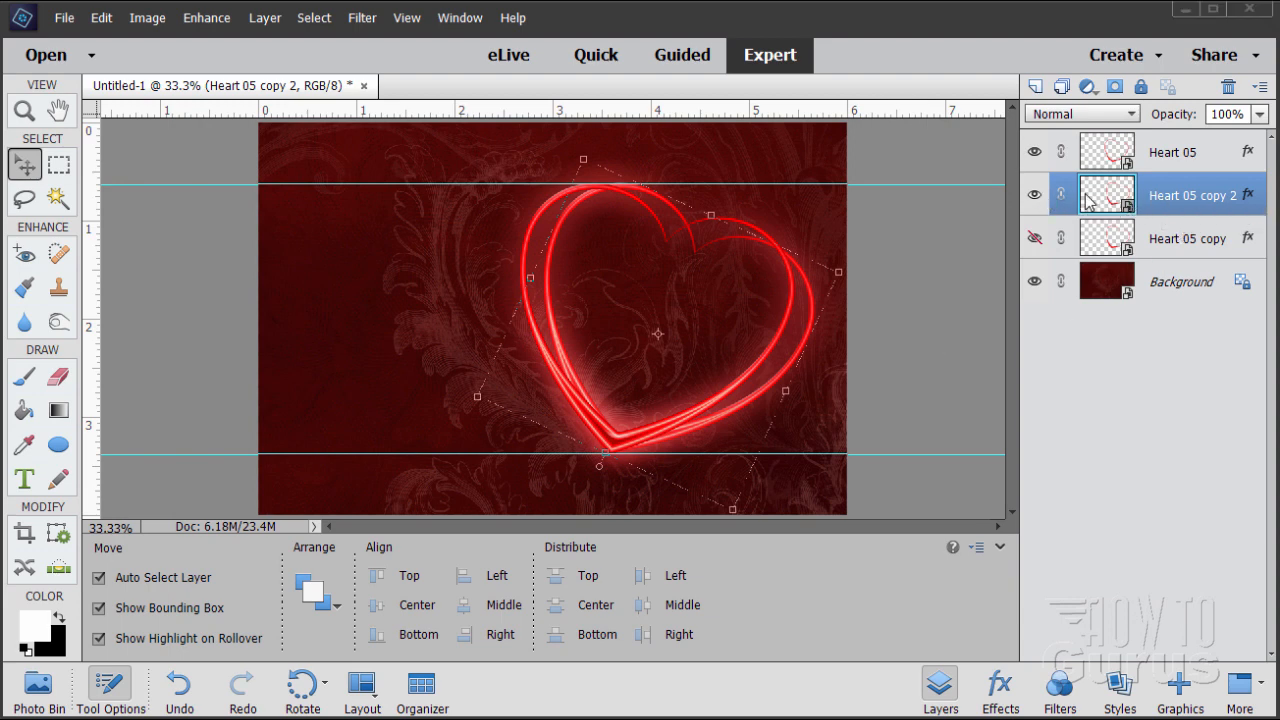
pyautogui.moveTo(1113, 202)
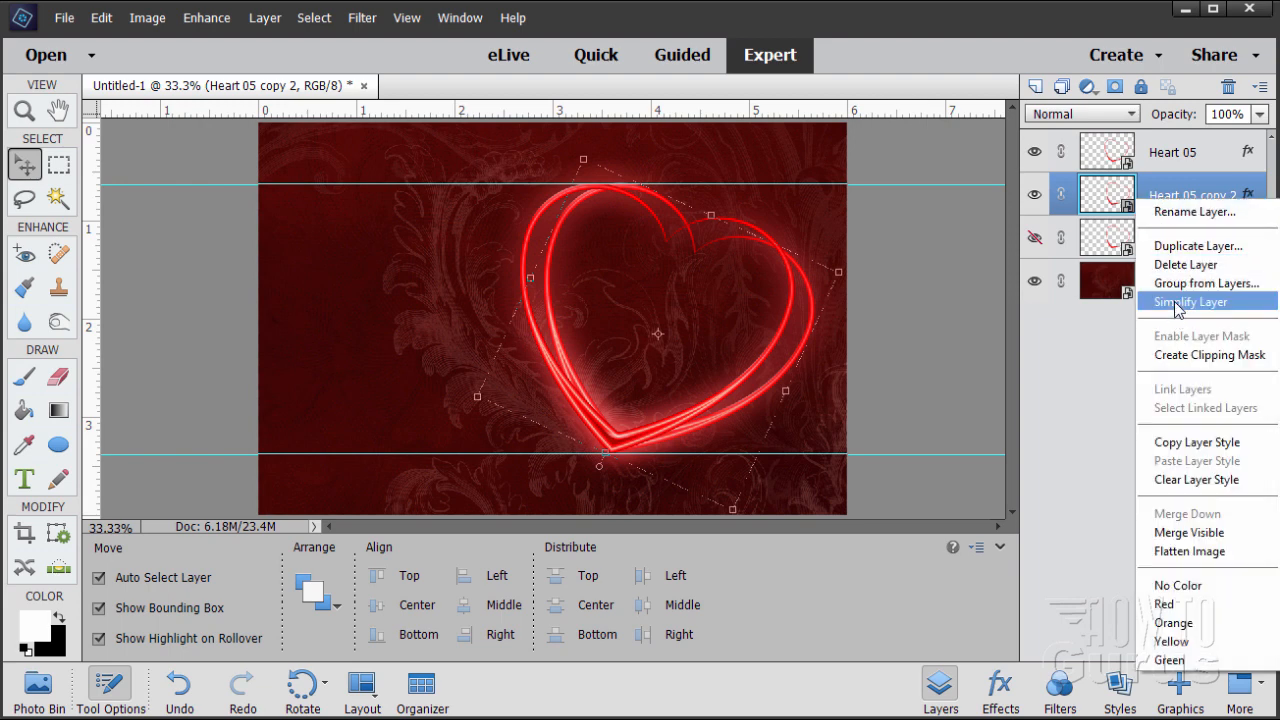
pyautogui.click(1190, 302)
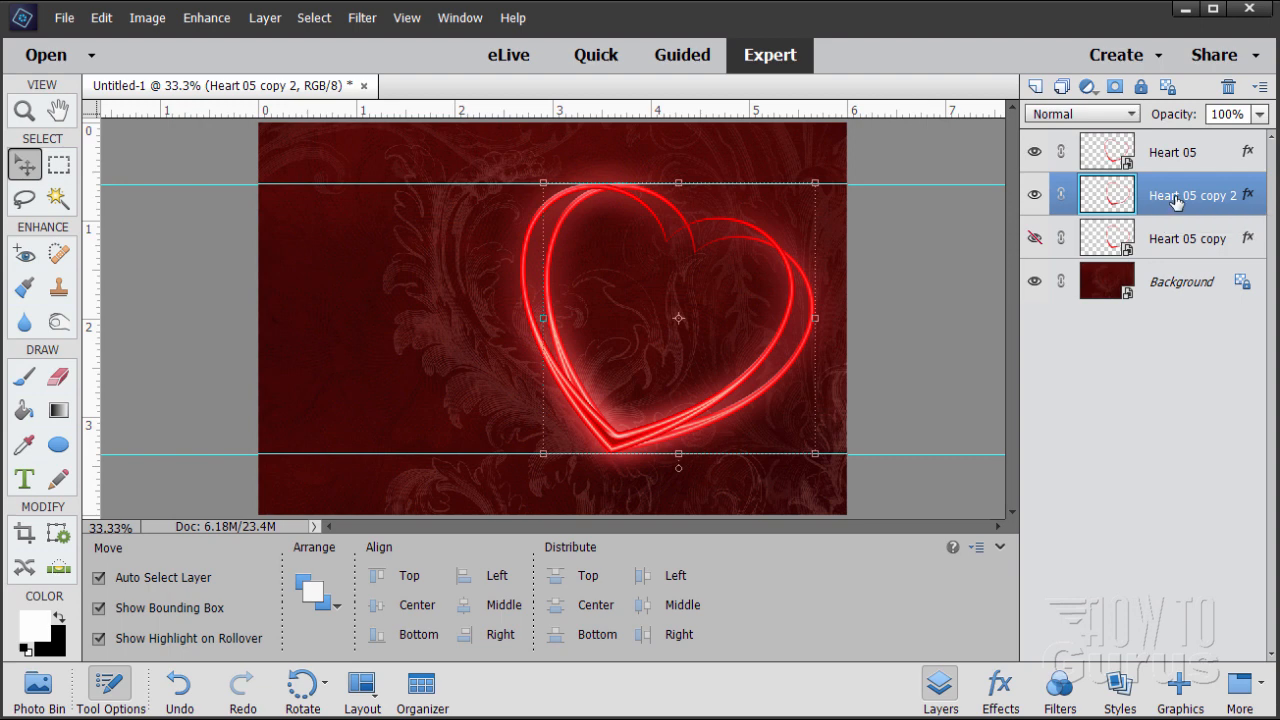
pyautogui.rightClick(1190, 195)
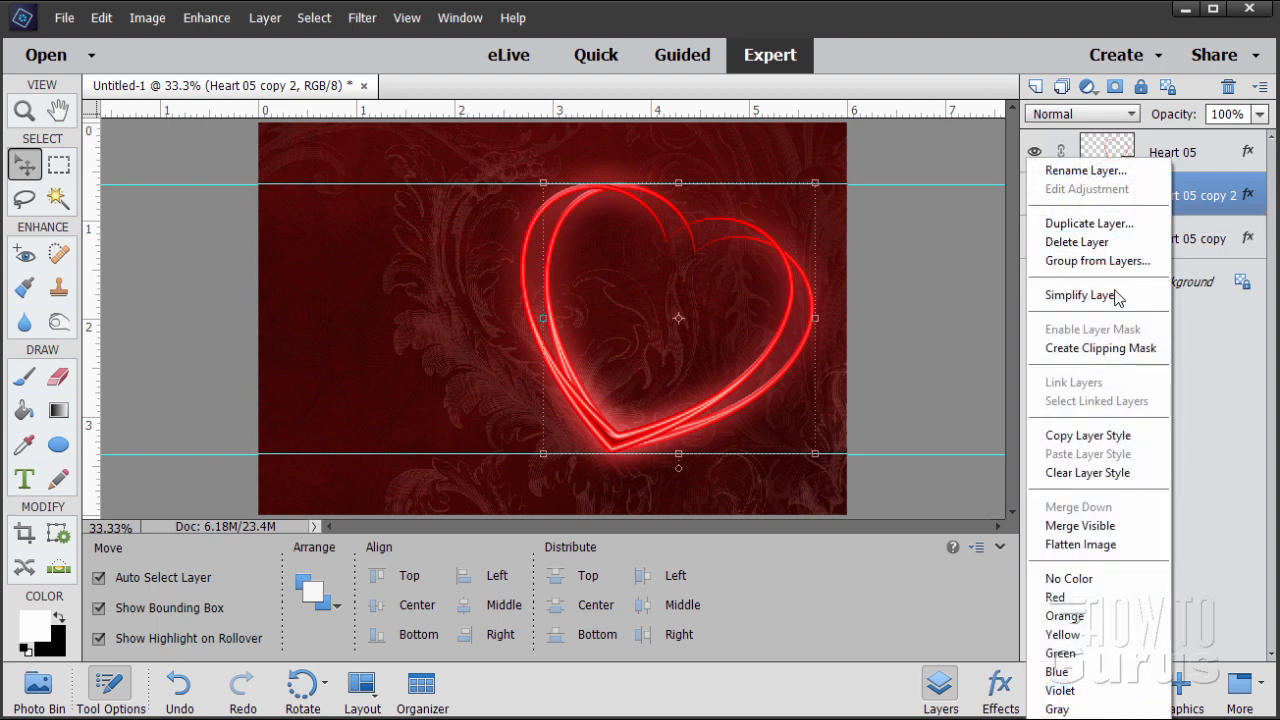
pyautogui.click(1078, 294)
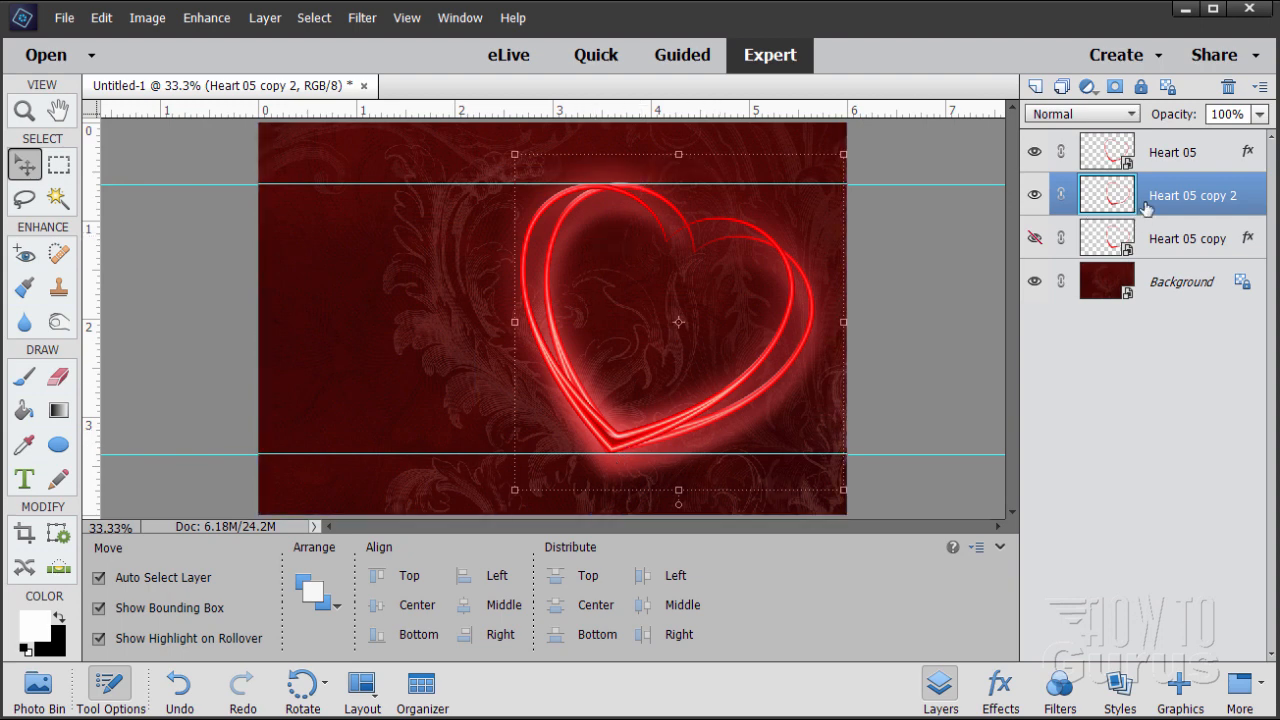
pyautogui.moveTo(1107, 194)
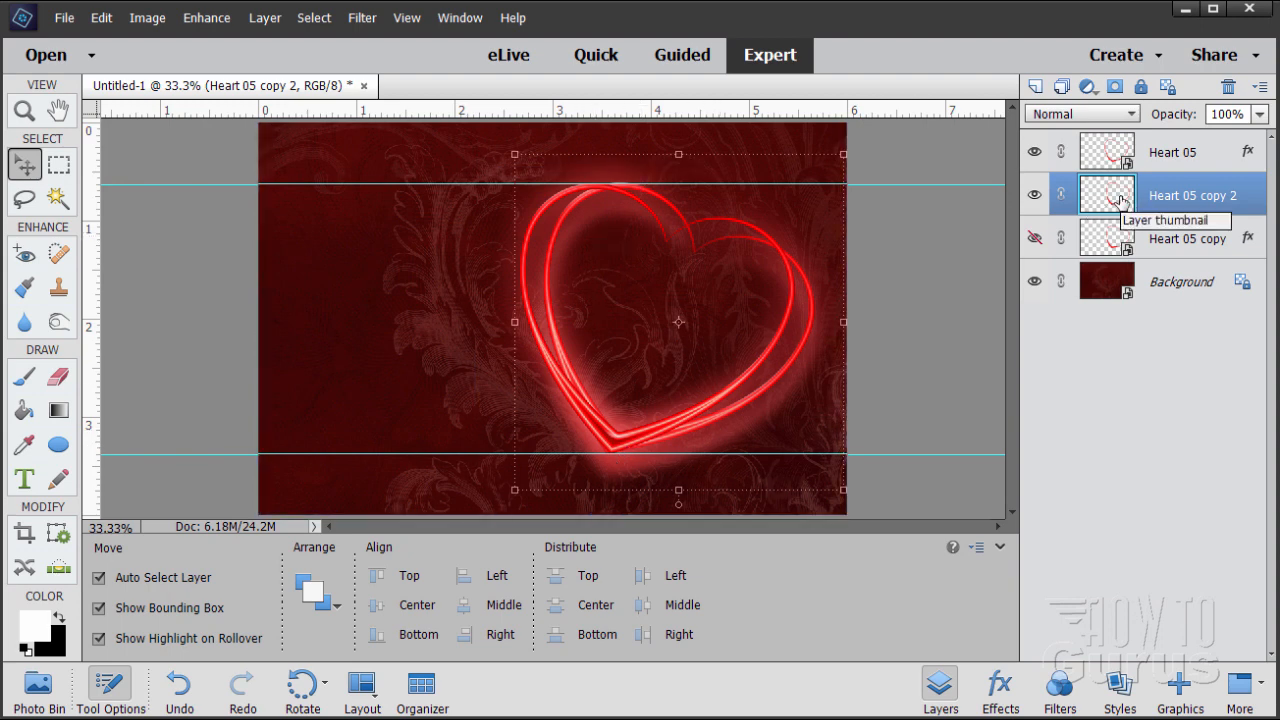
pyautogui.moveTo(1175, 197)
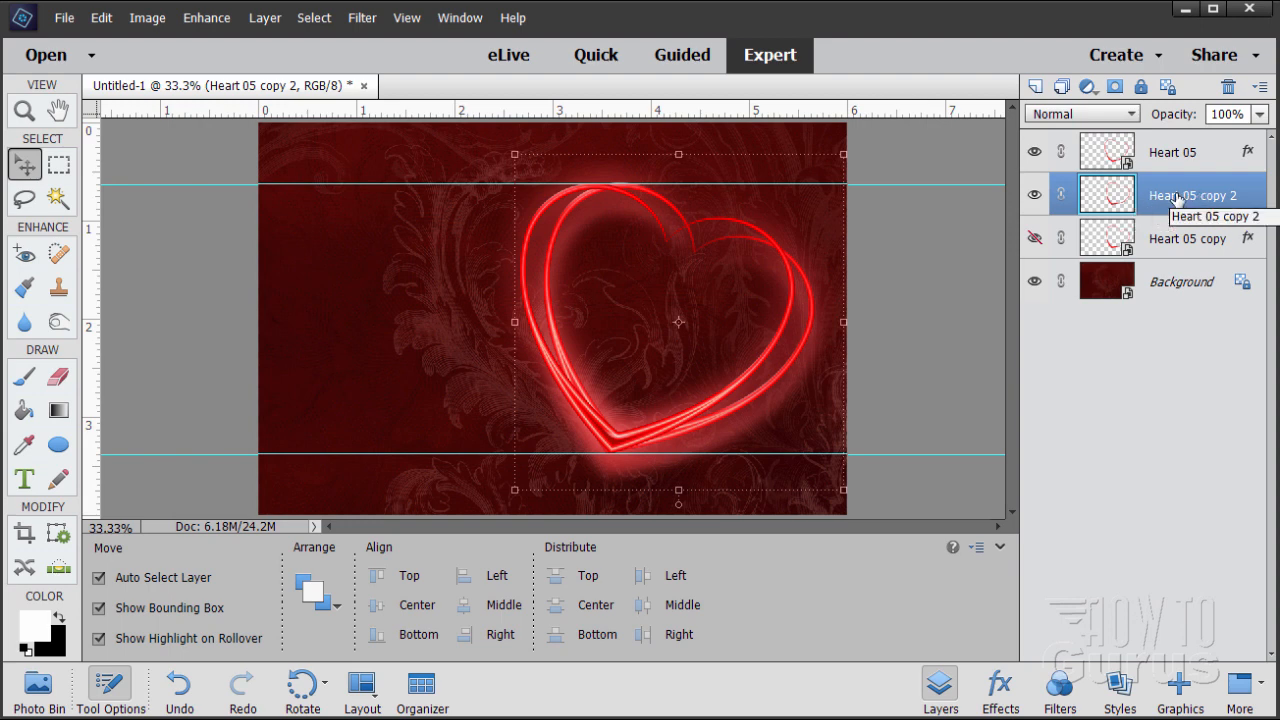
# - Set Heart 05 copy 2 to Color Dodge blending at 50% opacity
pyautogui.click(1081, 113)
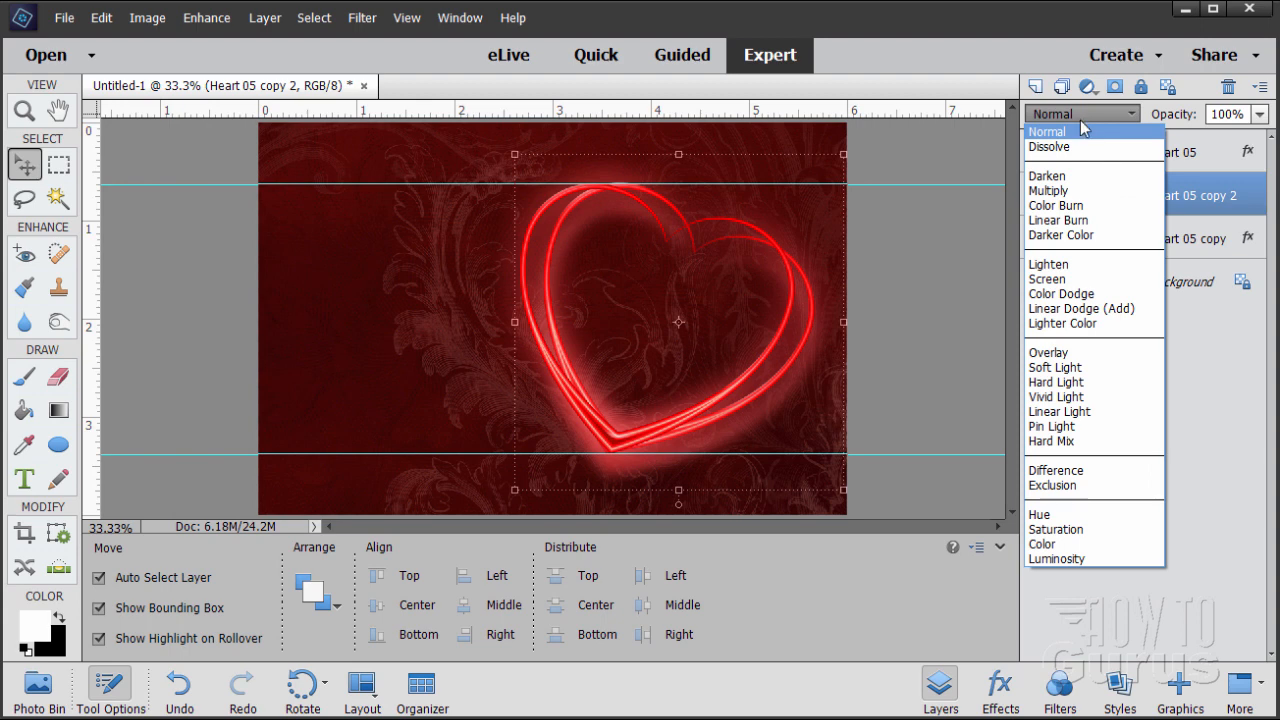
pyautogui.moveTo(1060, 293)
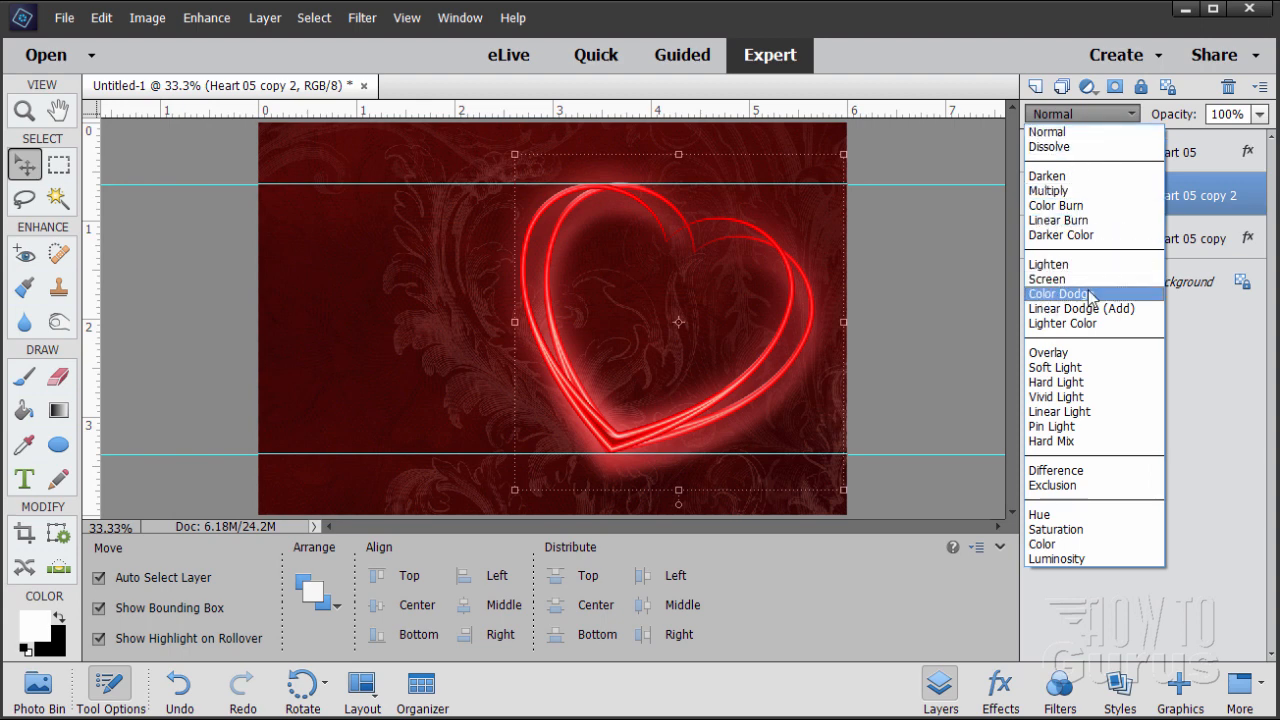
pyautogui.click(1058, 293)
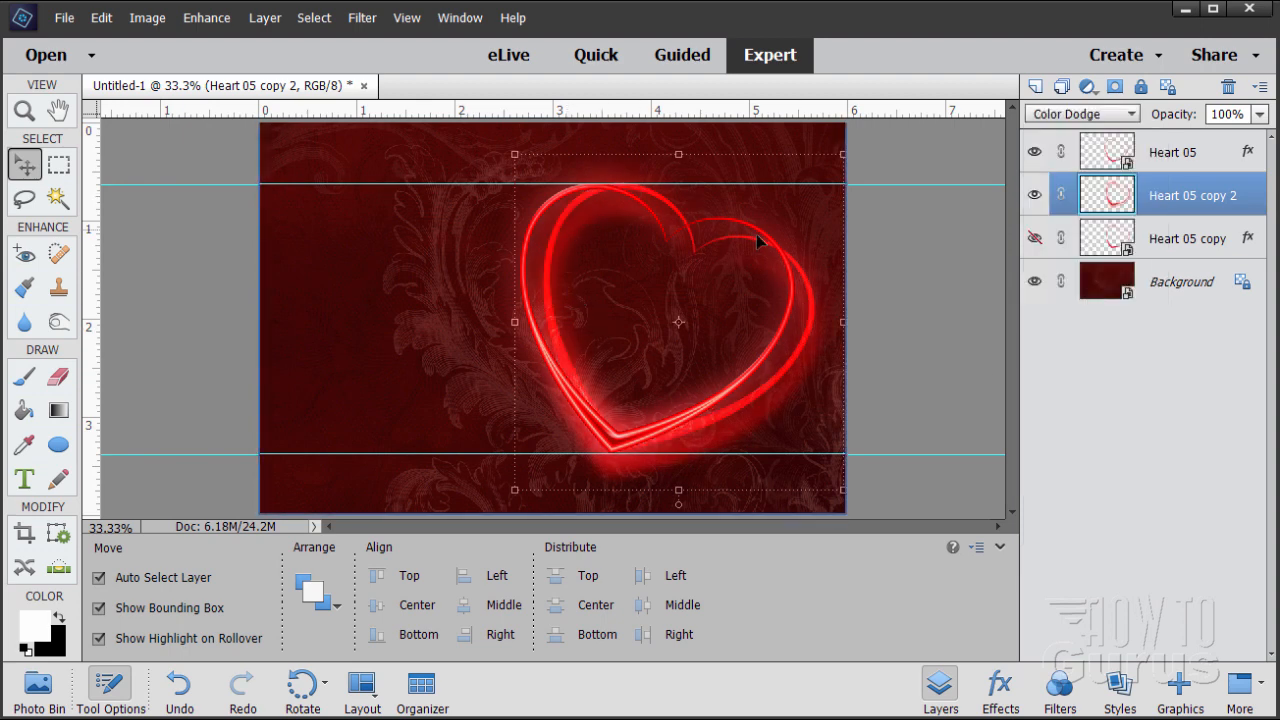
pyautogui.moveTo(673, 456)
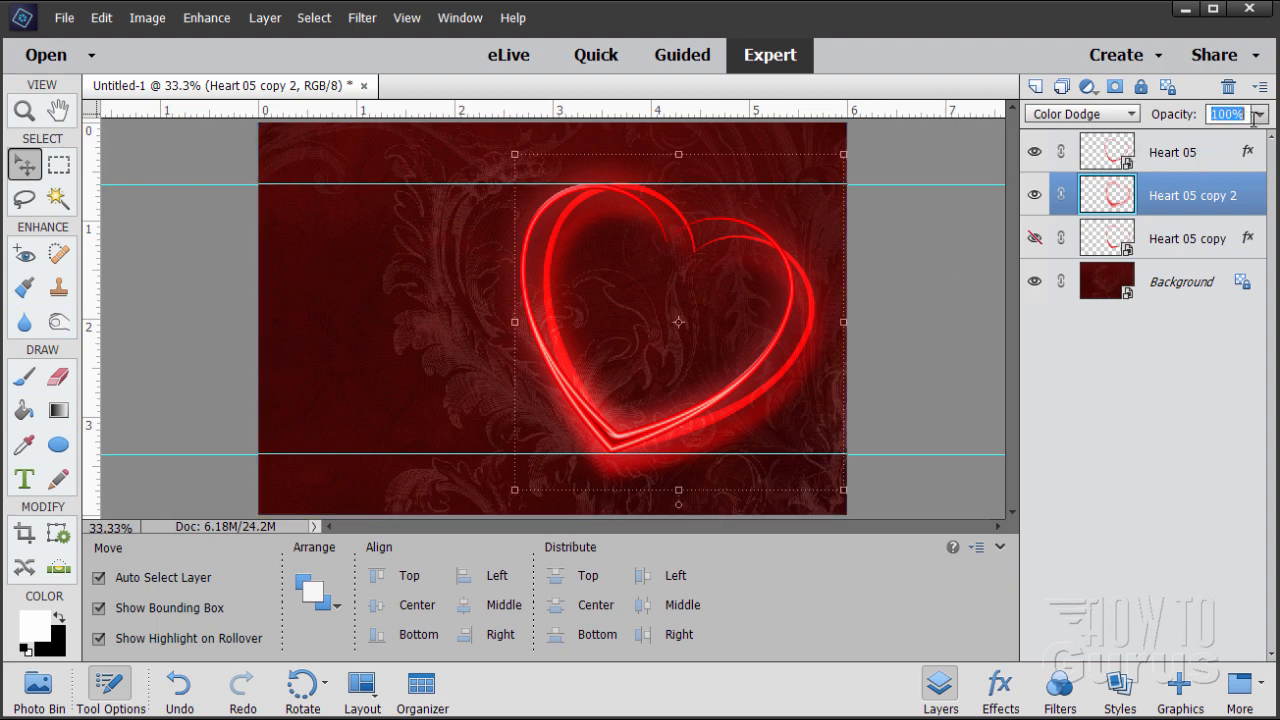
pyautogui.write('50%')
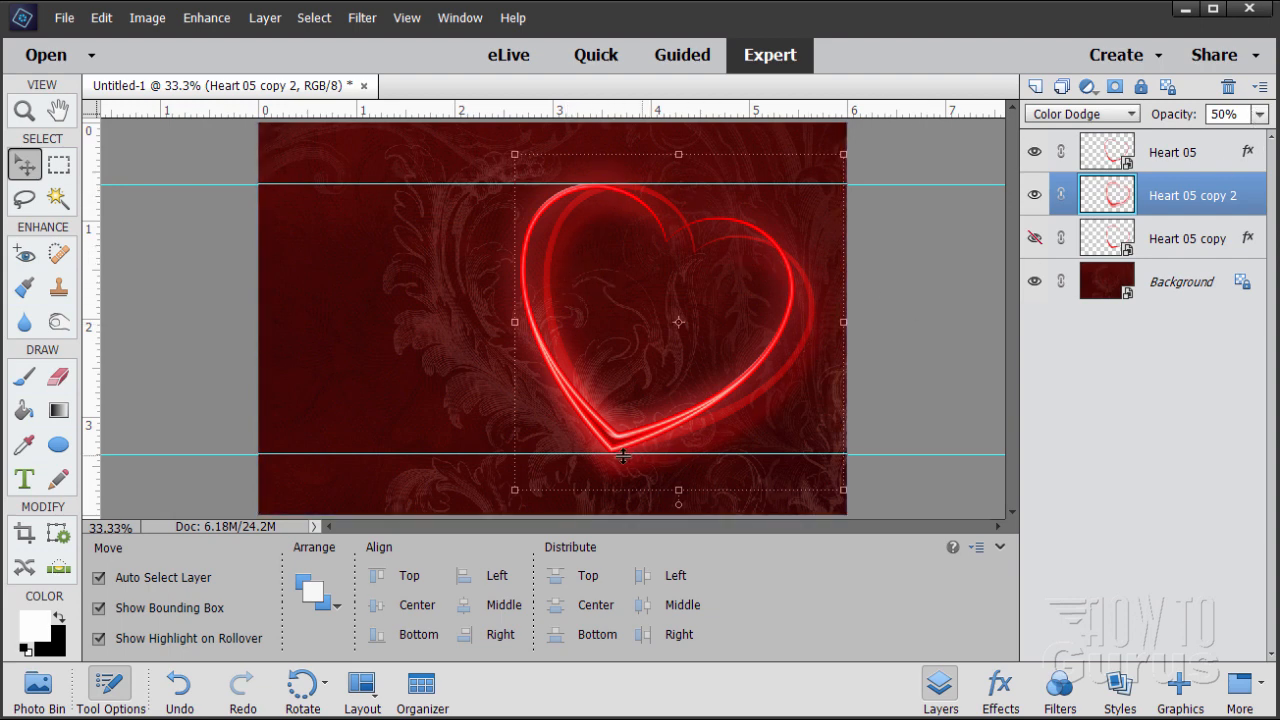
pyautogui.moveTo(630, 208)
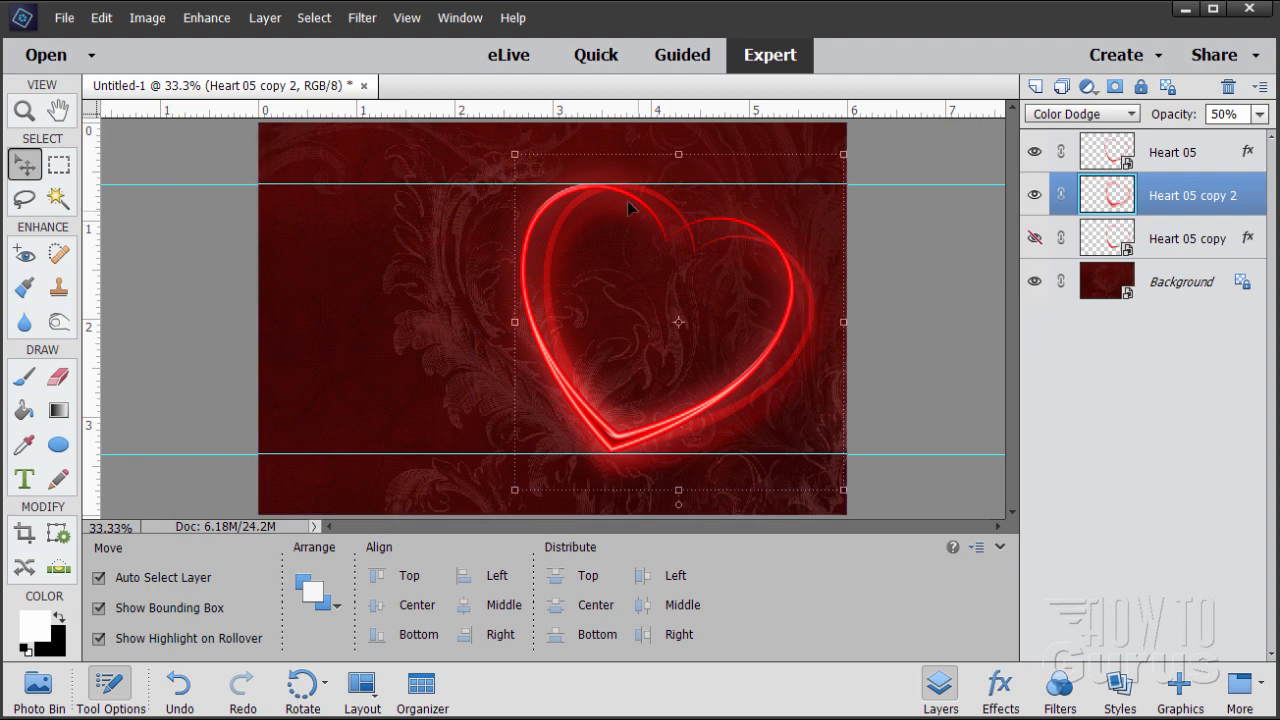
pyautogui.moveTo(658, 335)
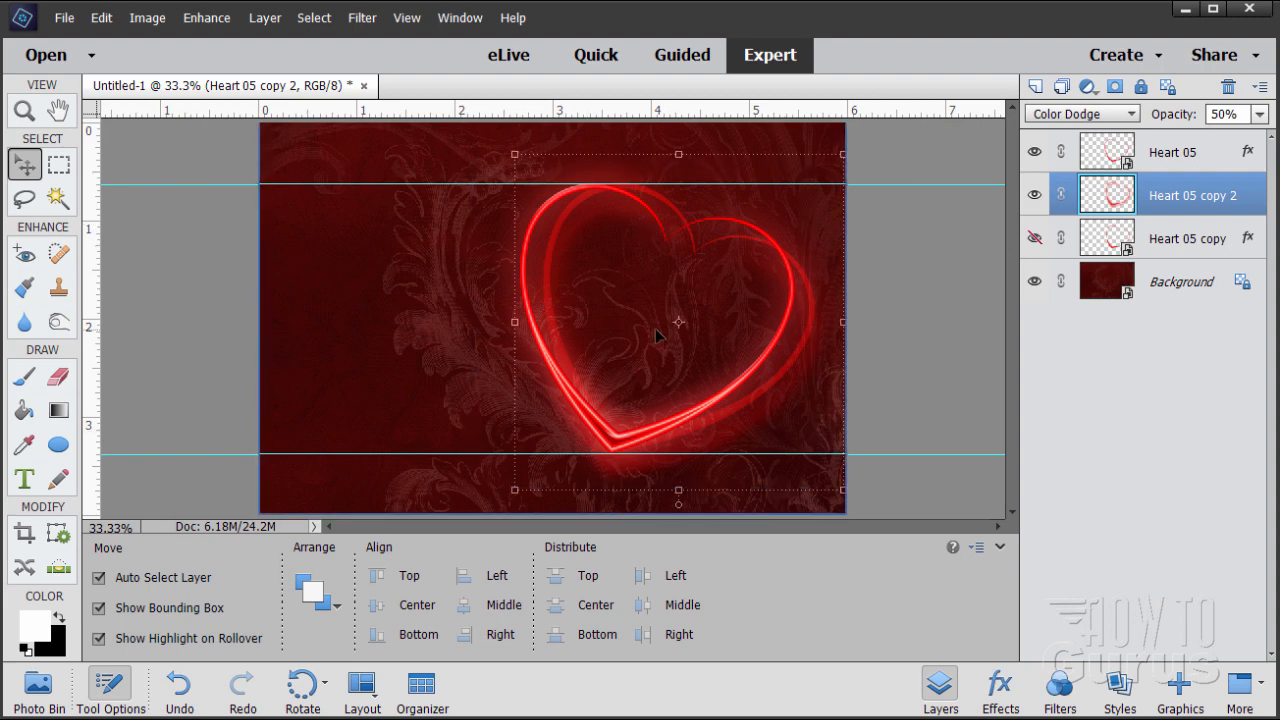
pyautogui.moveTo(640, 308)
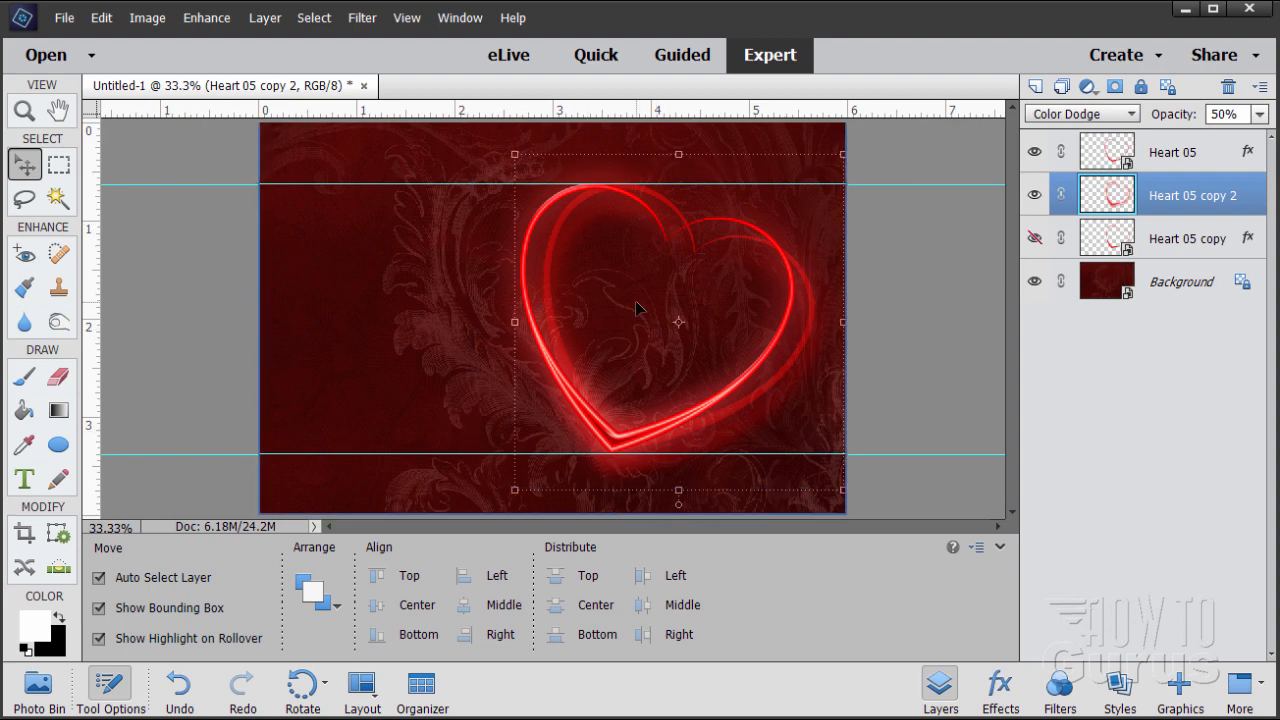
pyautogui.moveTo(428, 238)
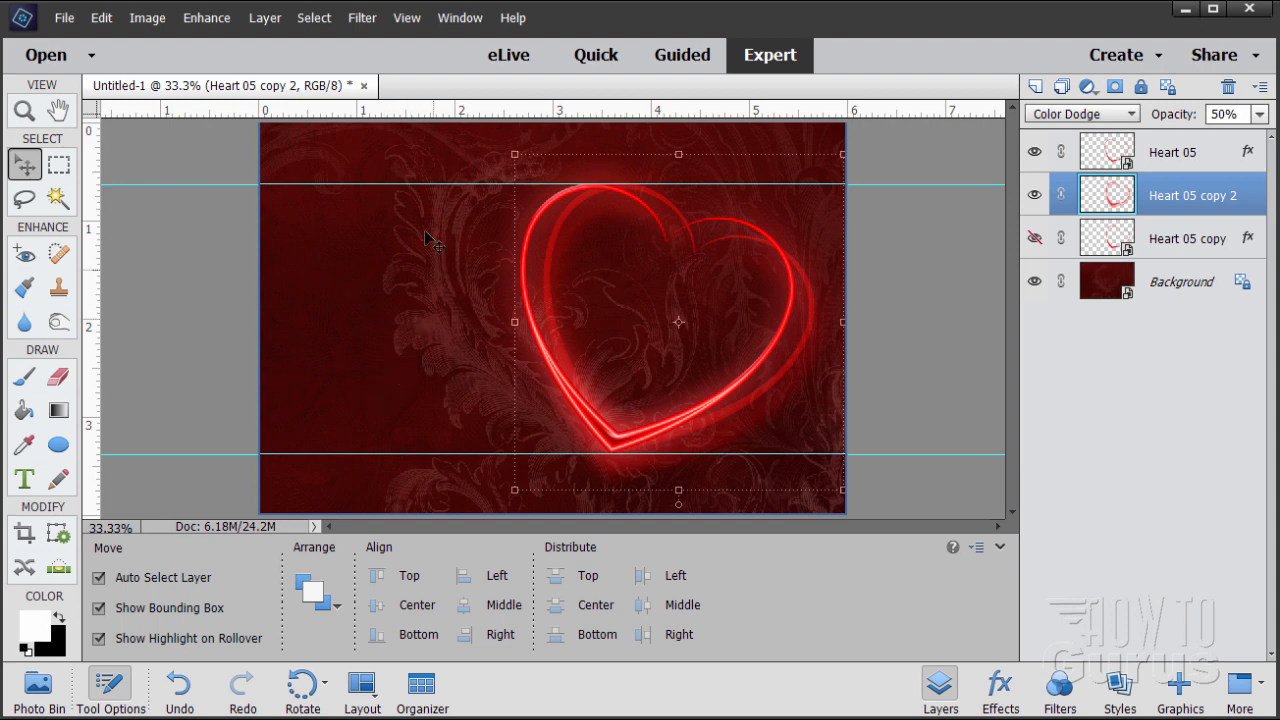
pyautogui.moveTo(373, 349)
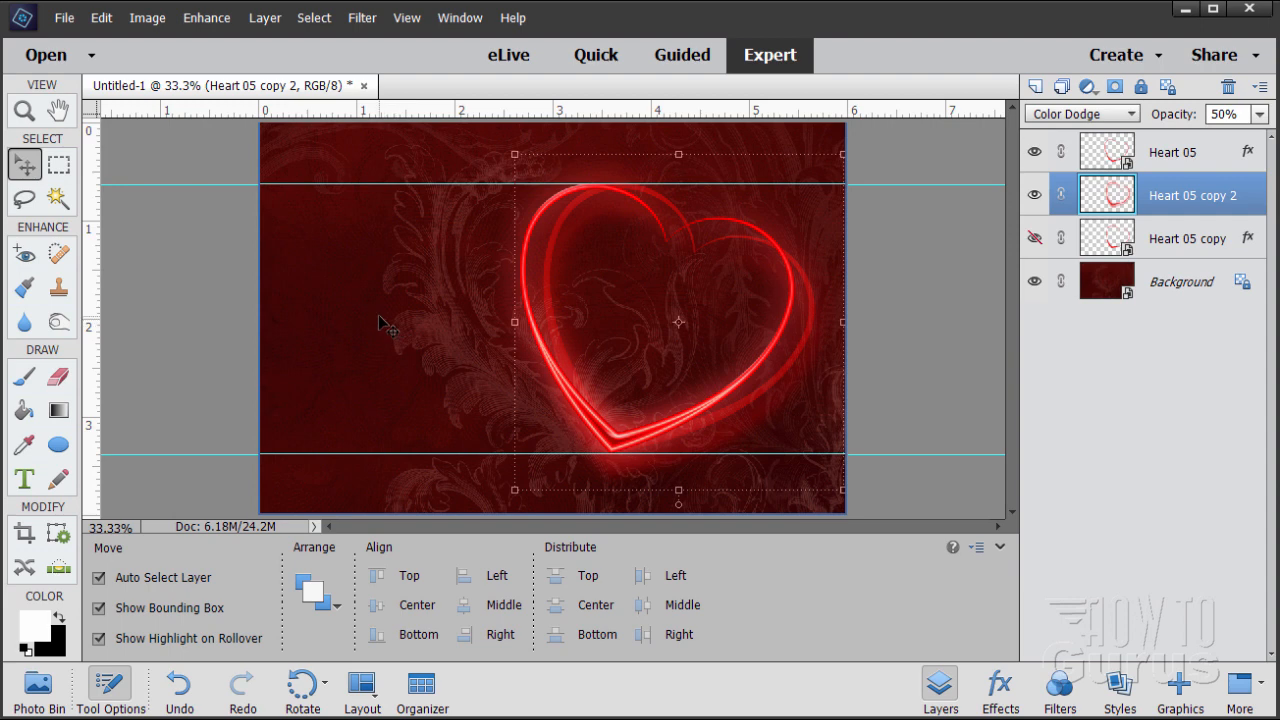
# - Add a Levels adjustment layer clipped to the Background layer
pyautogui.click(1180, 281)
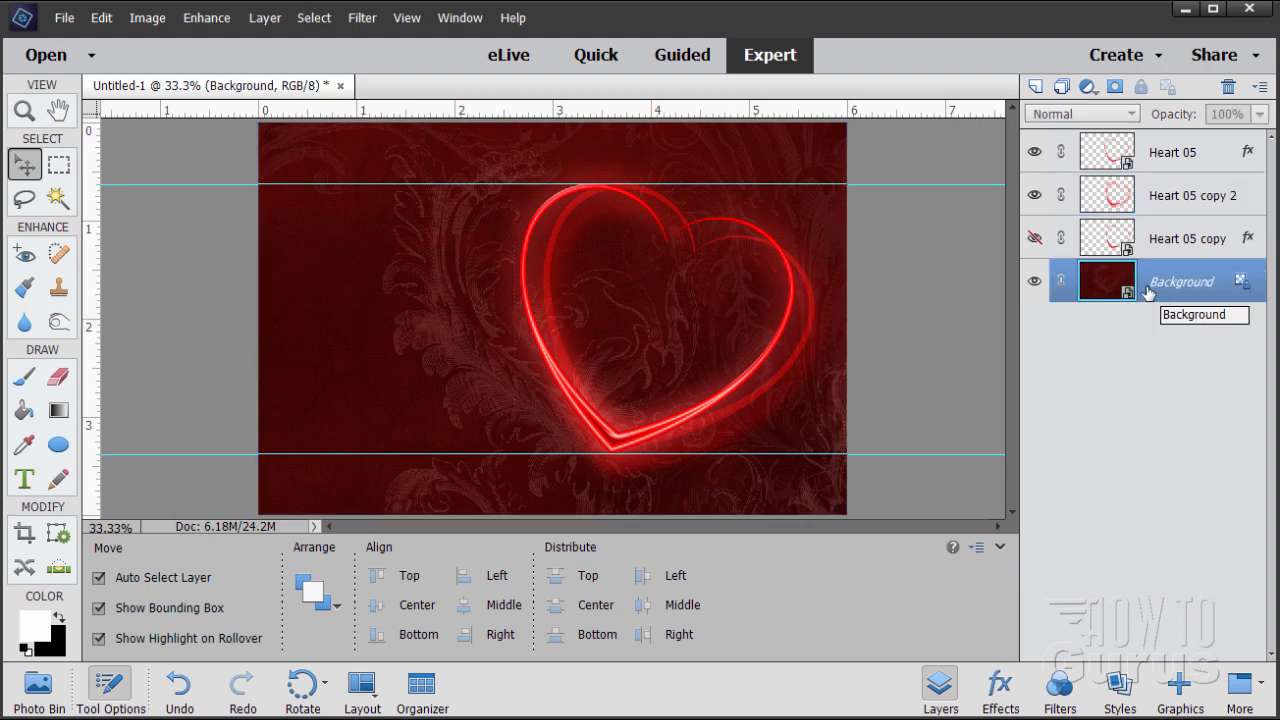
pyautogui.click(264, 18)
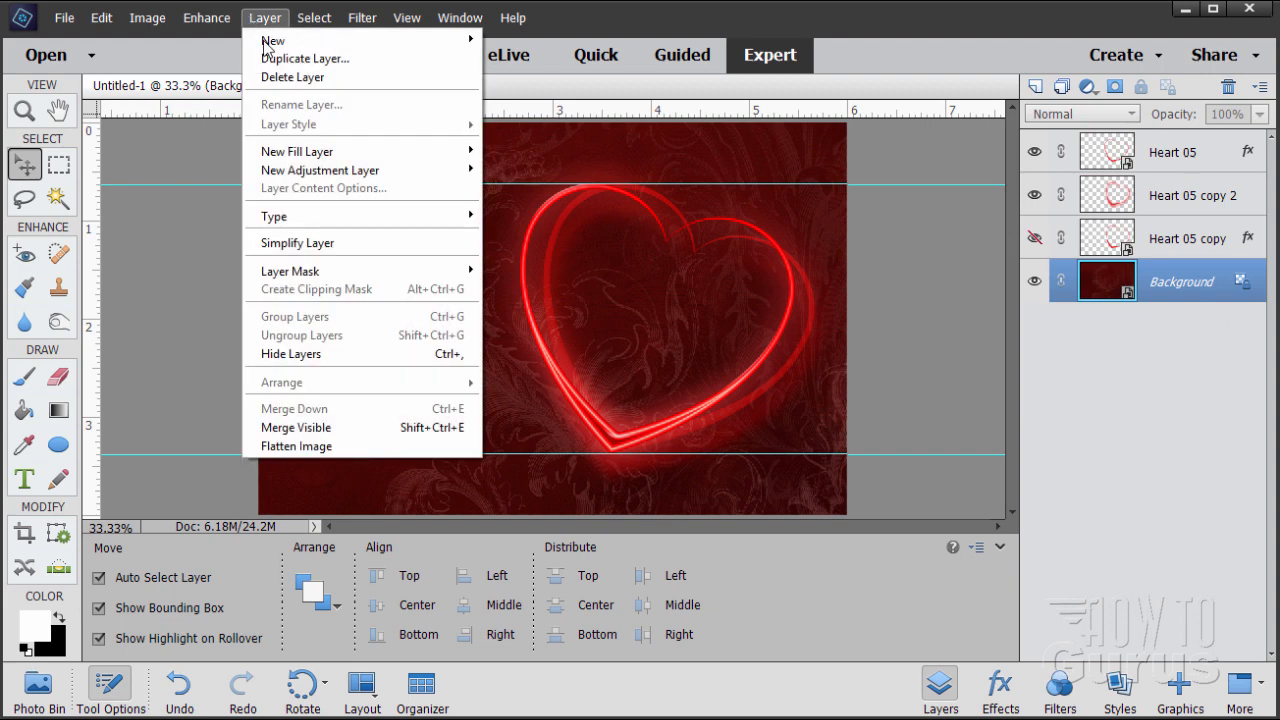
pyautogui.moveTo(320, 170)
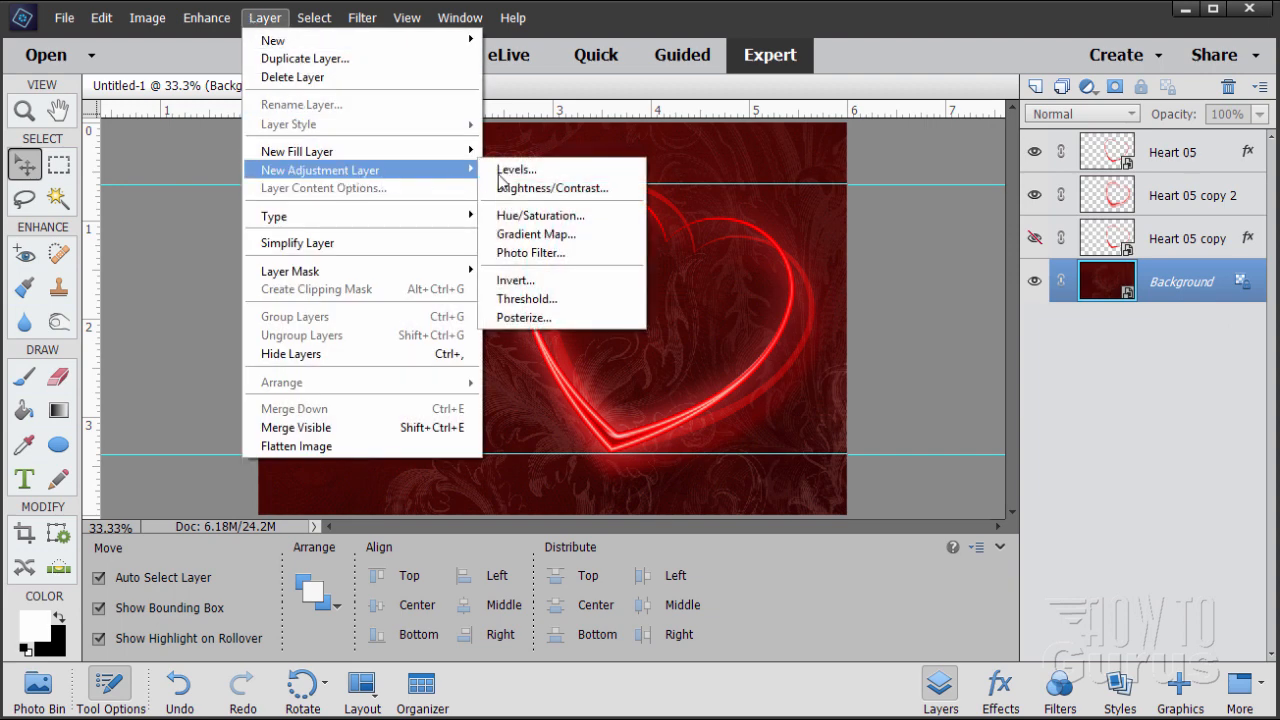
pyautogui.click(516, 169)
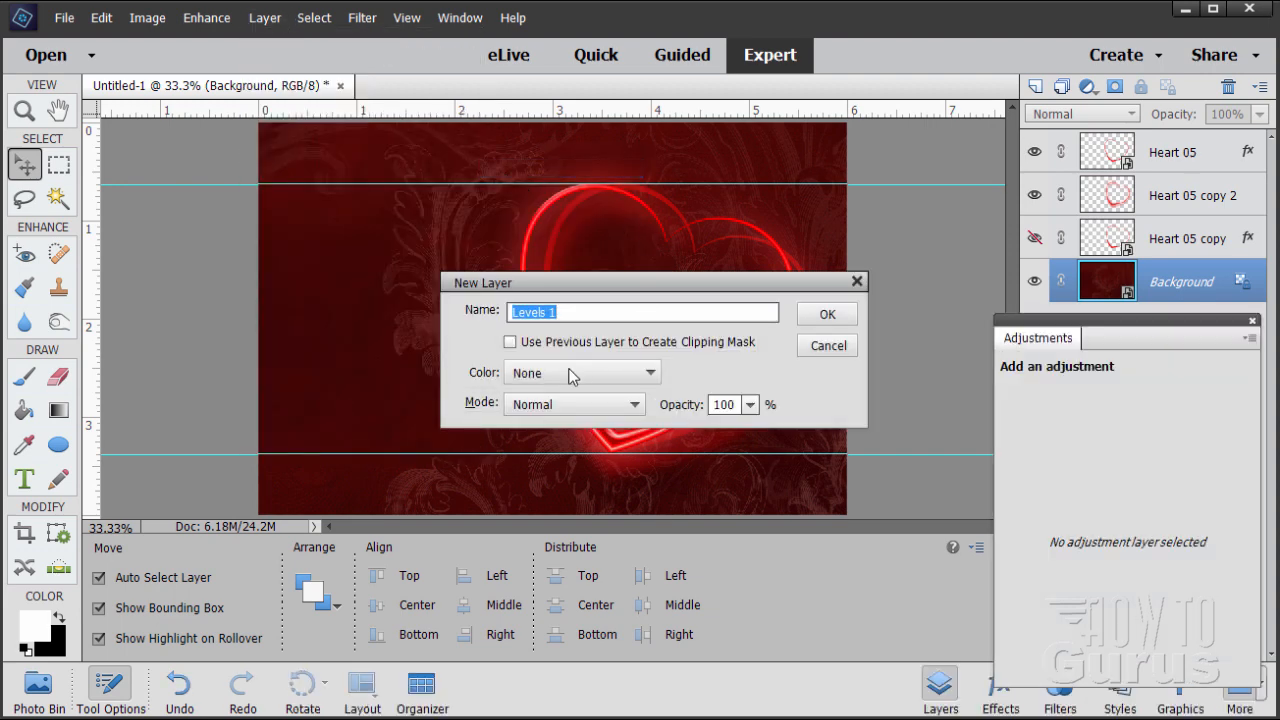
pyautogui.moveTo(768, 357)
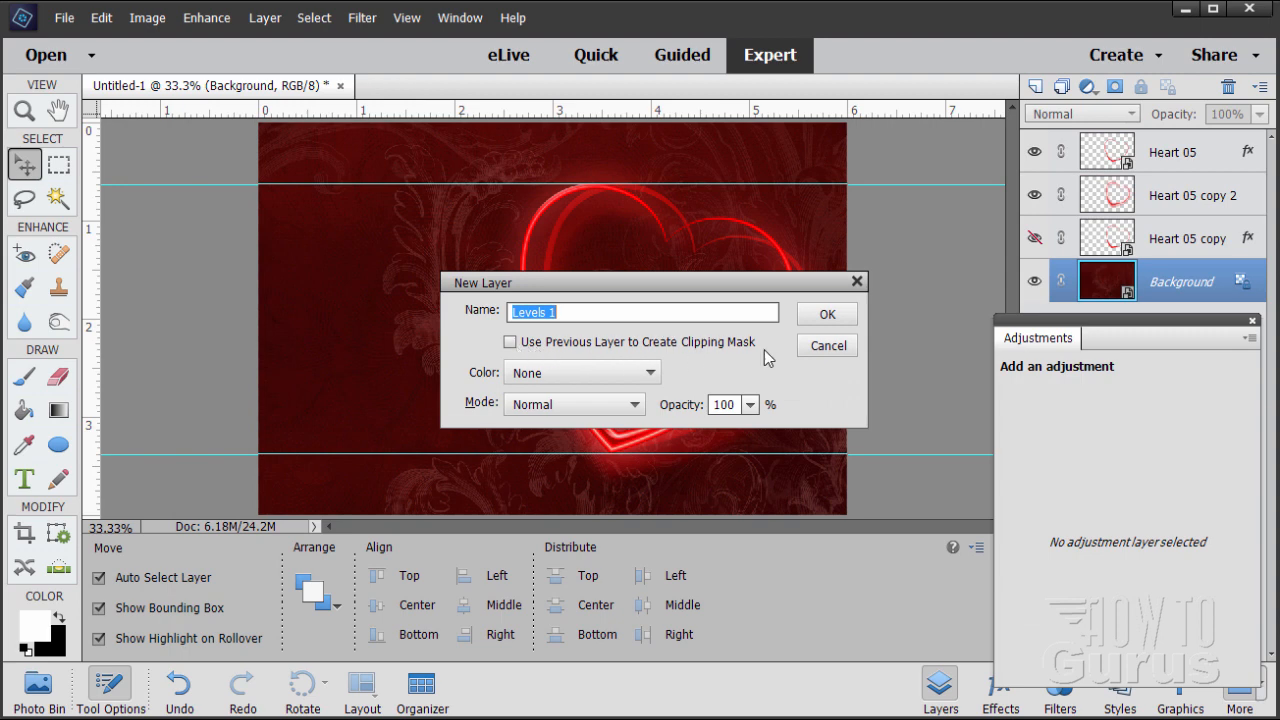
pyautogui.click(511, 342)
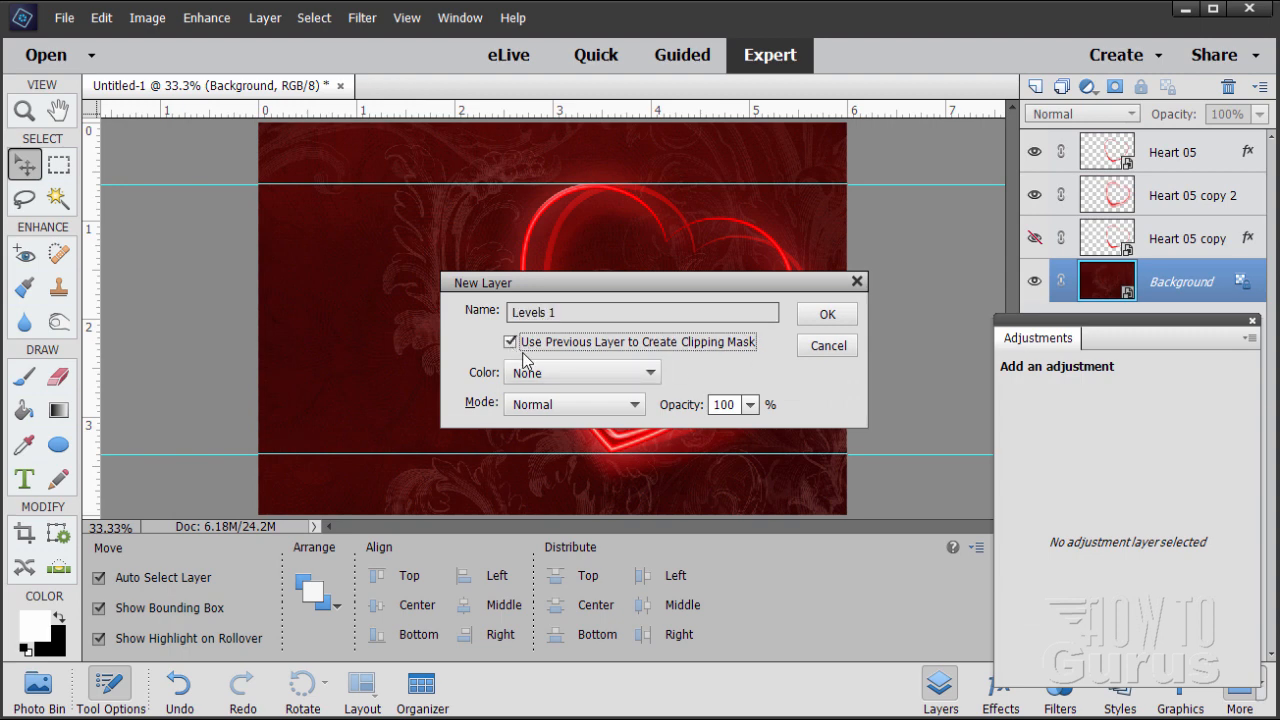
pyautogui.click(826, 313)
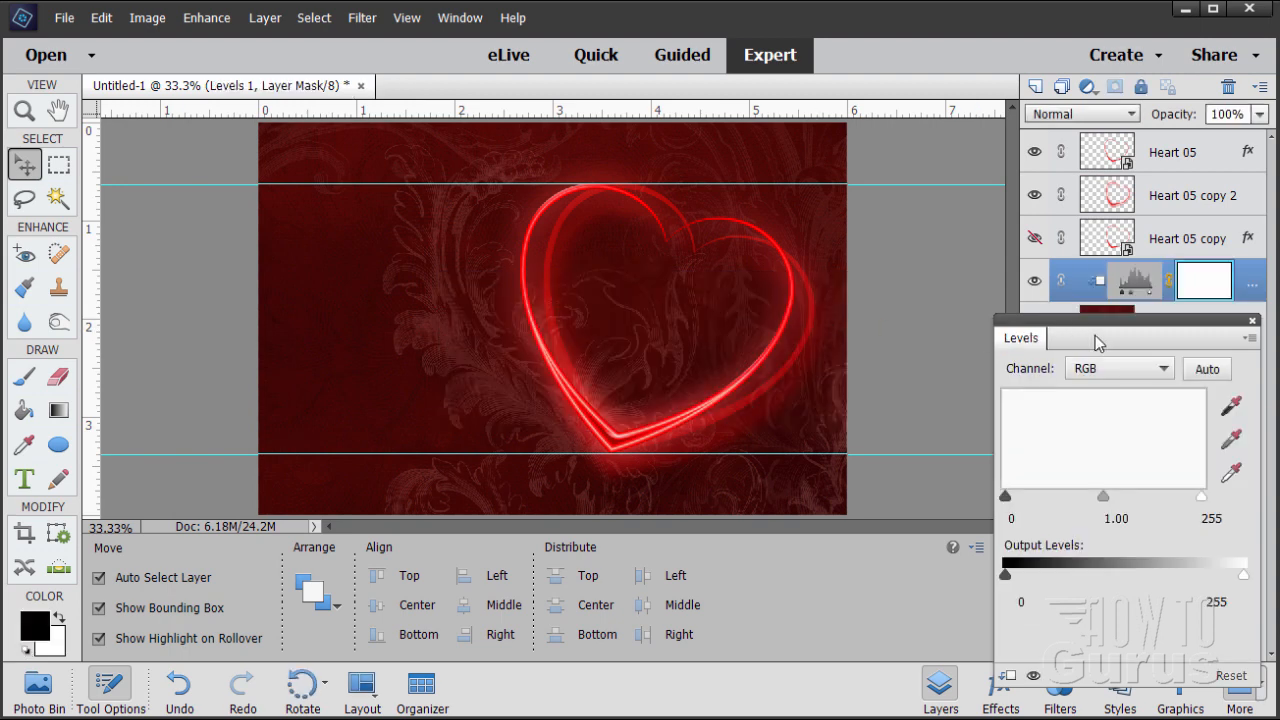
# - Adjust the Levels input sliders to 50, 1.15 and 159 to brighten the swirl background
pyautogui.moveTo(1098, 338); pyautogui.dragTo(972, 305)
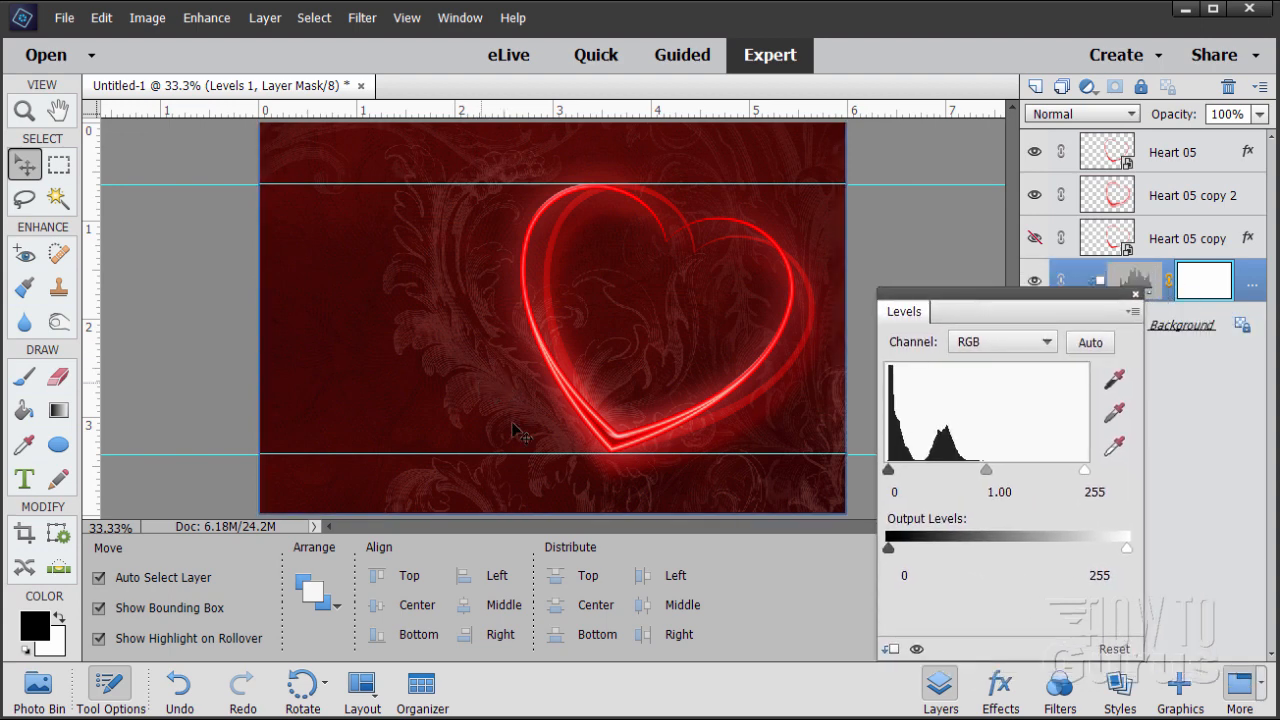
pyautogui.moveTo(887, 472); pyautogui.dragTo(907, 472)
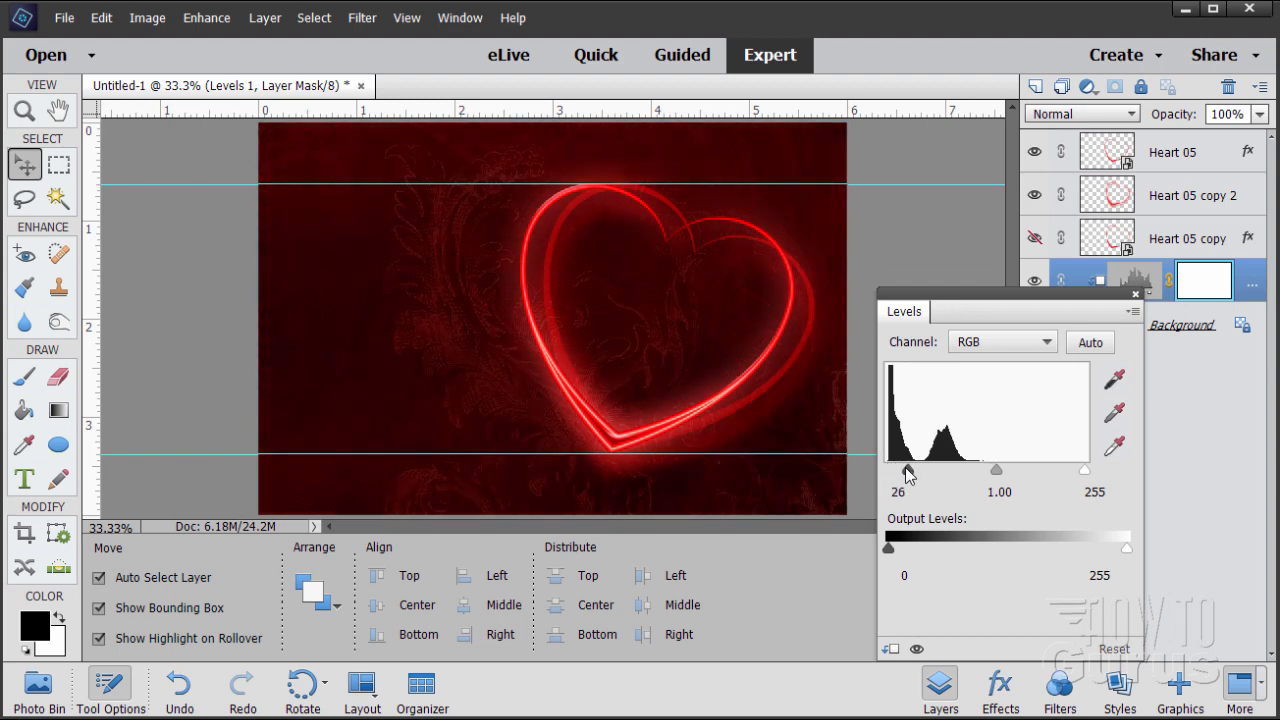
pyautogui.moveTo(908, 471); pyautogui.dragTo(905, 471)
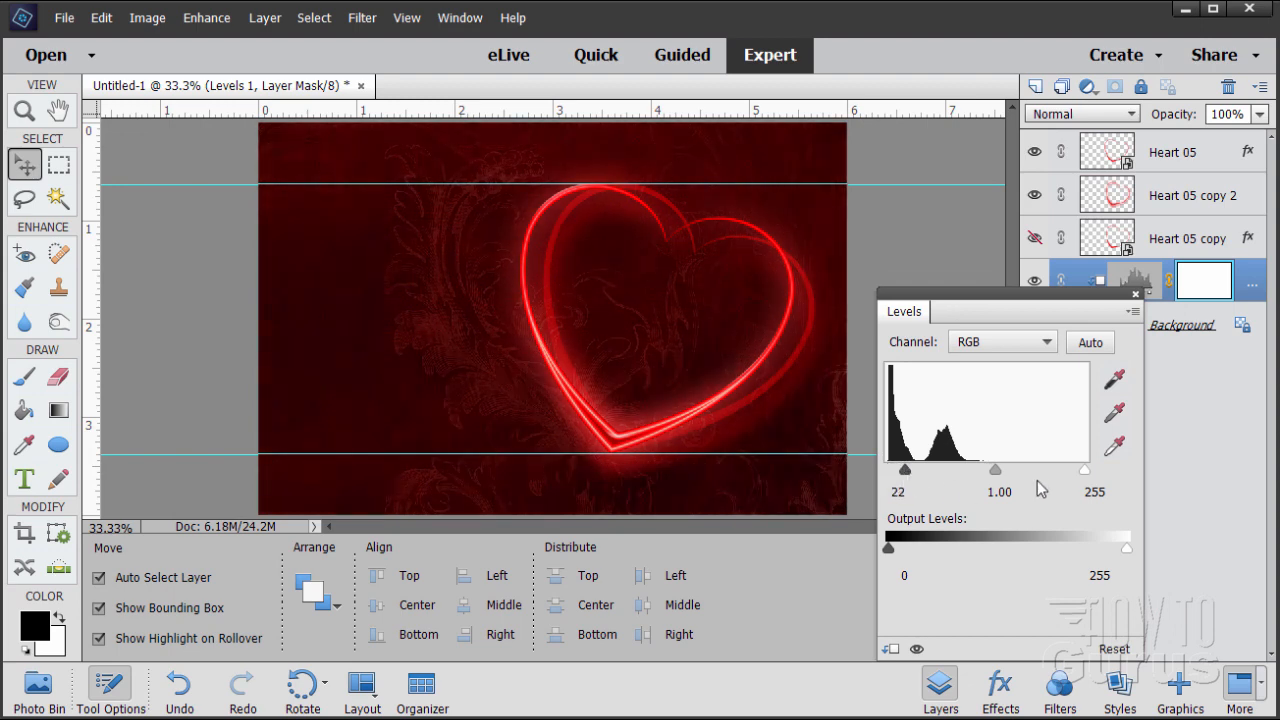
pyautogui.moveTo(1111, 468); pyautogui.dragTo(1078, 468)
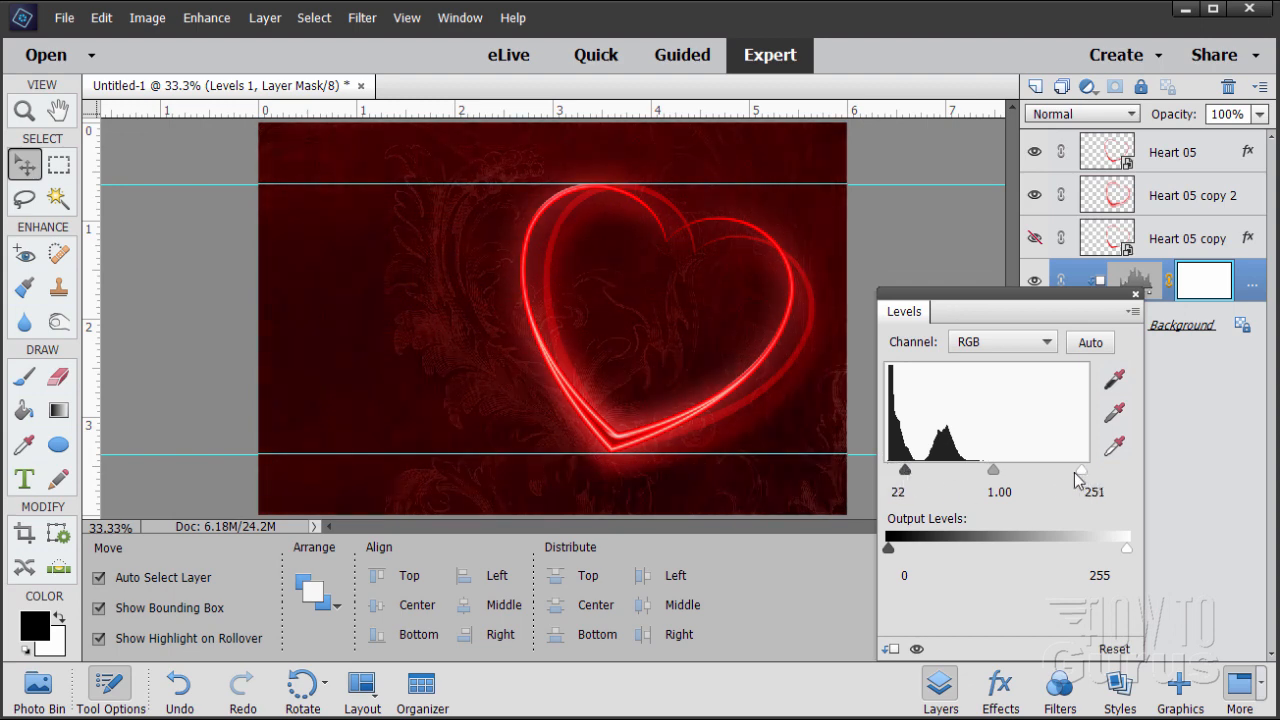
pyautogui.moveTo(1078, 470); pyautogui.dragTo(1010, 470)
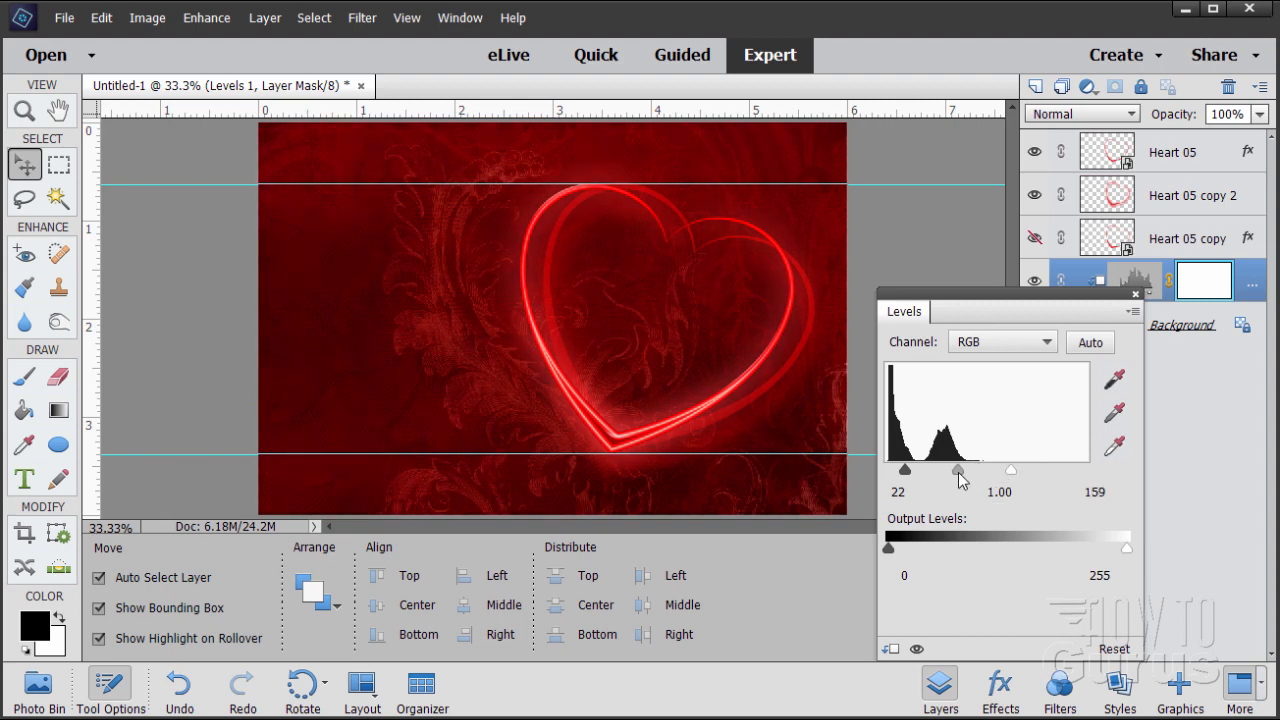
pyautogui.moveTo(958, 471); pyautogui.dragTo(962, 471)
pyautogui.write('50')
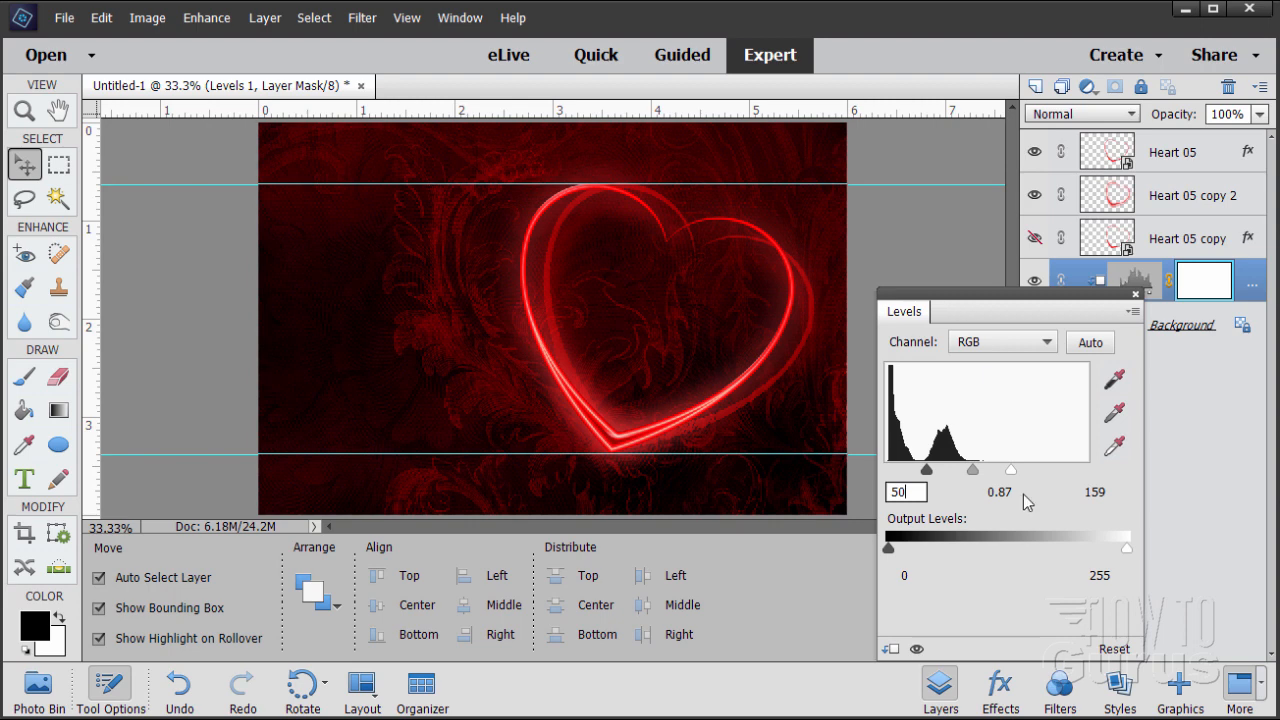
pyautogui.click(998, 491)
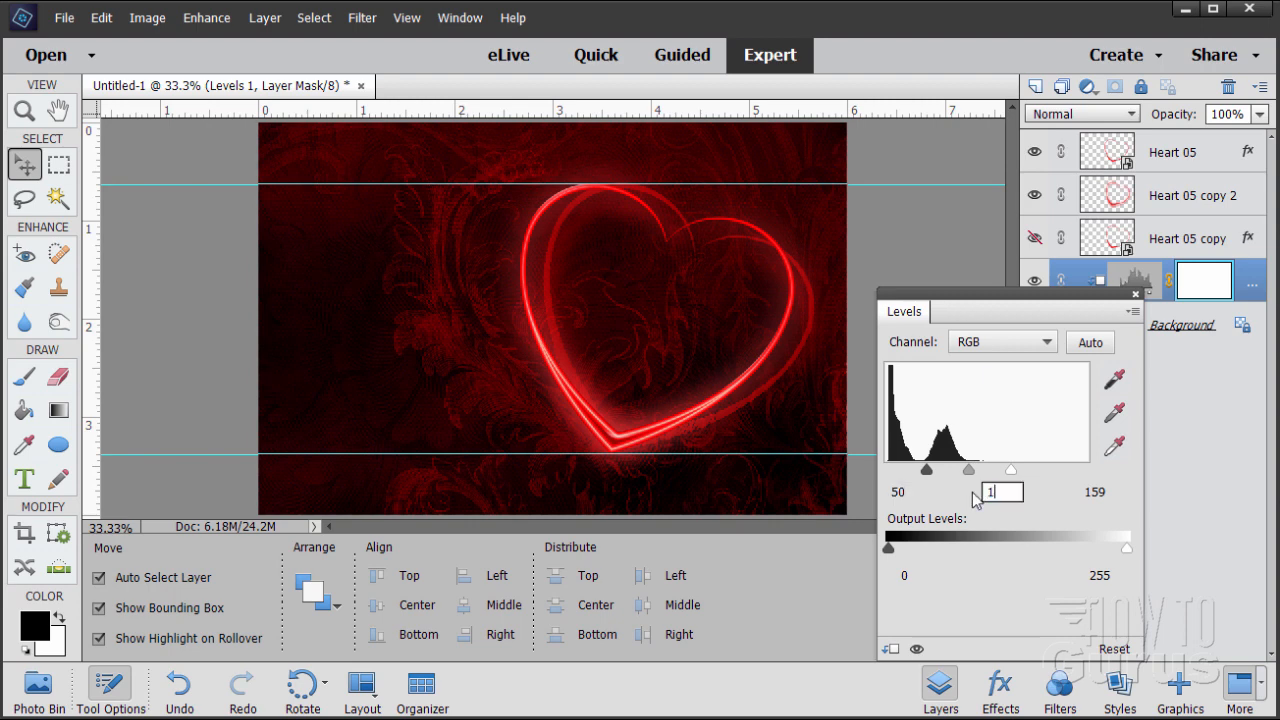
pyautogui.moveTo(970, 470); pyautogui.dragTo(965, 470)
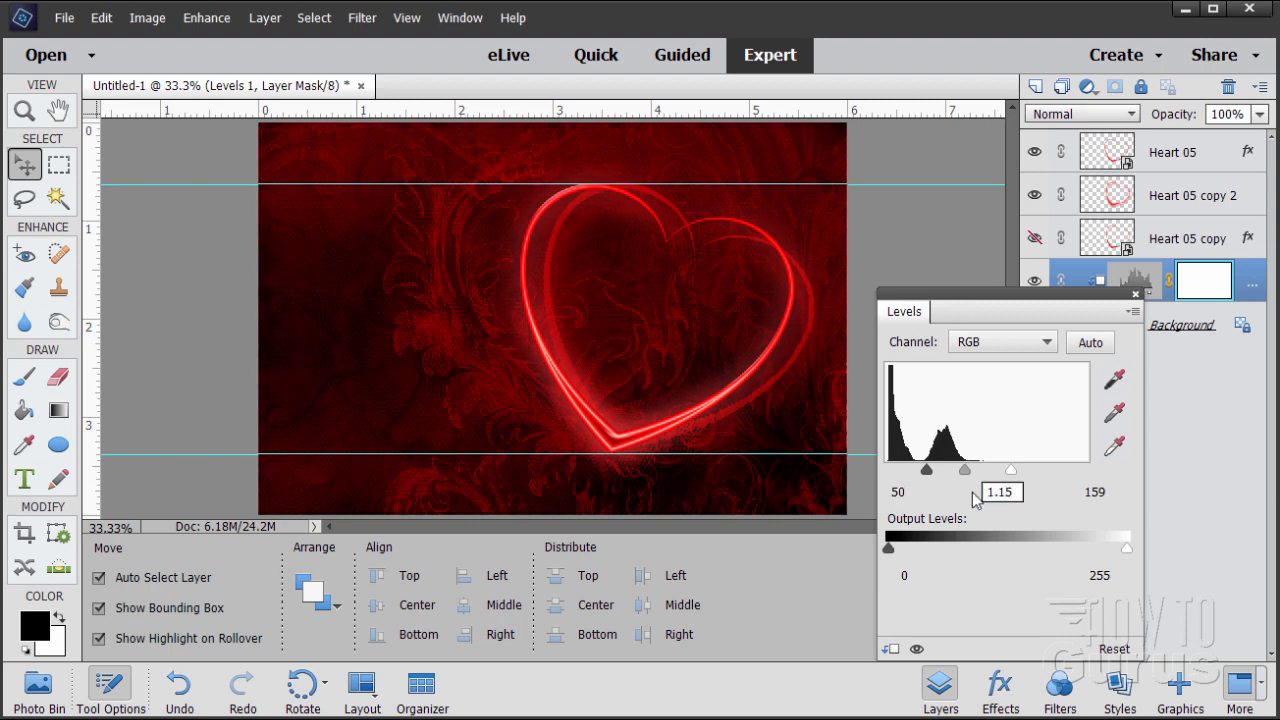
pyautogui.click(1099, 491)
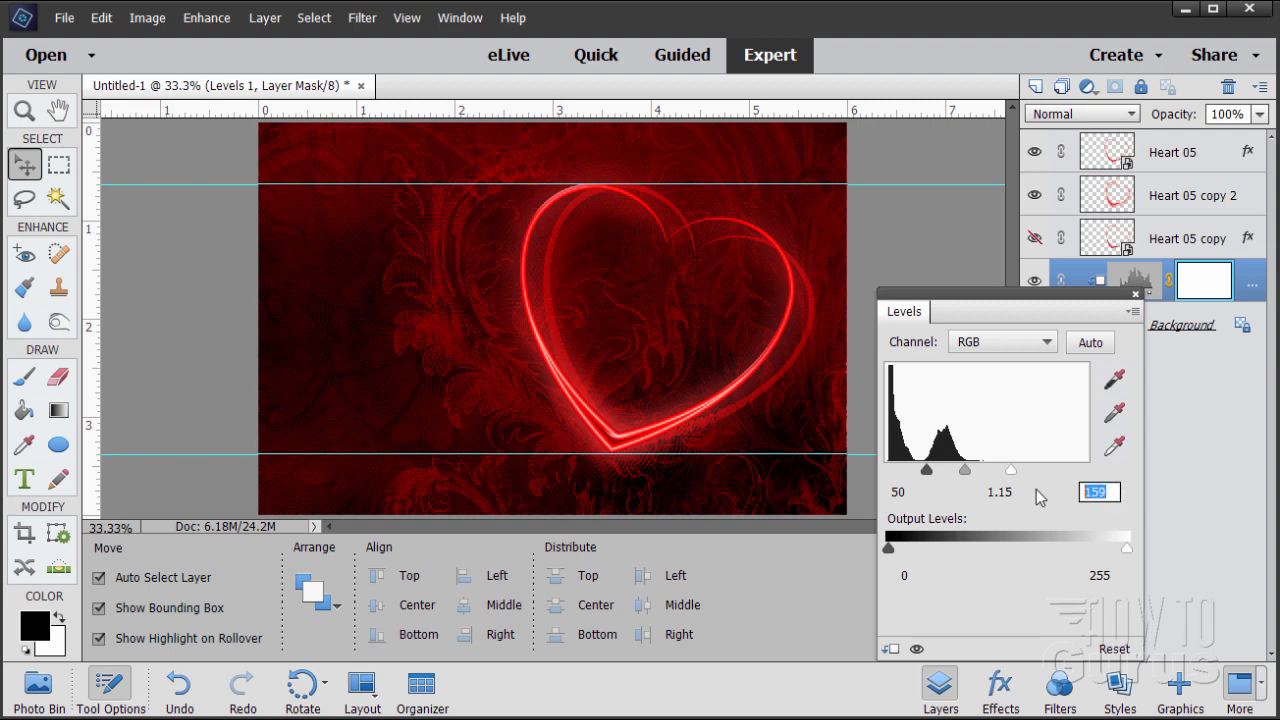
pyautogui.write('13')
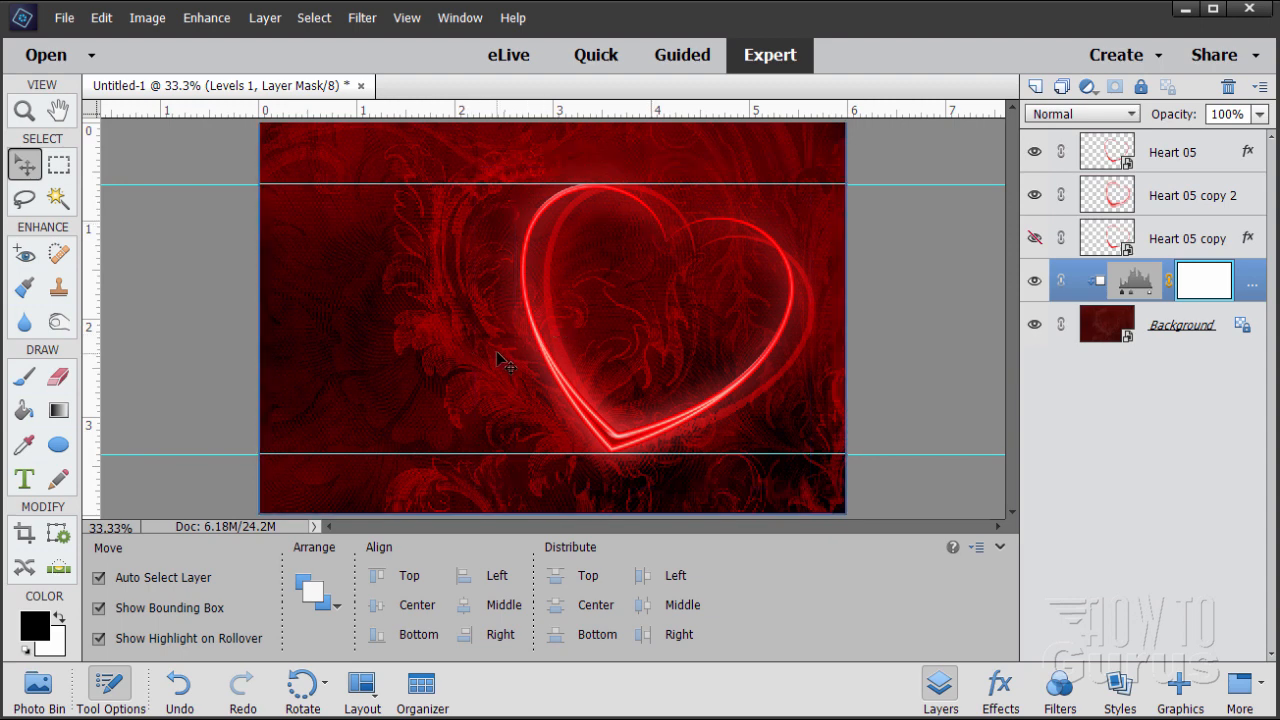
pyautogui.moveTo(458, 268)
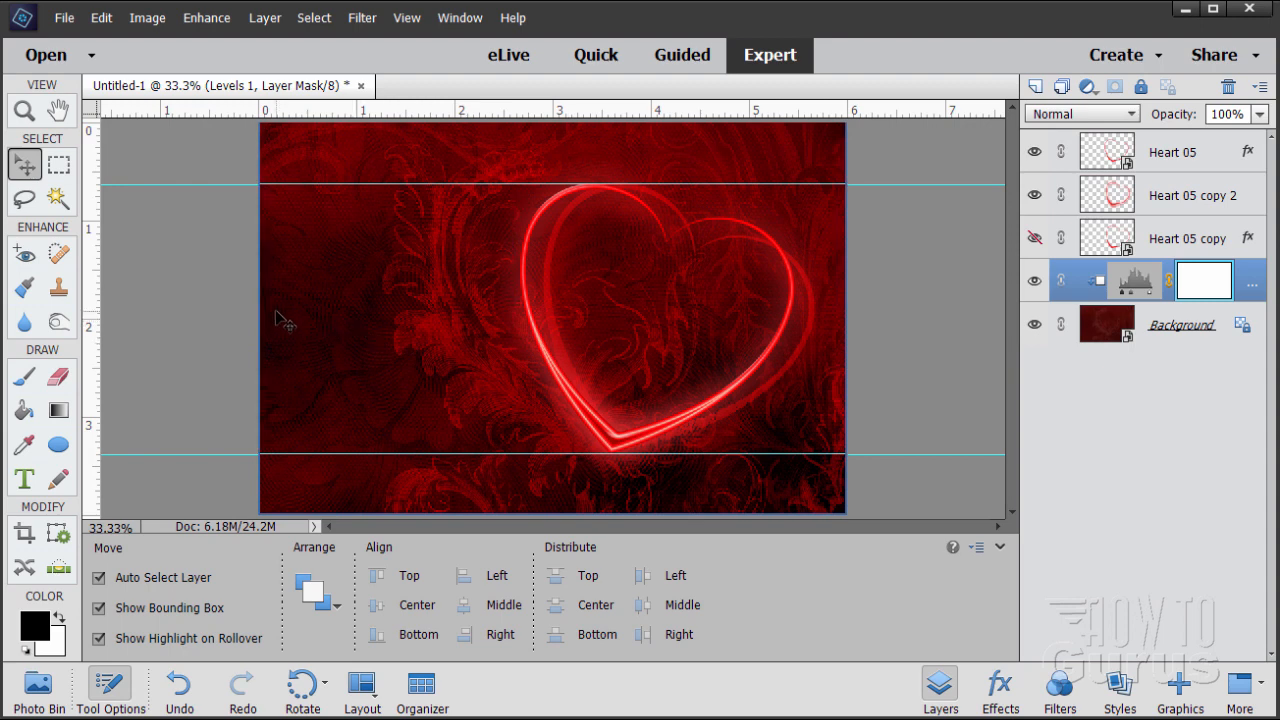
pyautogui.moveTo(300, 323)
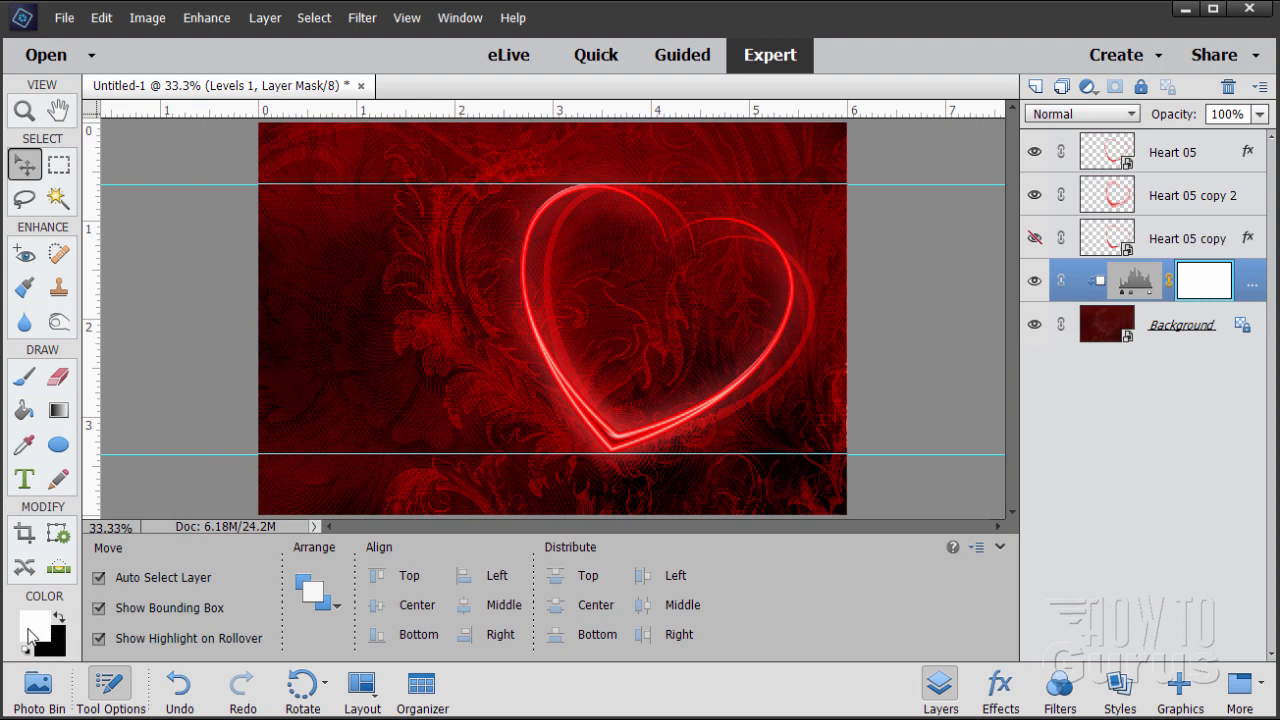
pyautogui.moveTo(33, 628)
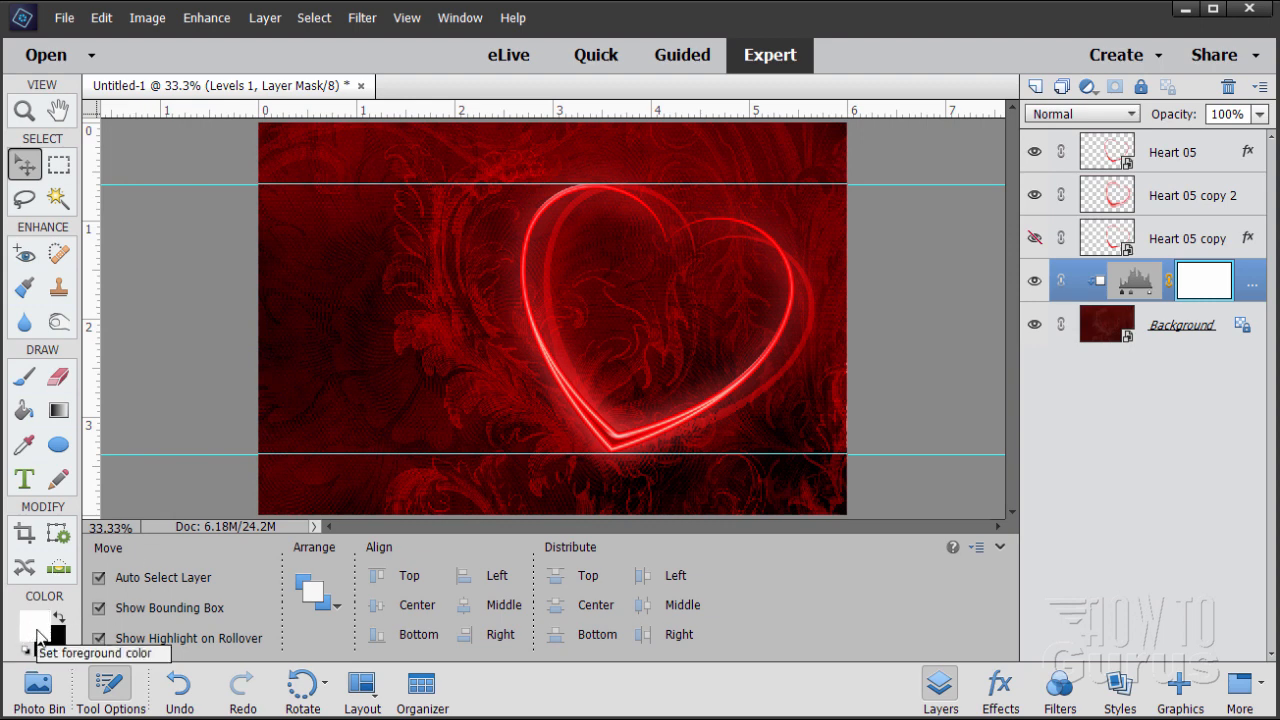
# - Choose the Horizontal Type tool and set white Porcelain Regular text to 70 pt
pyautogui.click(24, 479)
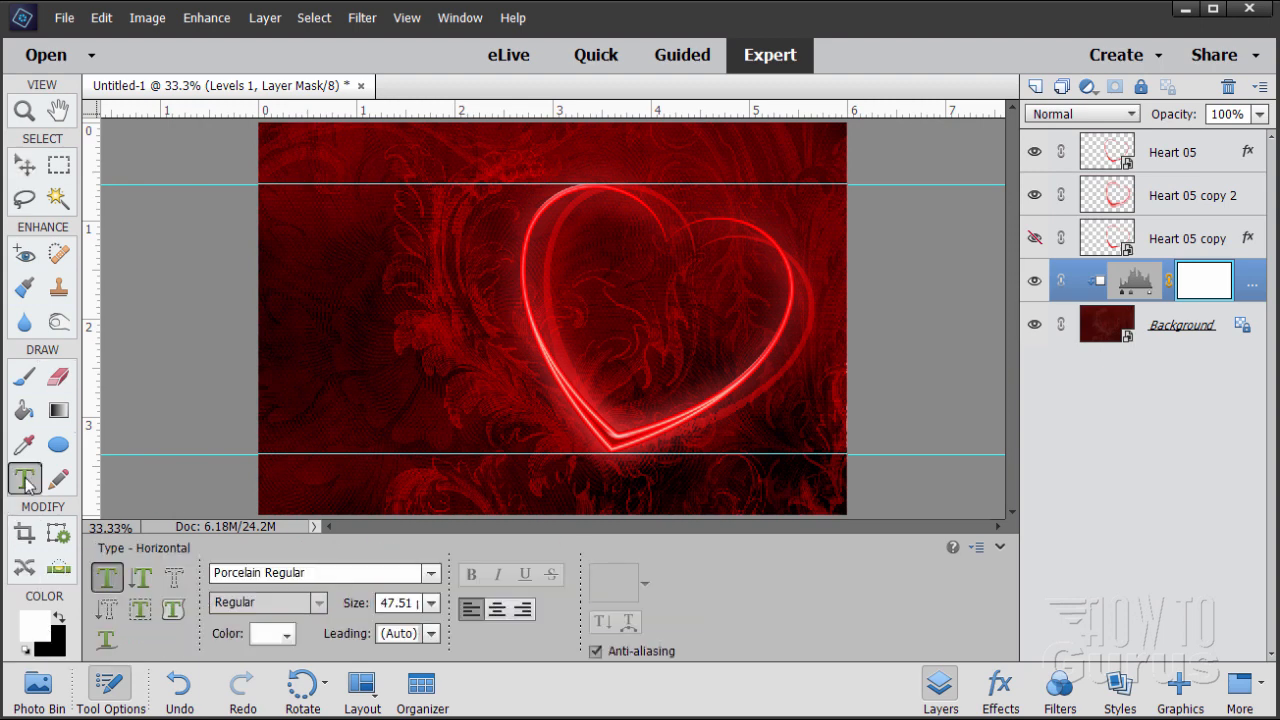
pyautogui.moveTo(271, 633)
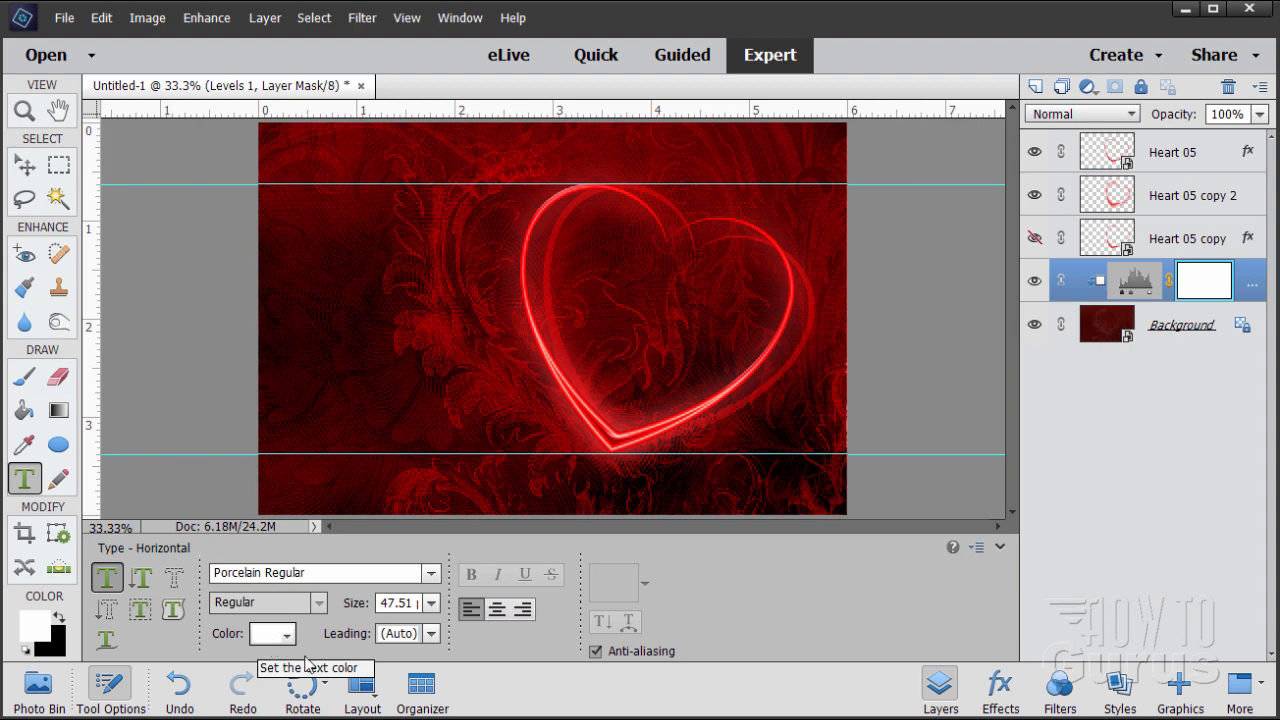
pyautogui.moveTo(287, 588)
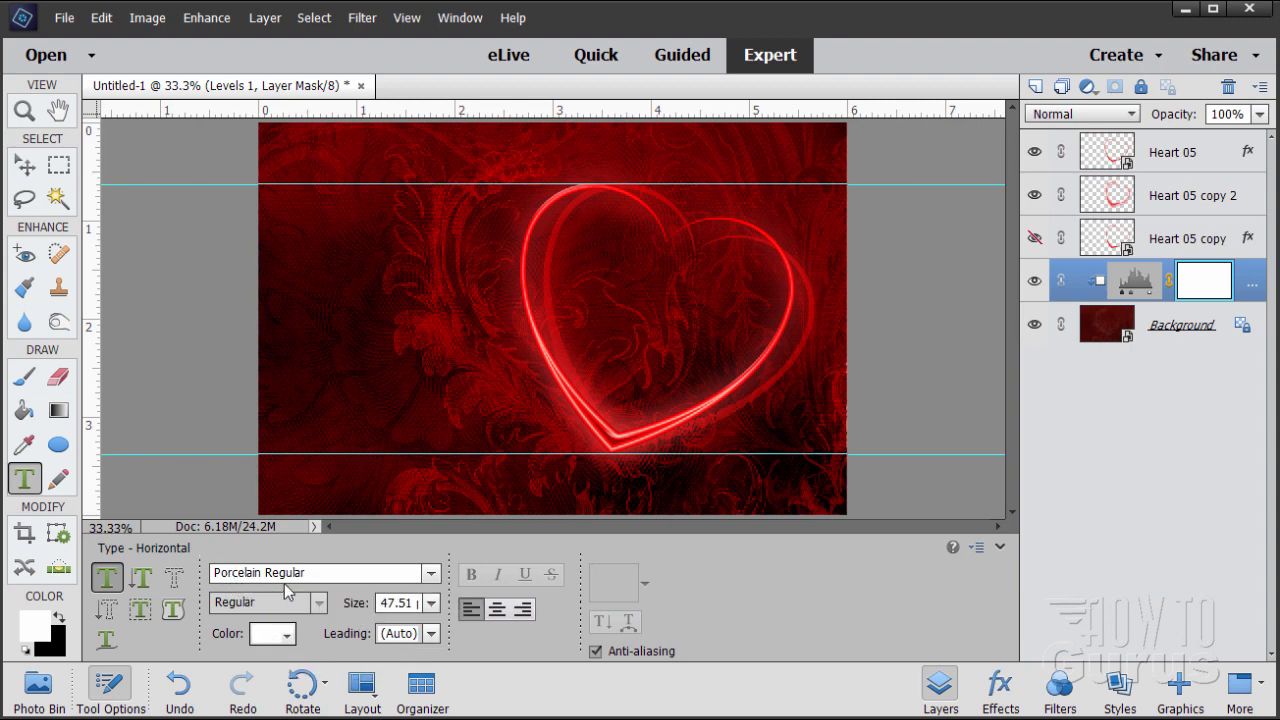
pyautogui.moveTo(260, 592)
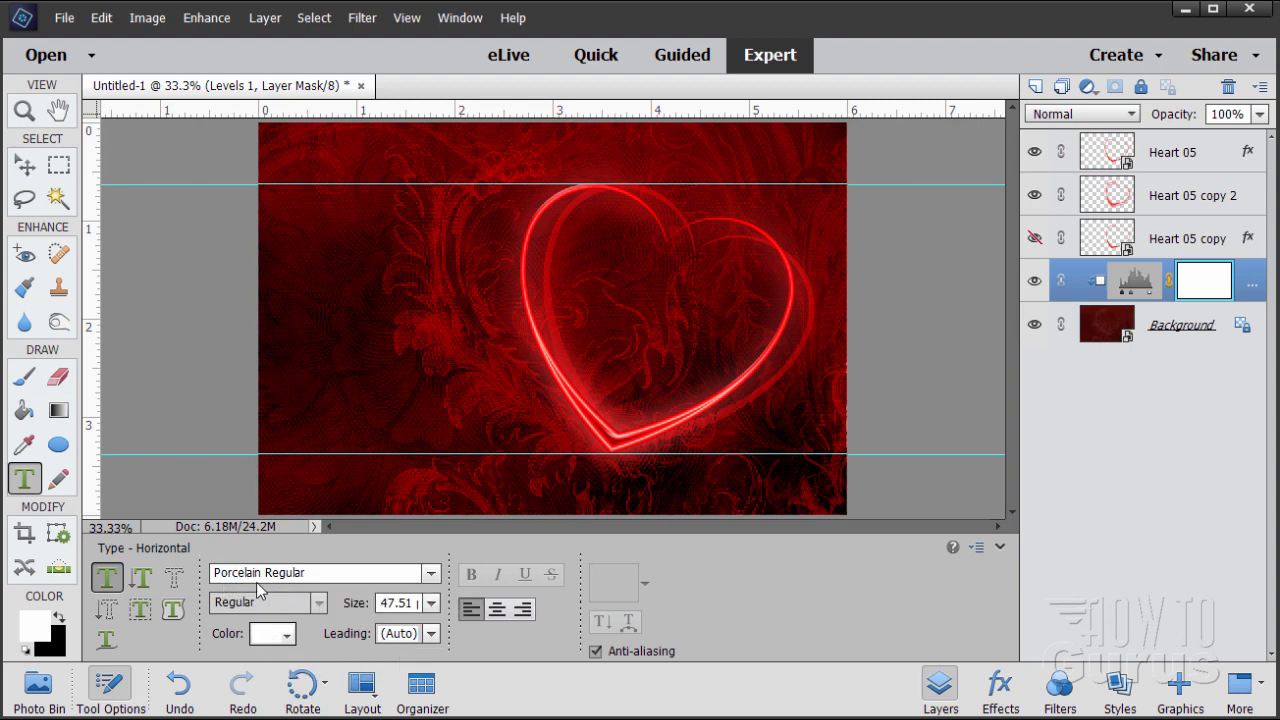
pyautogui.click(400, 603)
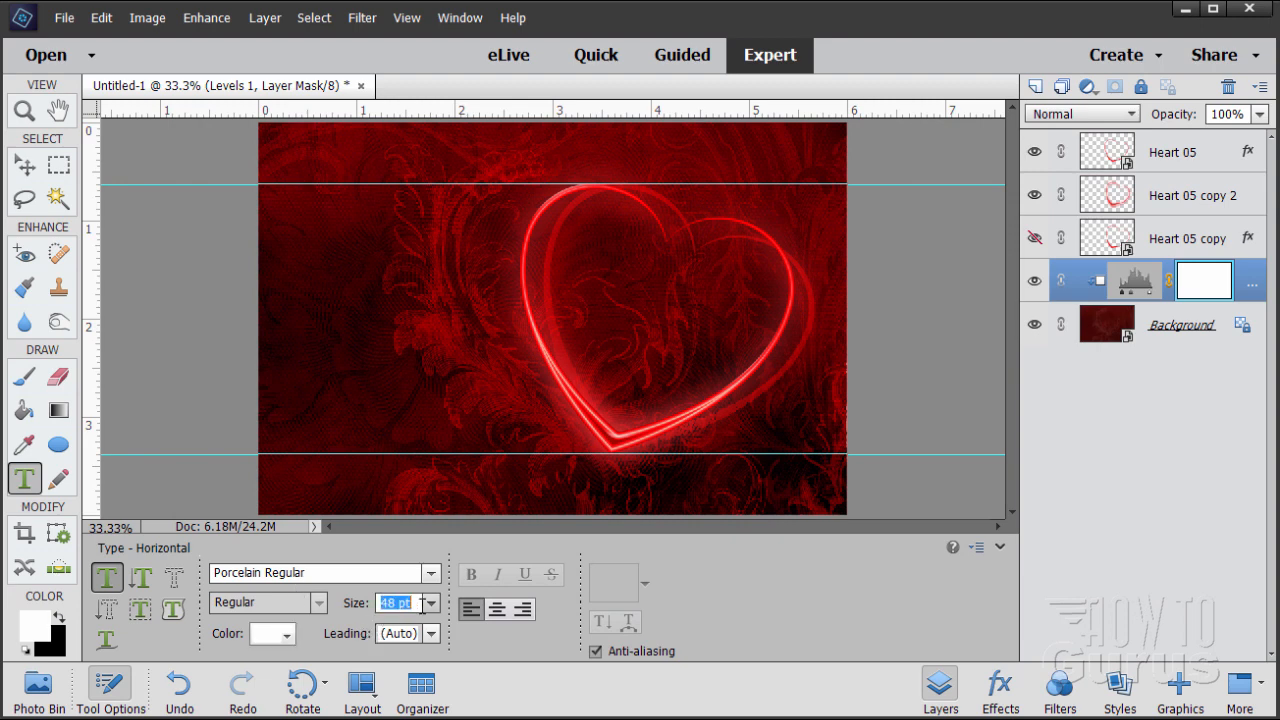
pyautogui.write('701')
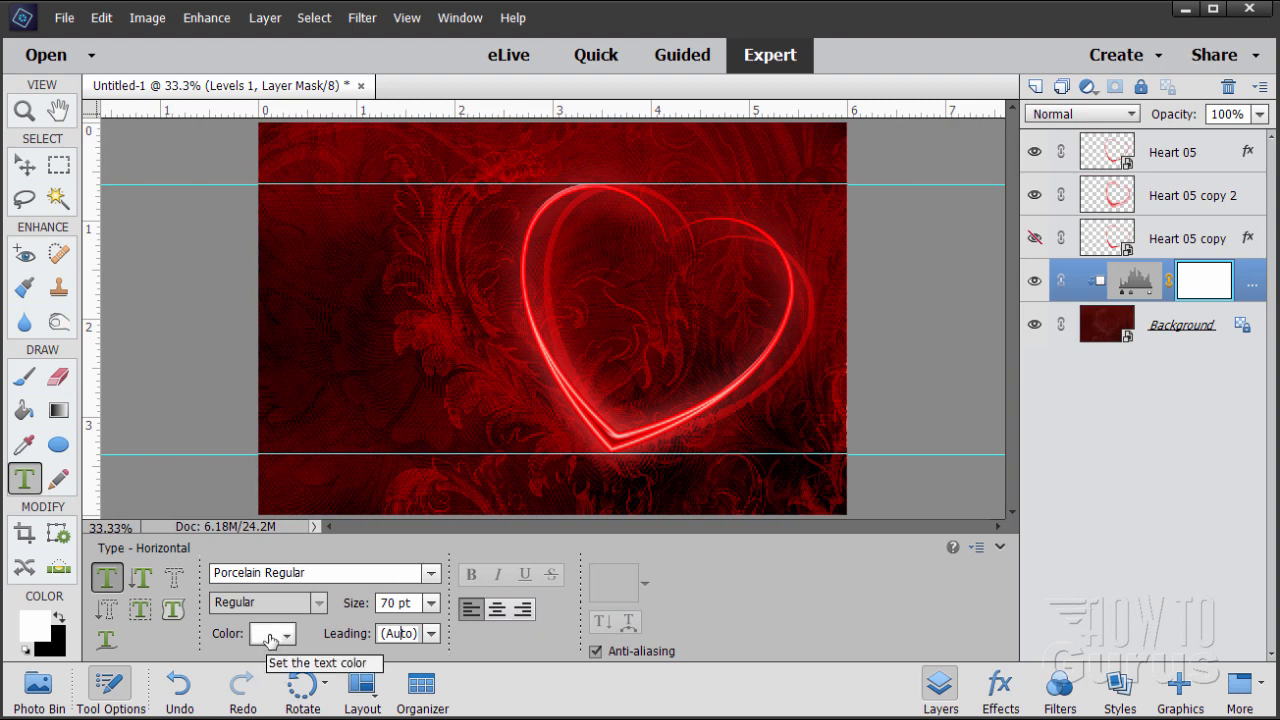
pyautogui.moveTo(265, 602)
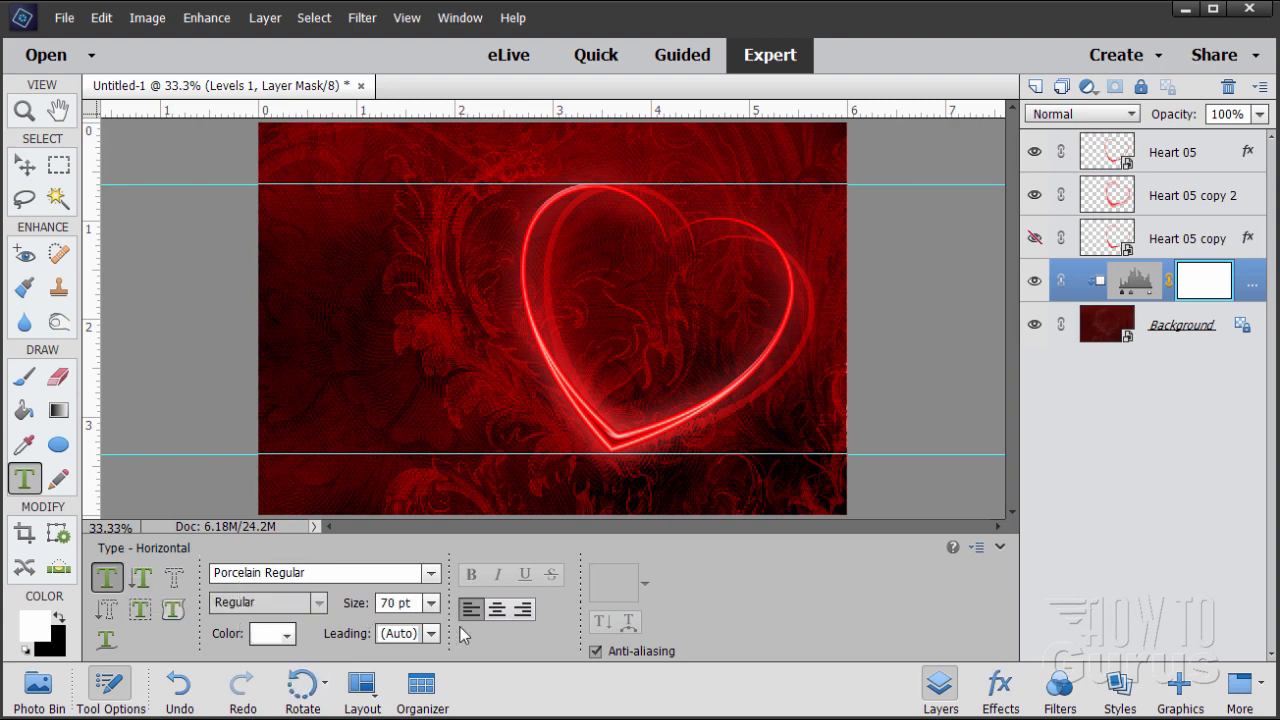
pyautogui.moveTo(413, 655)
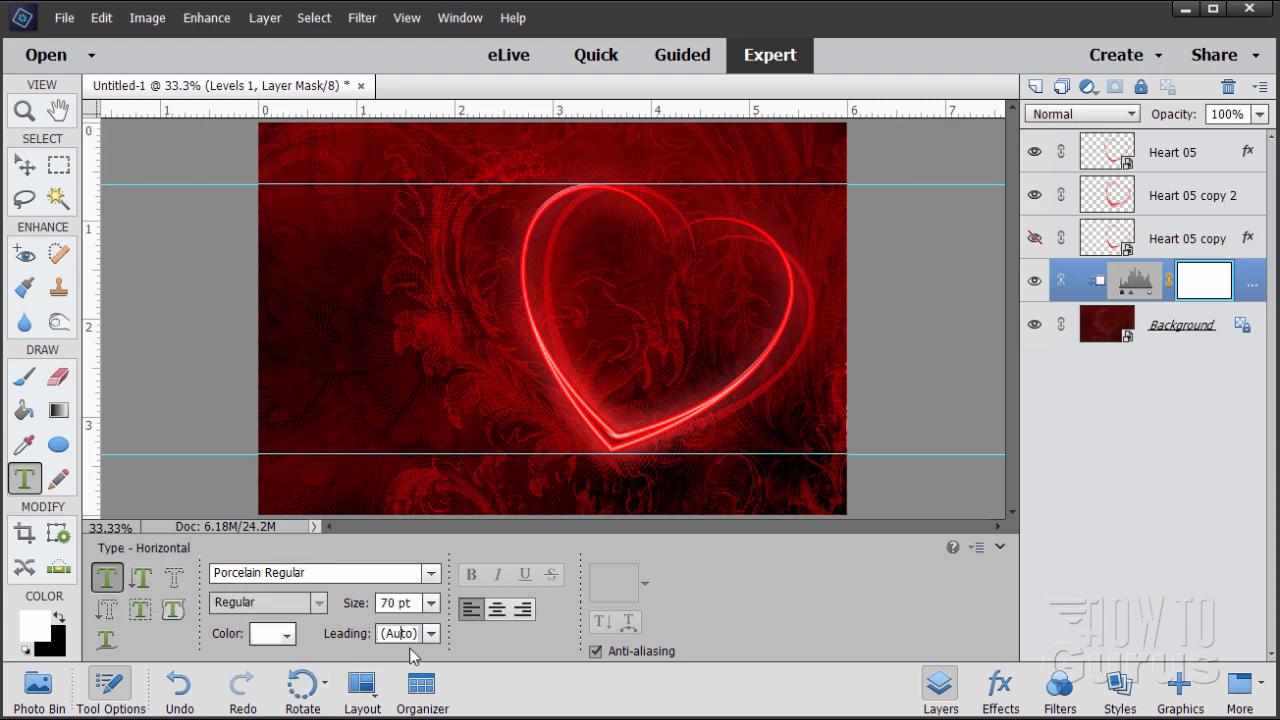
pyautogui.moveTo(690, 608)
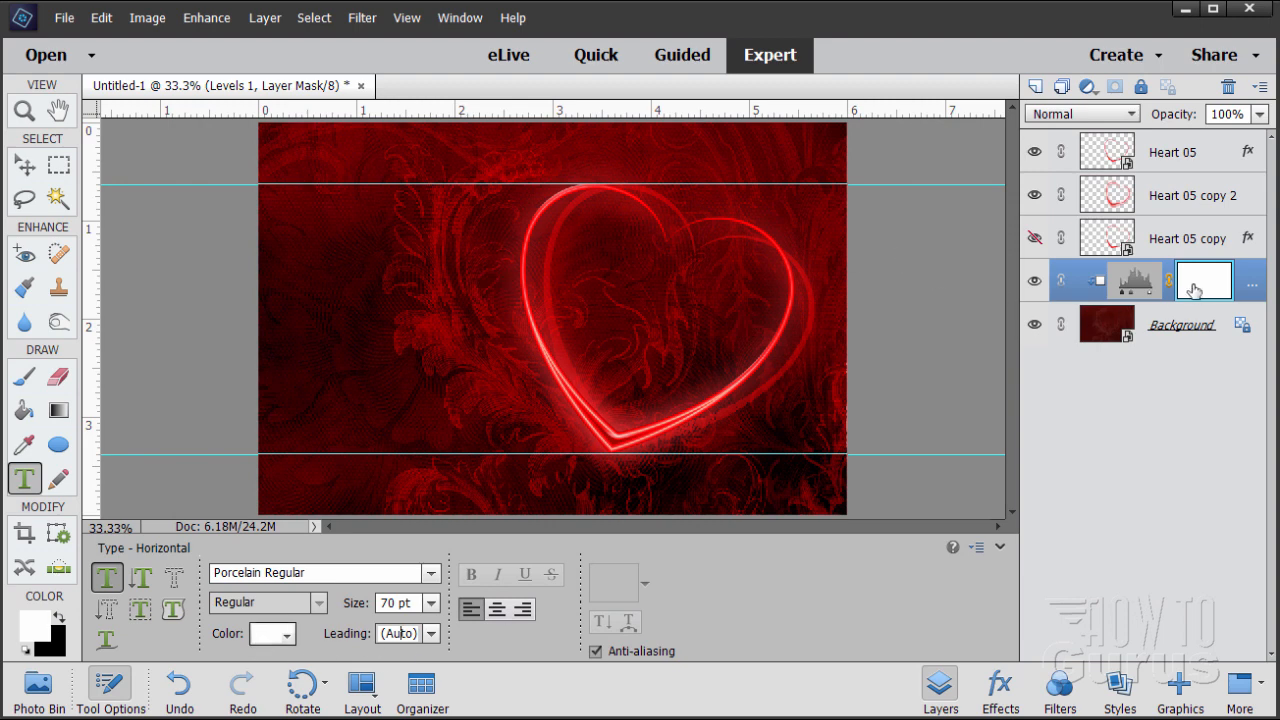
# - Type 'Happy' and 'Valentine's Day' on two lines near the card's upper left
pyautogui.click(1170, 151)
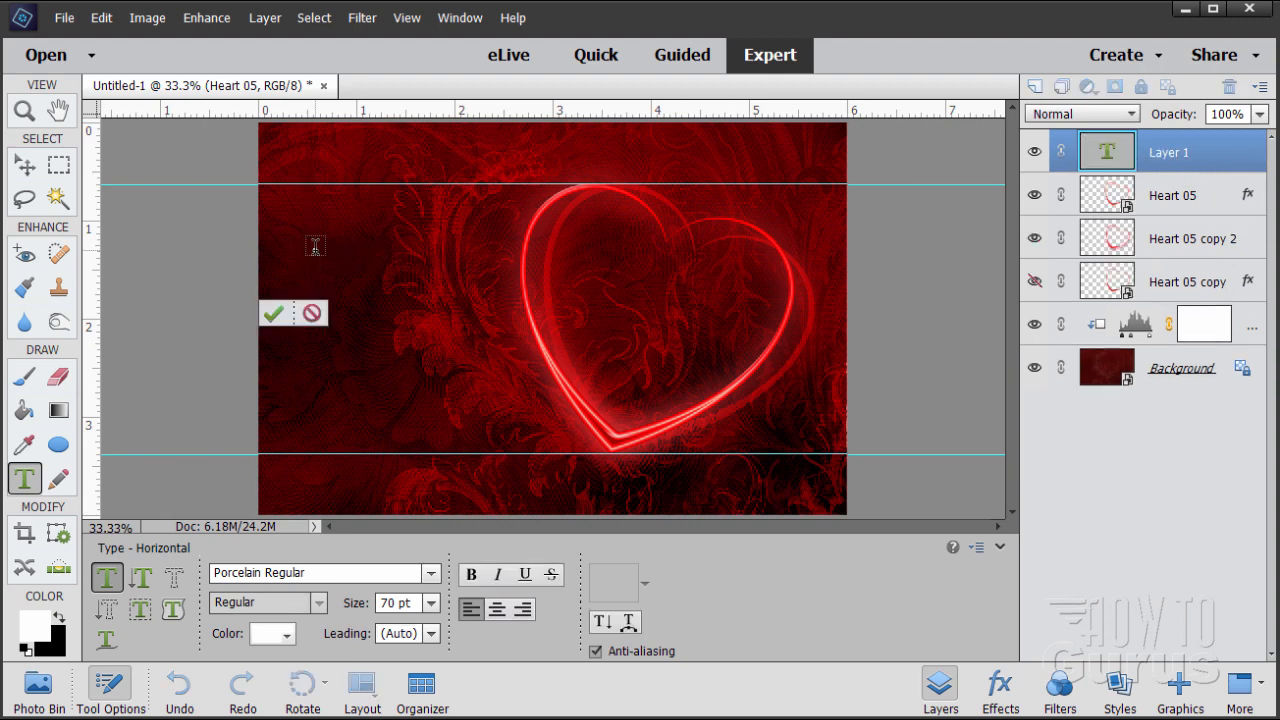
pyautogui.write('Happy')
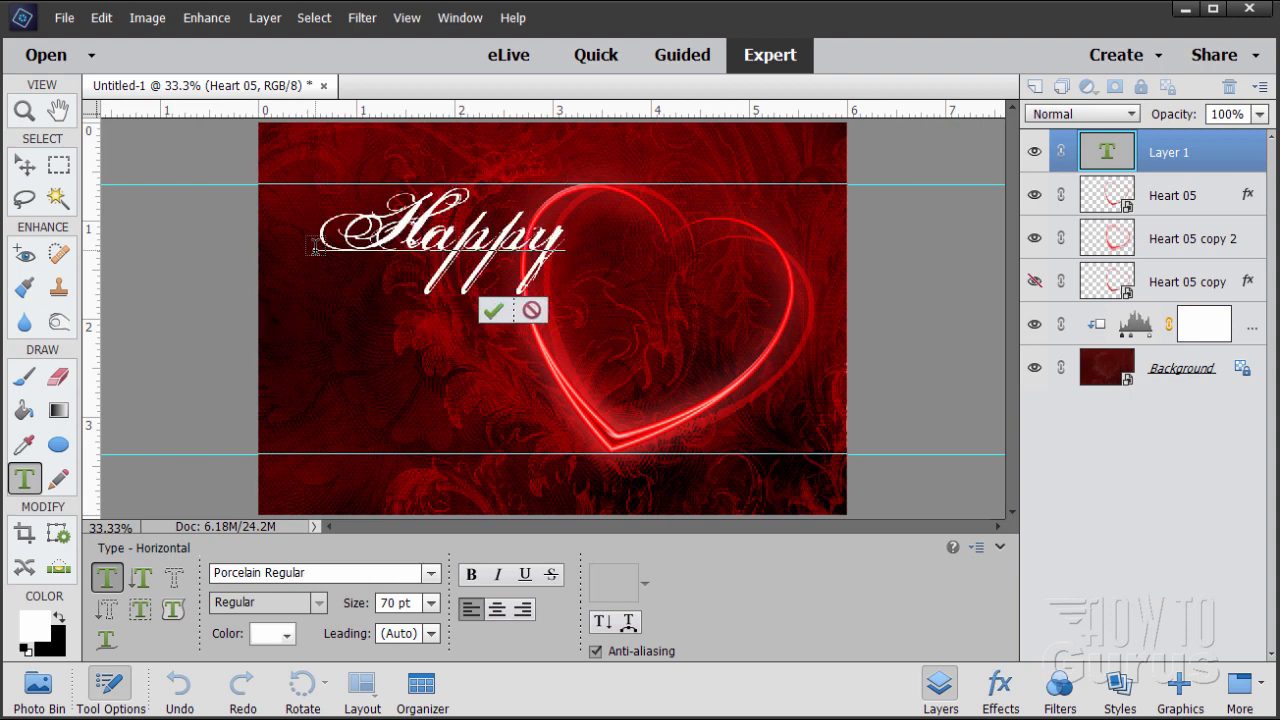
pyautogui.write("Valentine's")
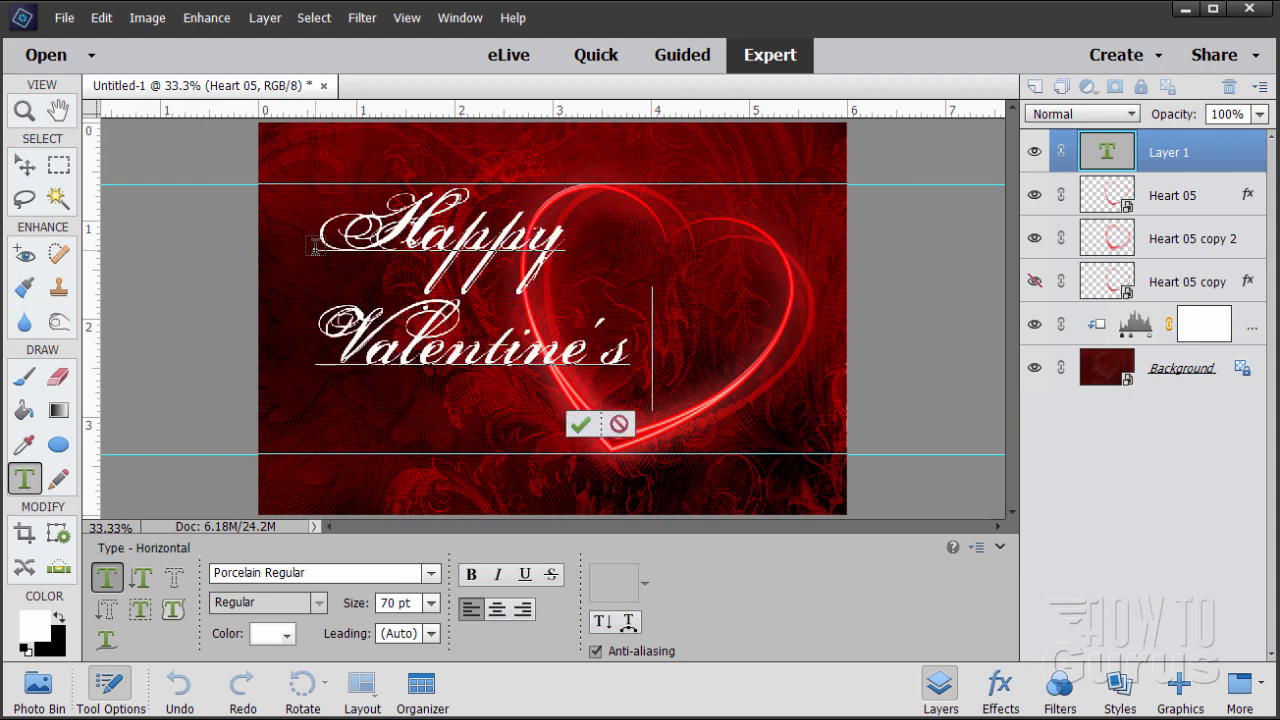
pyautogui.write('Day')
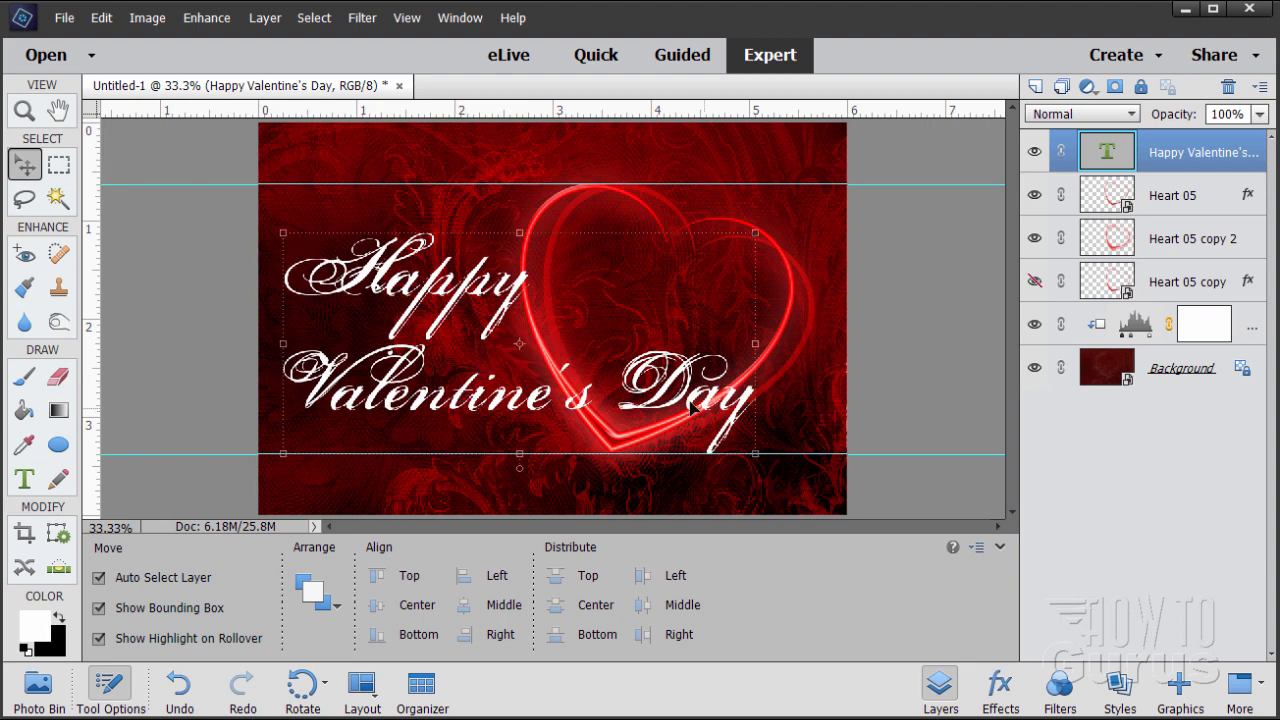
pyautogui.moveTo(645, 440)
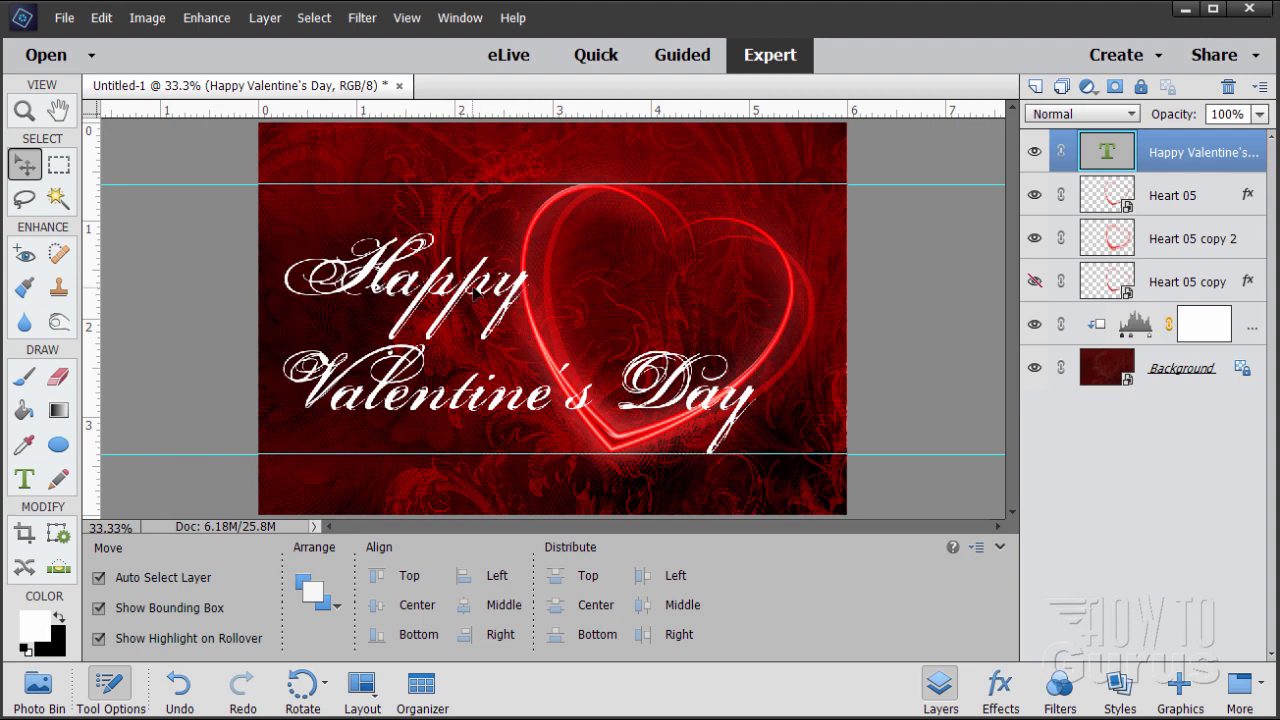
pyautogui.click(475, 290)
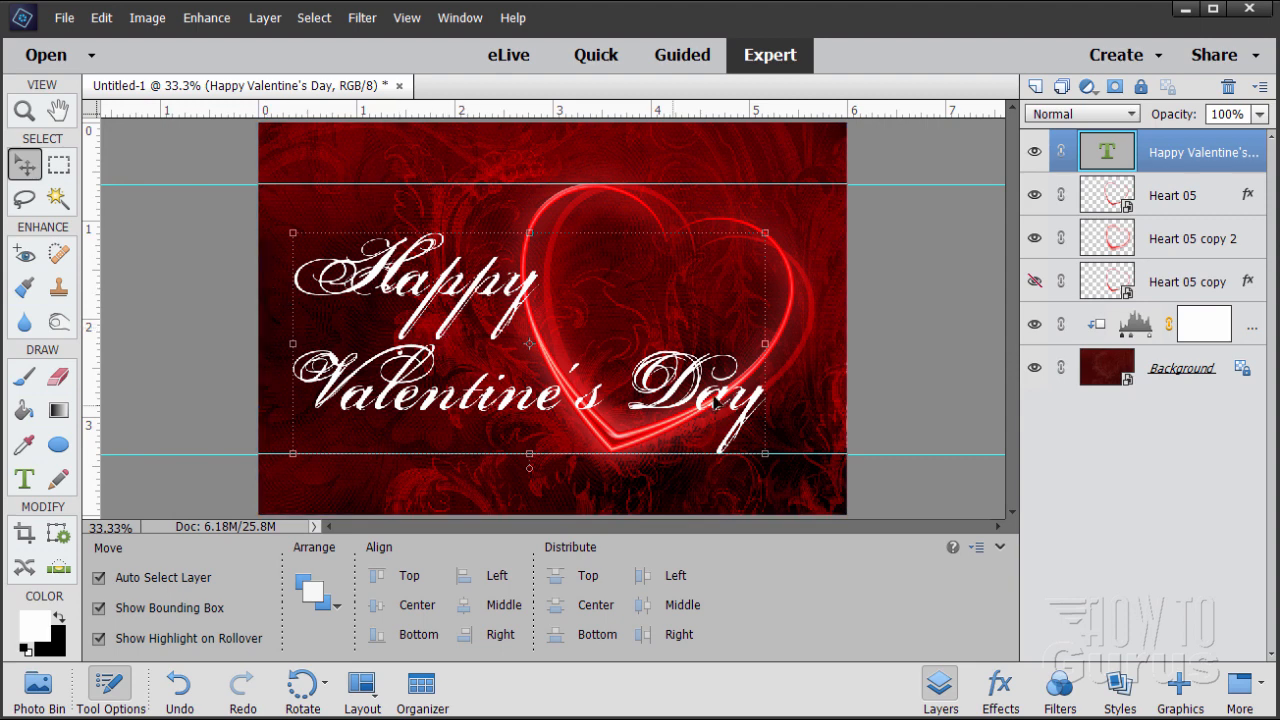
pyautogui.moveTo(717, 403)
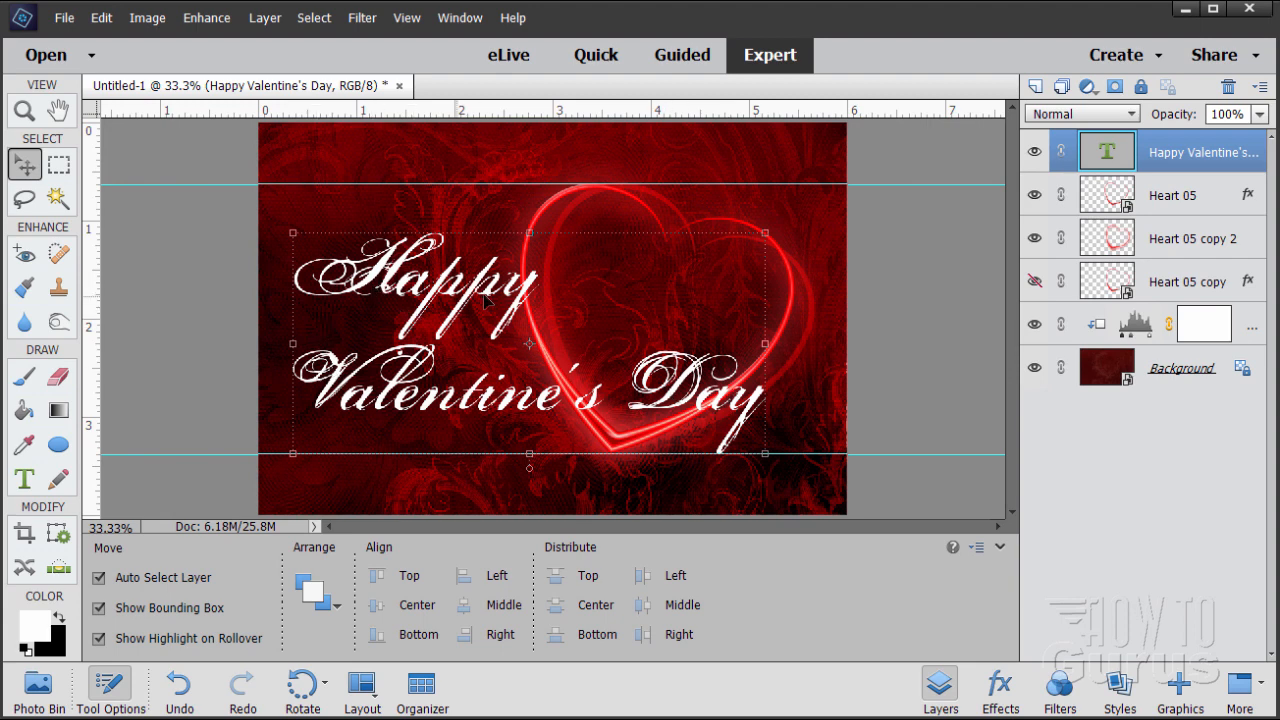
pyautogui.moveTo(472, 388)
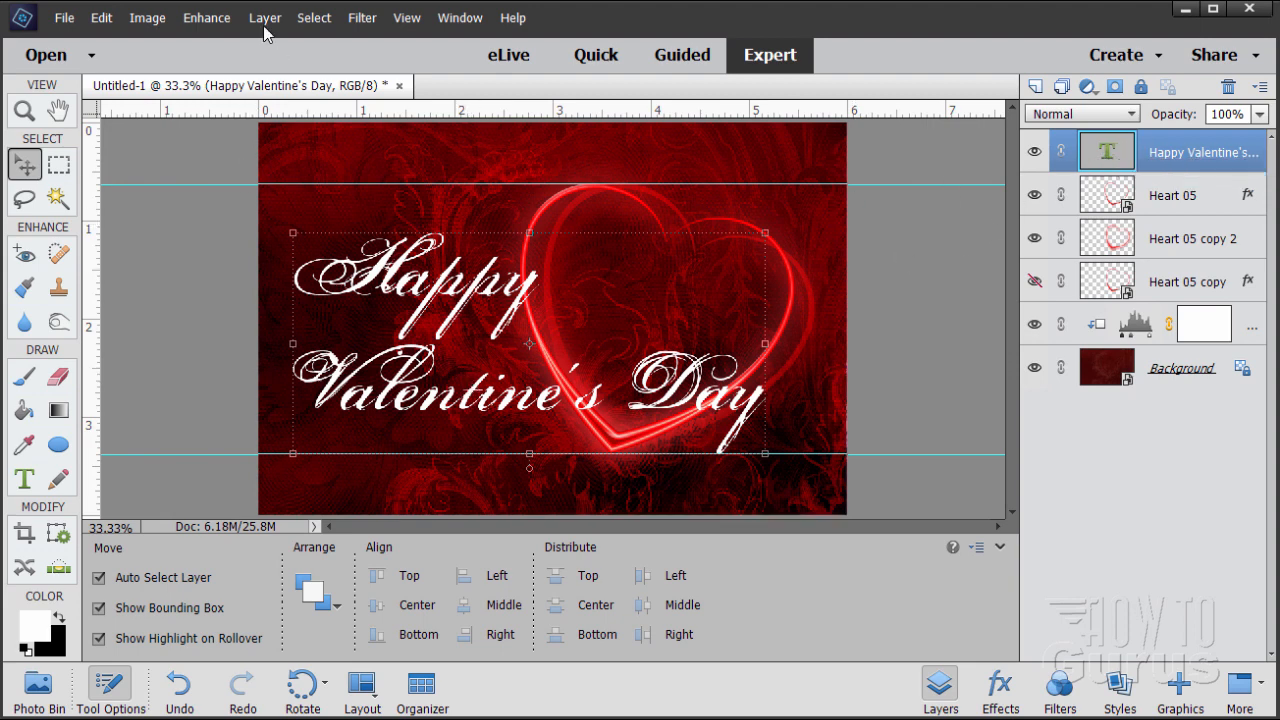
# - In the text's Style Settings, enable Drop Shadow with size 5, distance 11, opacity 100%
pyautogui.click(264, 17)
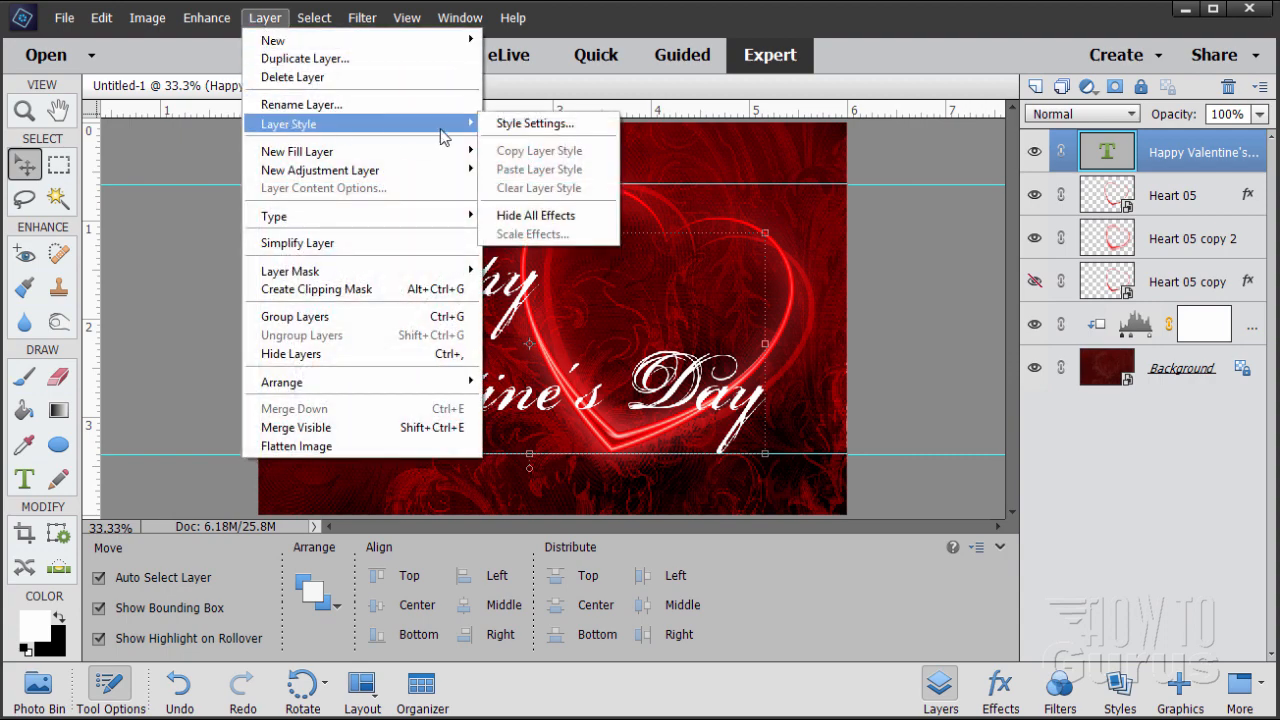
pyautogui.click(535, 123)
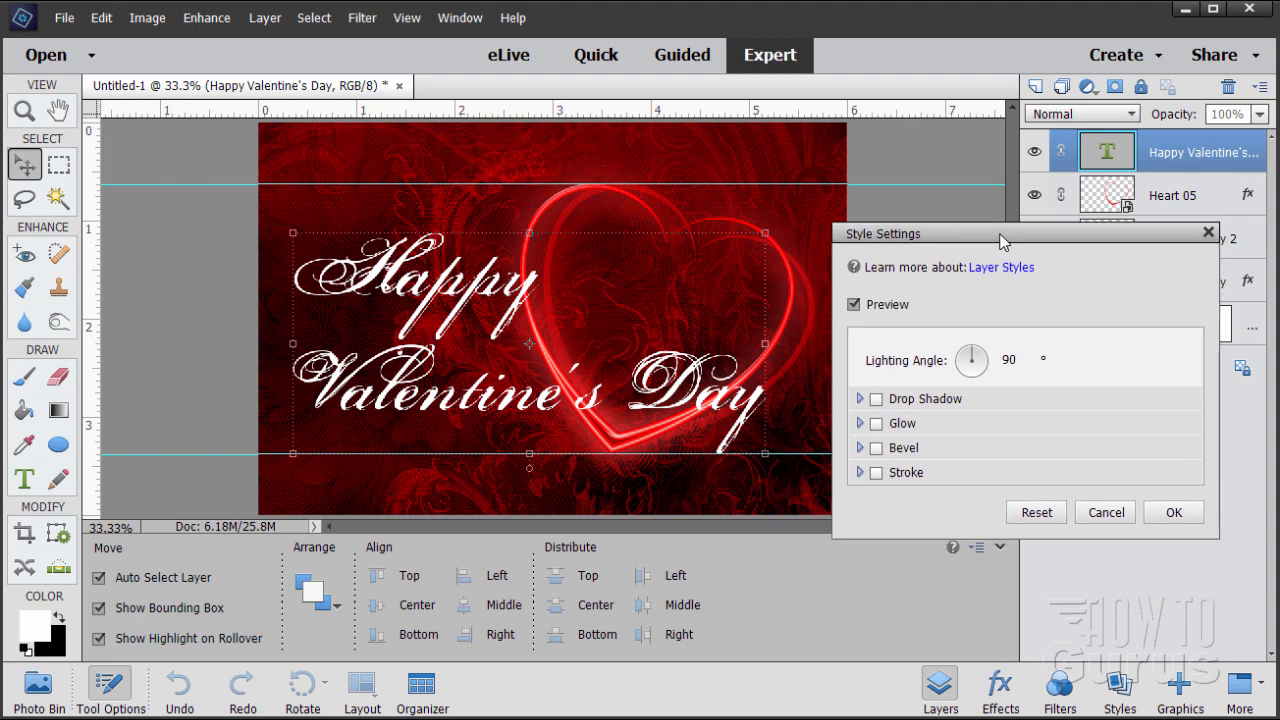
pyautogui.click(860, 398)
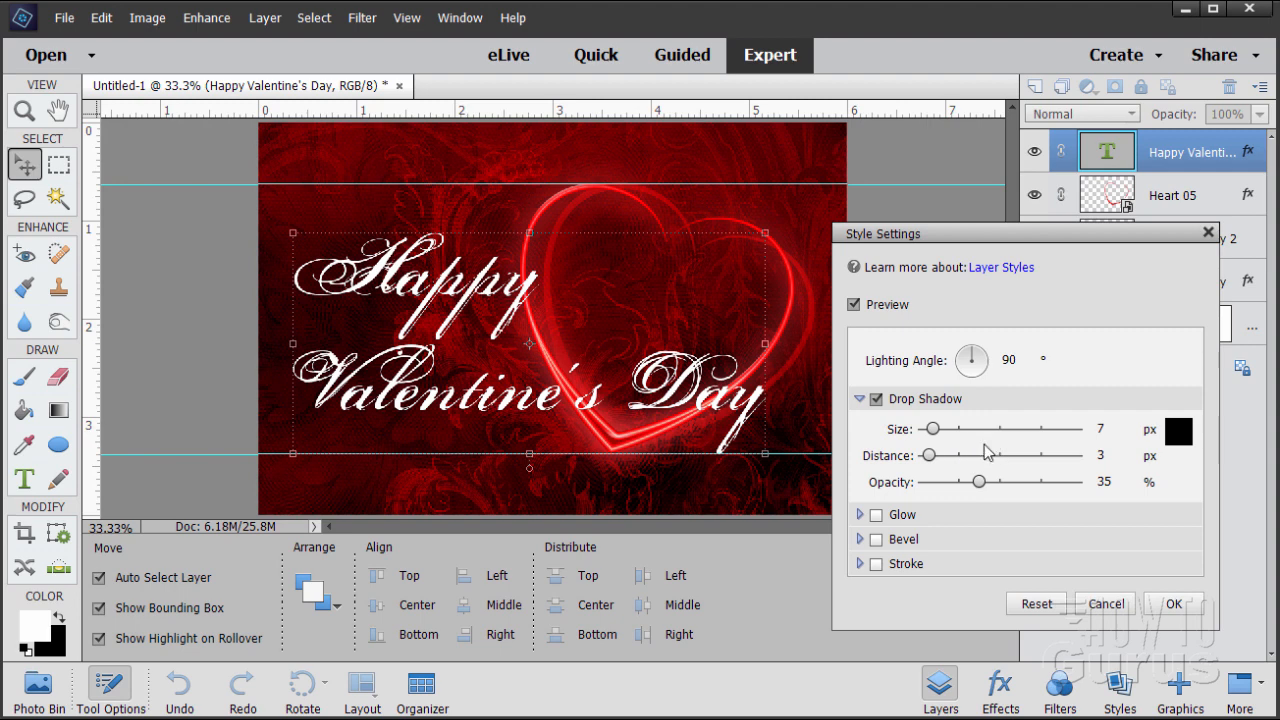
pyautogui.moveTo(605, 418)
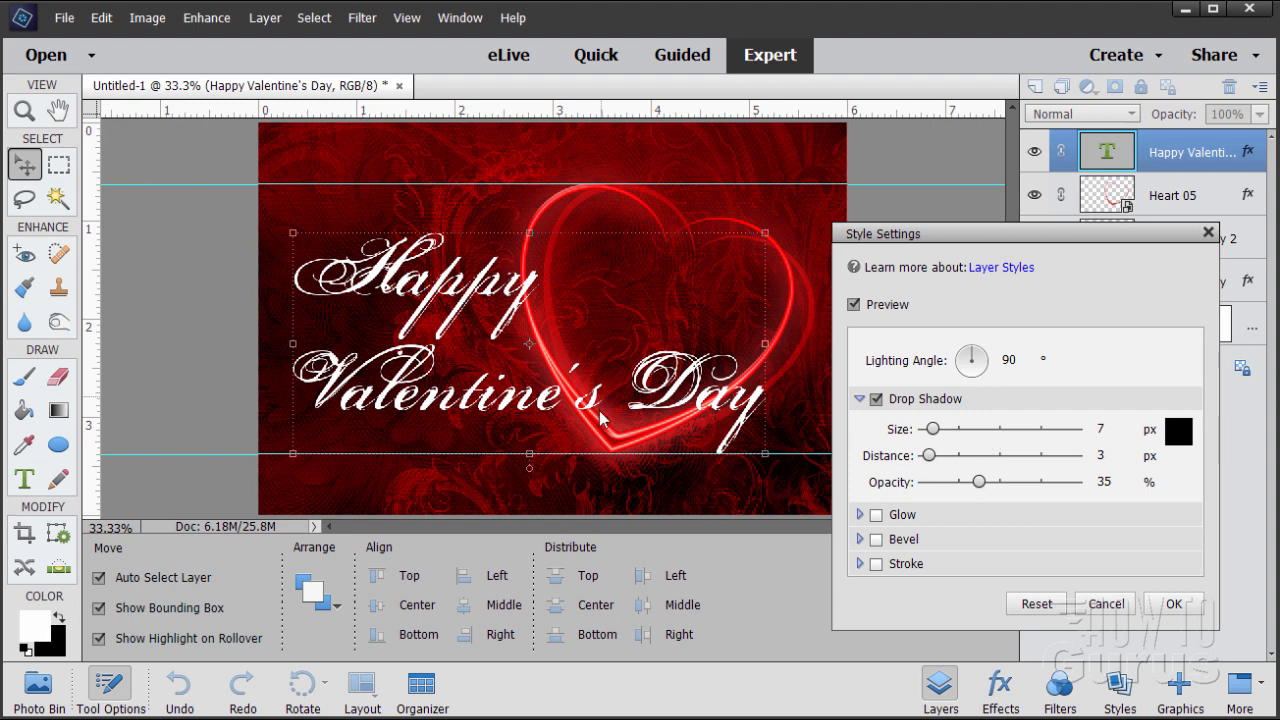
pyautogui.moveTo(965, 420)
pyautogui.write('11')
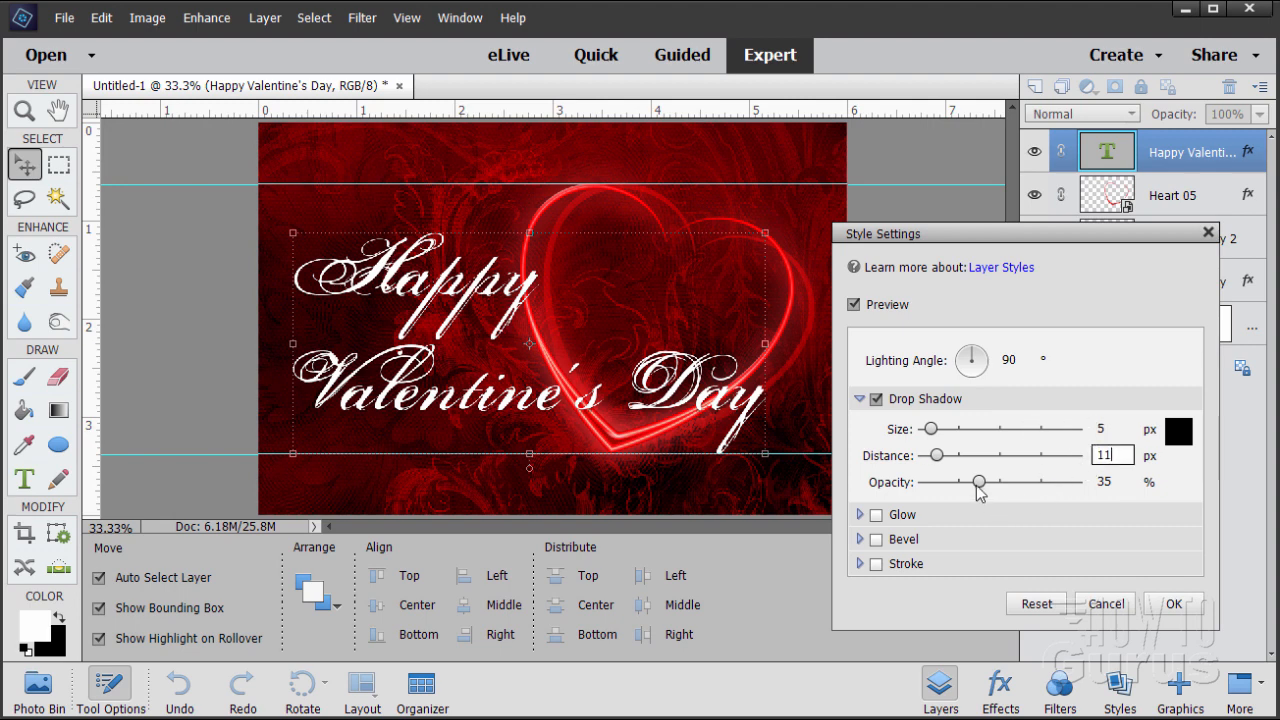
pyautogui.moveTo(978, 482); pyautogui.dragTo(1078, 482)
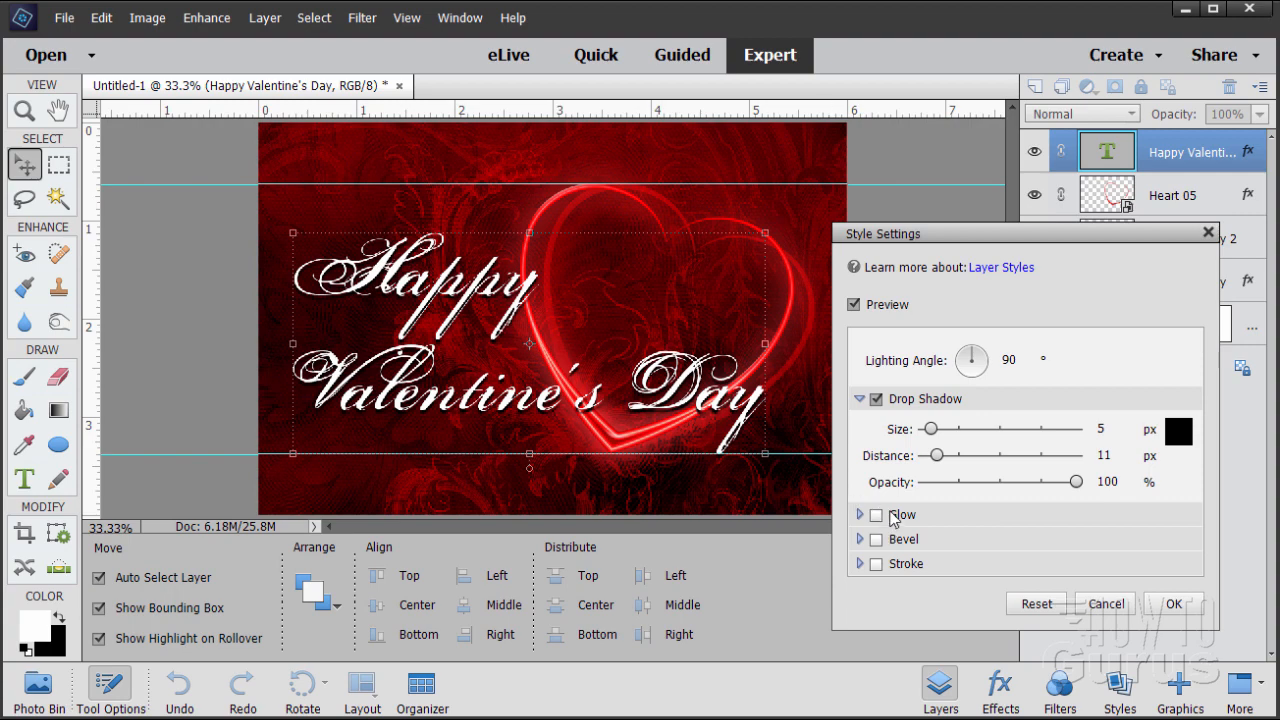
# - Enable a red Outer Glow of size 35 at 100% opacity and apply the styles
pyautogui.click(860, 514)
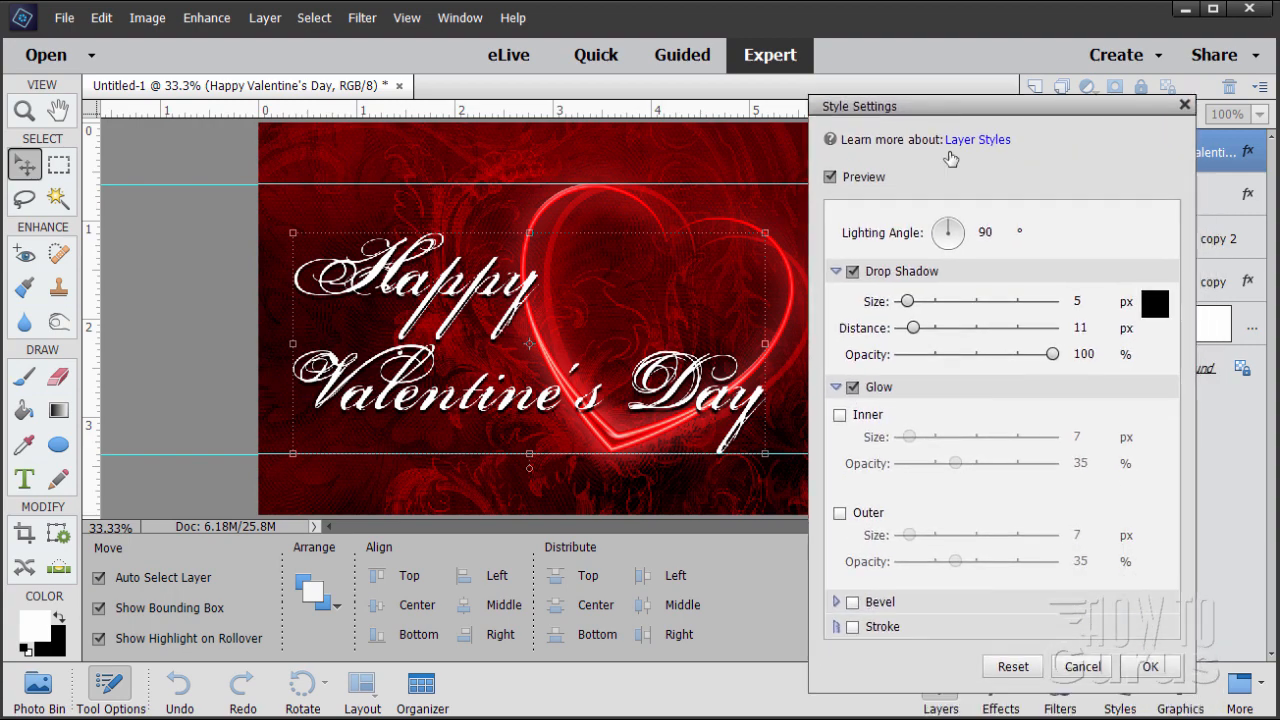
pyautogui.click(840, 513)
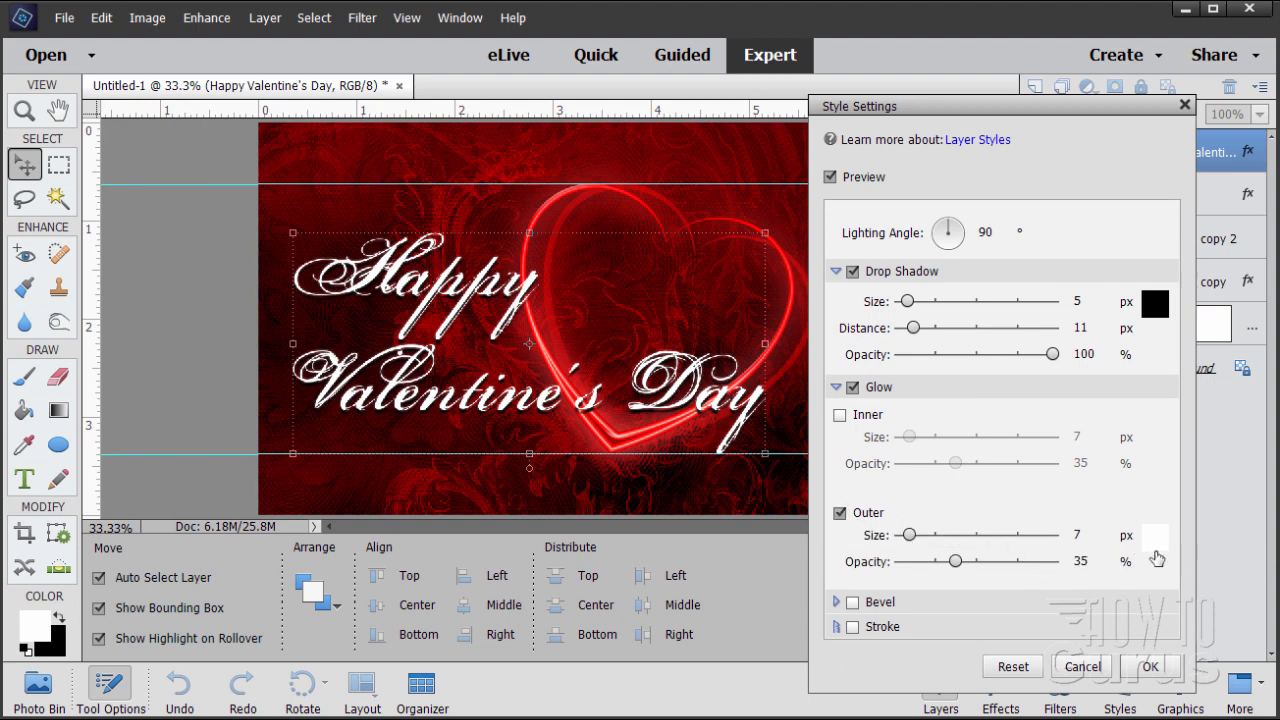
pyautogui.click(1155, 535)
pyautogui.write('ff0000')
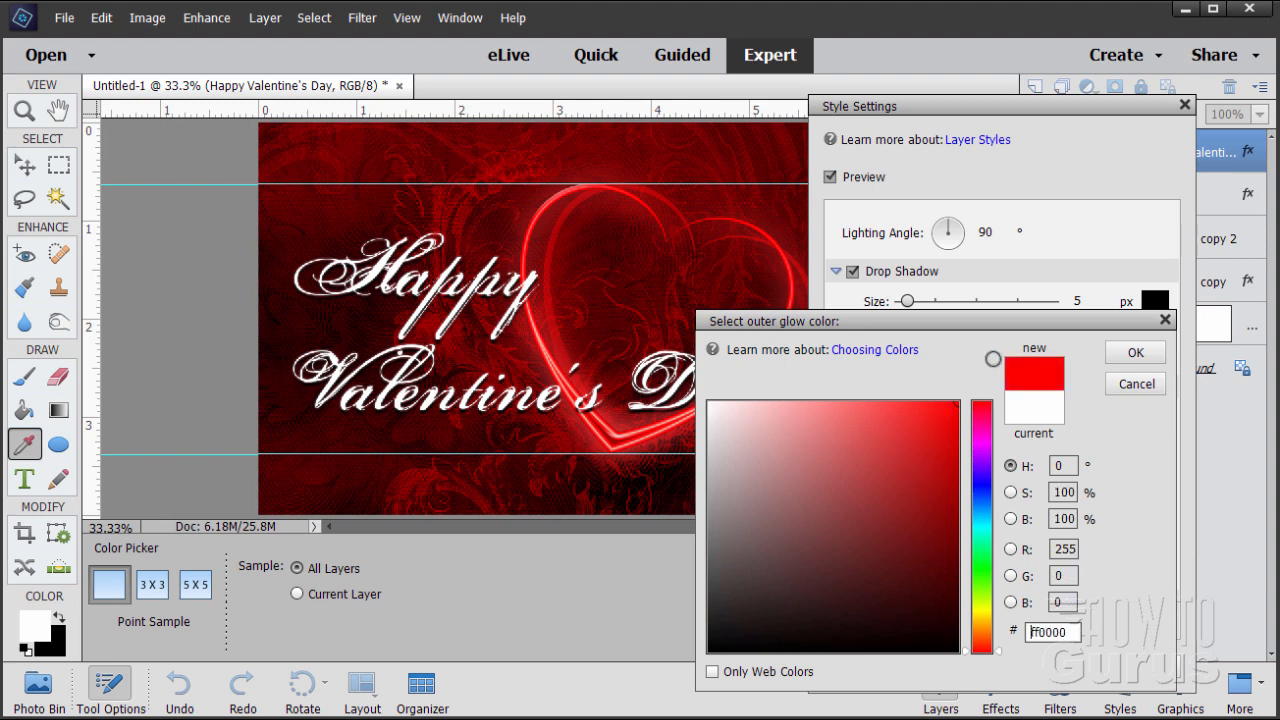
pyautogui.moveTo(1060, 377)
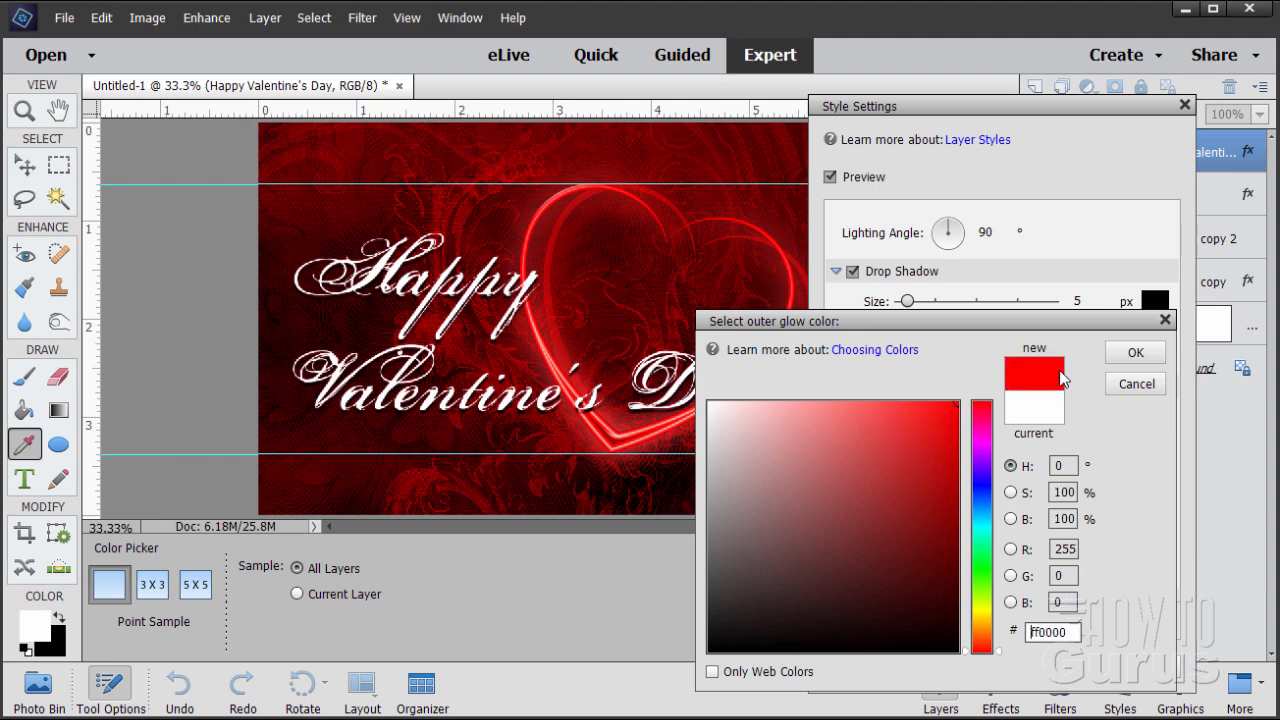
pyautogui.click(1134, 352)
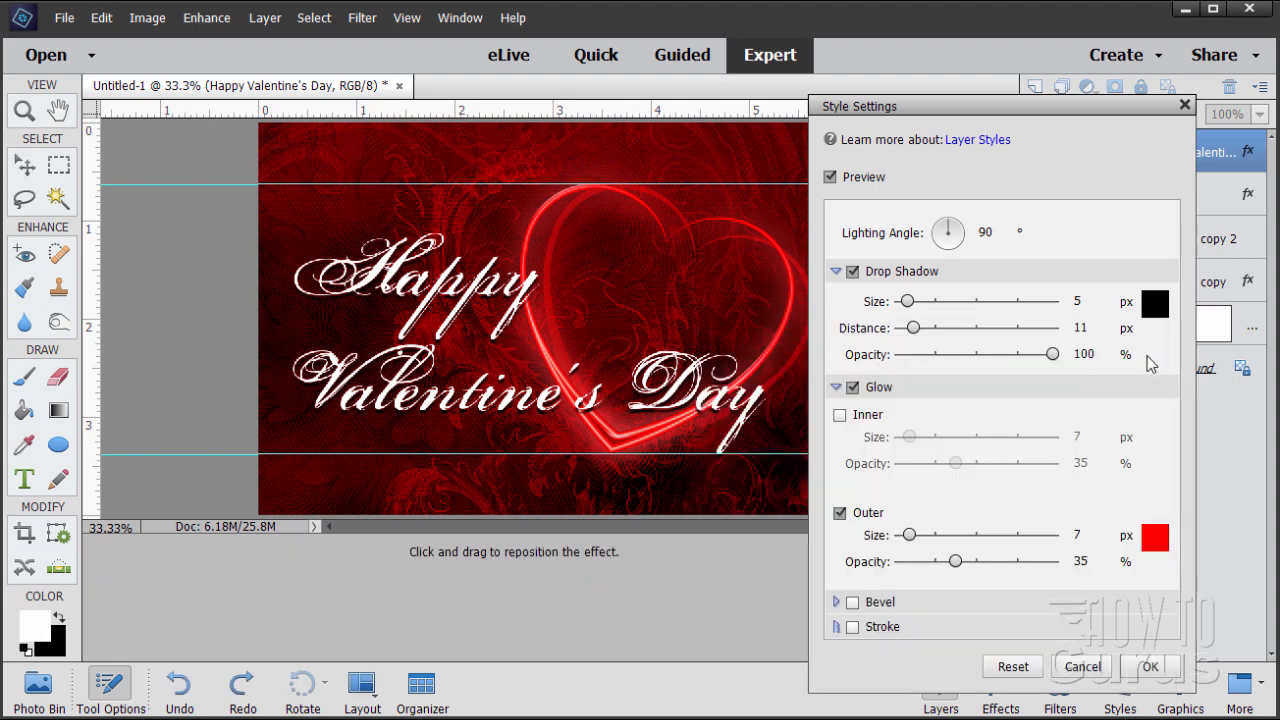
pyautogui.moveTo(1155, 538)
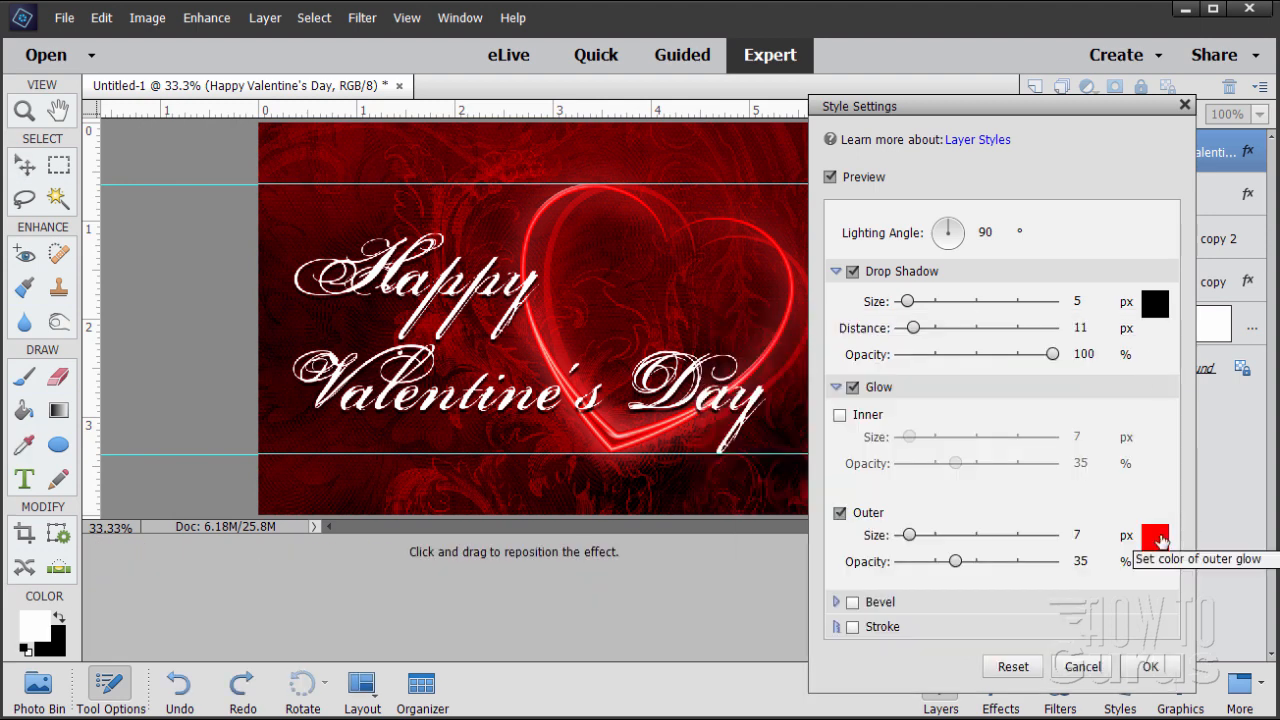
pyautogui.moveTo(910, 548)
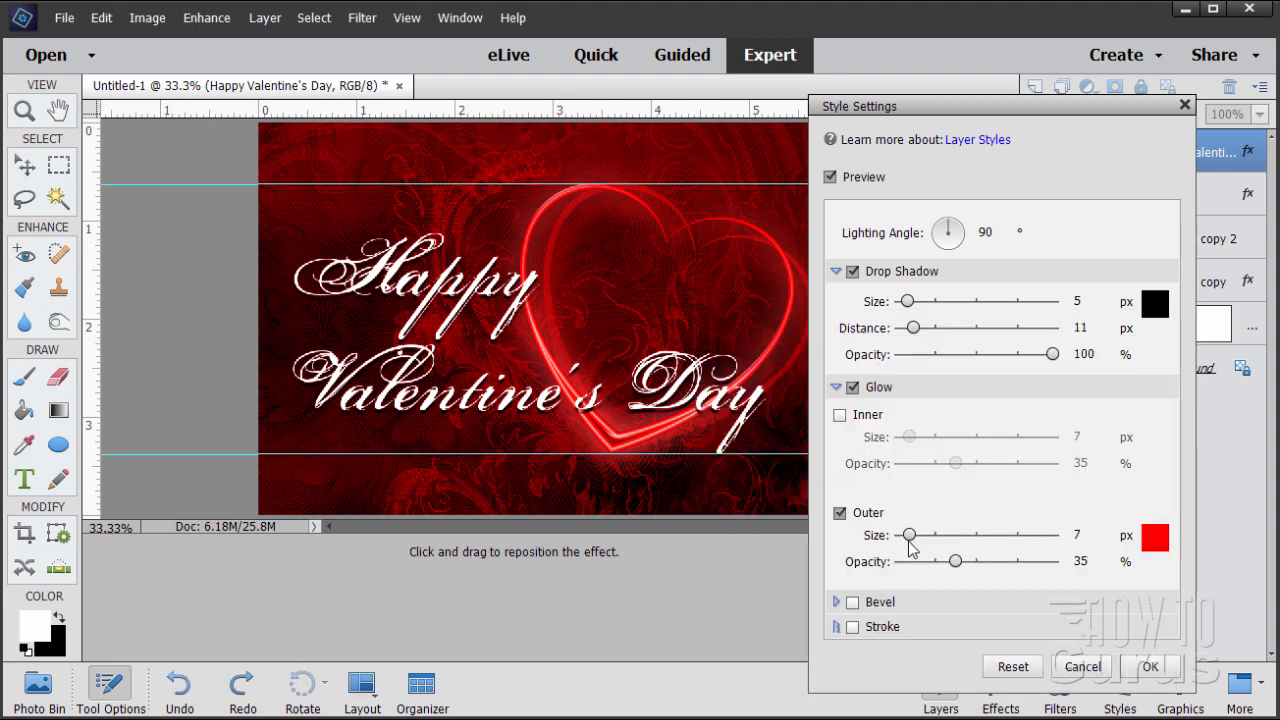
pyautogui.click(1088, 535)
pyautogui.write('35')
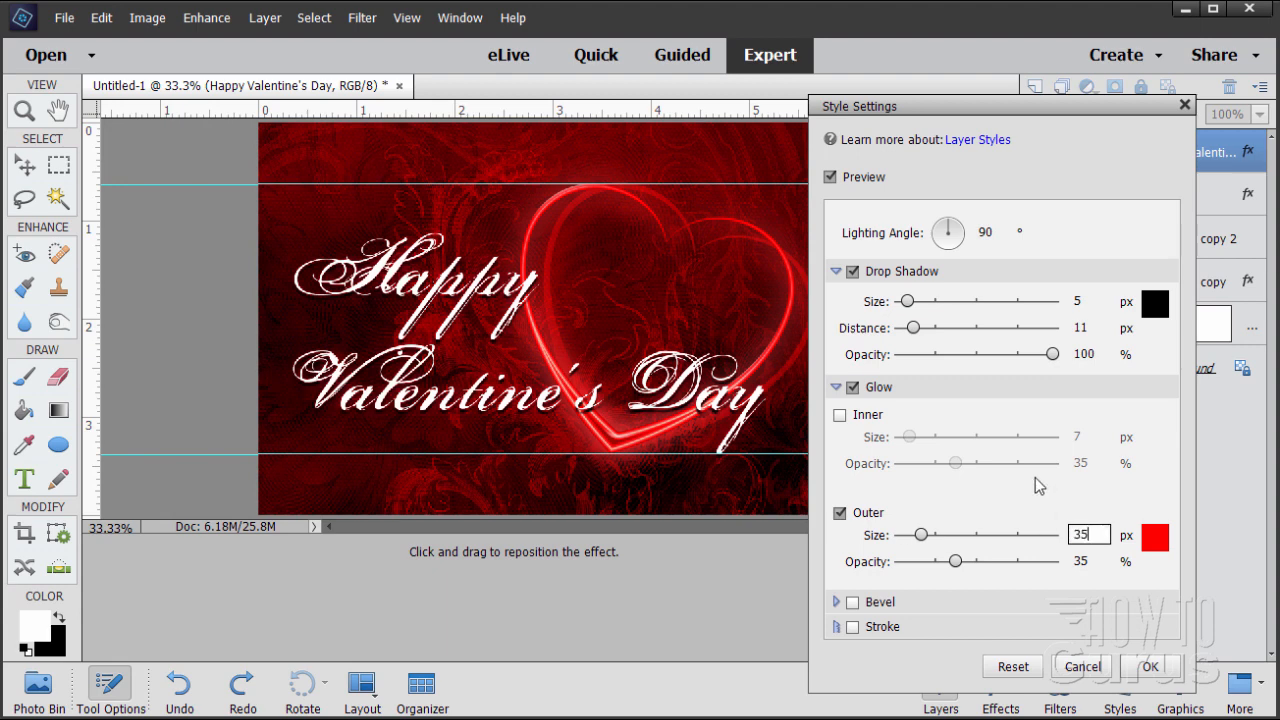
pyautogui.moveTo(985, 571)
pyautogui.write('100')
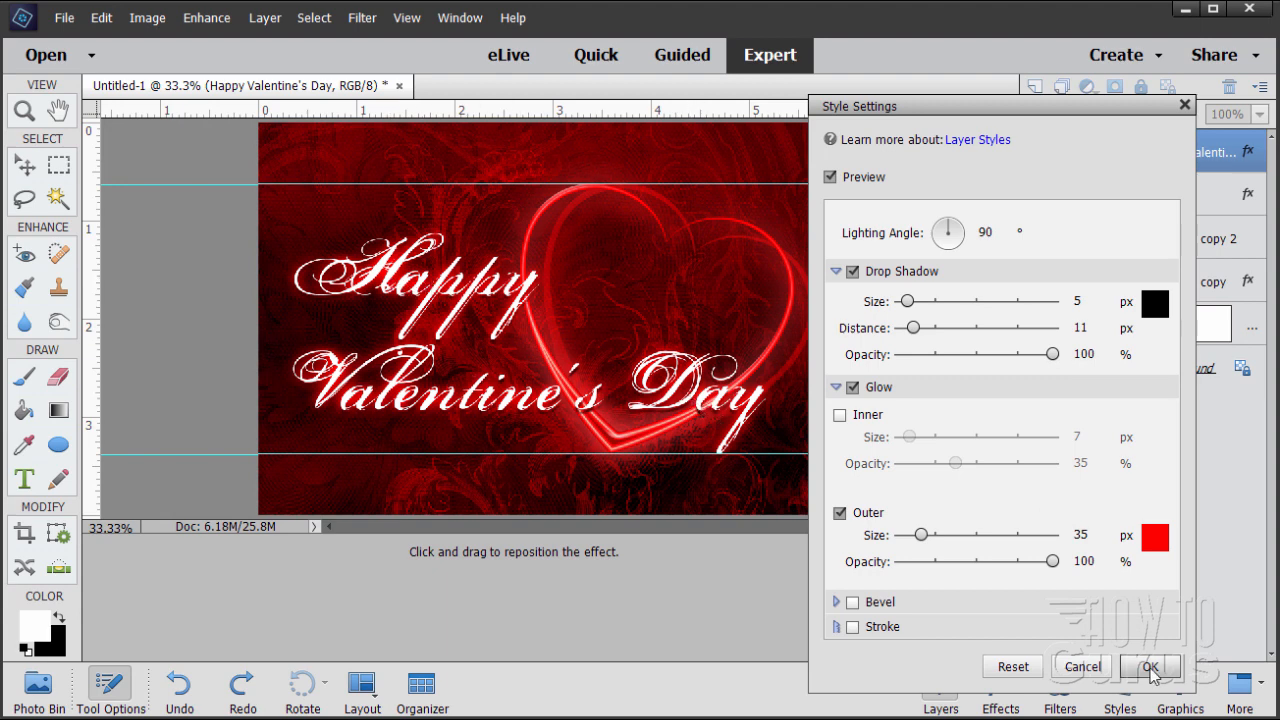
pyautogui.click(1149, 666)
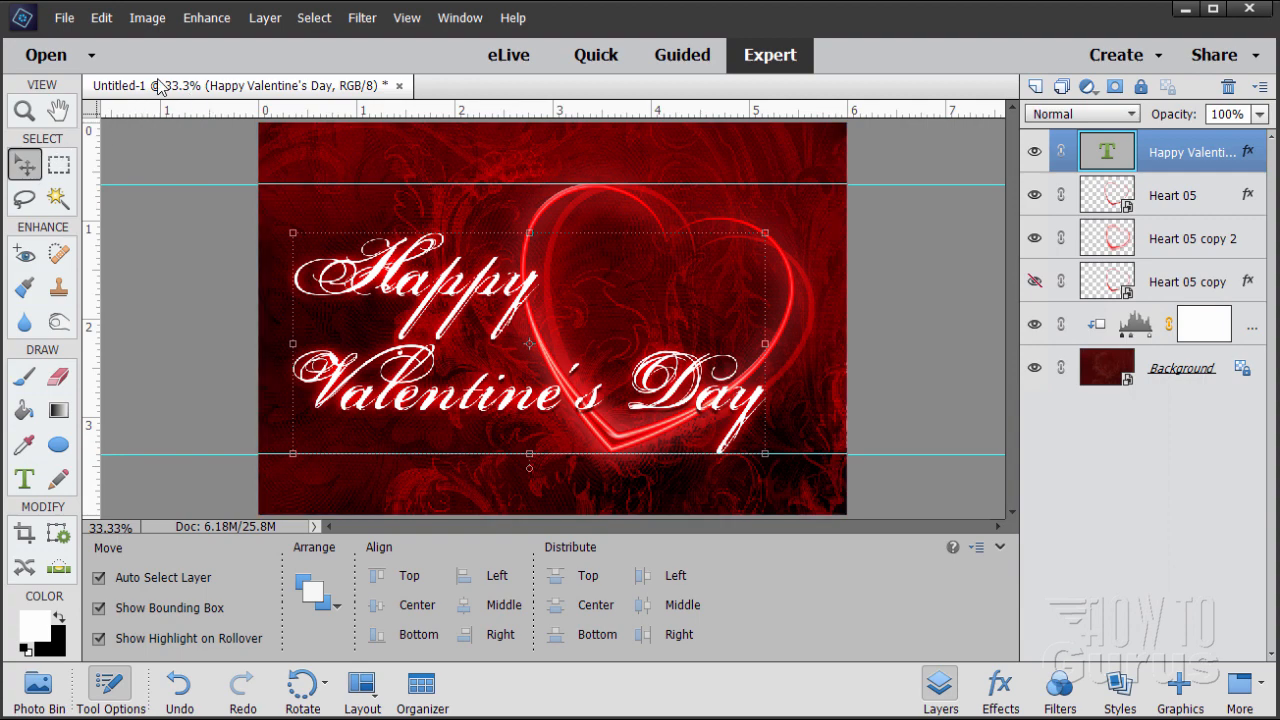
# - Float the card document in its own window to view the glowing greeting
pyautogui.moveTo(119, 85); pyautogui.dragTo(285, 21)
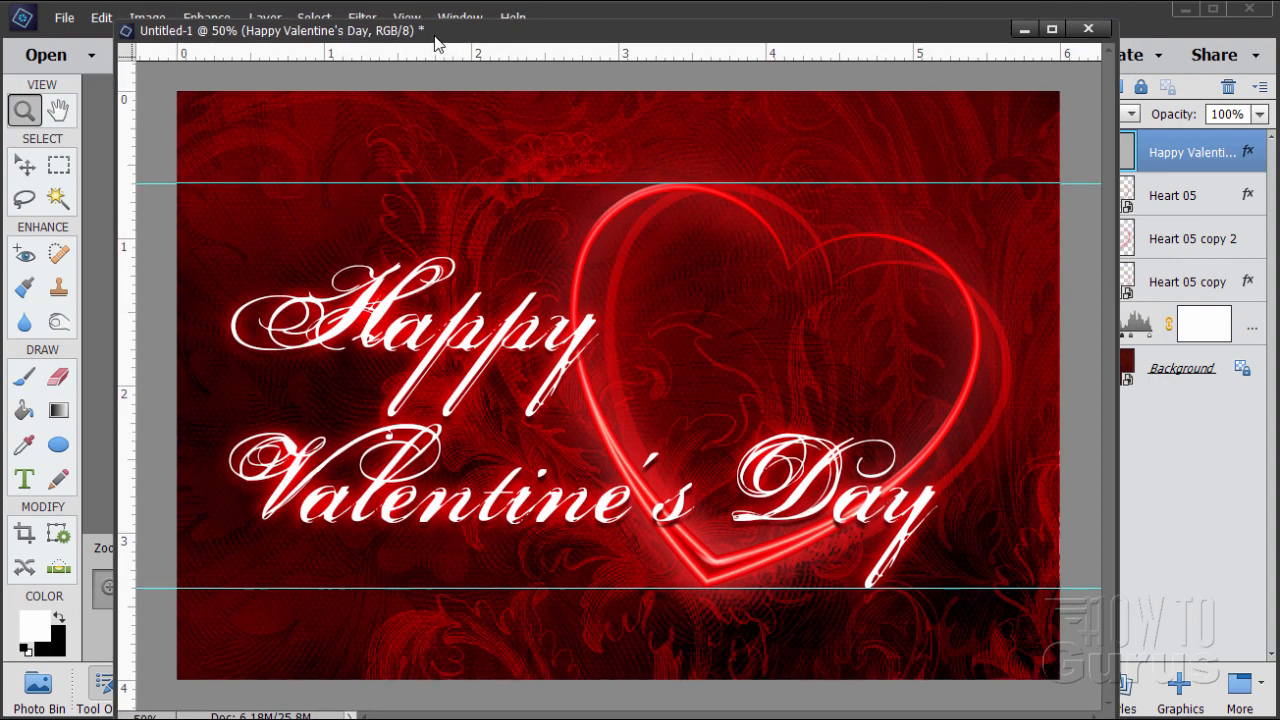
pyautogui.click(406, 17)
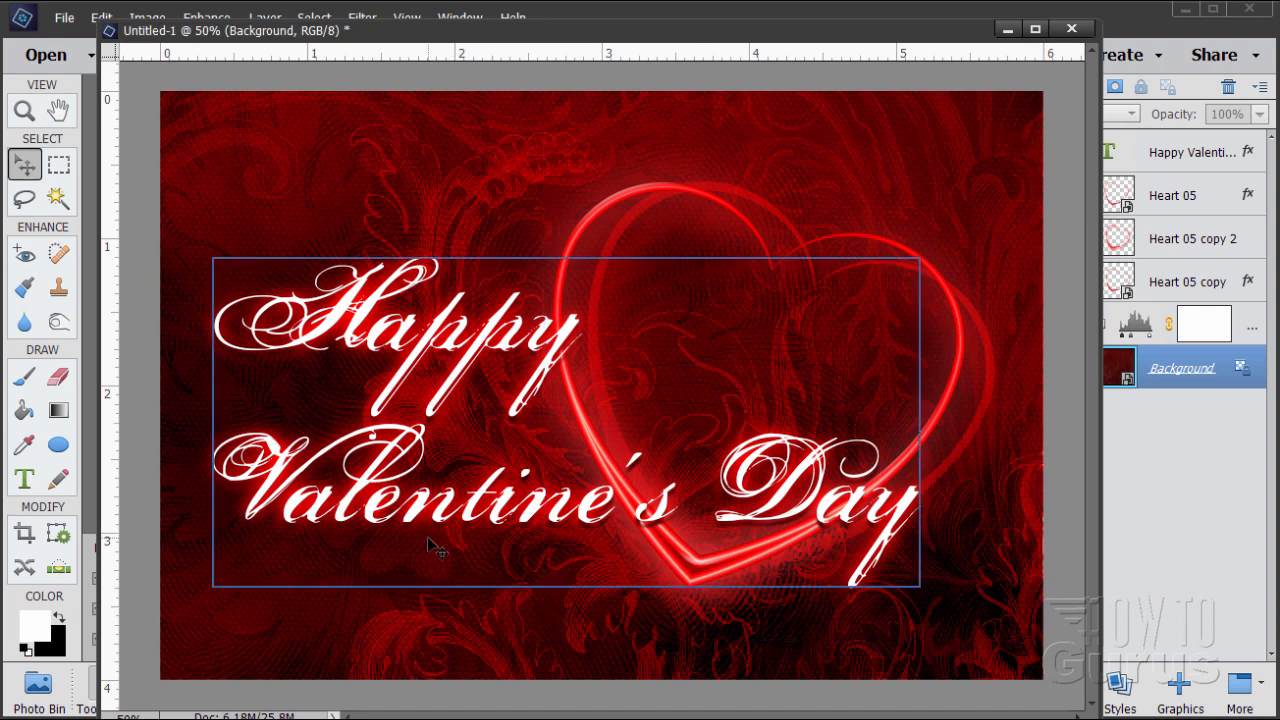
pyautogui.moveTo(512, 365)
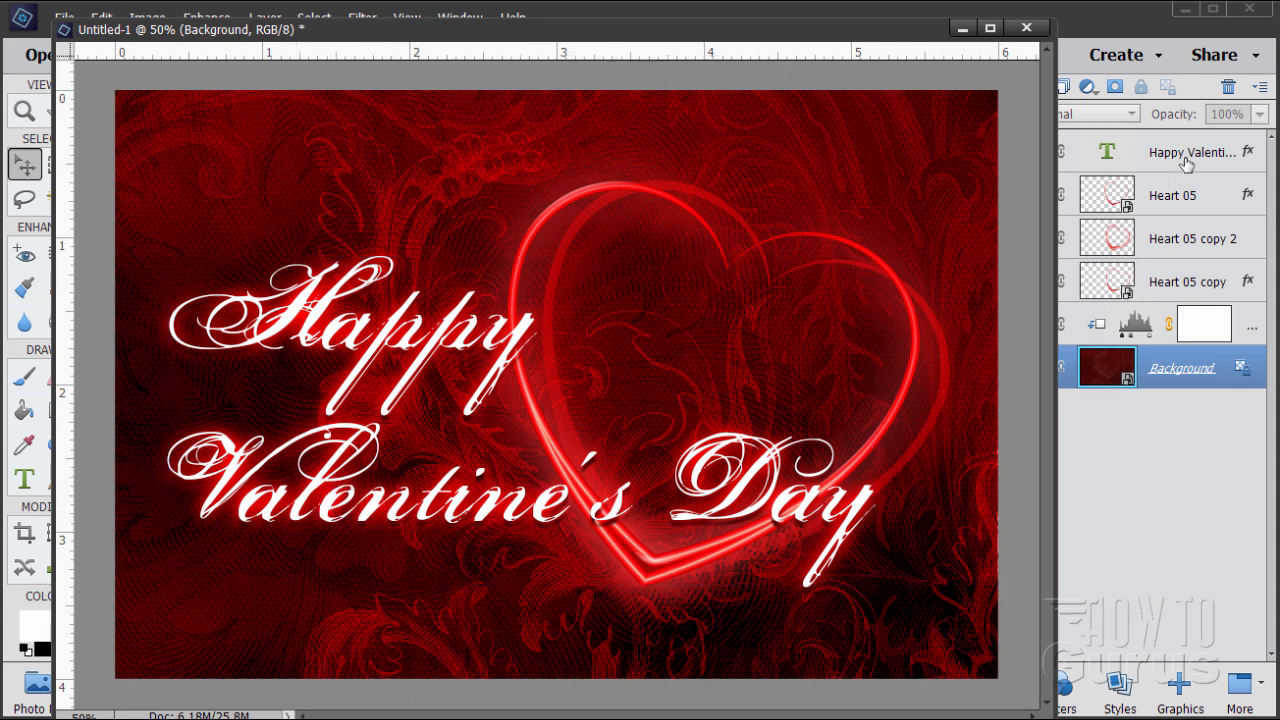
# - Reopen the greeting layer's Style Settings and set Lighting Angle to 135°
pyautogui.click(1190, 151)
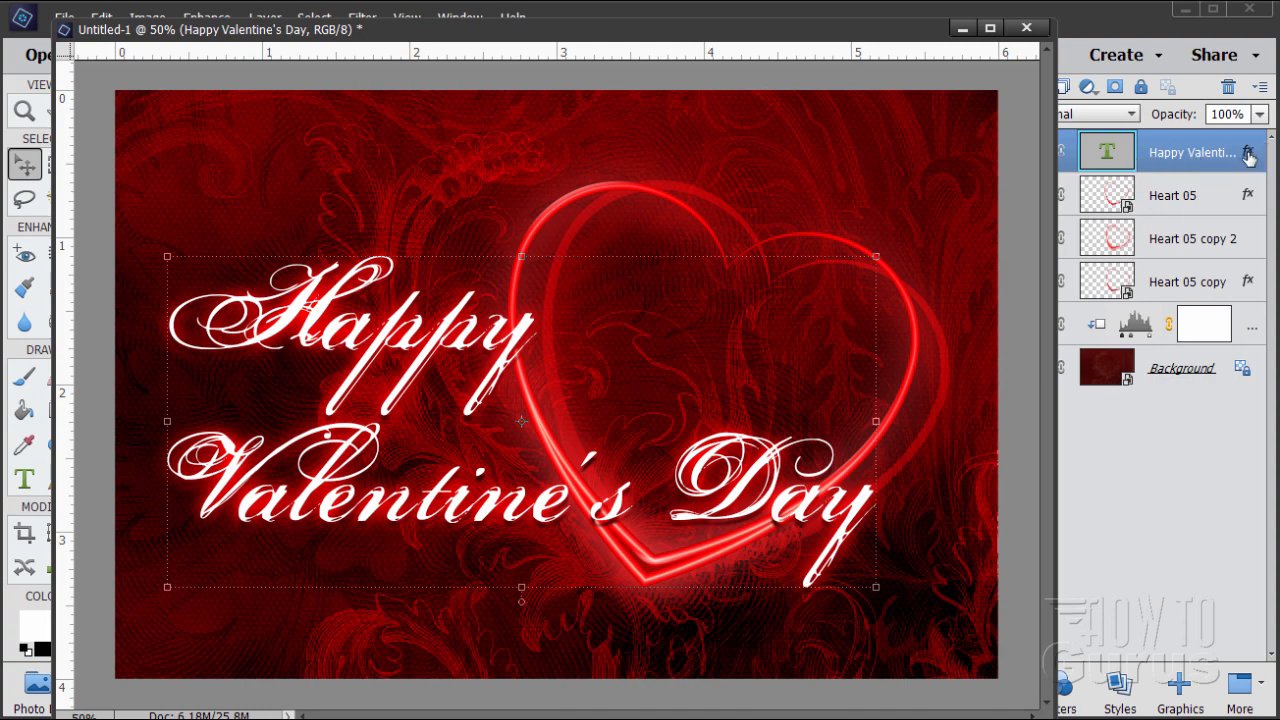
pyautogui.click(1247, 158)
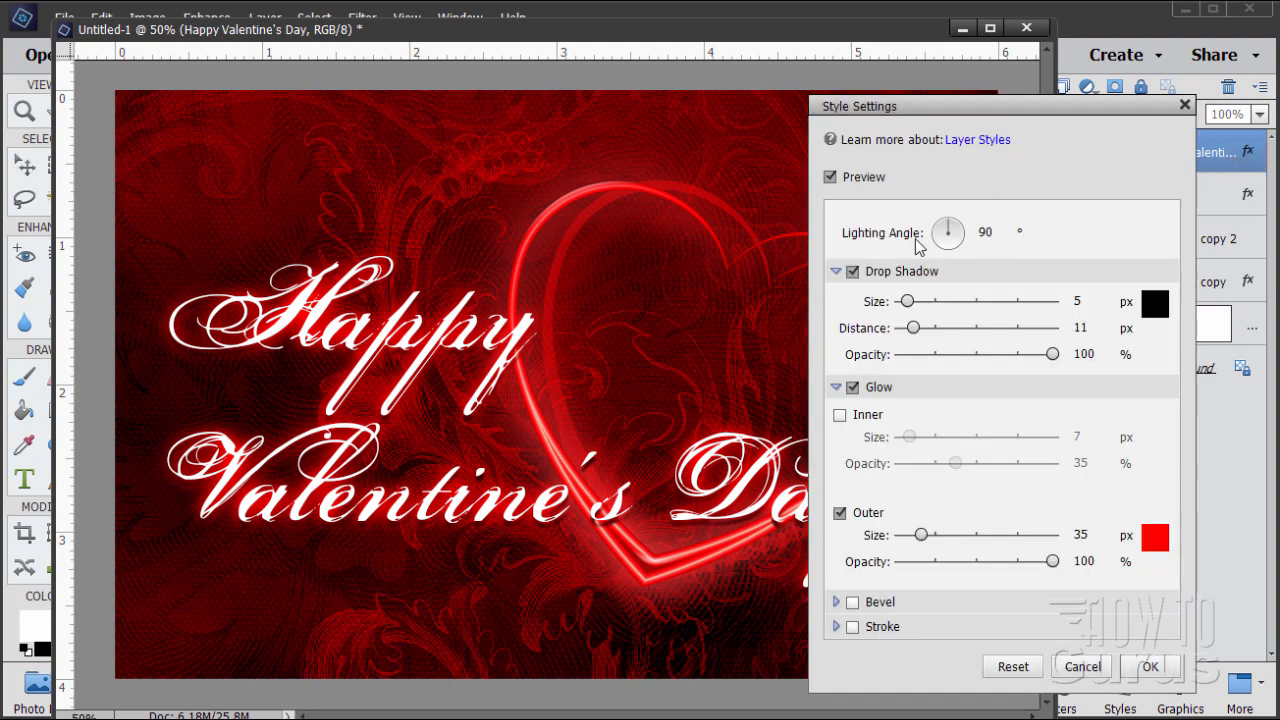
pyautogui.click(990, 232)
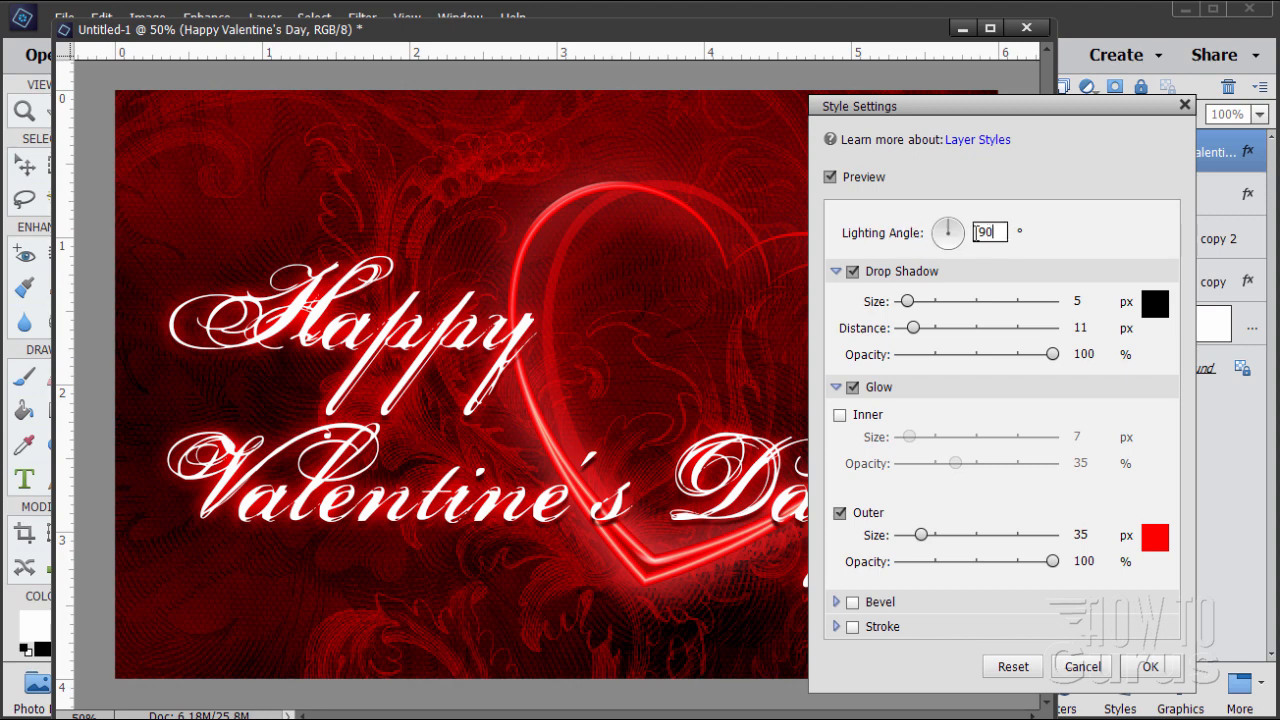
pyautogui.moveTo(948, 232); pyautogui.dragTo(945, 240)
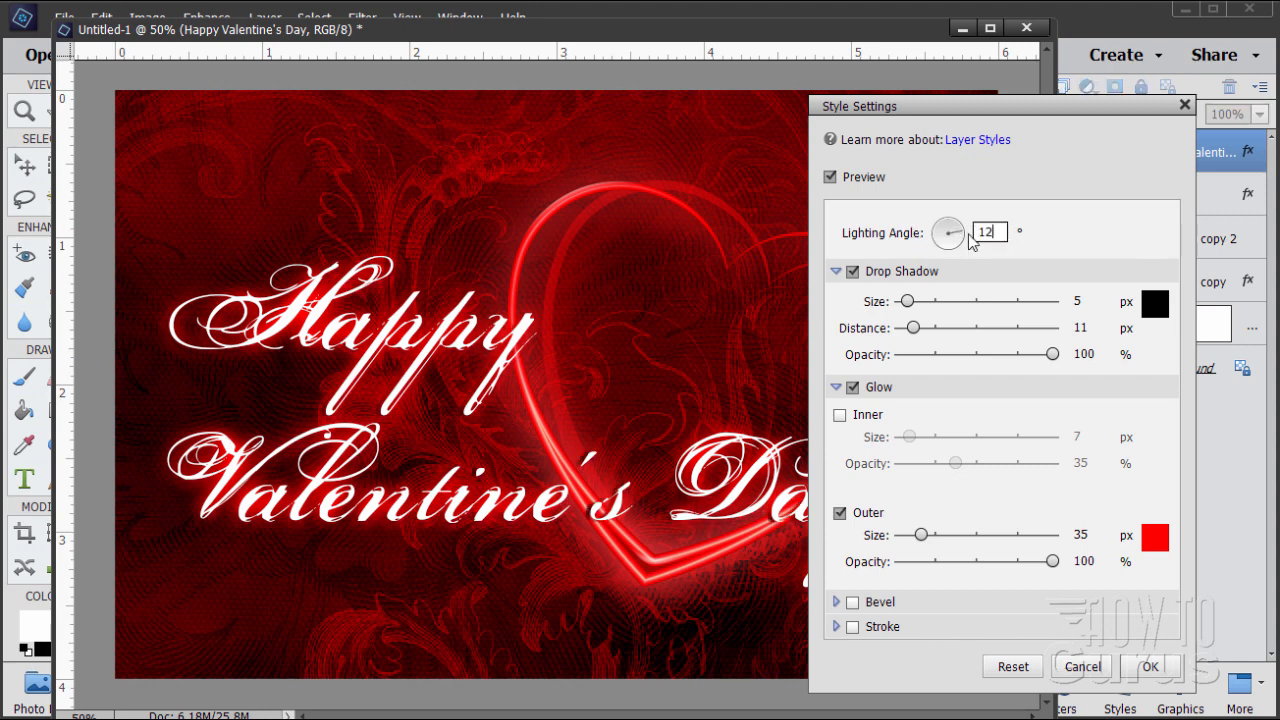
pyautogui.moveTo(955, 240); pyautogui.dragTo(940, 225)
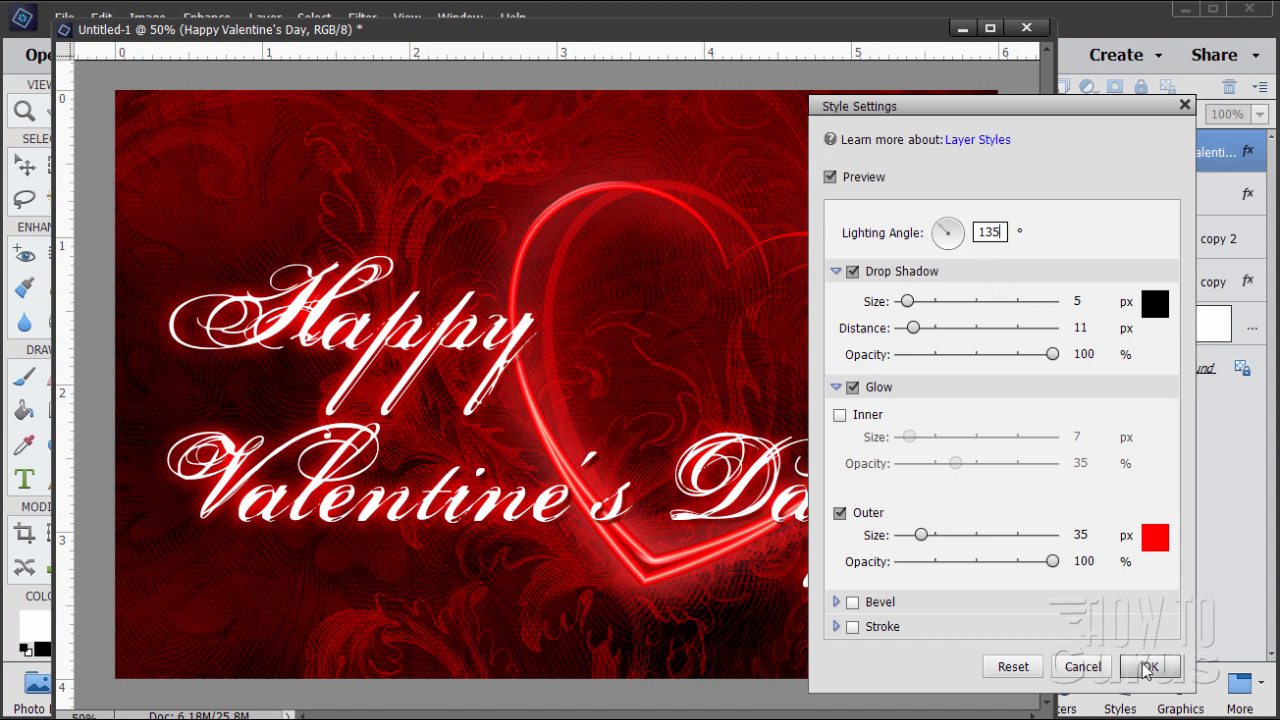
pyautogui.click(1148, 666)
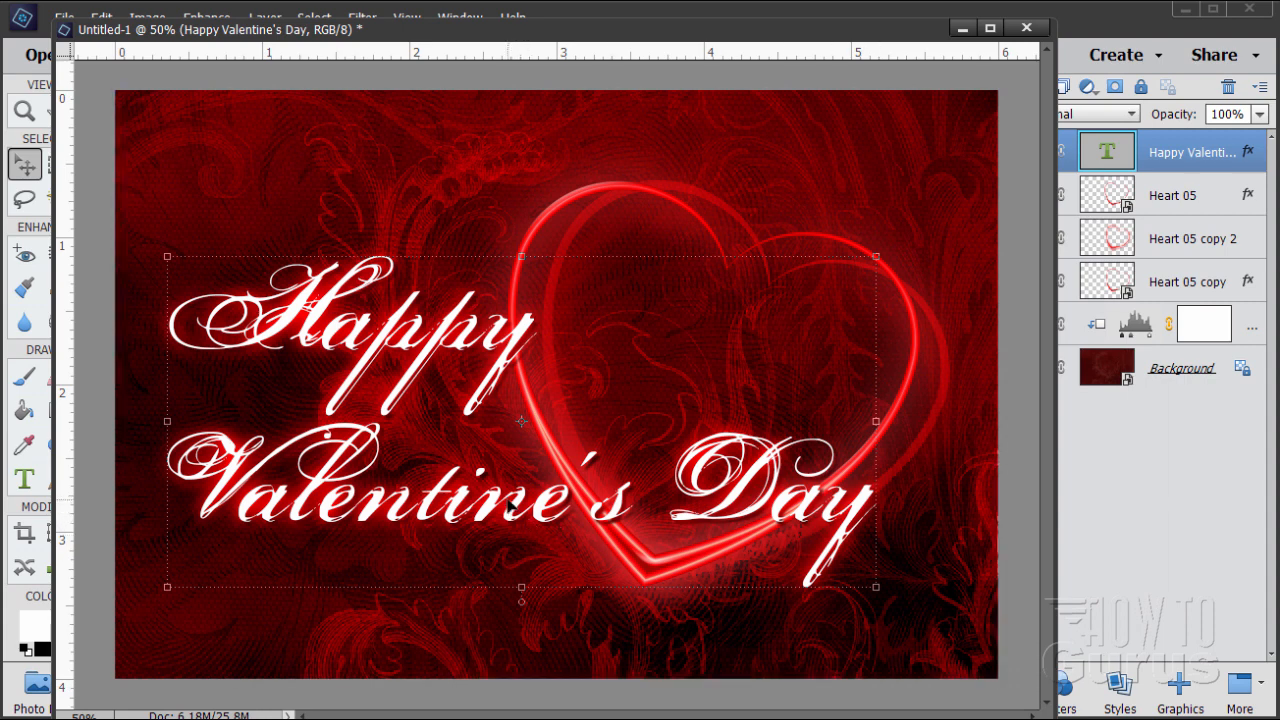
pyautogui.moveTo(620, 517)
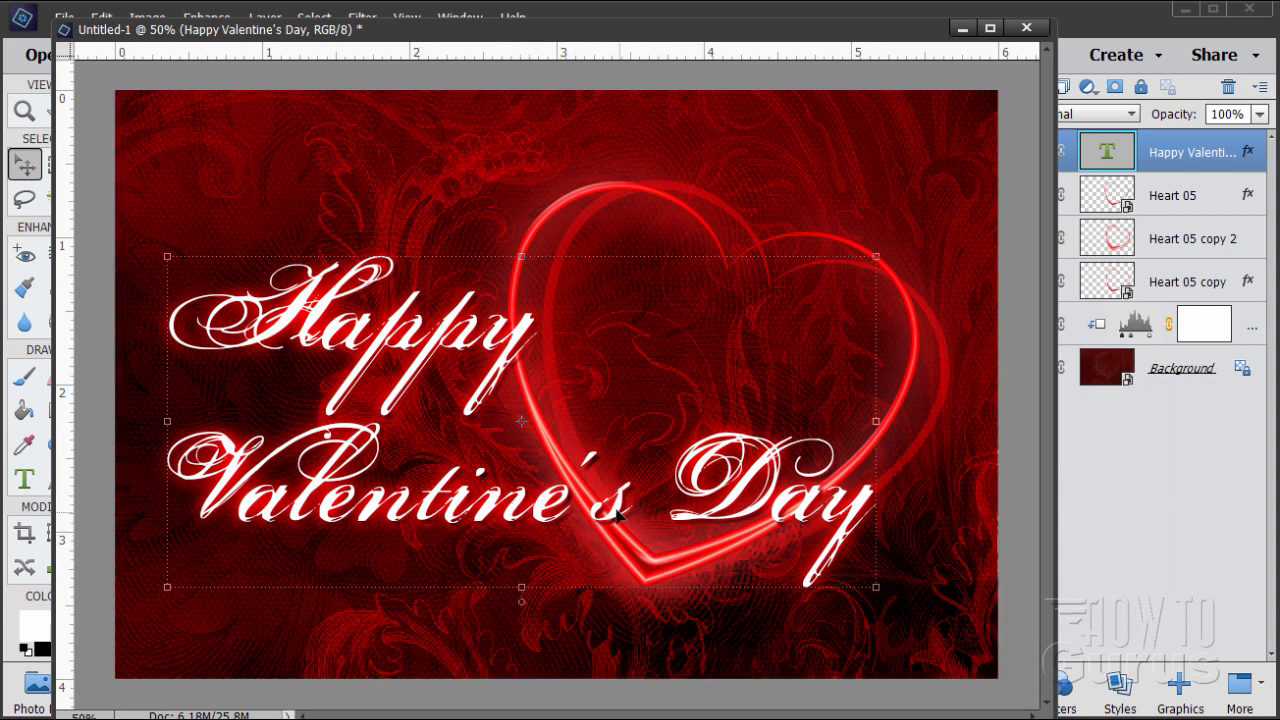
pyautogui.moveTo(559, 531)
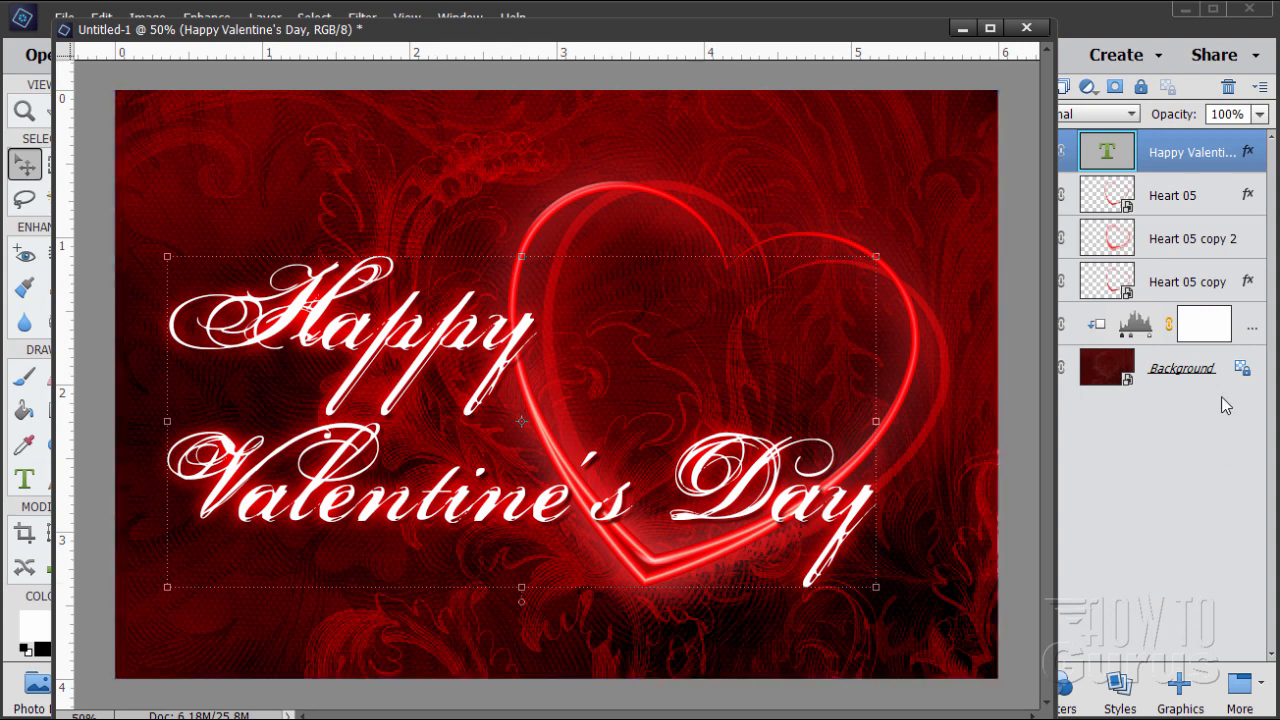
pyautogui.click(1180, 367)
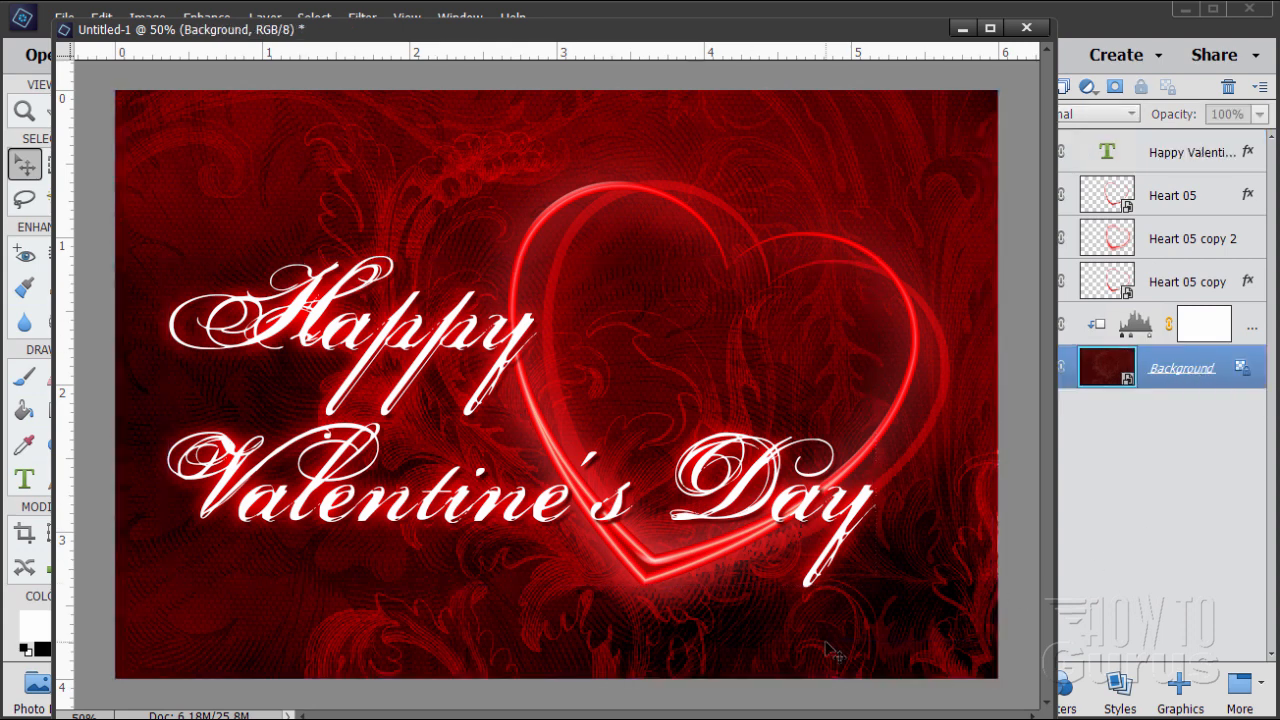